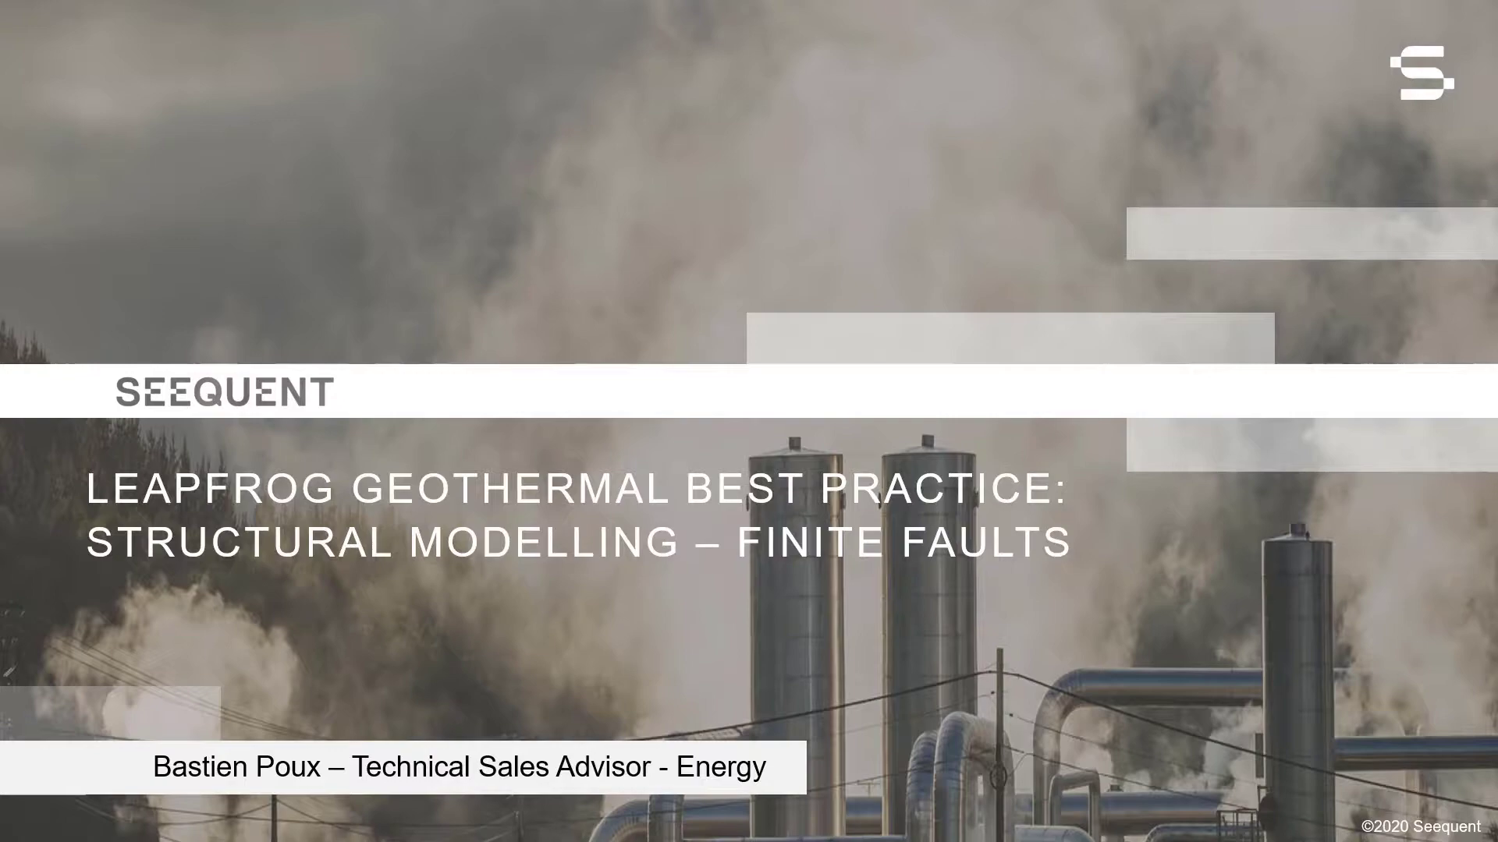
Step: Create a new topography named Topography from the DEM.asc elevation grid
key(Right)
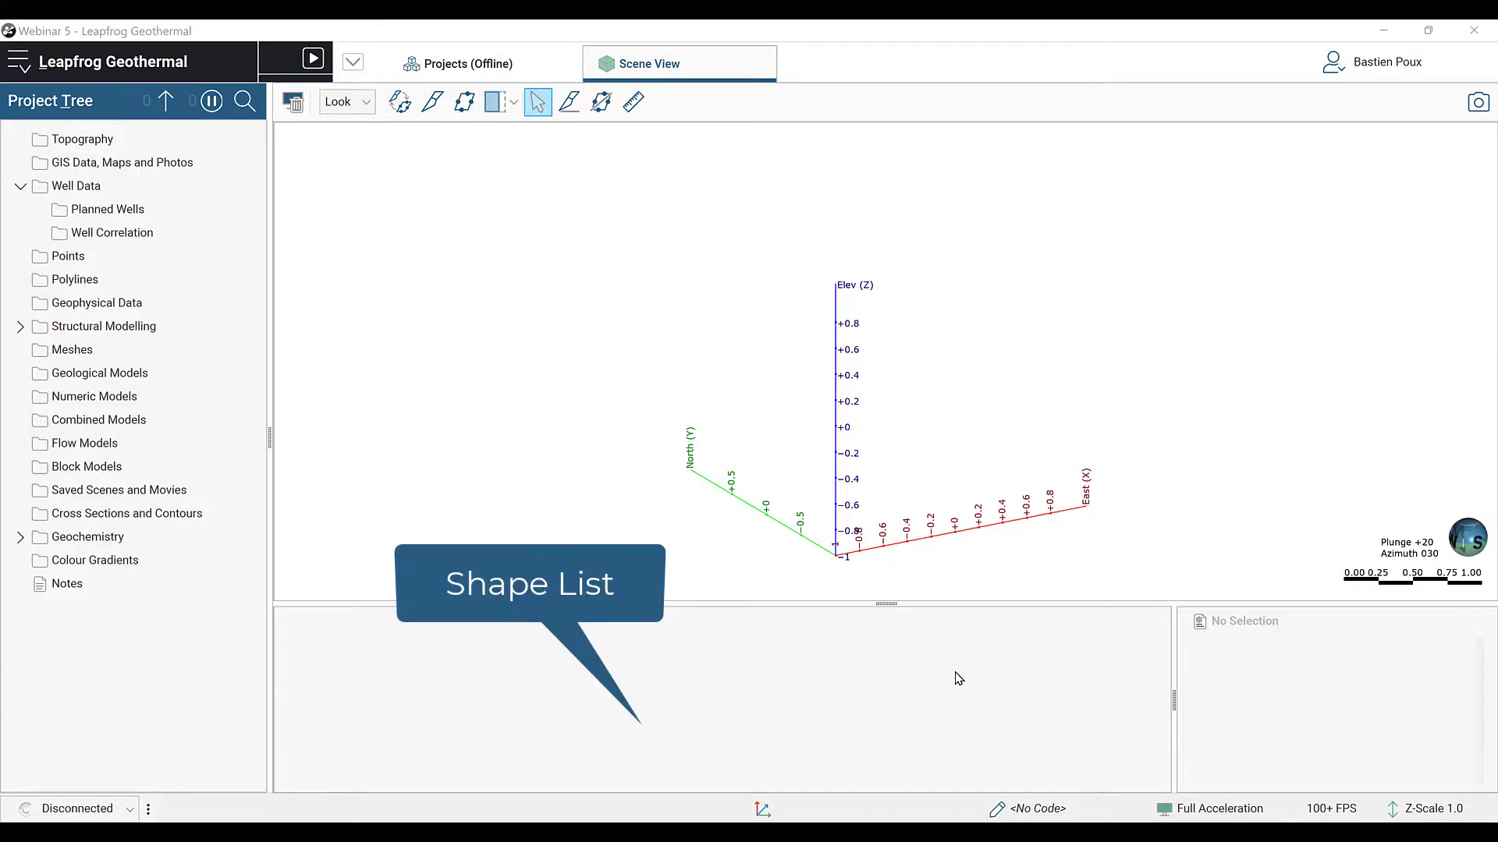
mouse_move(1389, 683)
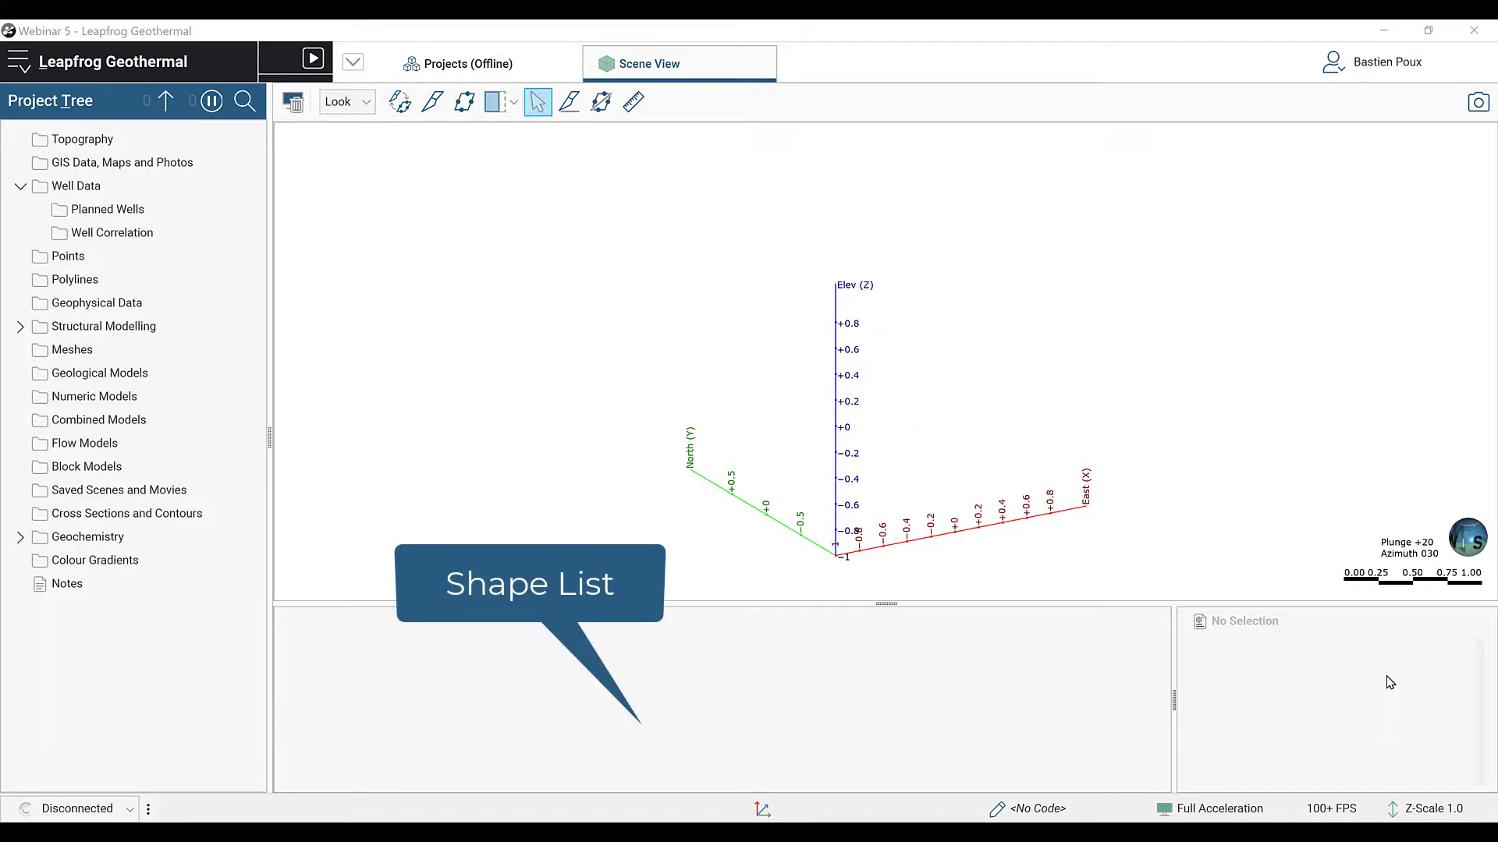
mouse_move(1319, 693)
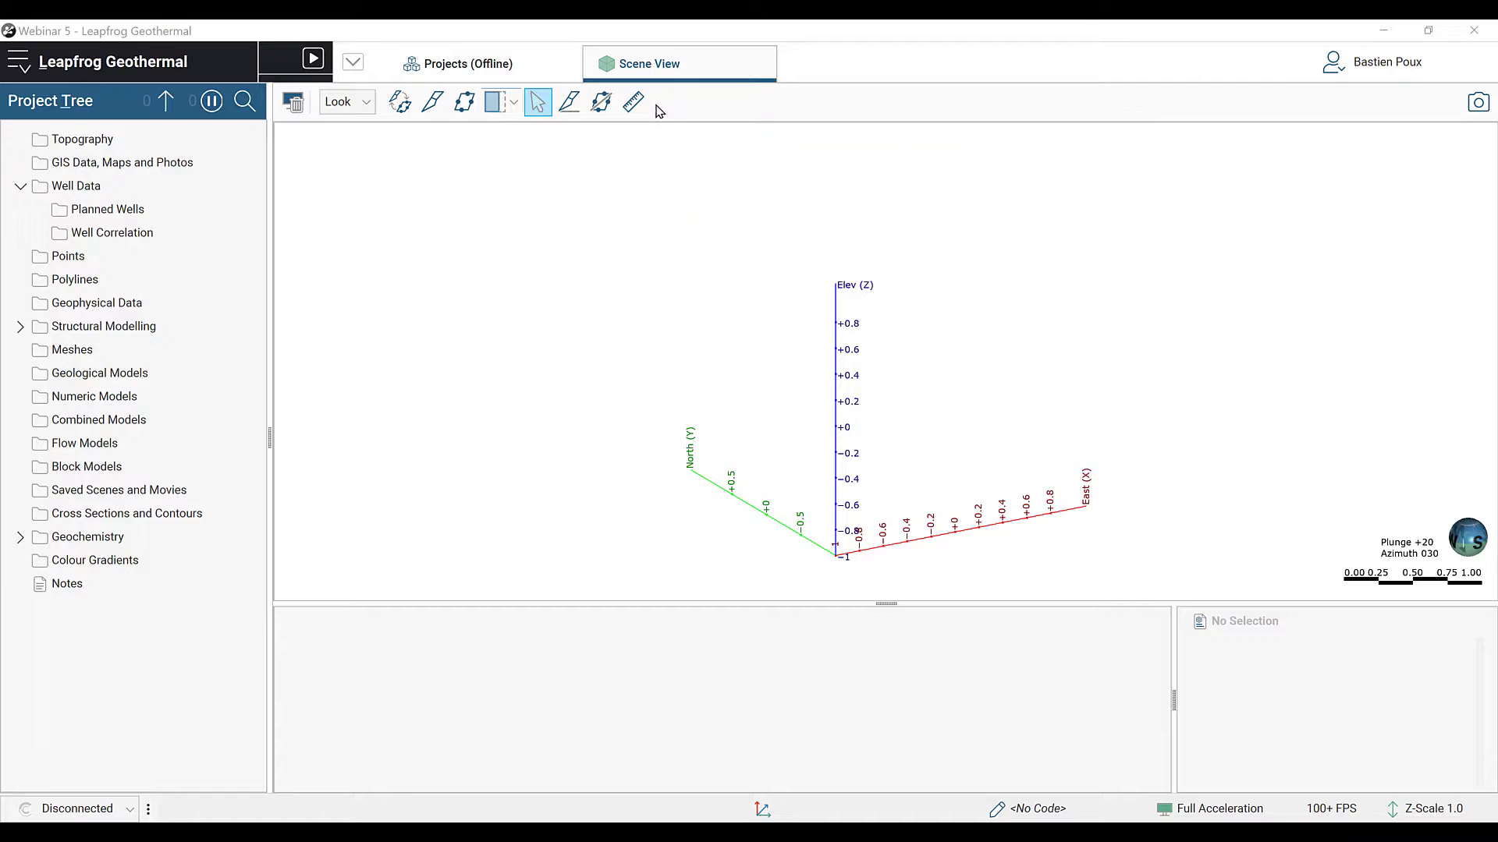
click(82, 139)
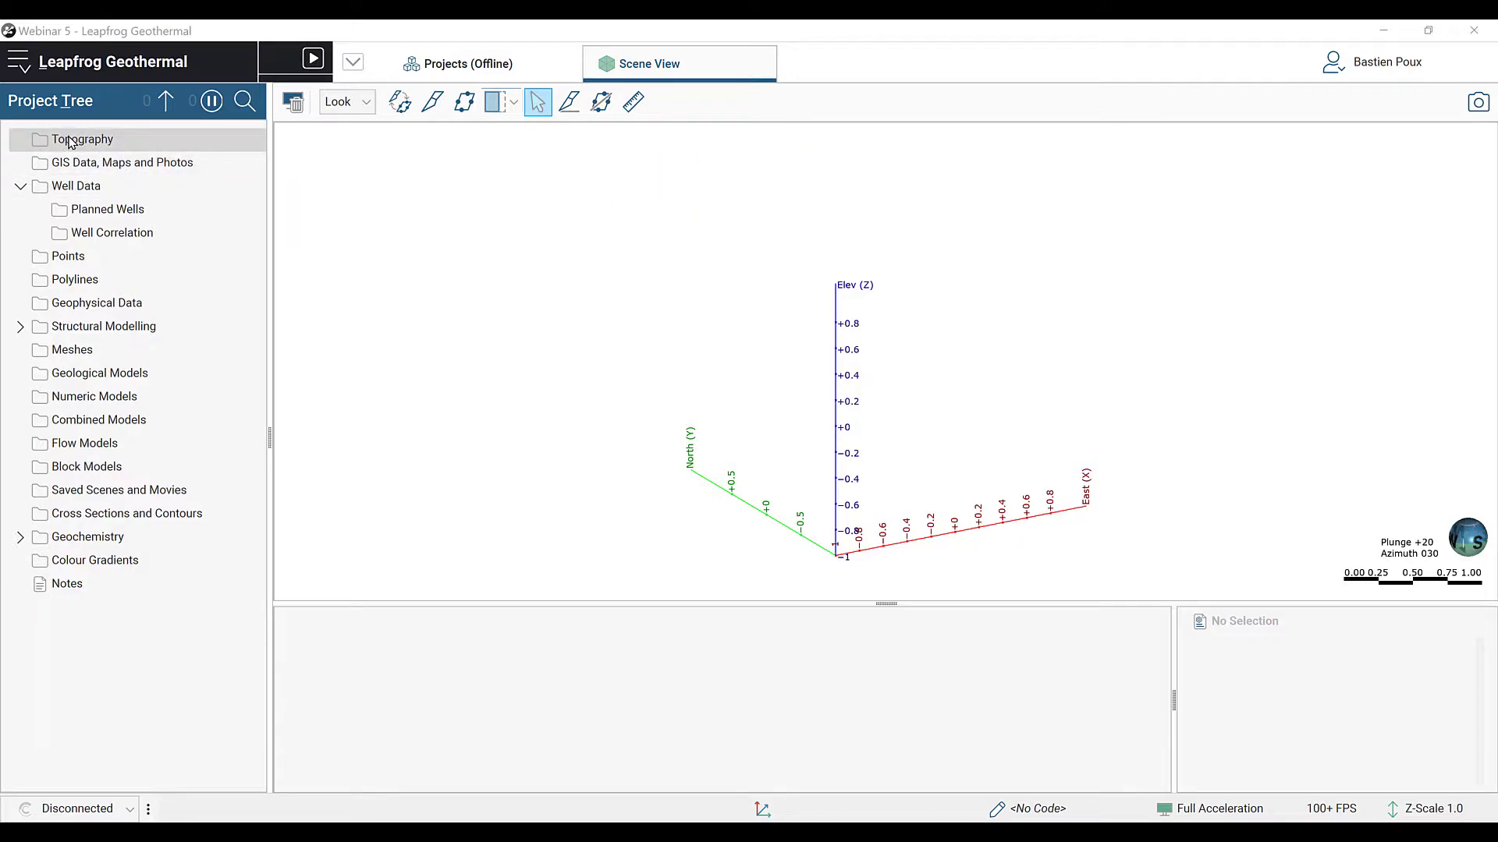
right_click(78, 140)
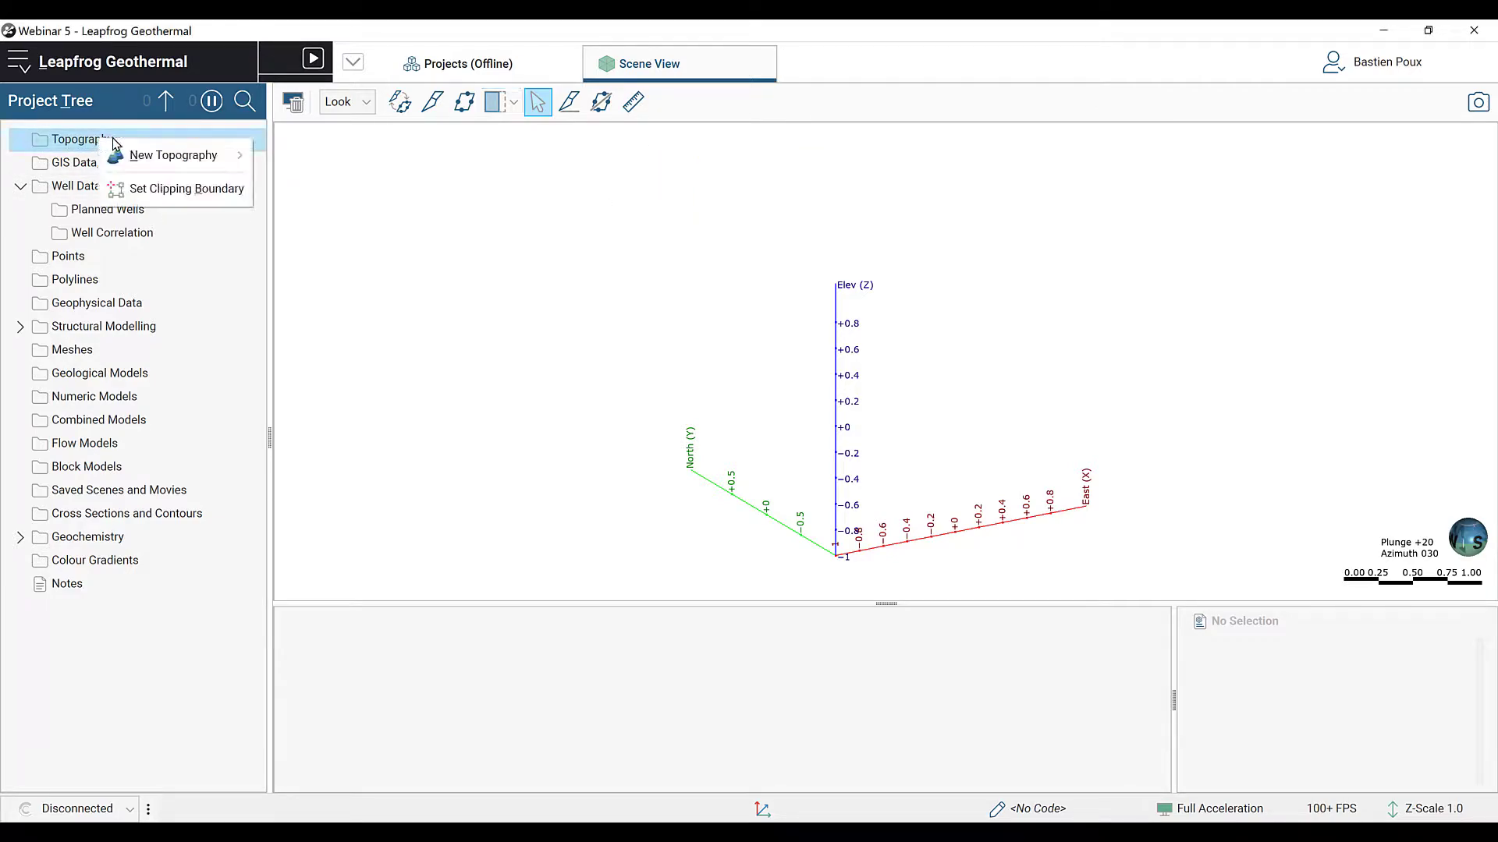
mouse_move(201, 159)
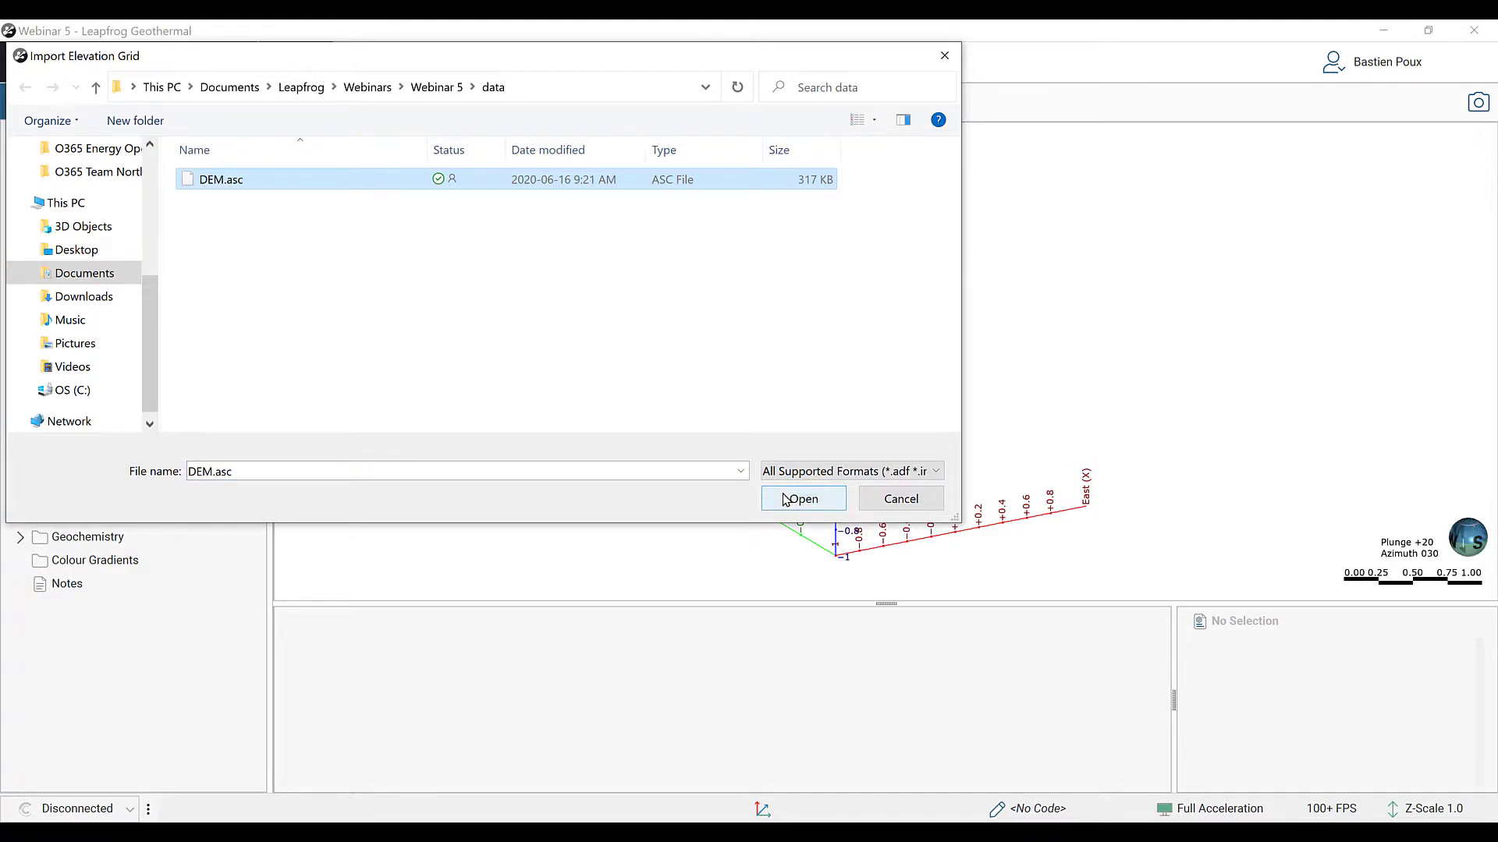
click(803, 500)
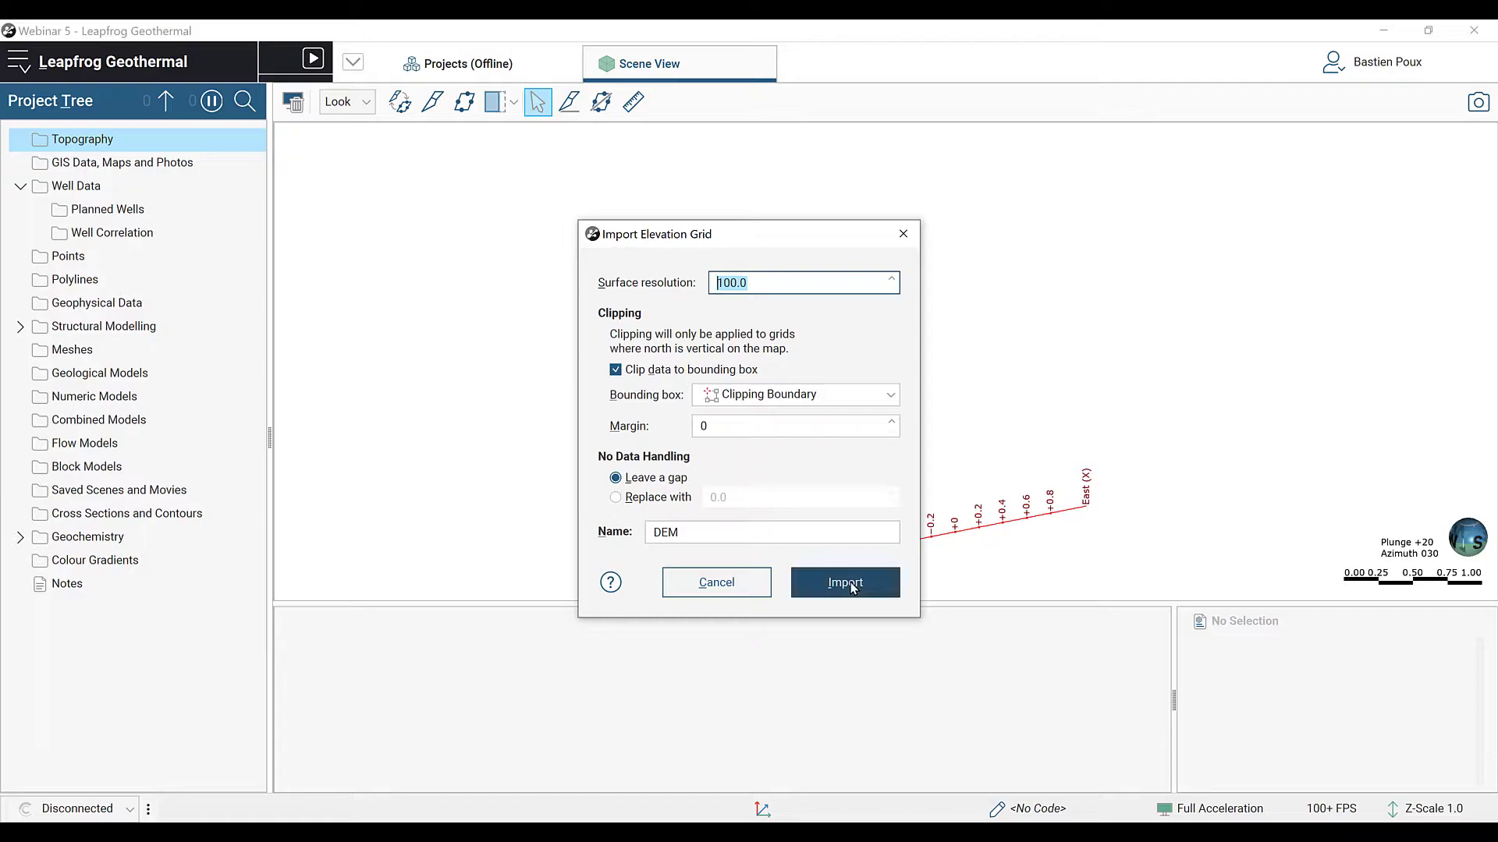
click(844, 584)
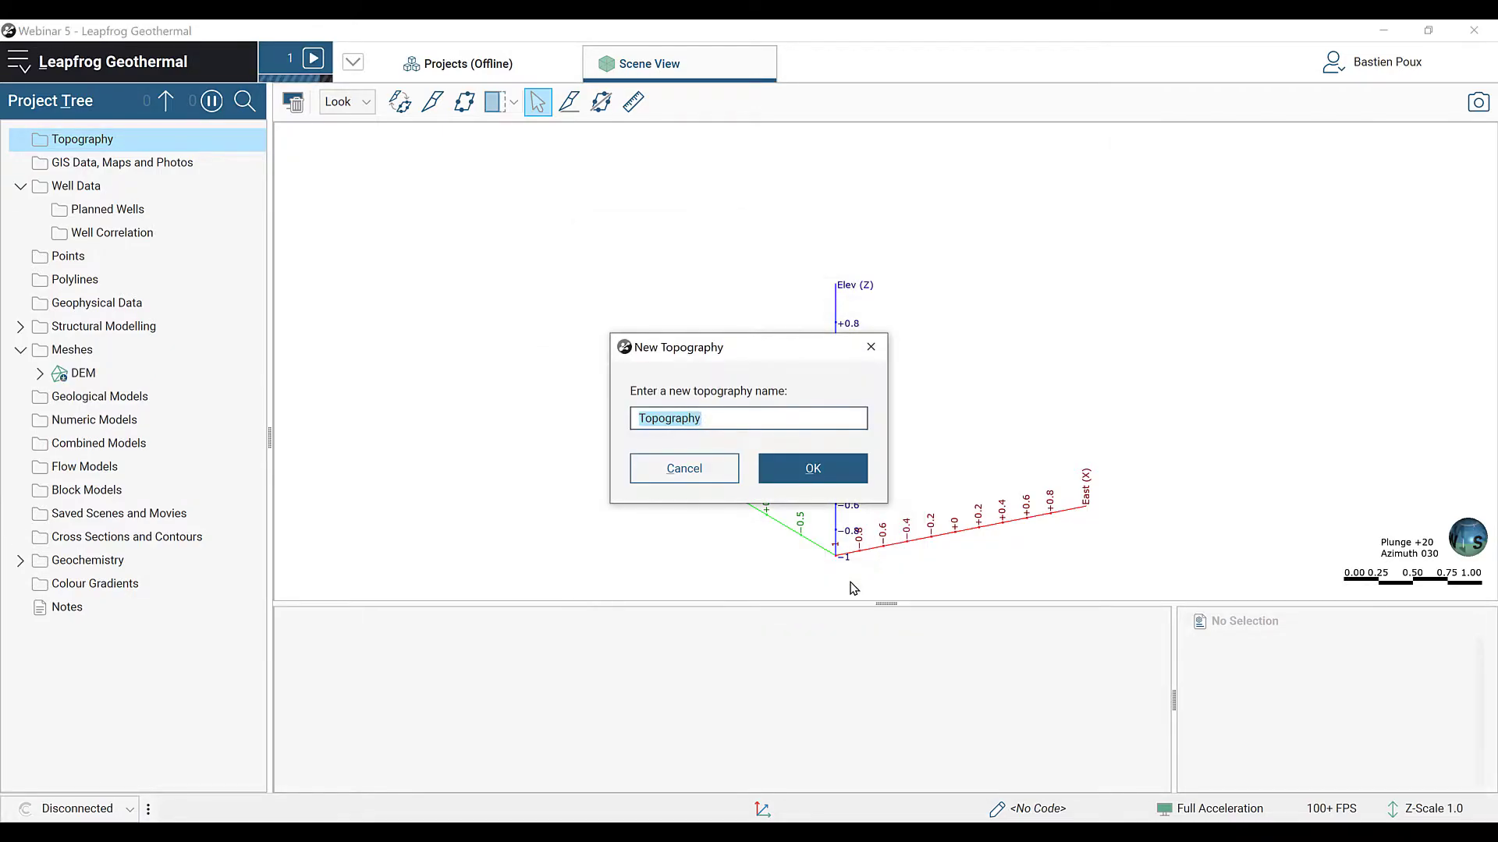
click(813, 468)
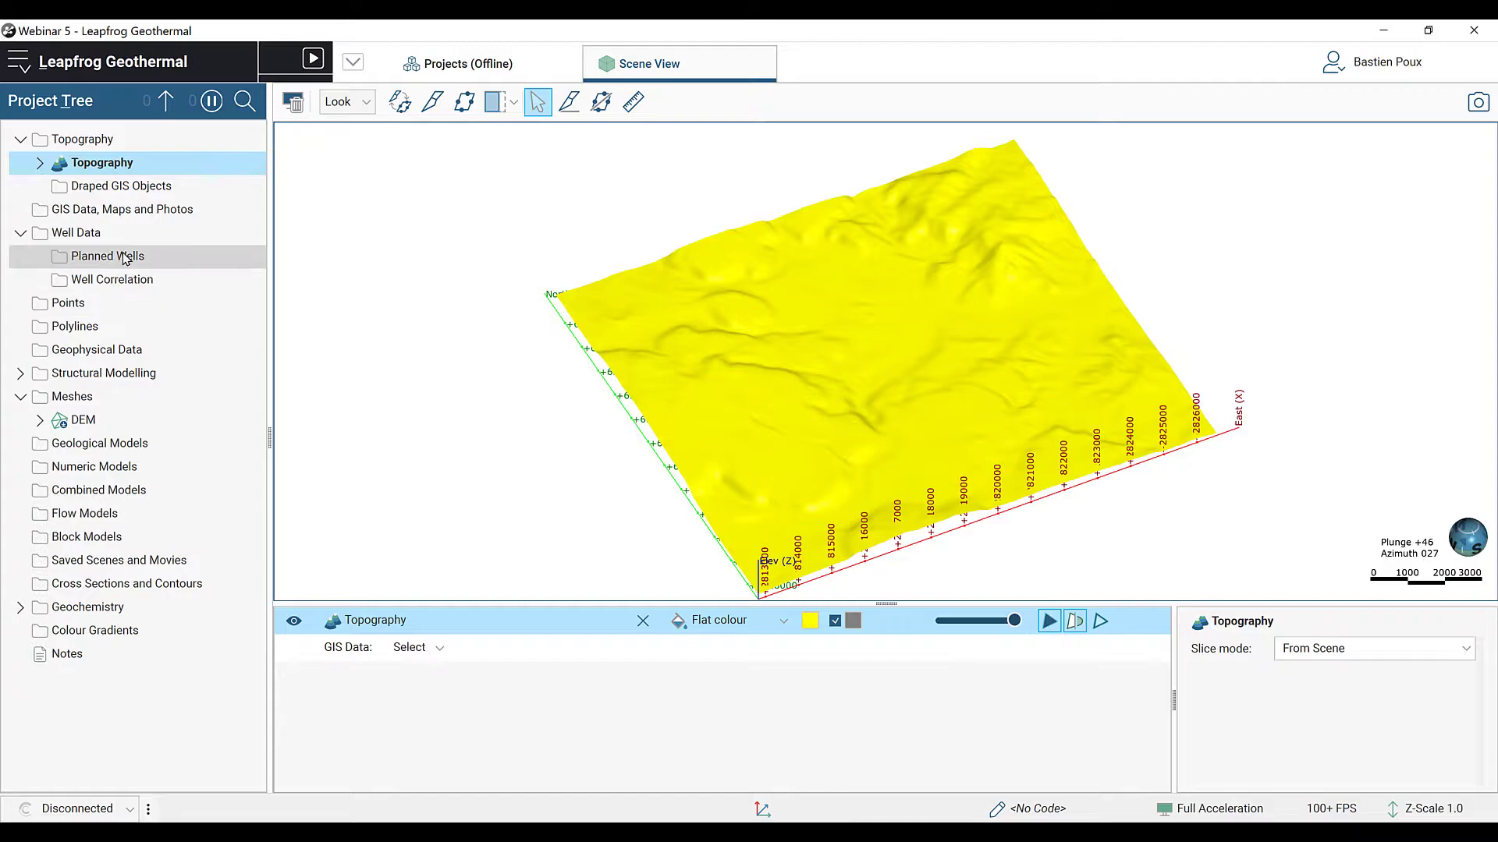
Step: Start a well import using the location collar CSV with the survey and Geology files
right_click(77, 232)
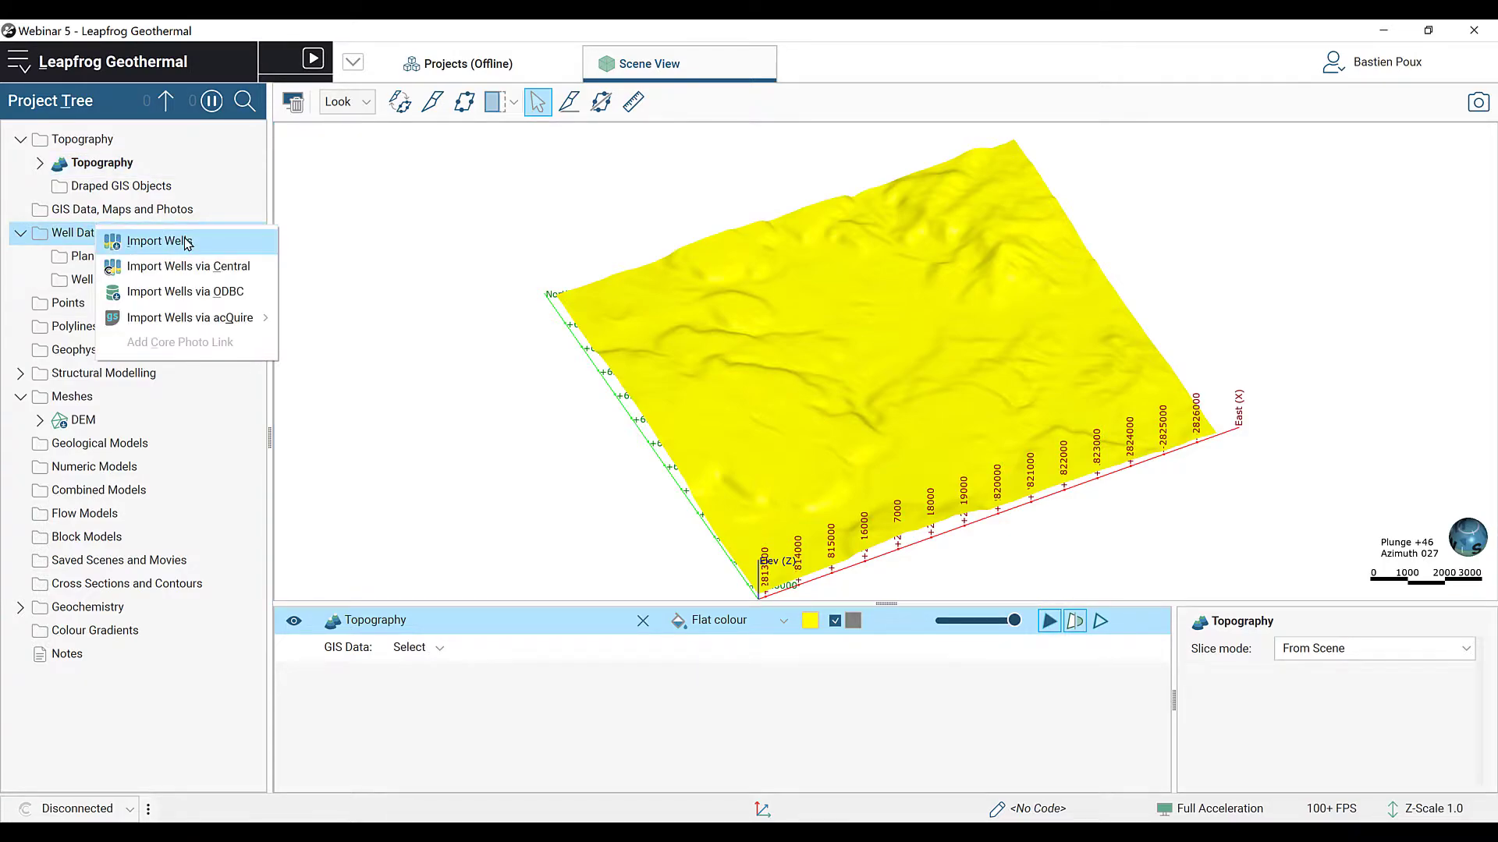
click(159, 241)
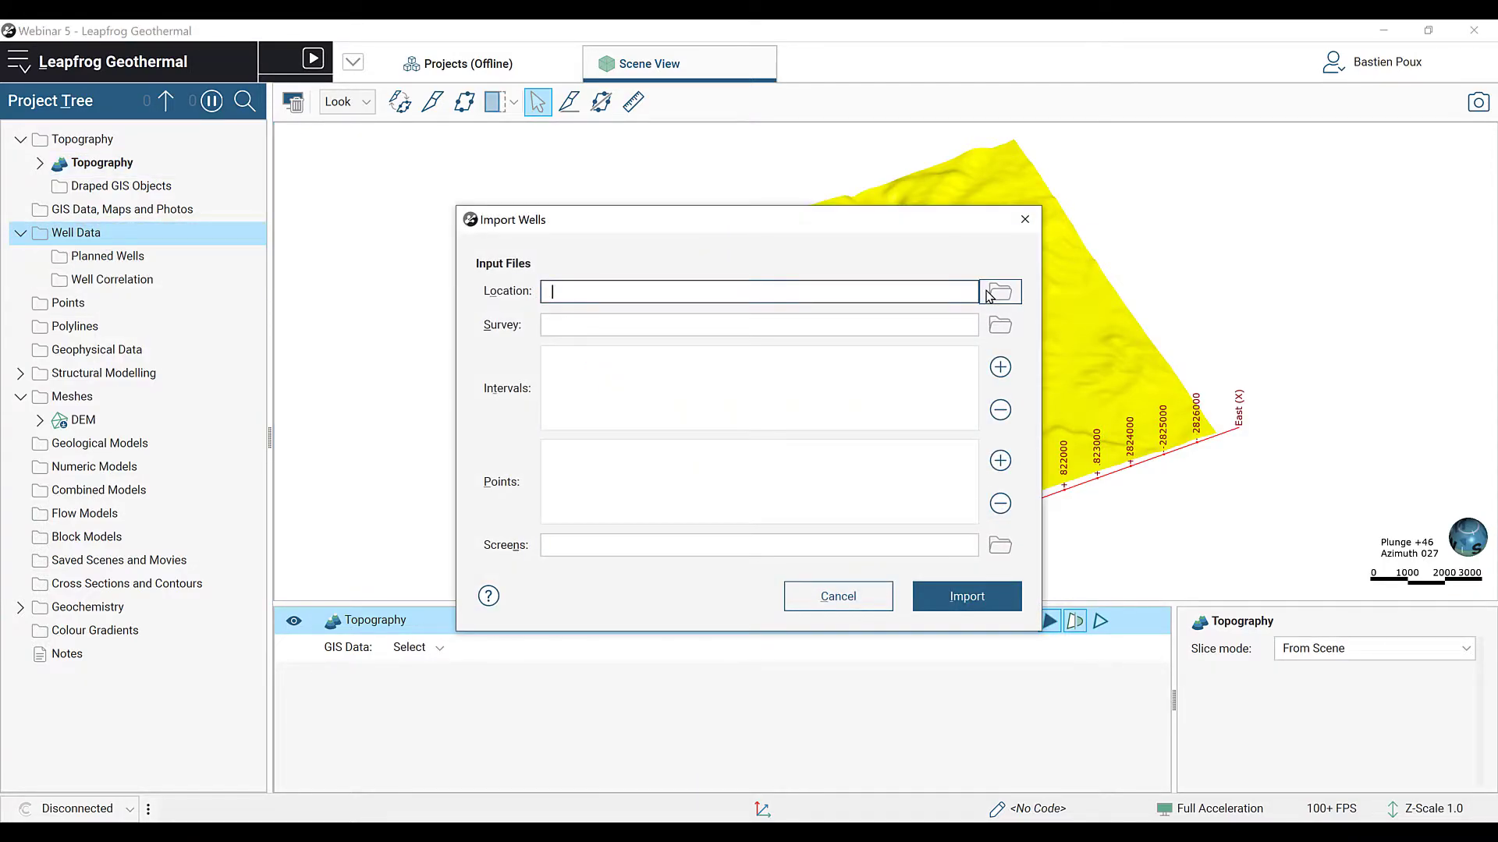
click(998, 291)
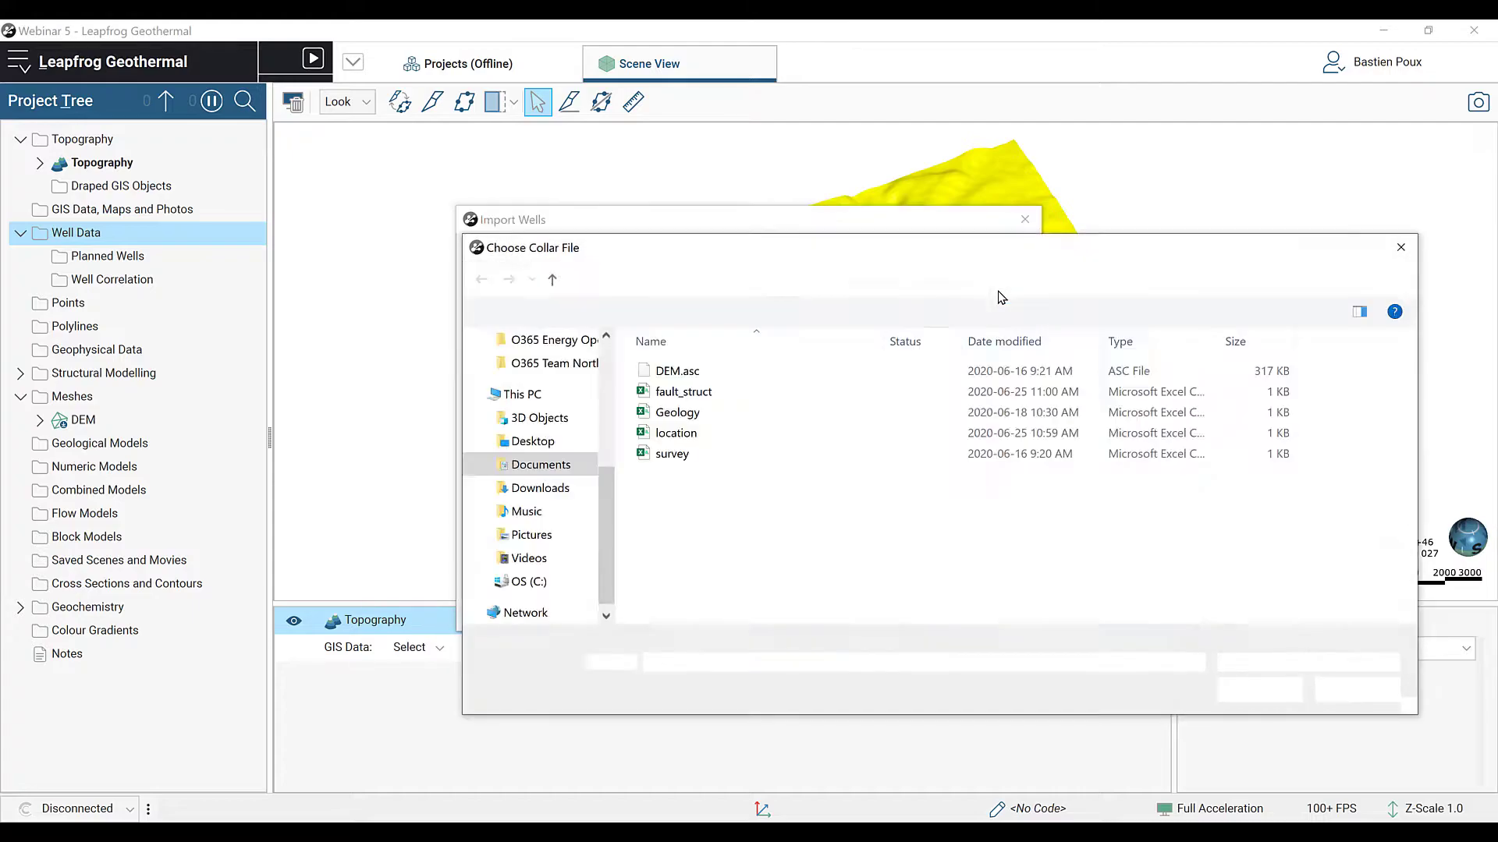
click(675, 434)
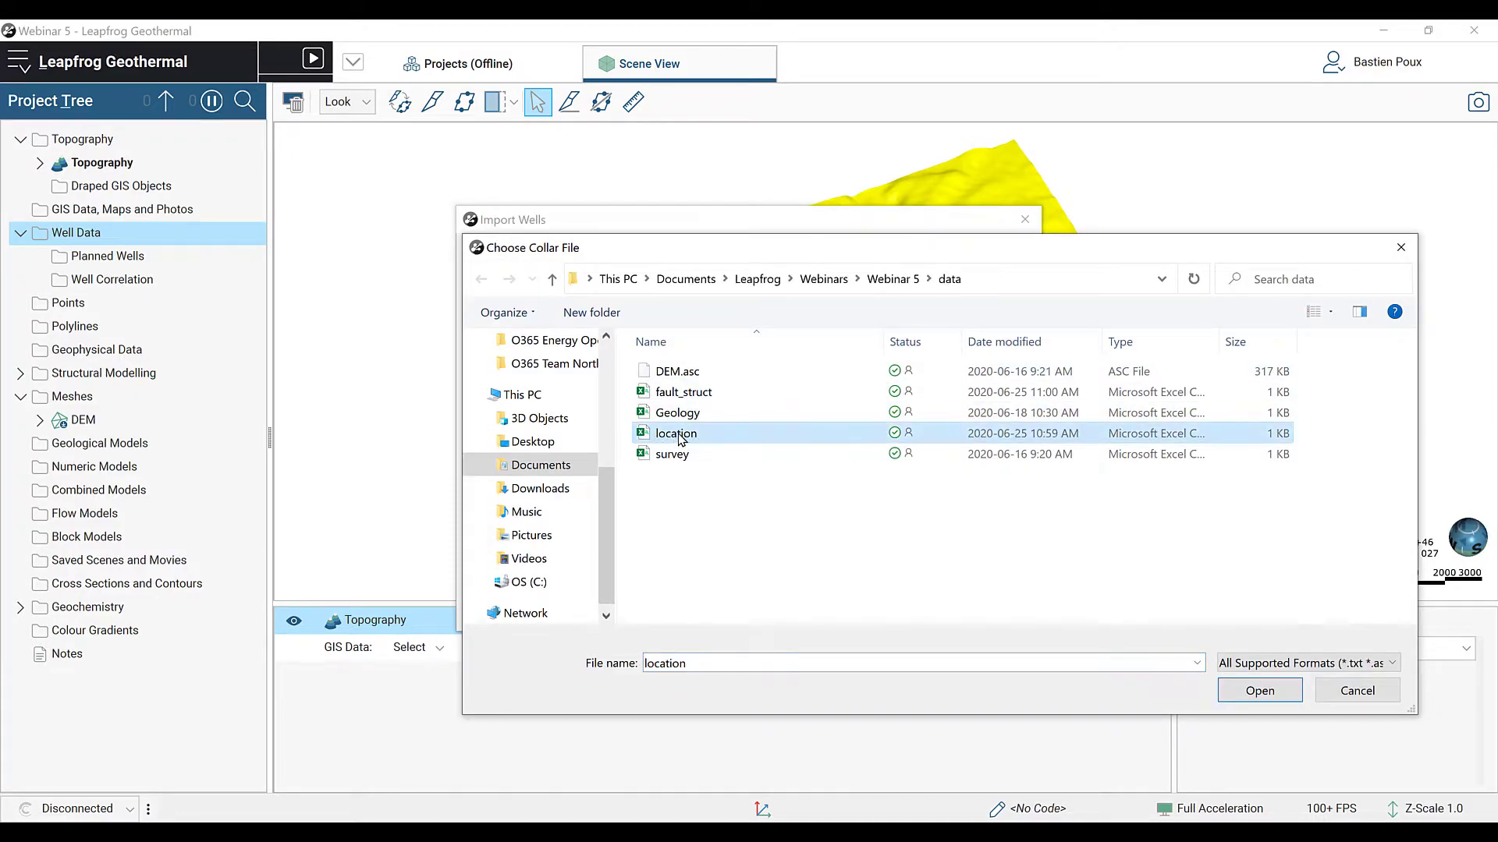
mouse_move(1239, 692)
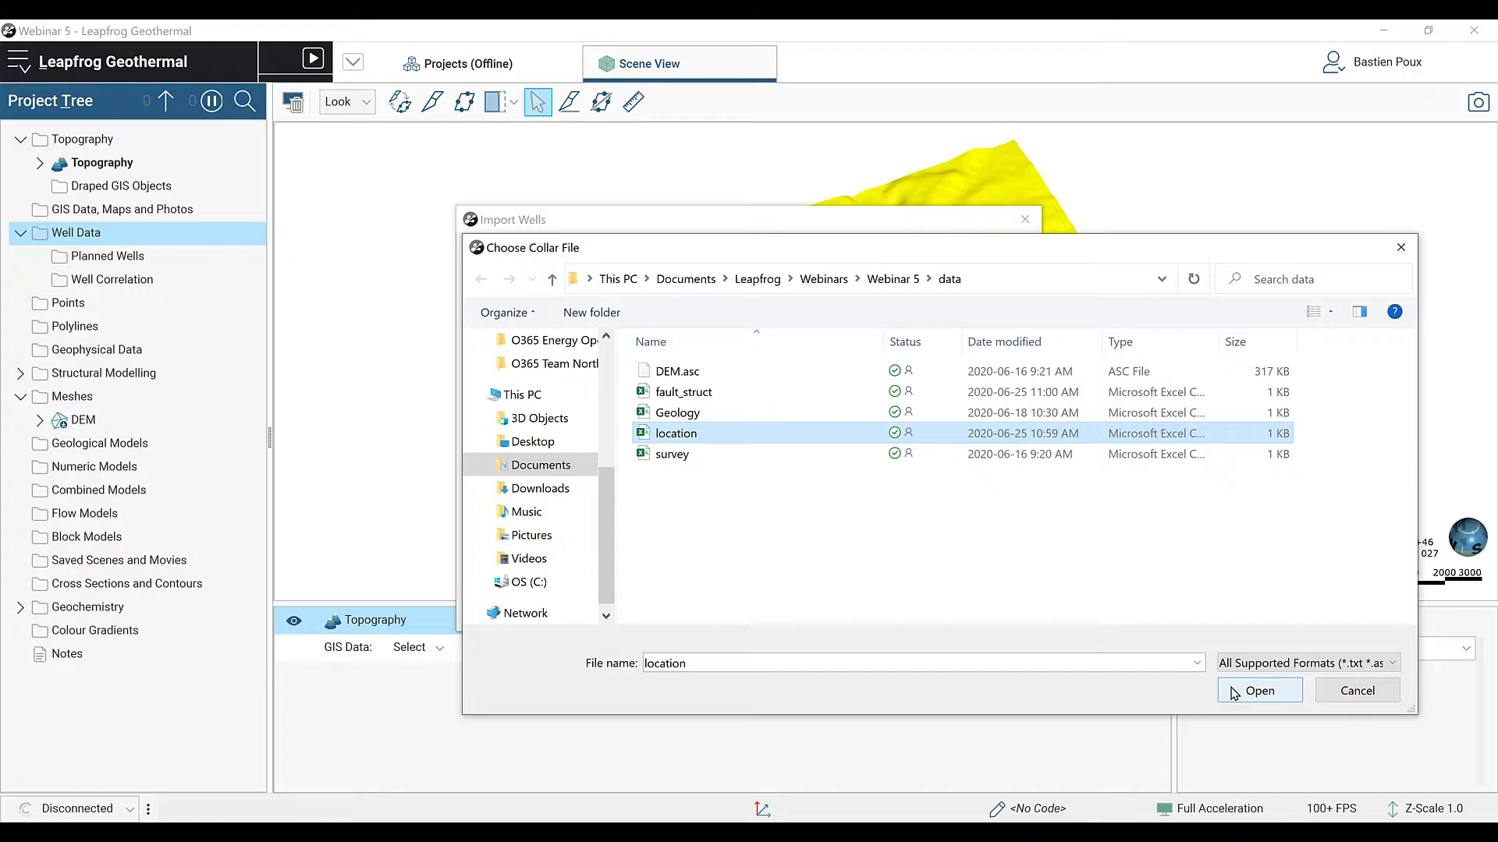
click(1260, 690)
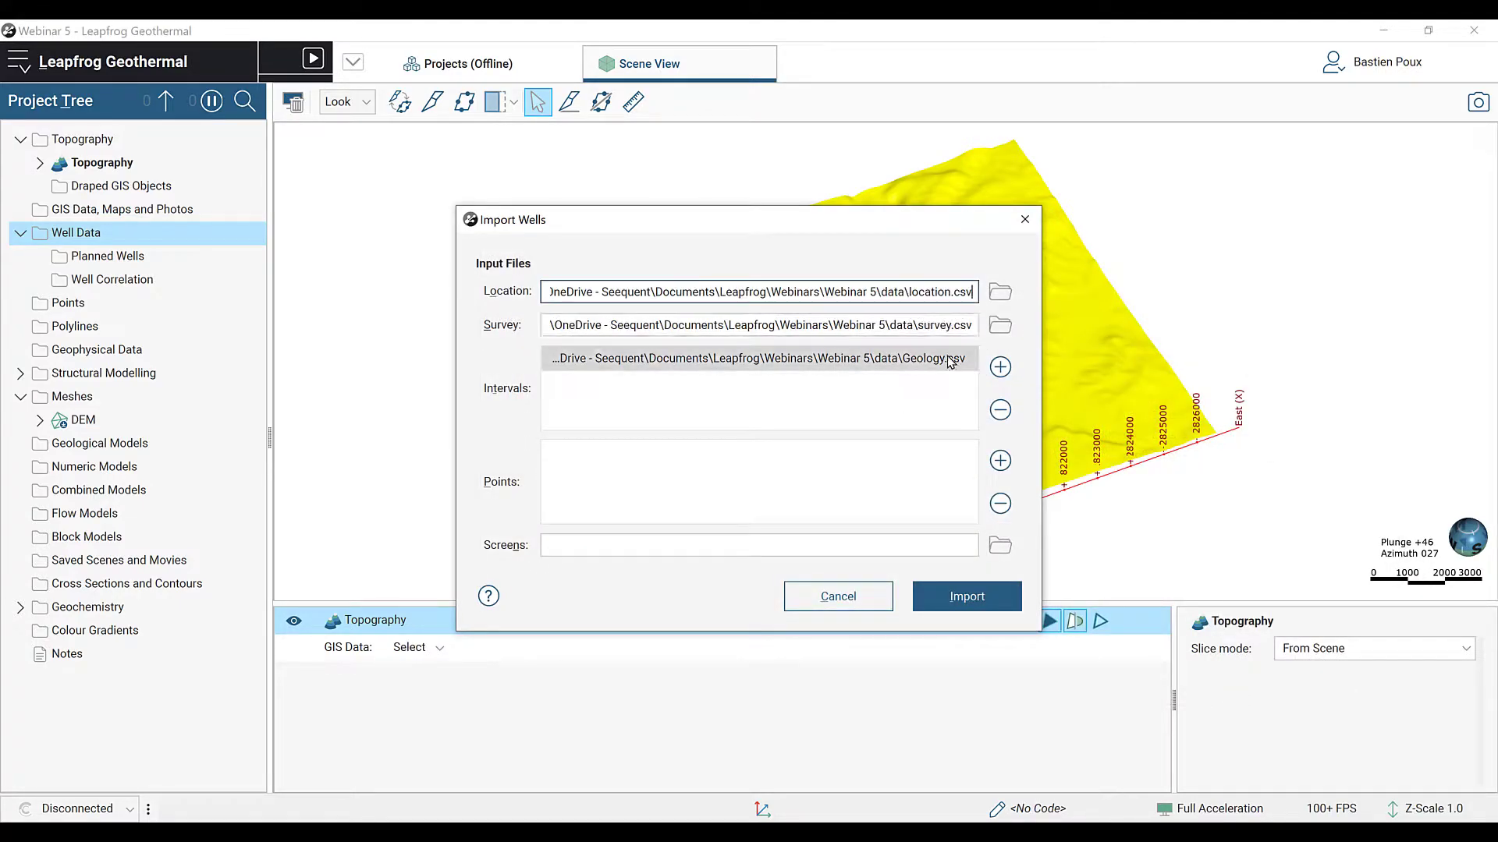
mouse_move(949, 360)
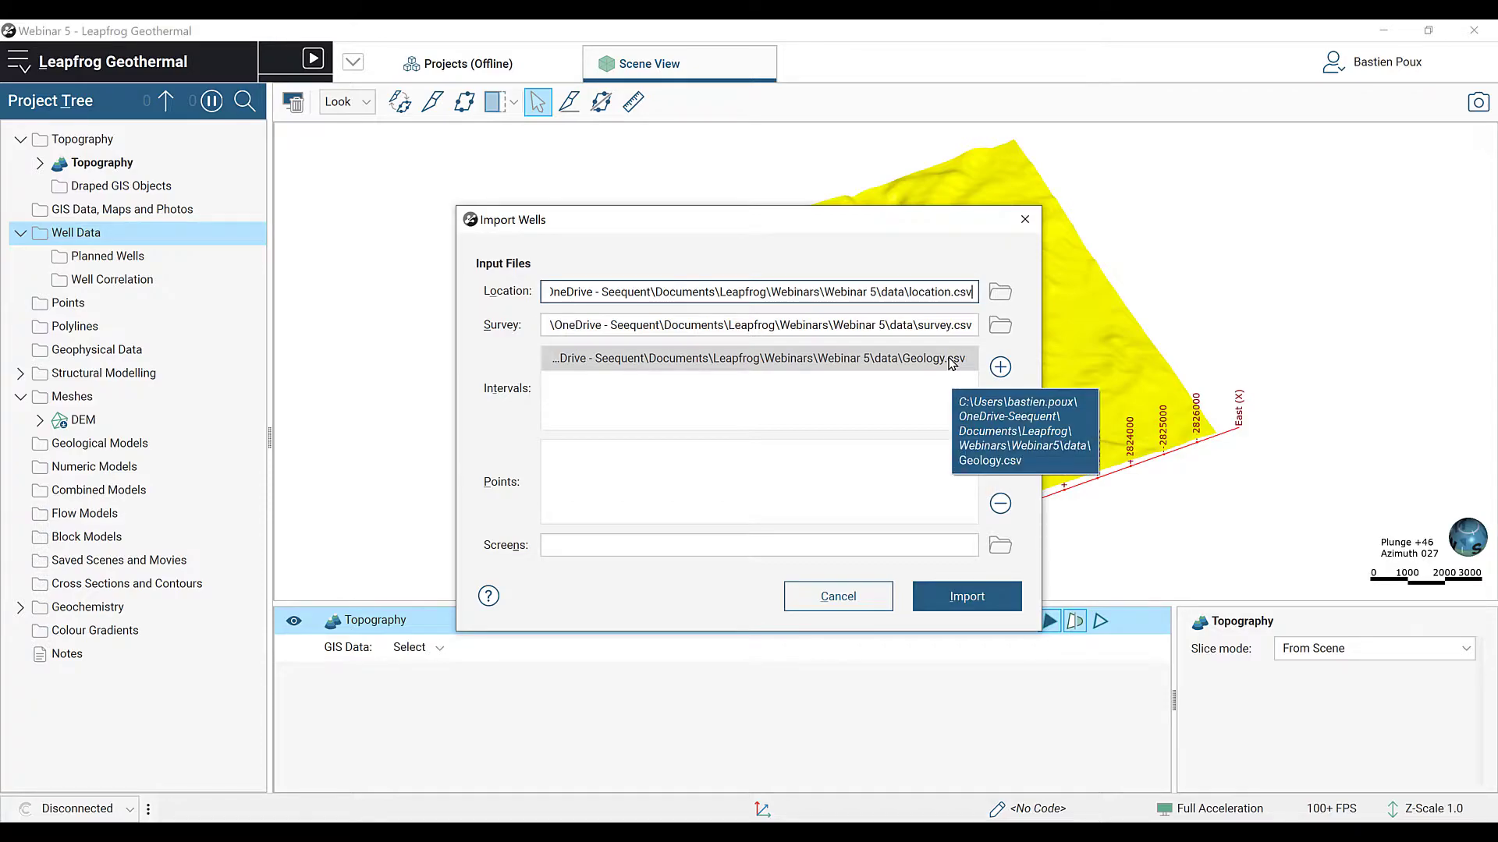
click(838, 596)
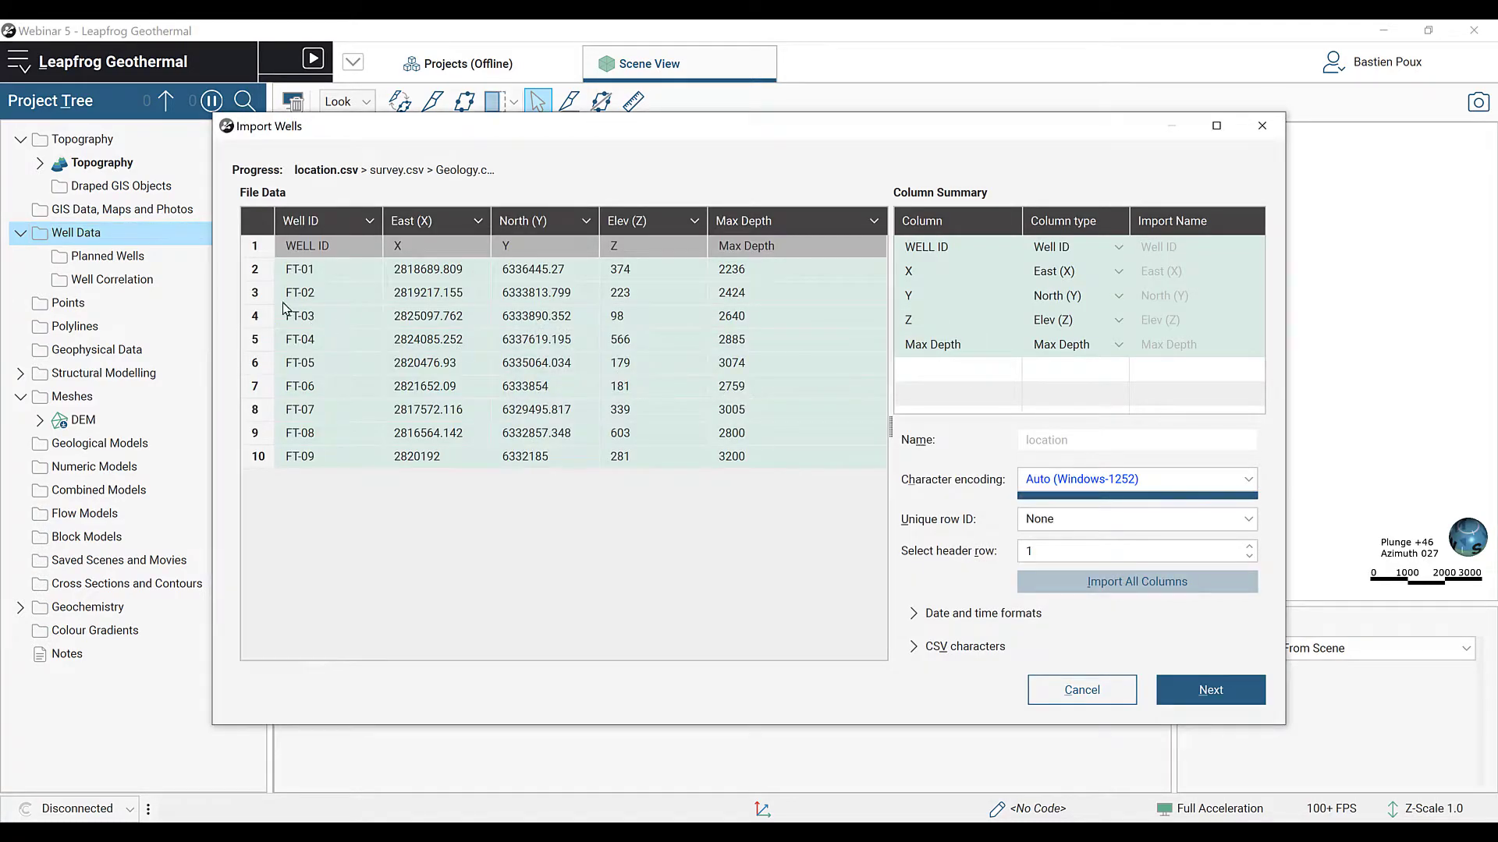
mouse_move(552, 311)
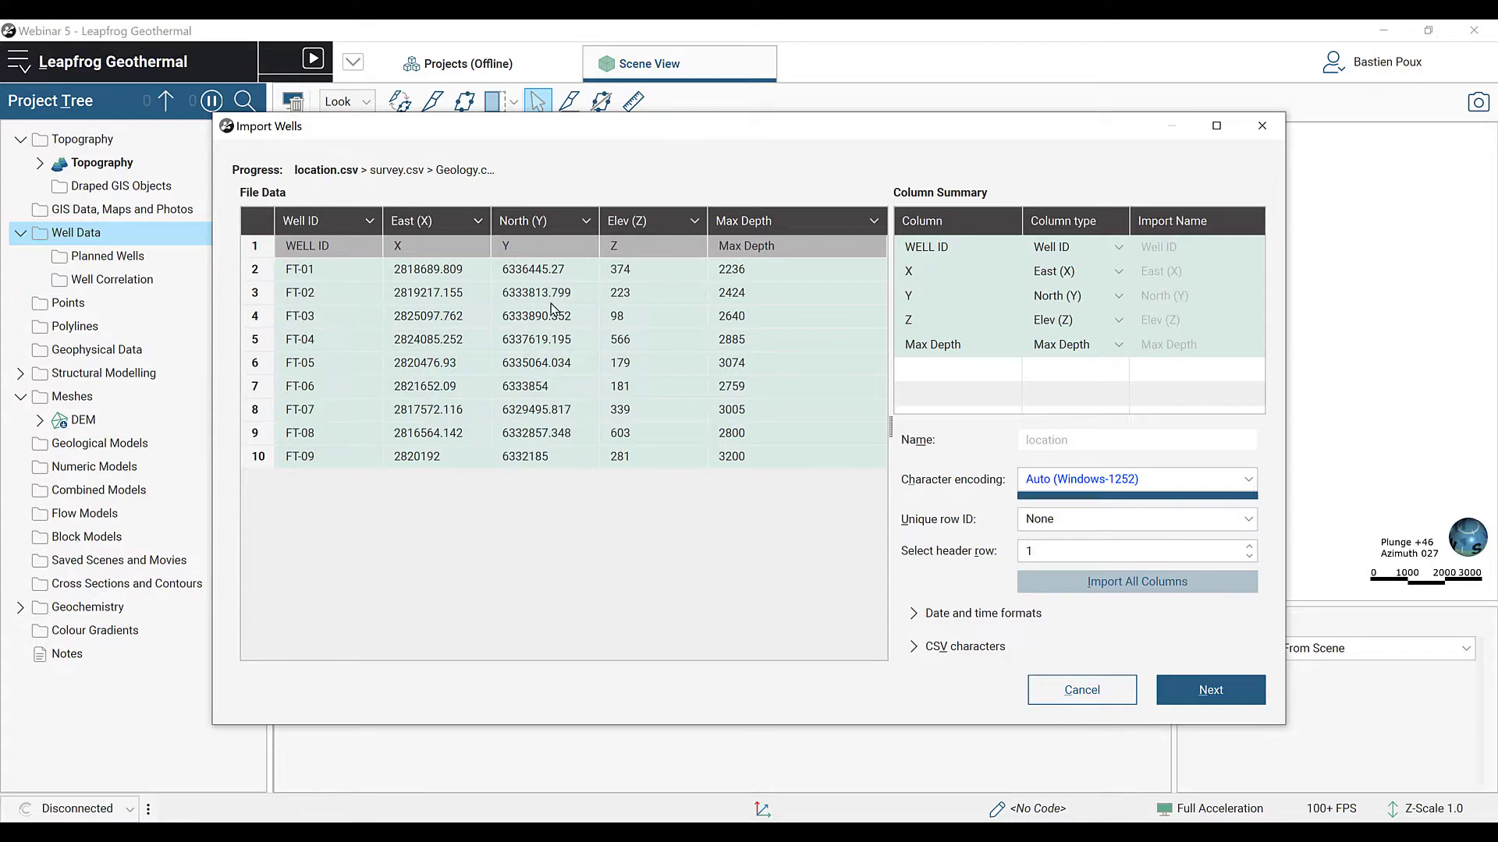
mouse_move(684, 331)
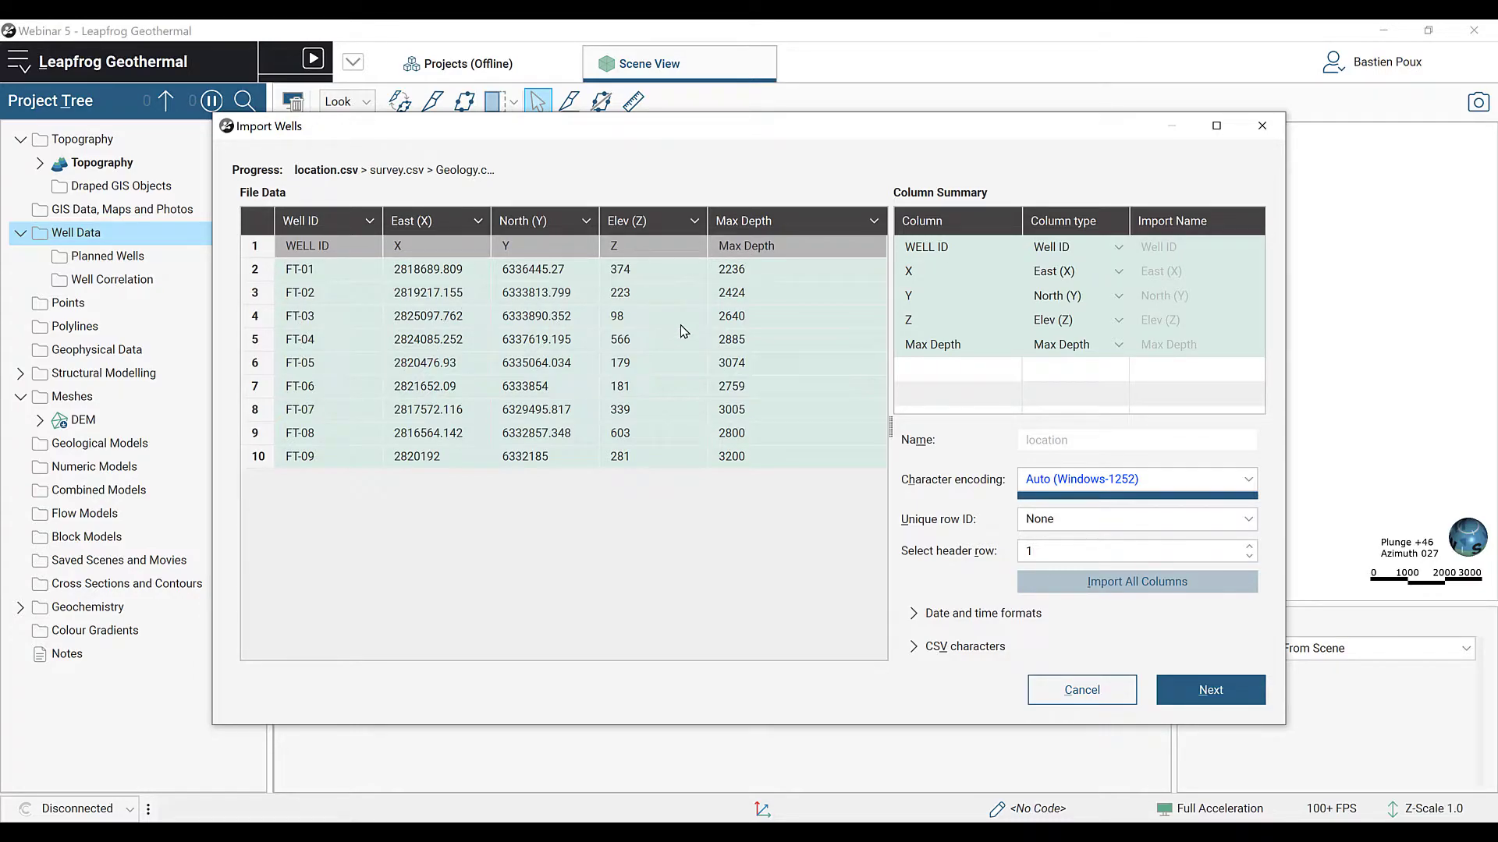
mouse_move(871, 450)
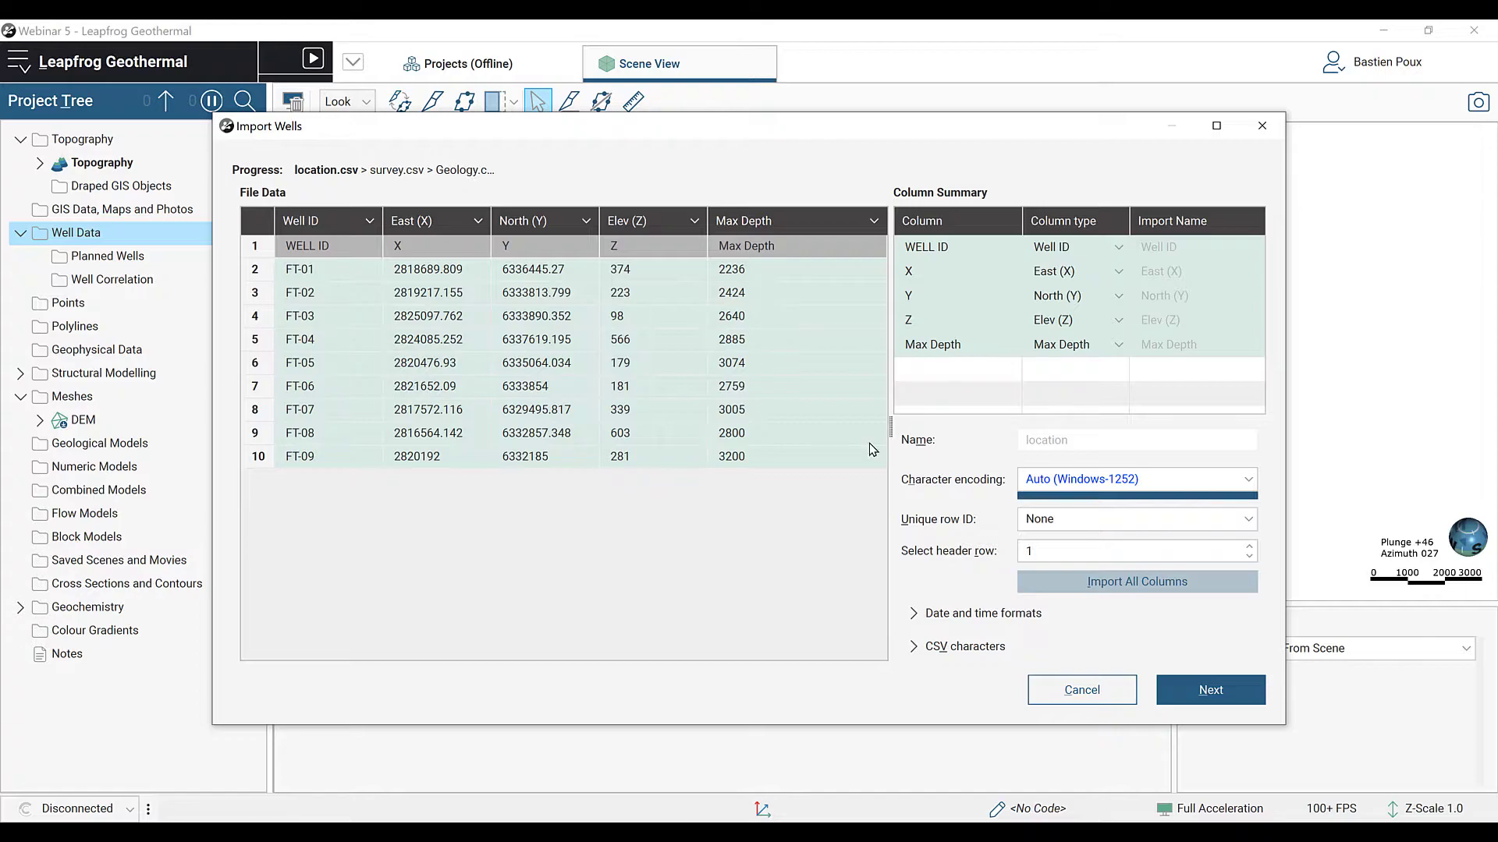
Step: Accept the collar, survey and Geology interval column mappings and finish creating the Wells object
click(1209, 689)
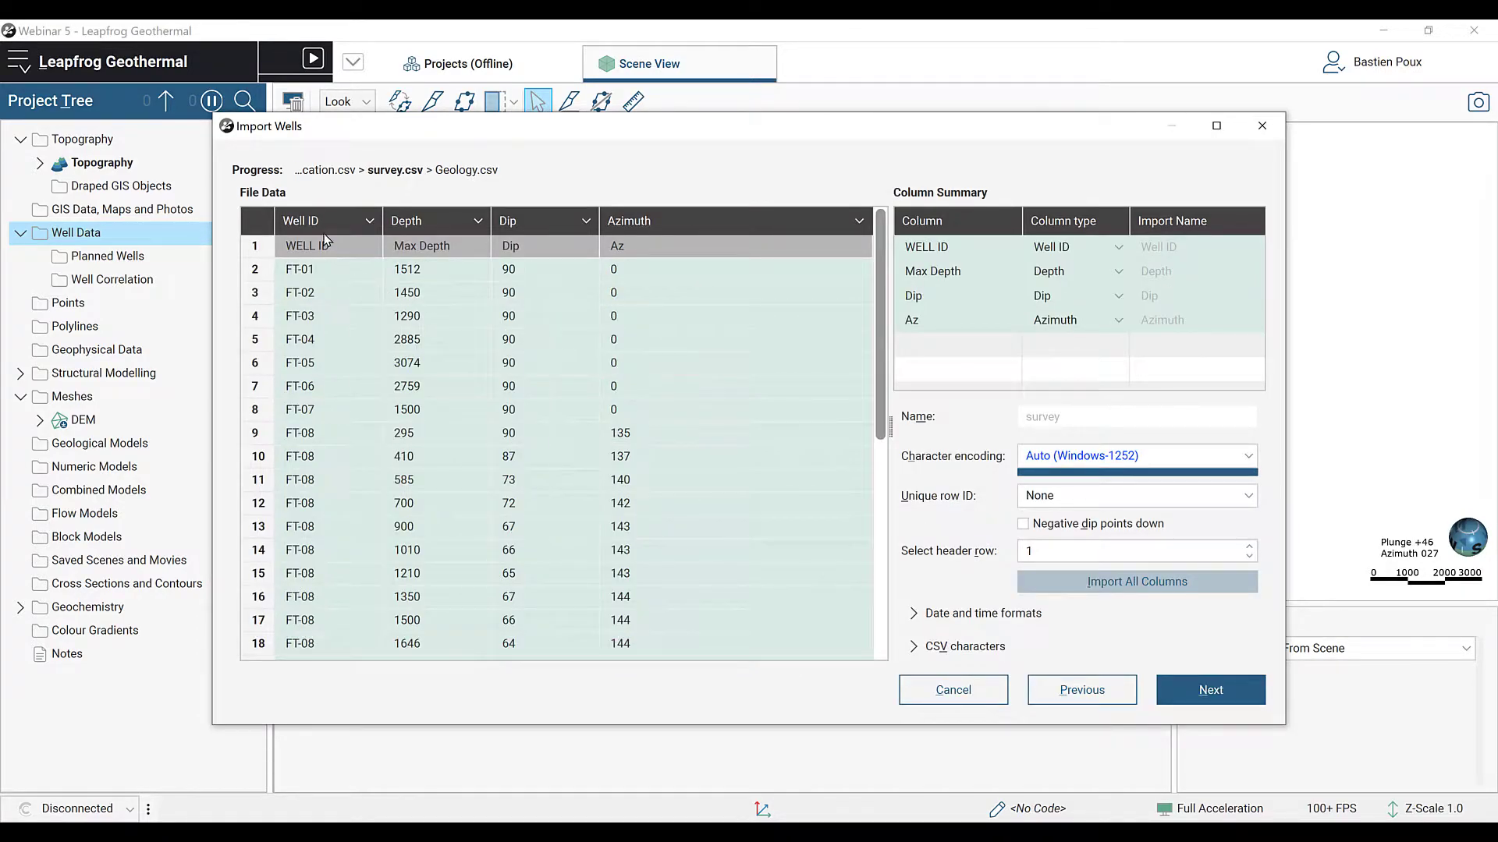
mouse_move(342, 420)
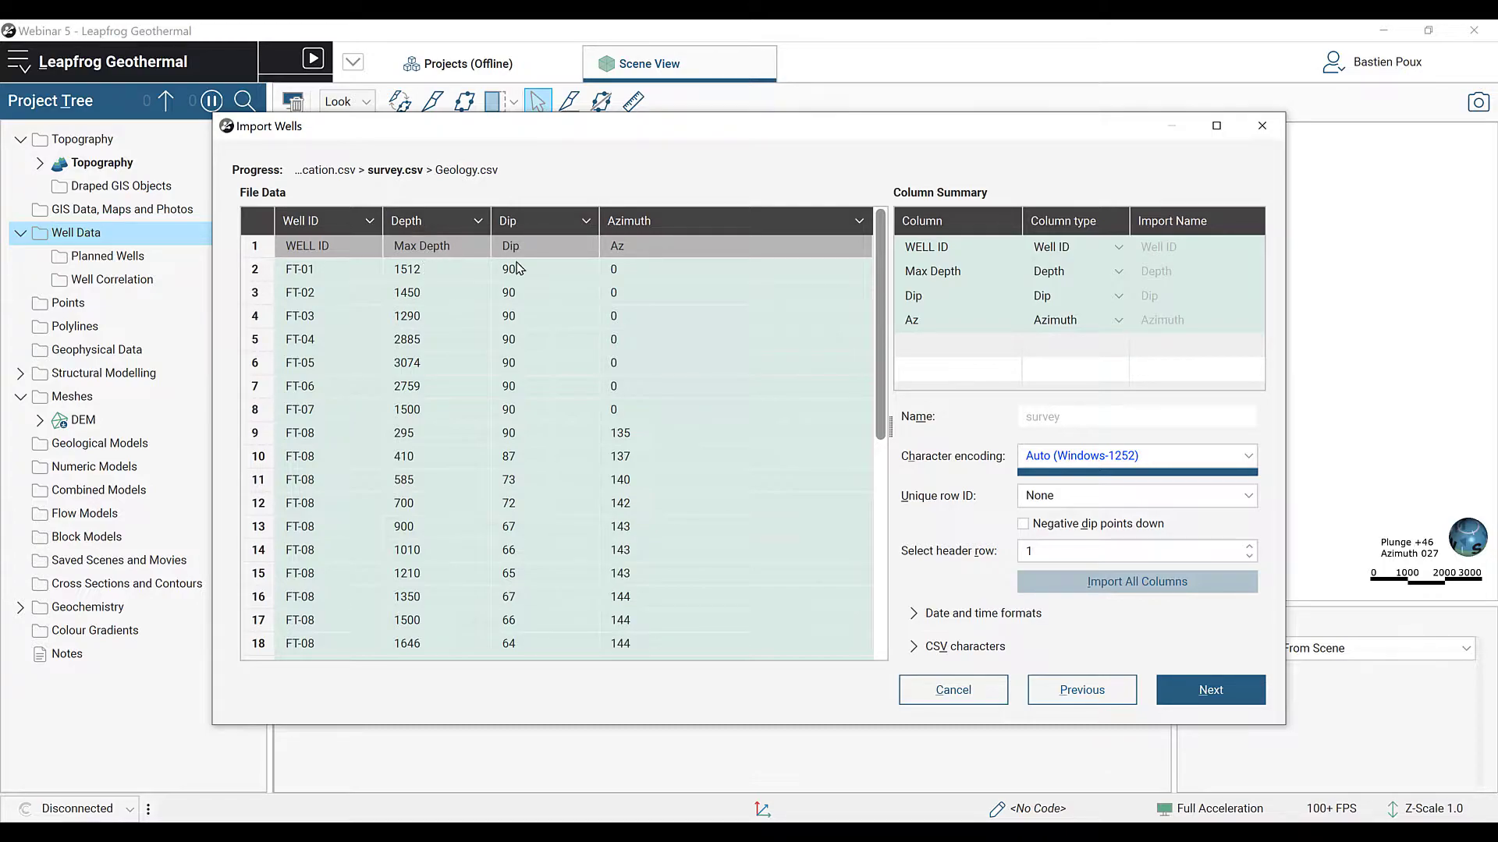
mouse_move(658, 283)
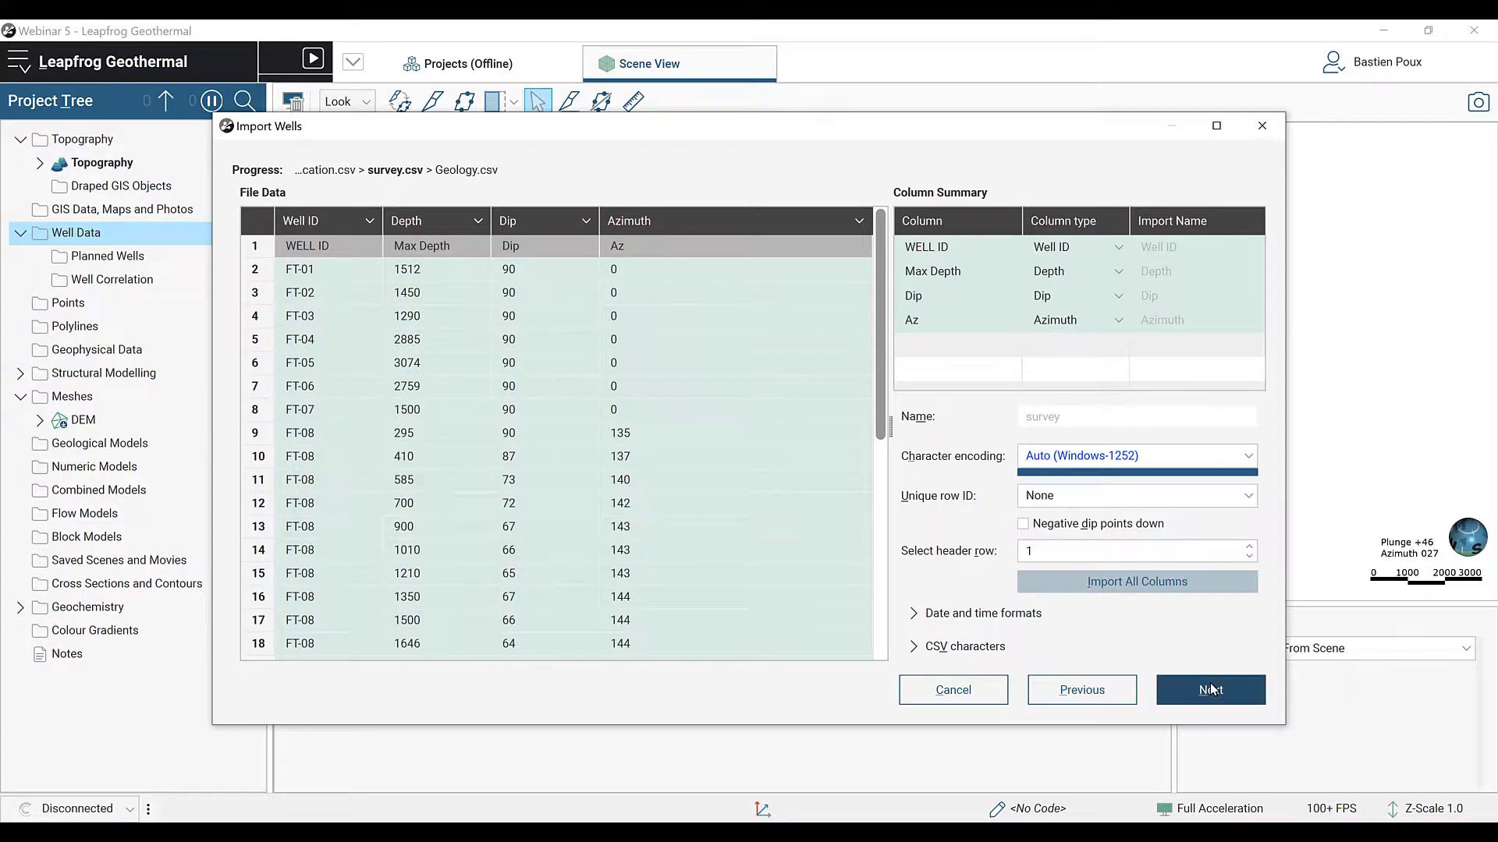
click(1209, 690)
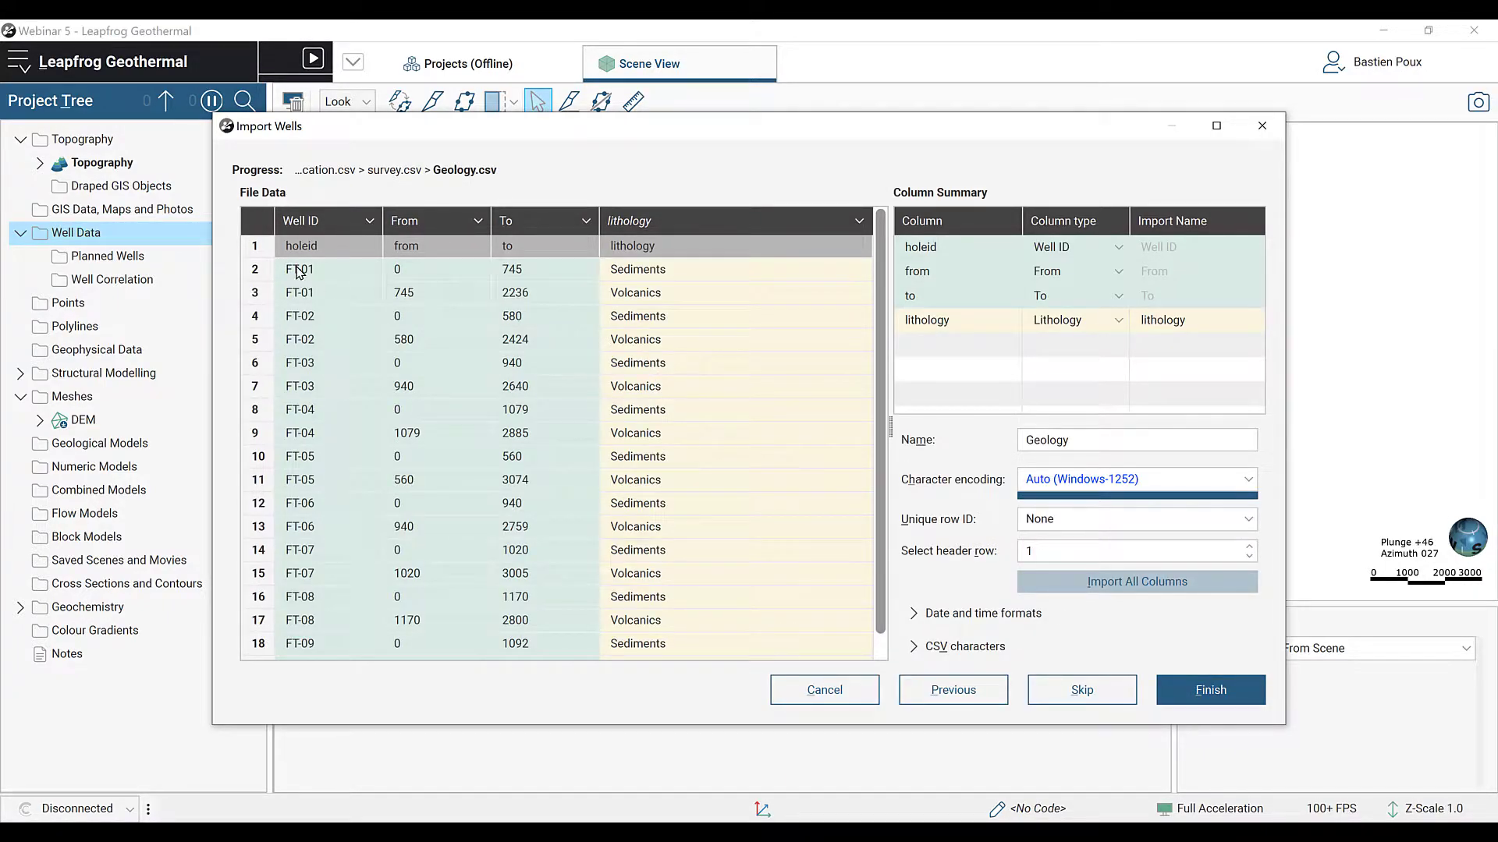
mouse_move(327, 459)
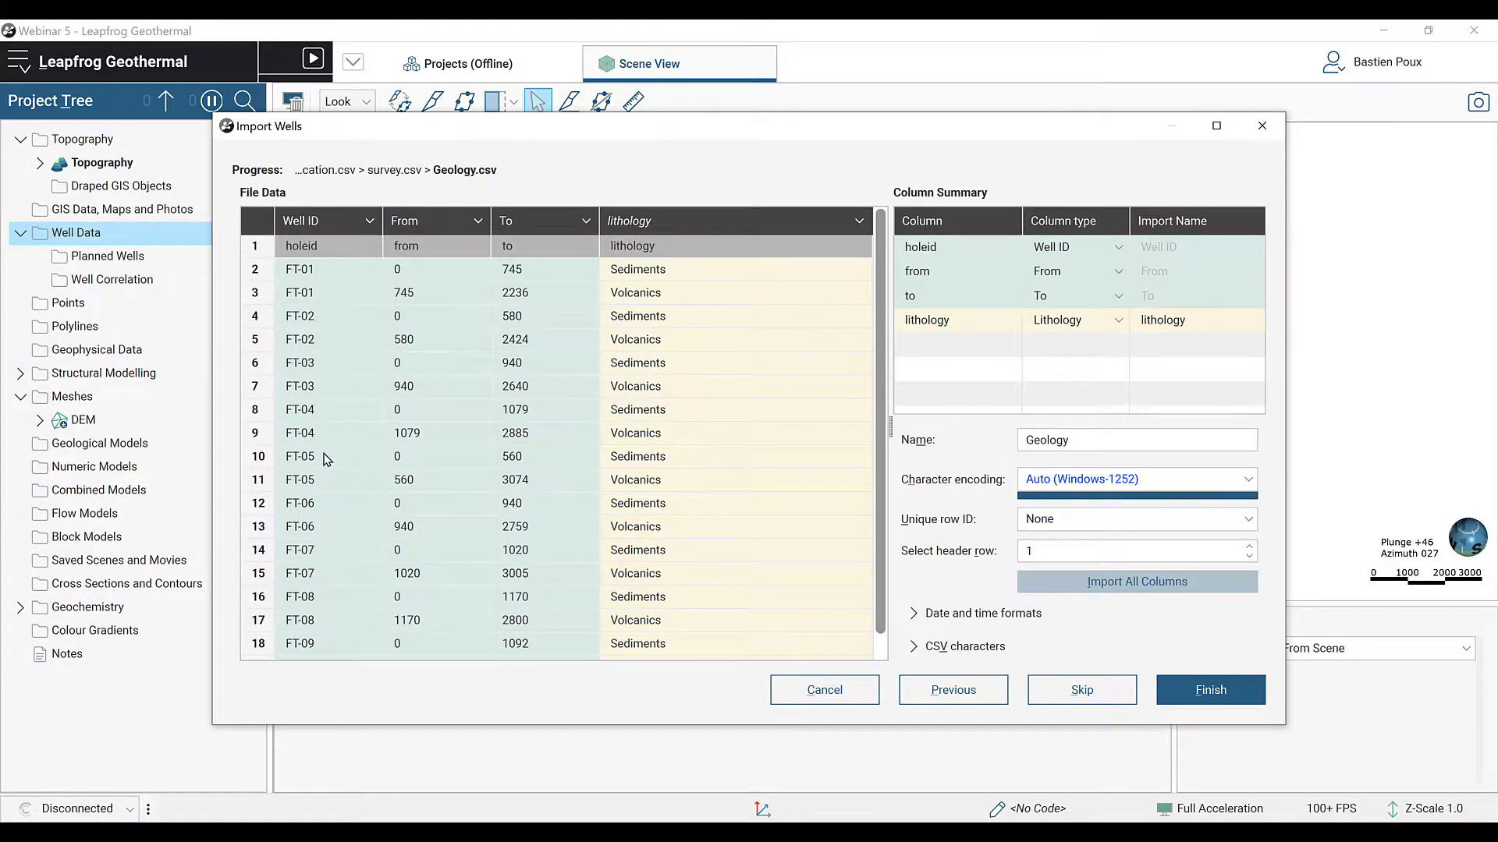
mouse_move(683, 349)
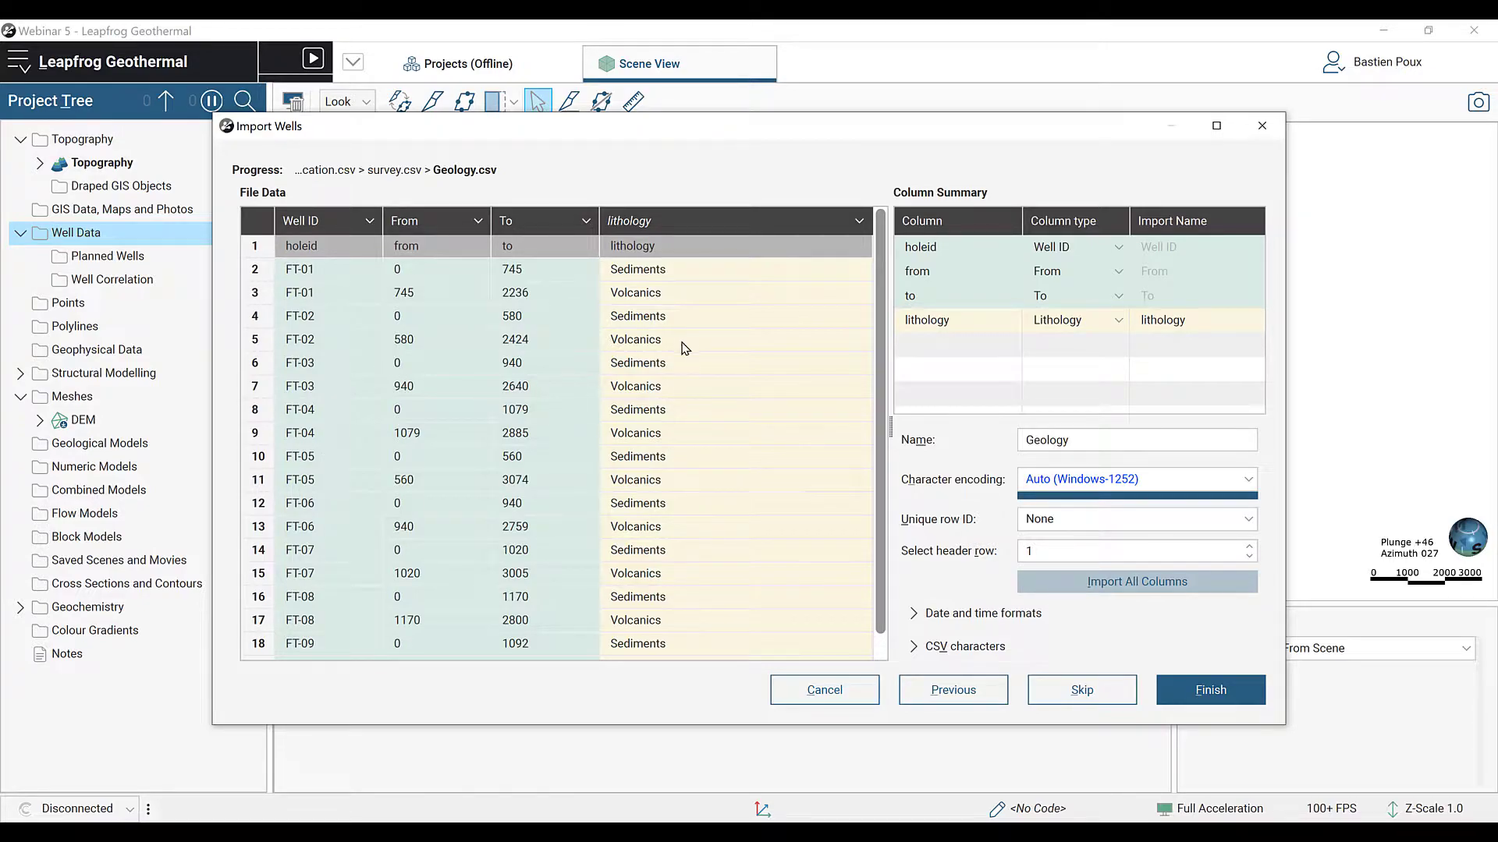
click(1211, 690)
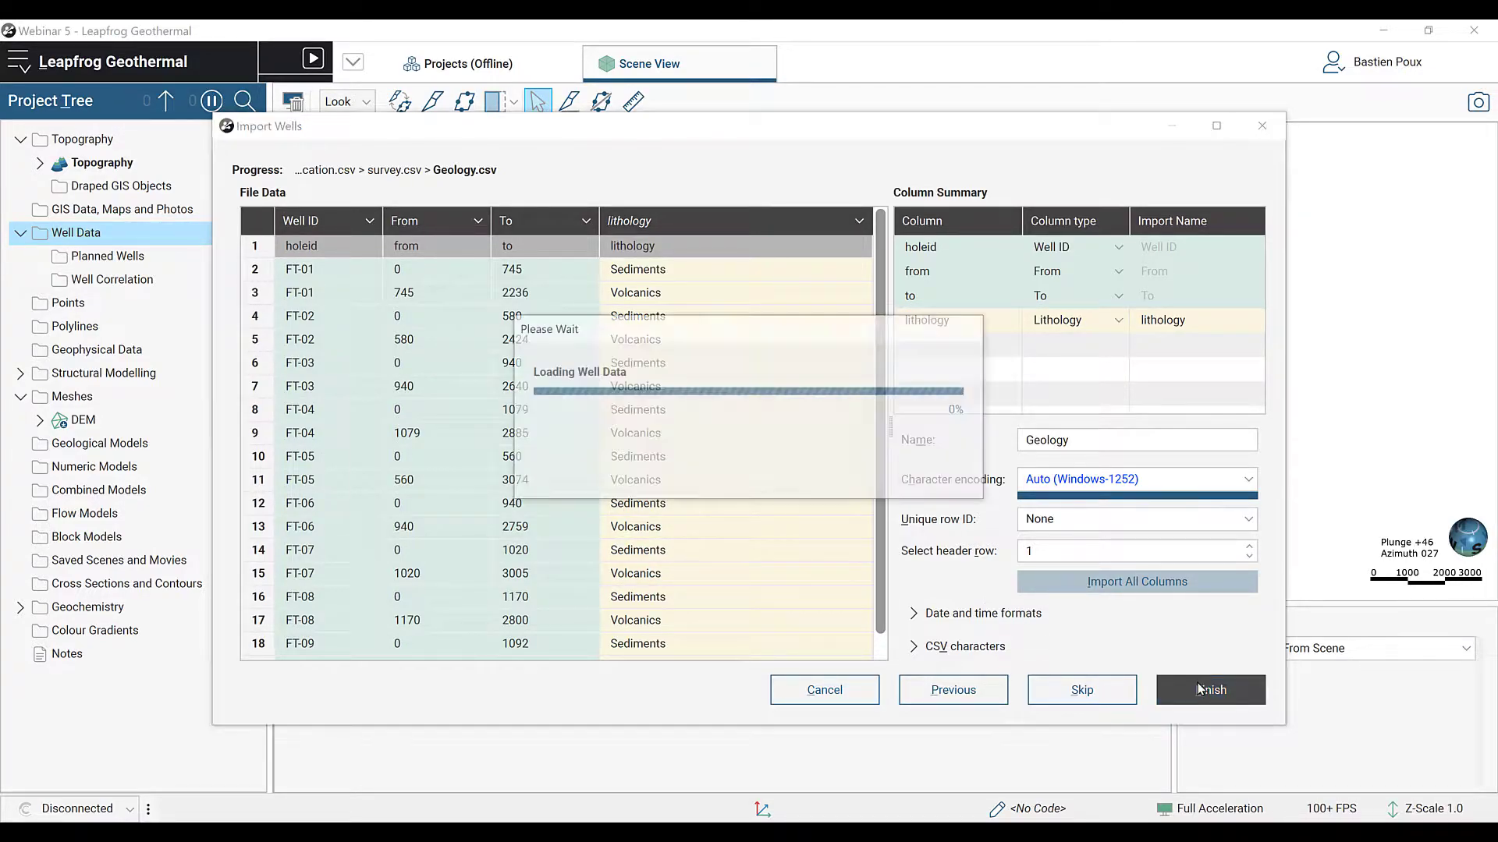
click(1210, 689)
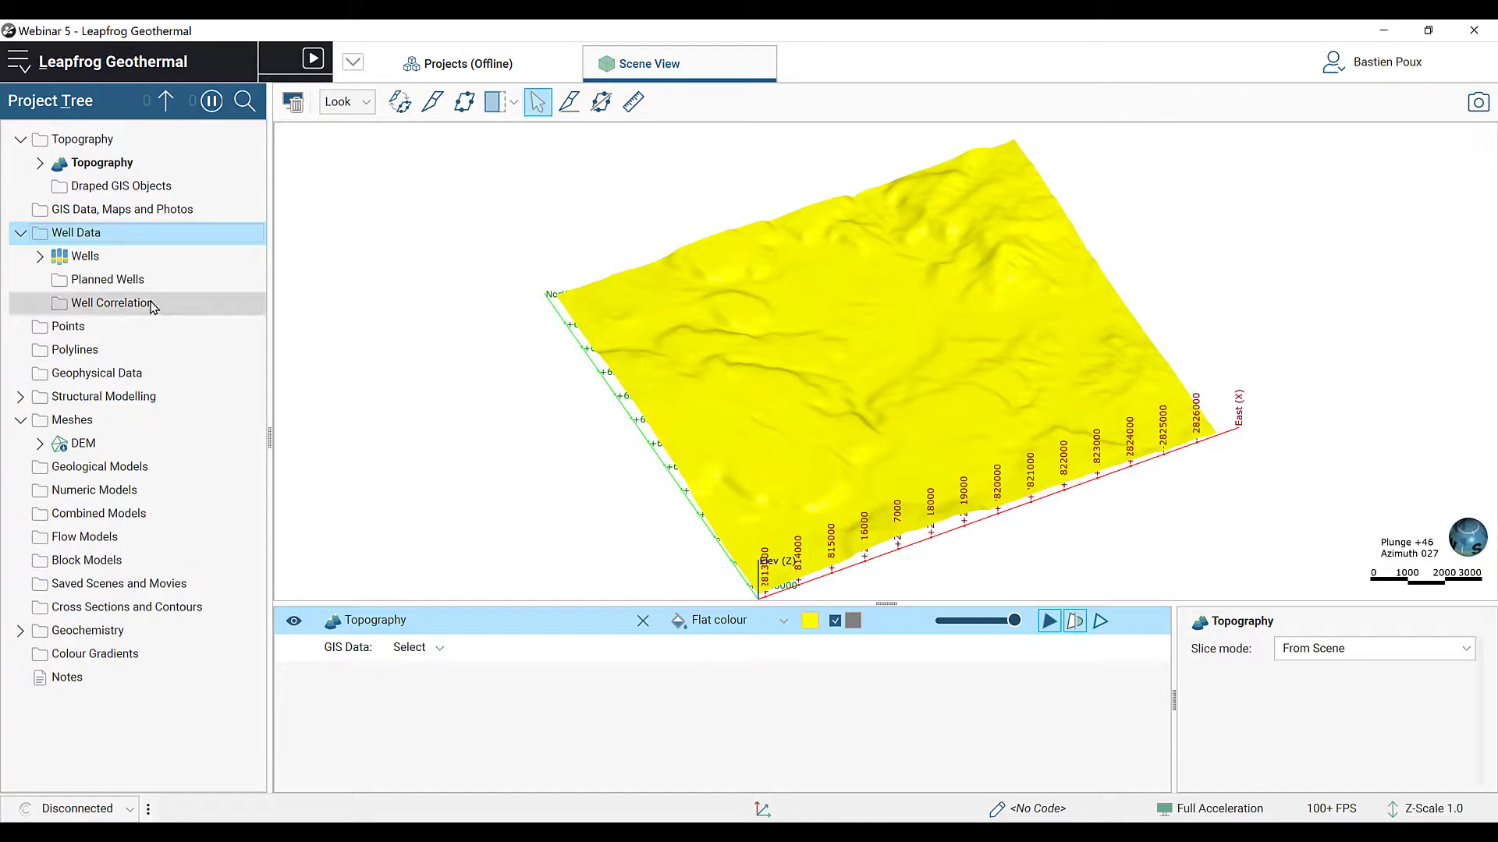
Step: Show the Wells Geology traces in the scene as thick tubes with the lithology legend
click(40, 256)
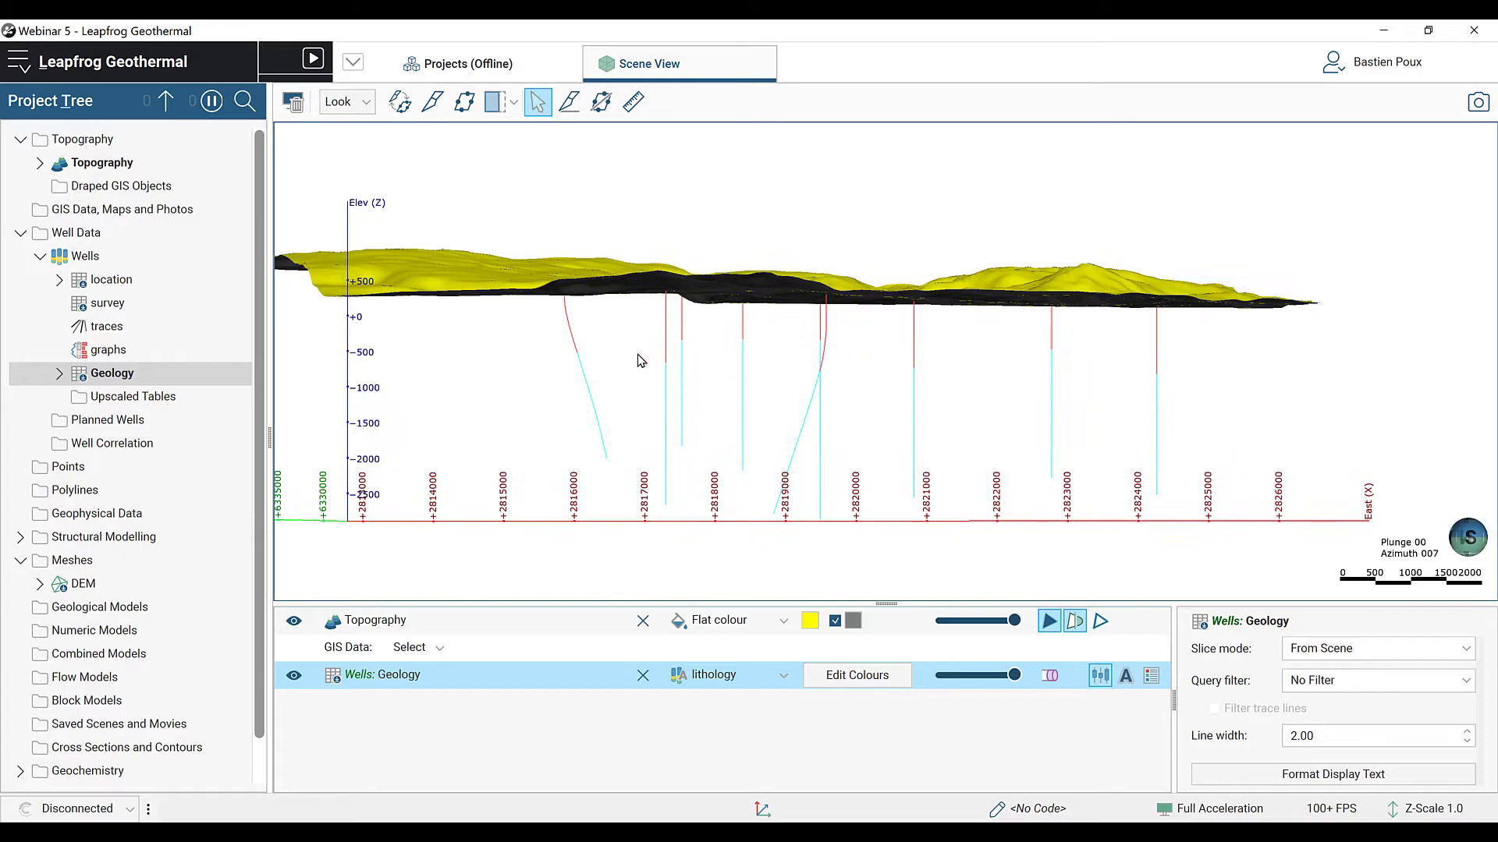
mouse_move(1133, 398)
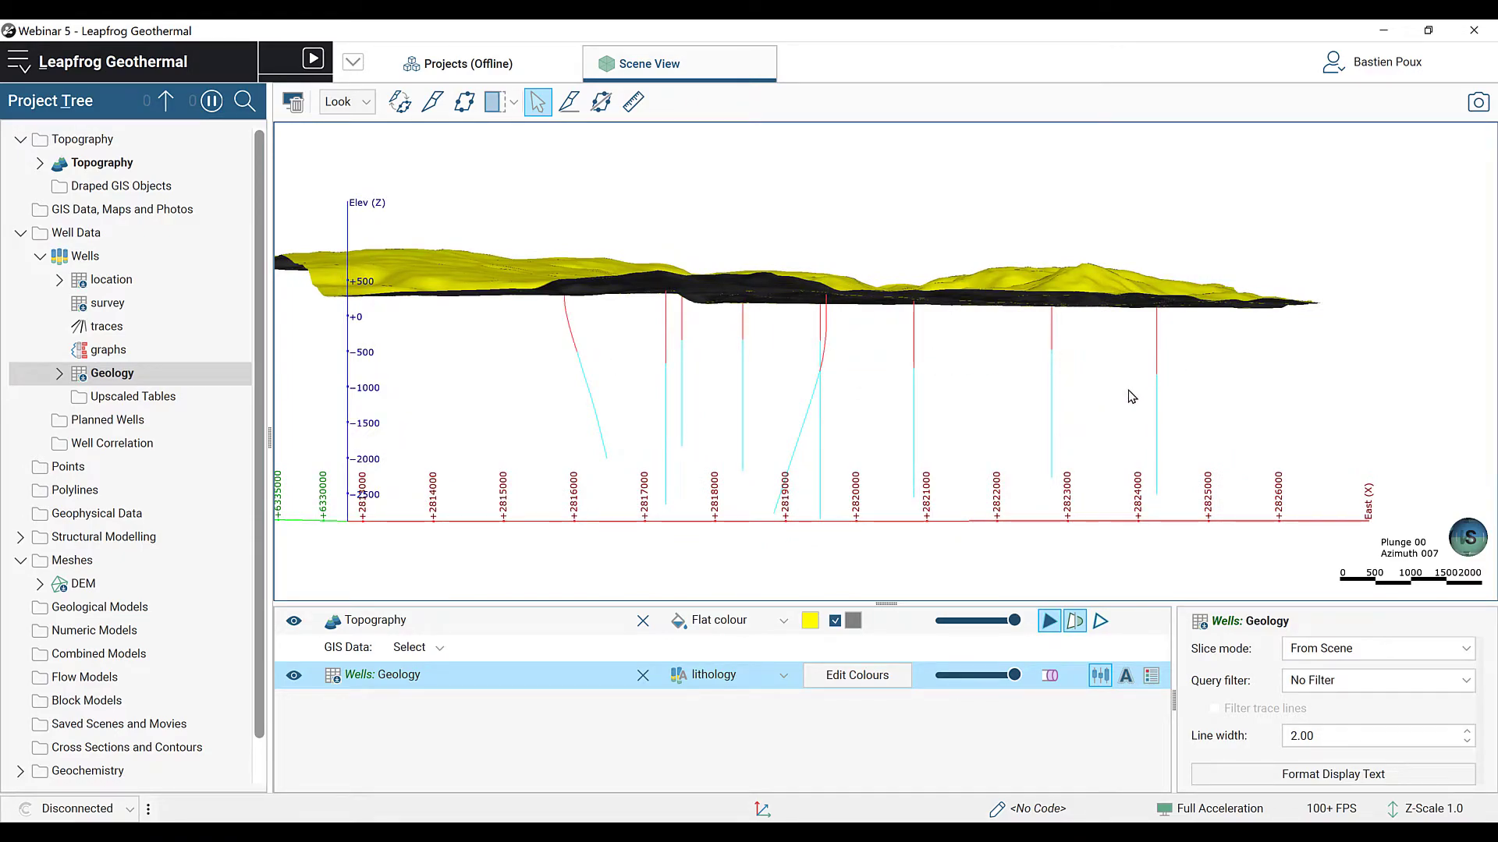
click(1049, 676)
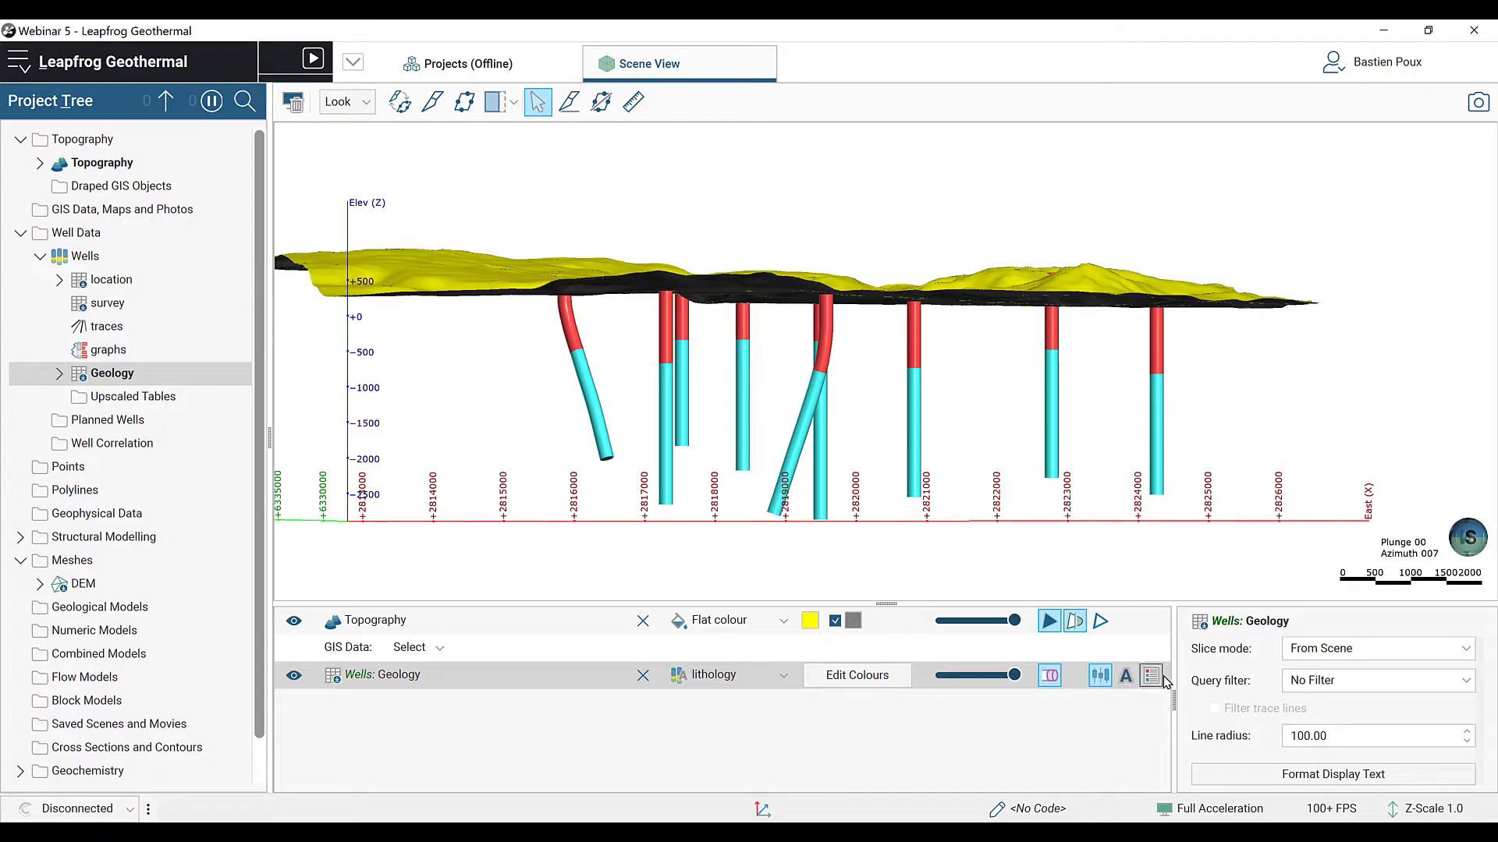
click(1151, 675)
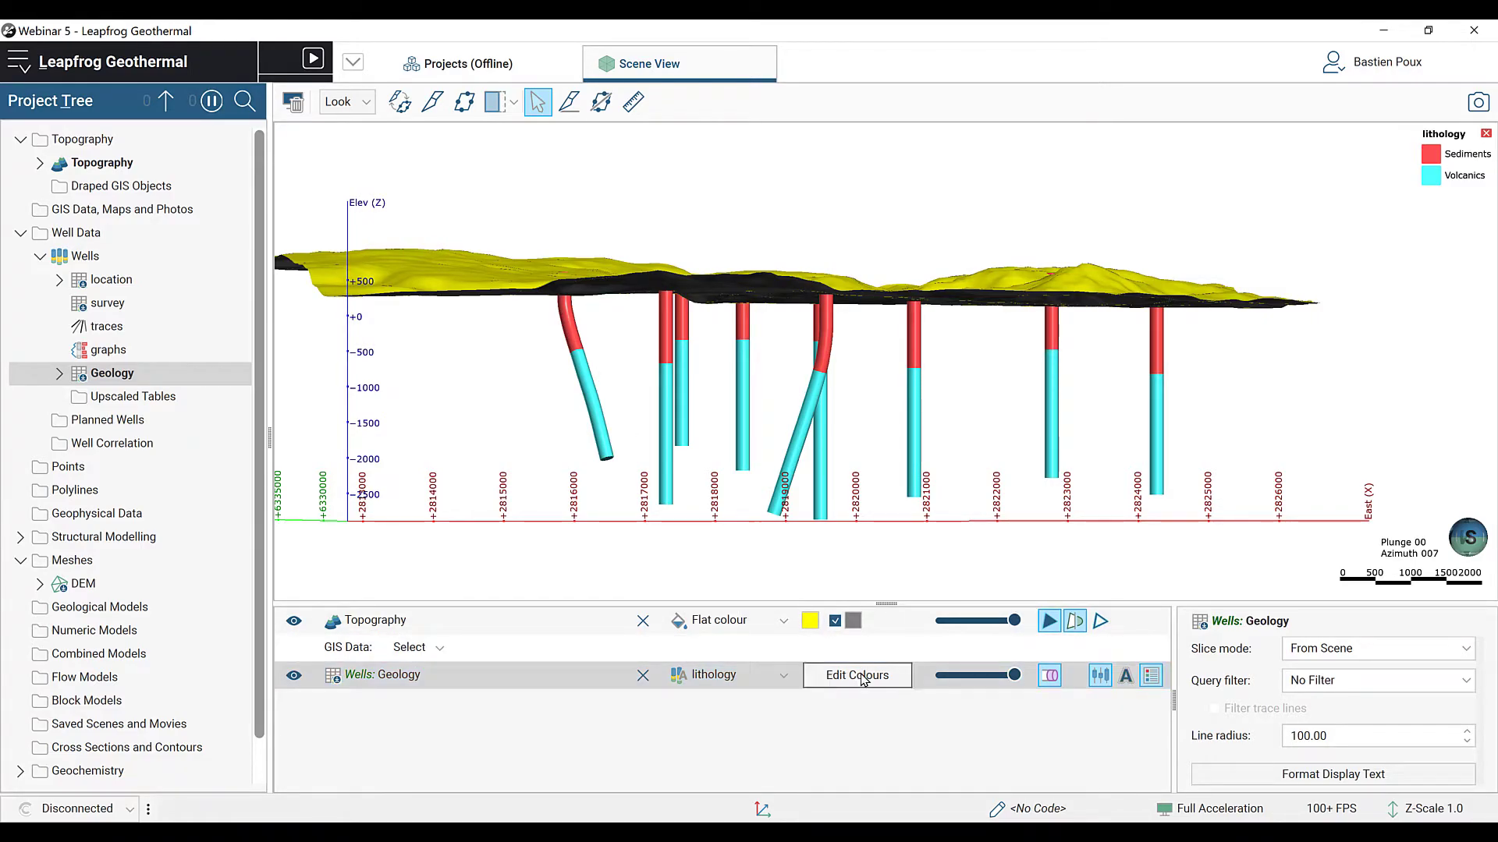
Step: Recolour the lithologies so Sediments is yellow and Volcanics is red
click(858, 676)
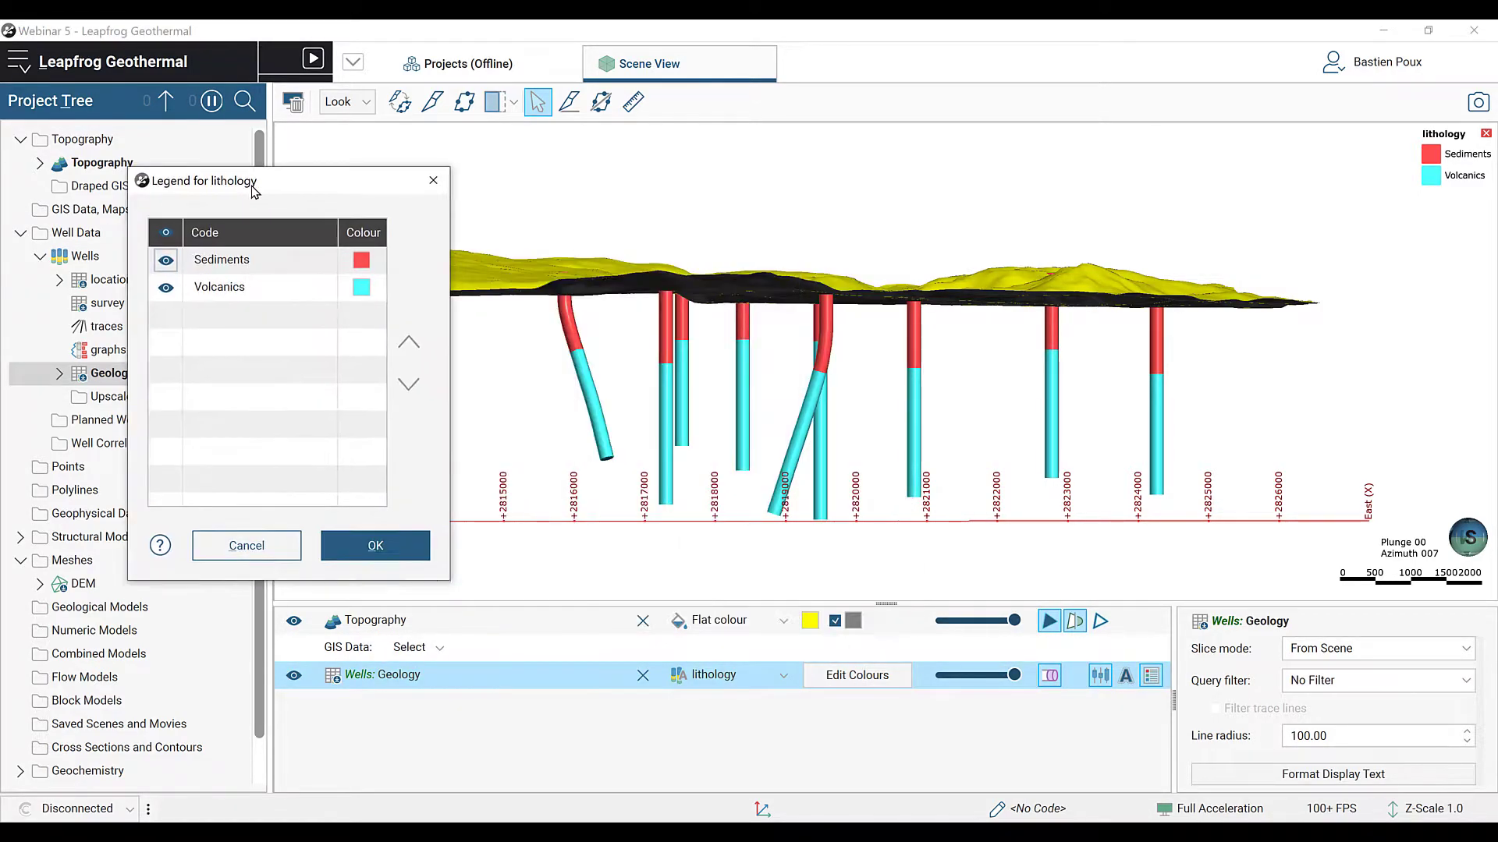
click(360, 259)
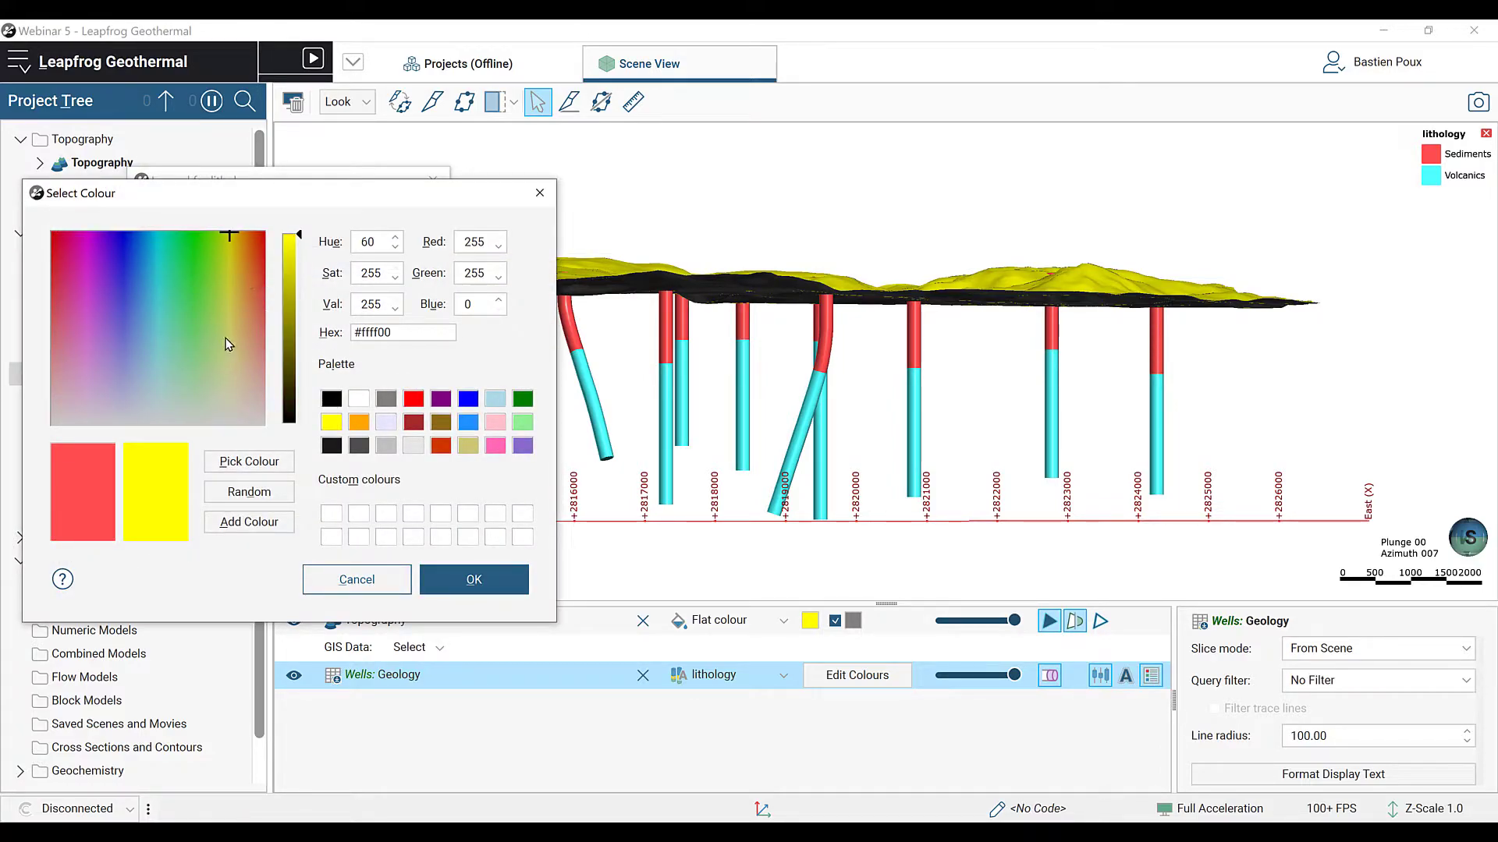
click(228, 327)
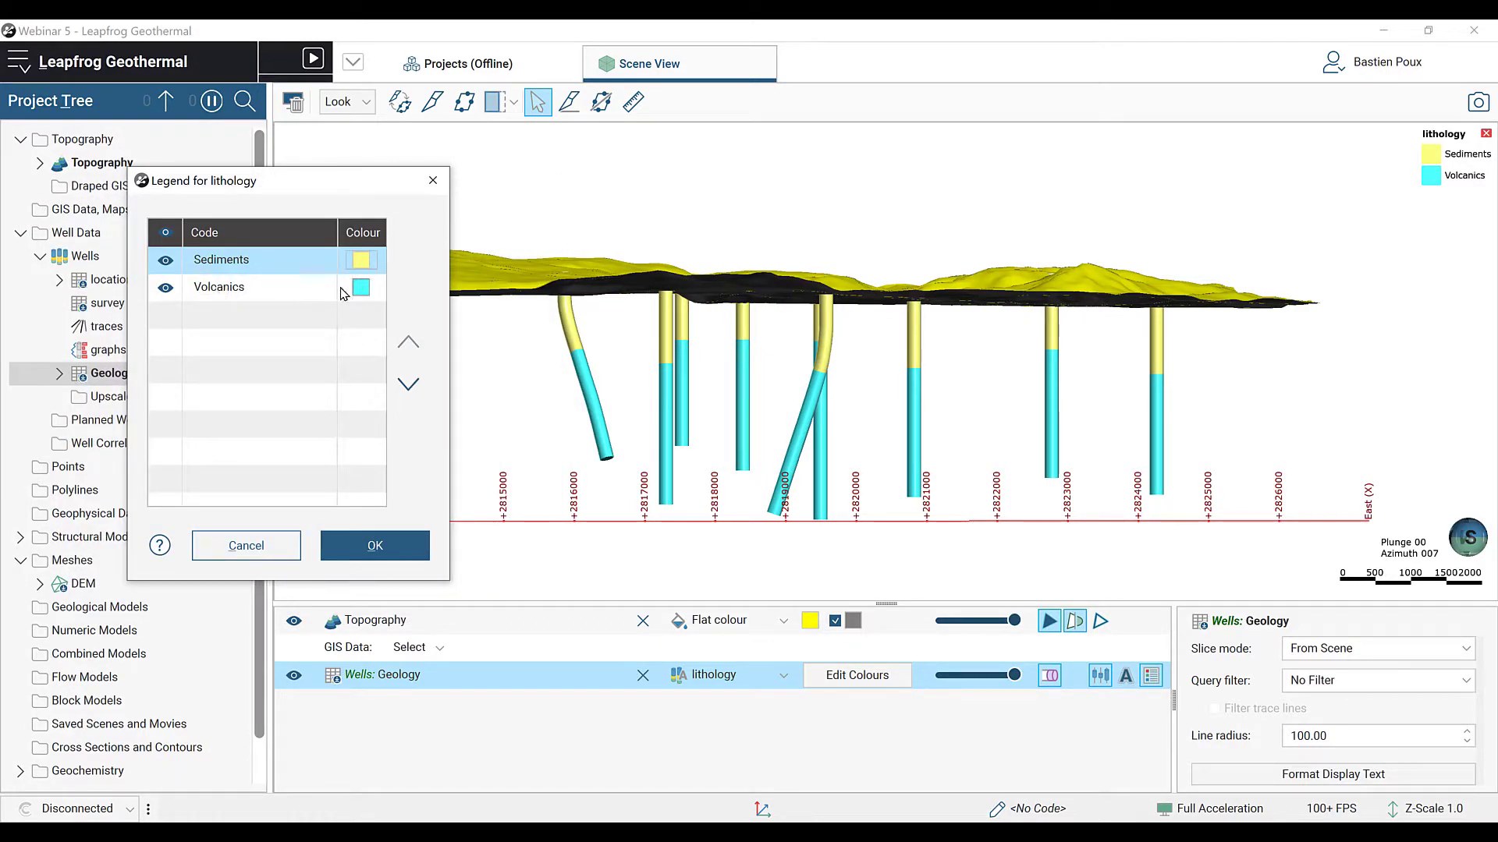
click(360, 288)
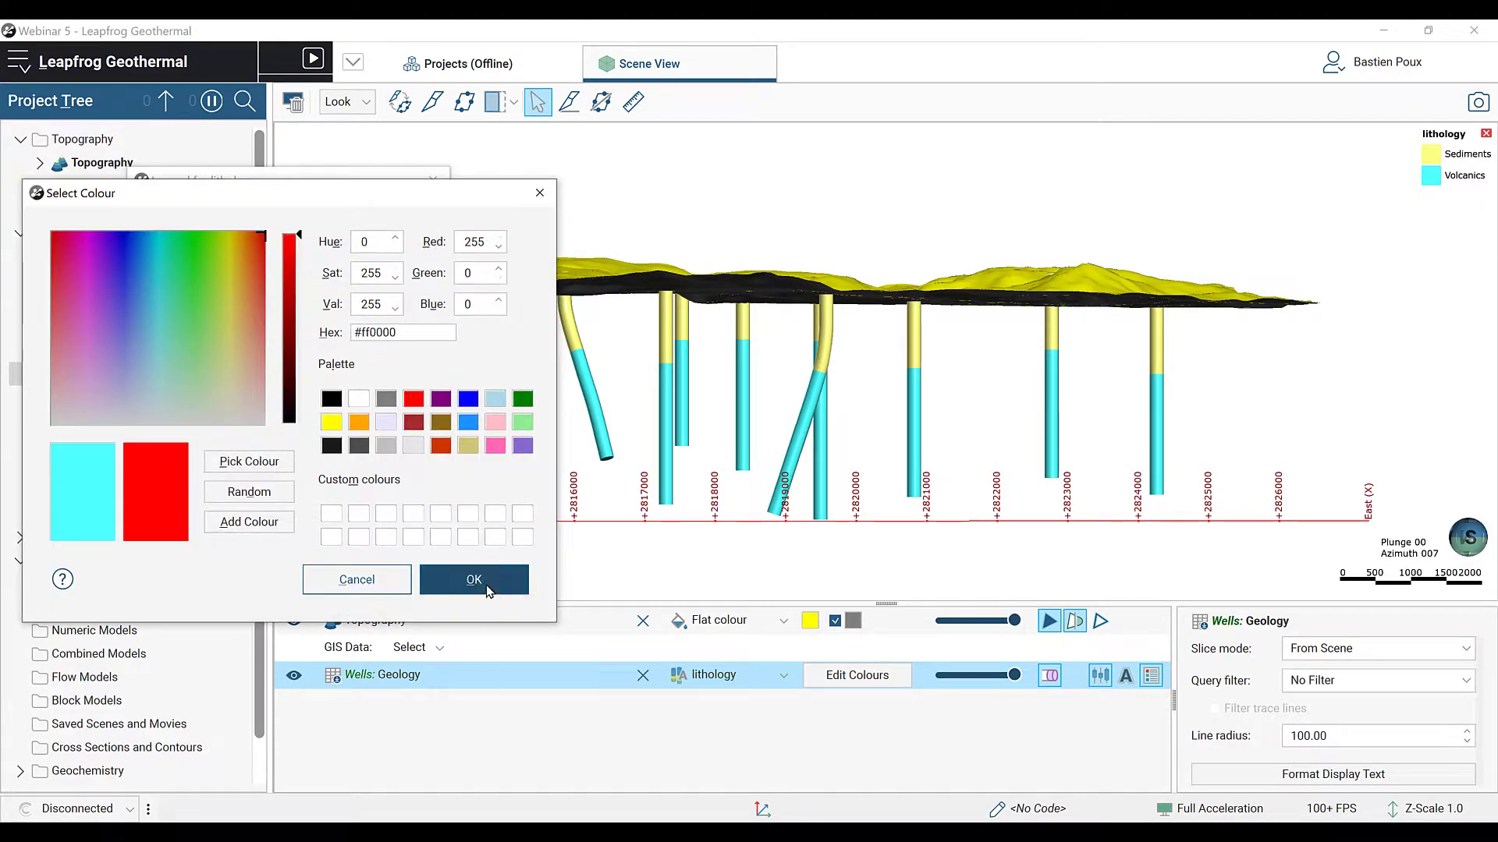
click(473, 579)
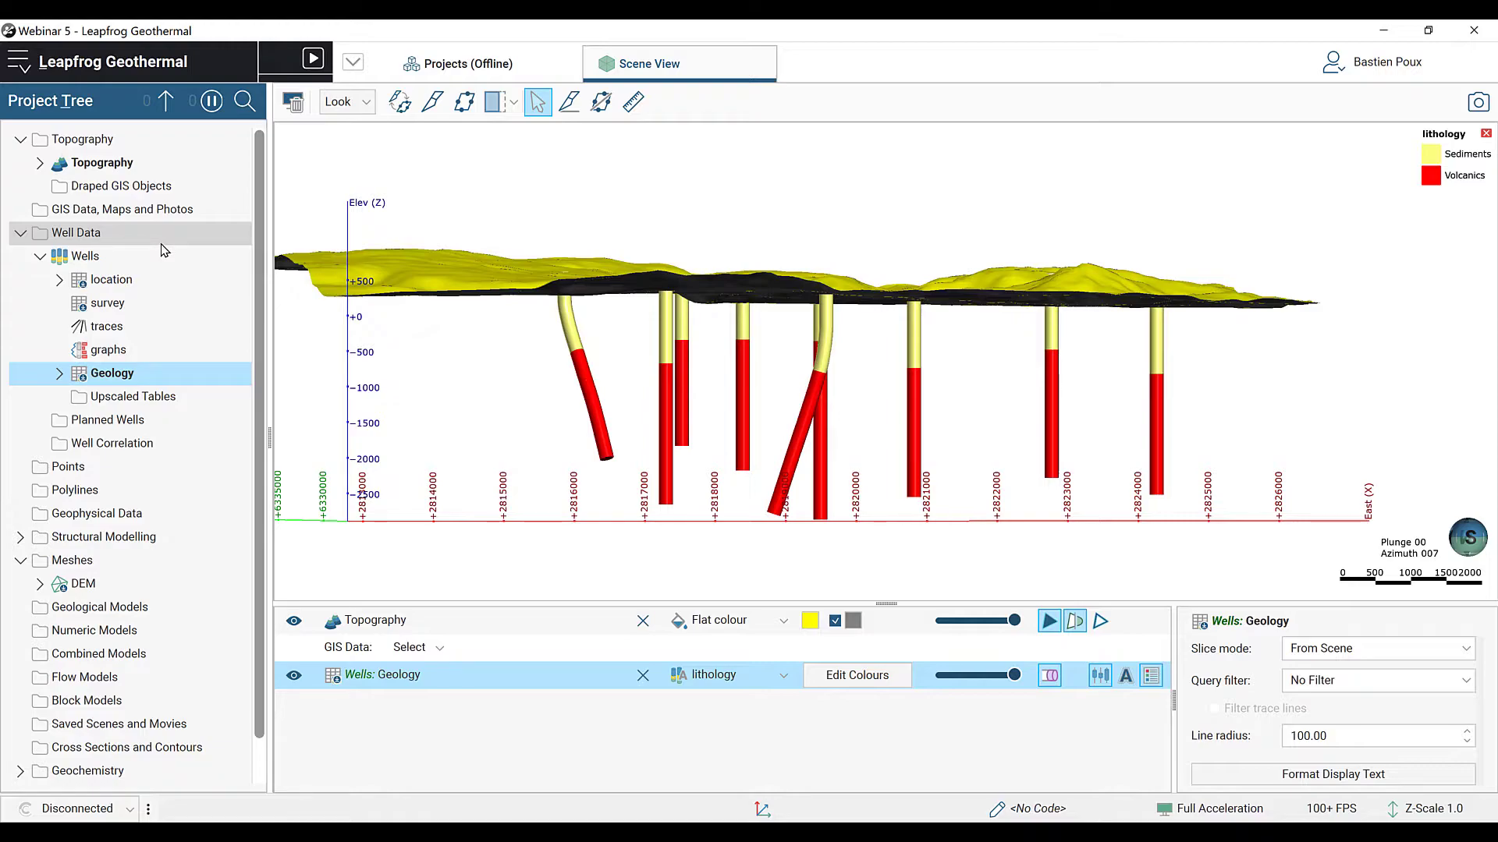
Step: Import the fault line vector data, drape it on Topography and view the trace from above
right_click(112, 210)
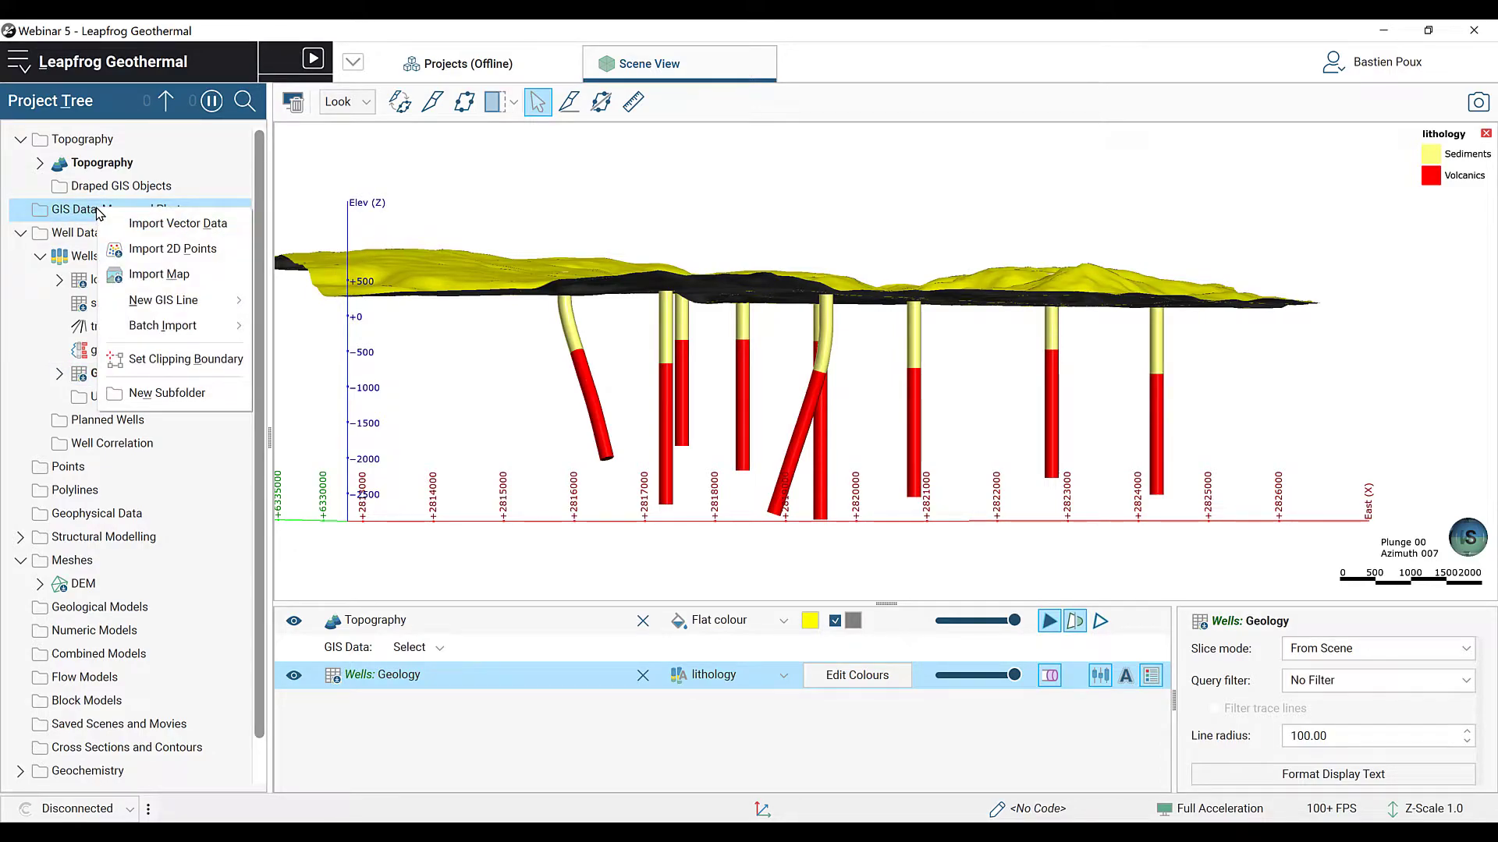
click(137, 227)
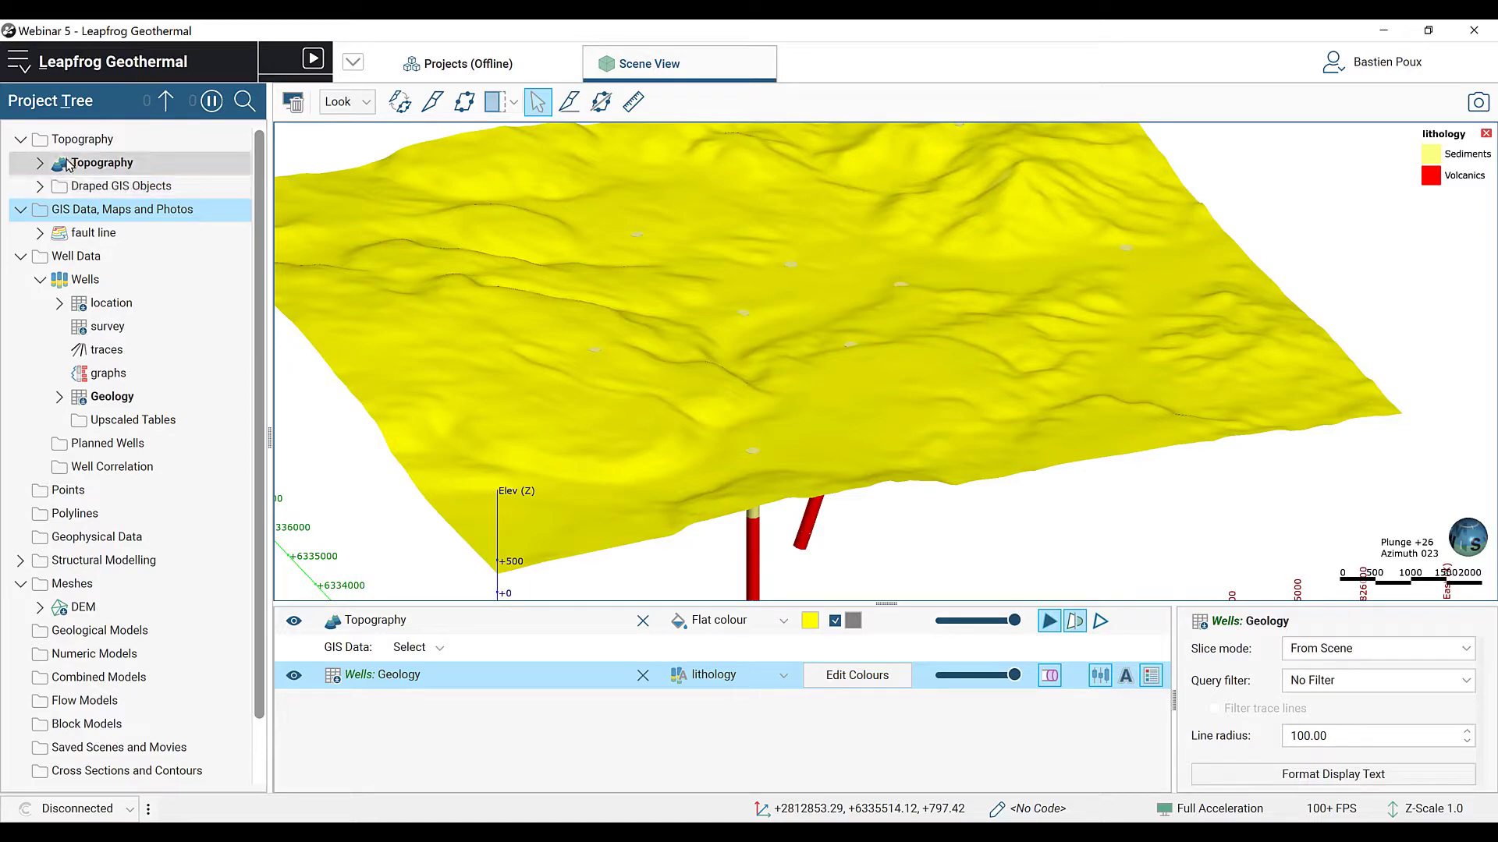
click(38, 186)
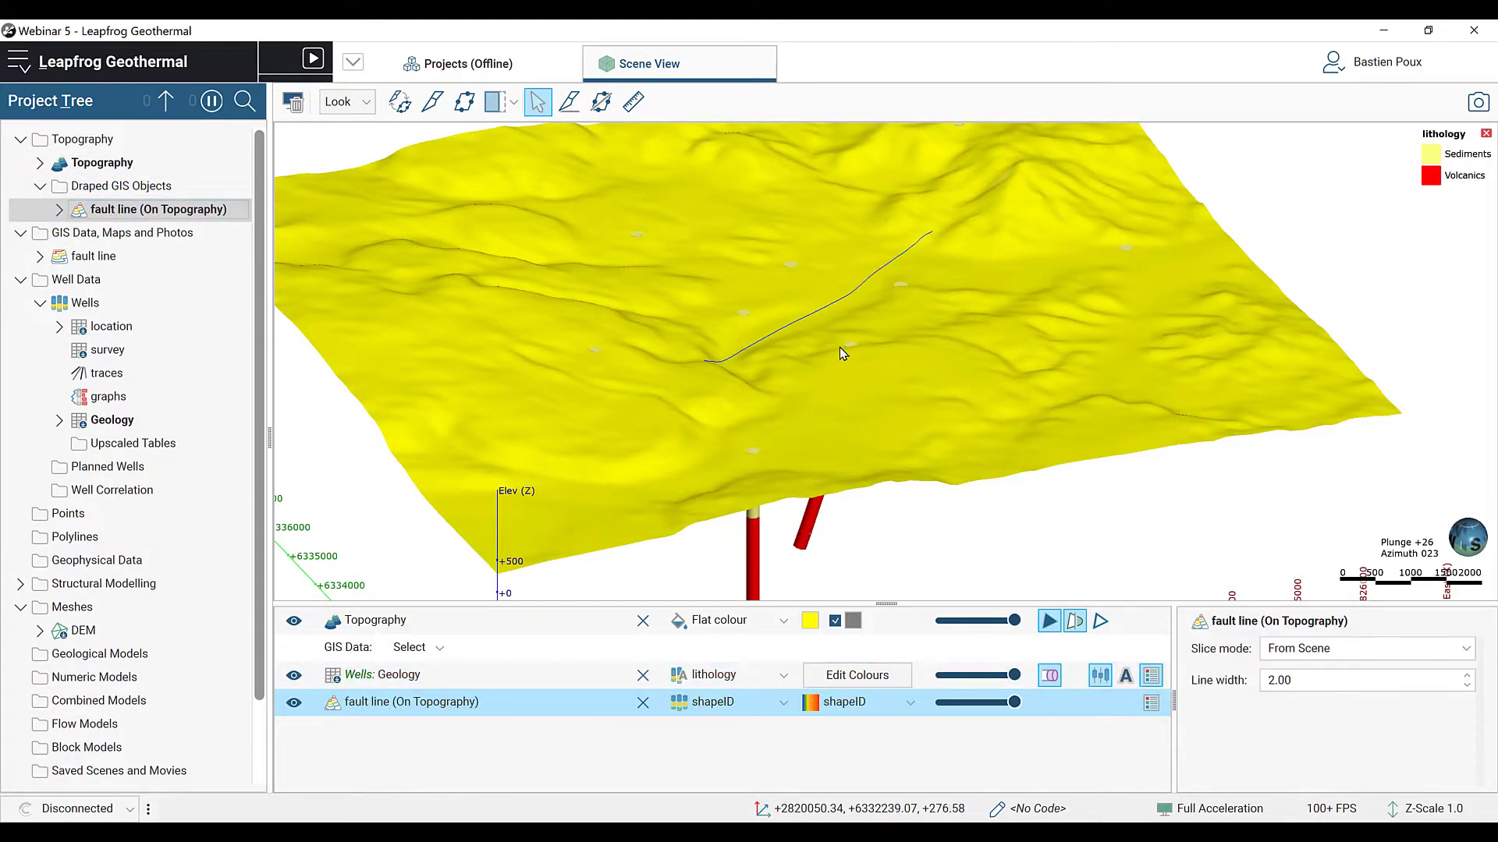
drag(841, 354, 689, 351)
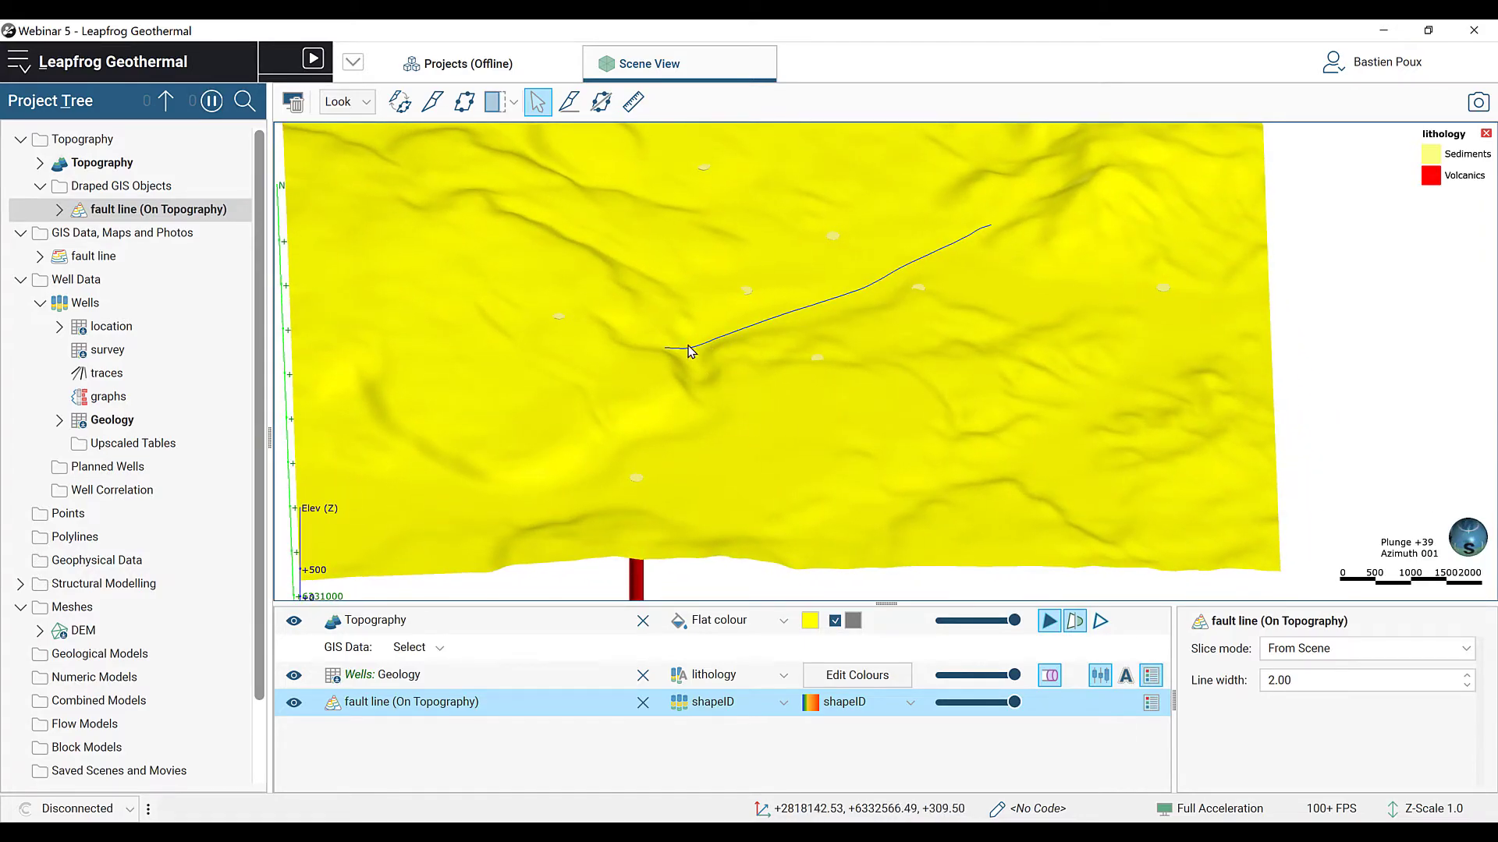
mouse_move(990, 237)
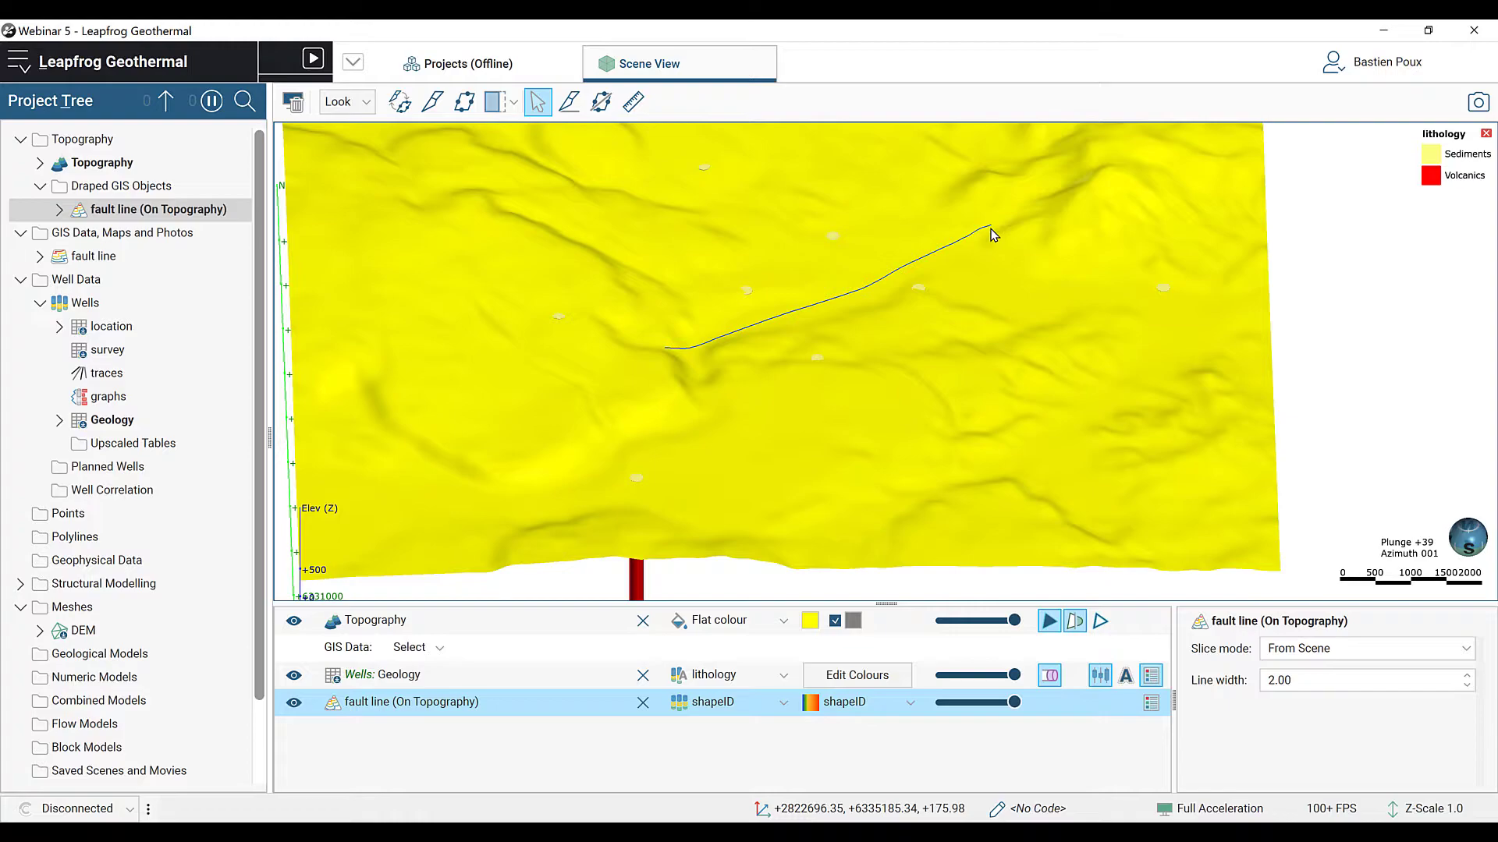
mouse_move(985, 240)
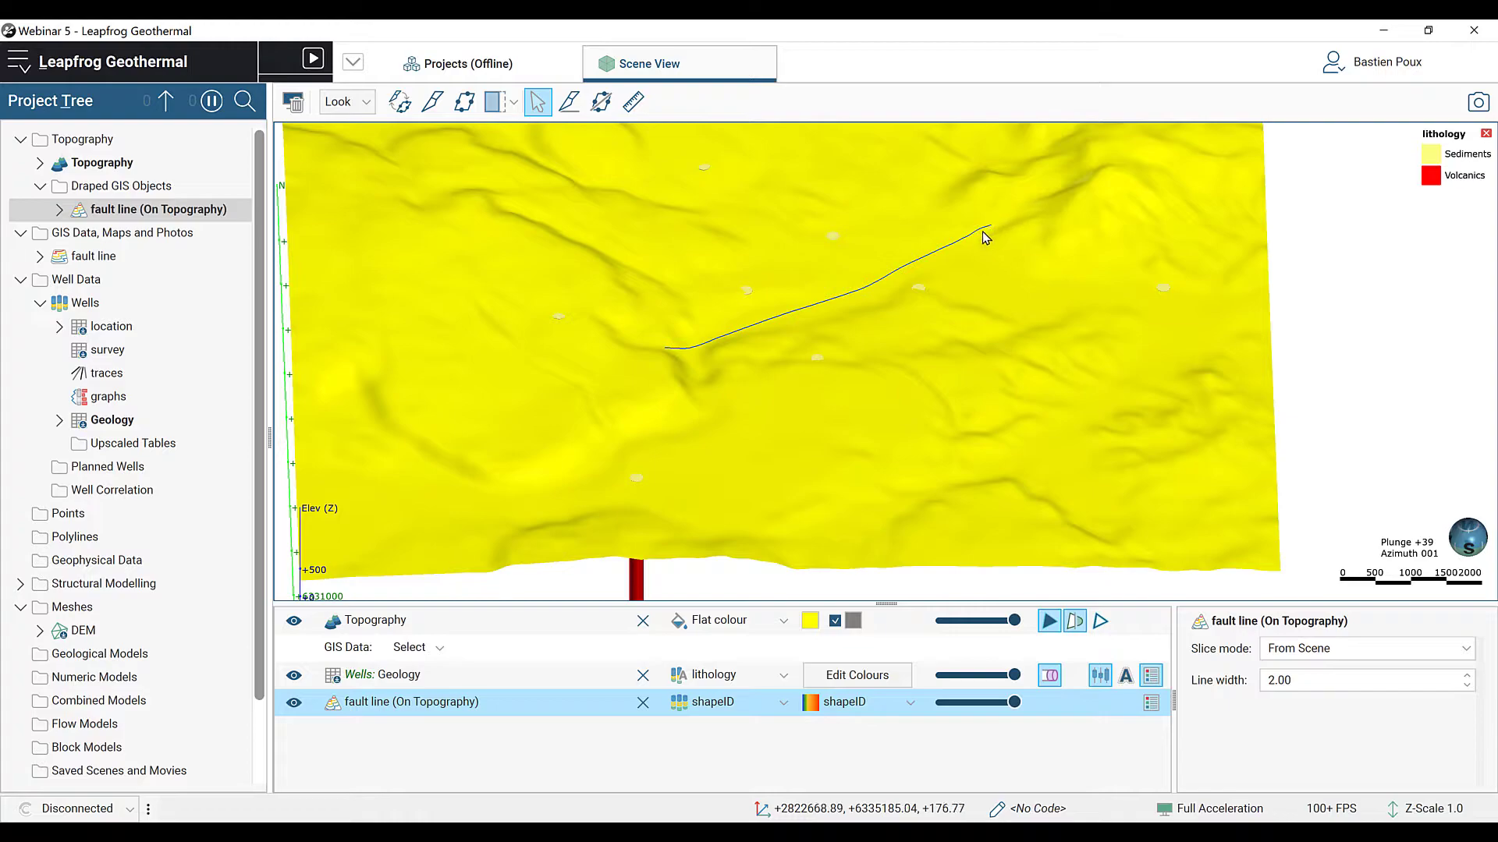
right_click(103, 584)
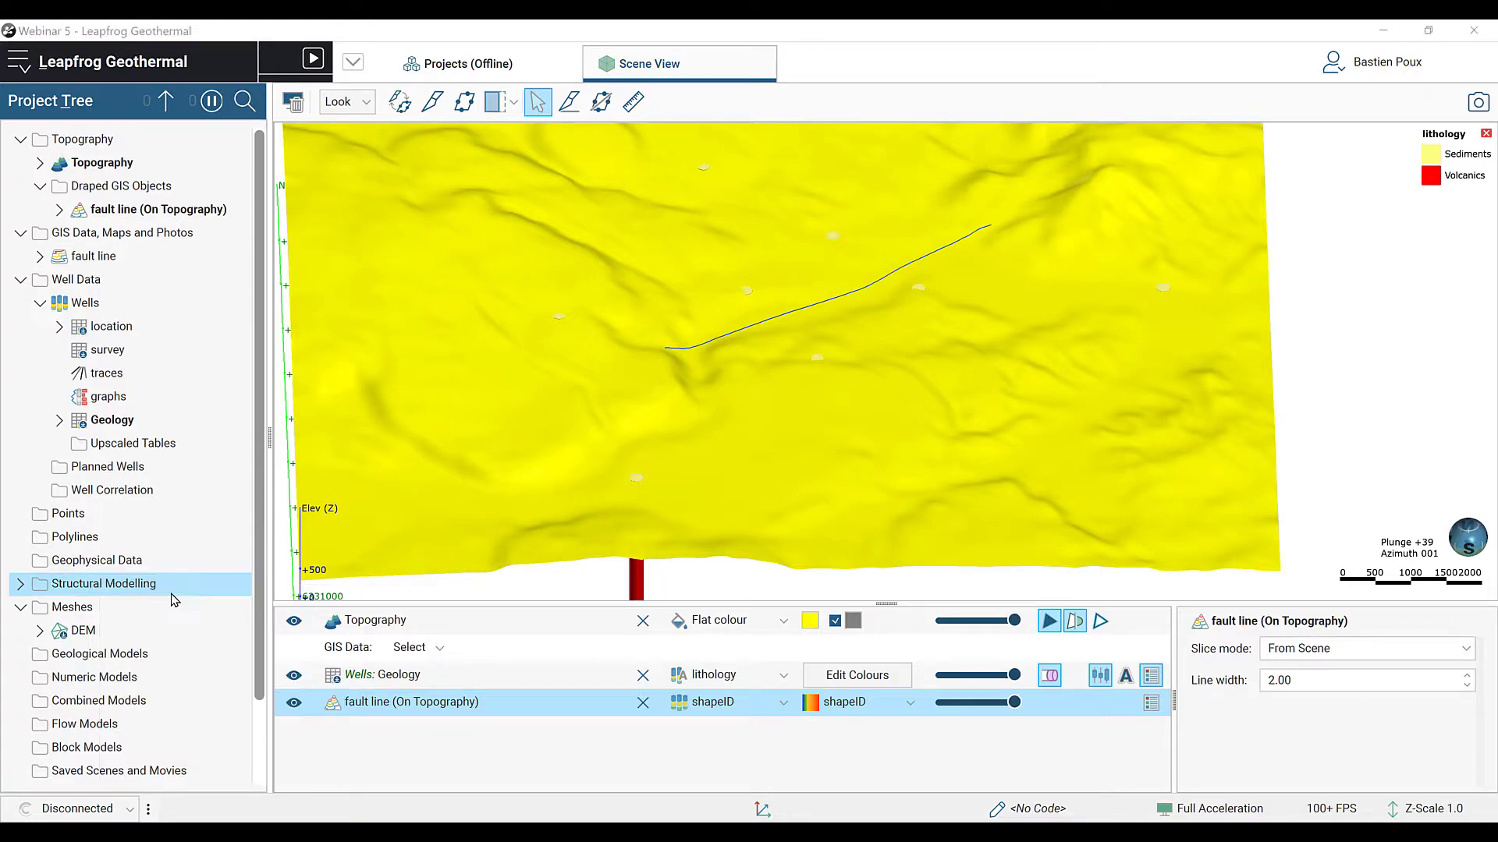
Step: Import the fault_struct.csv planar structural measurements
click(103, 584)
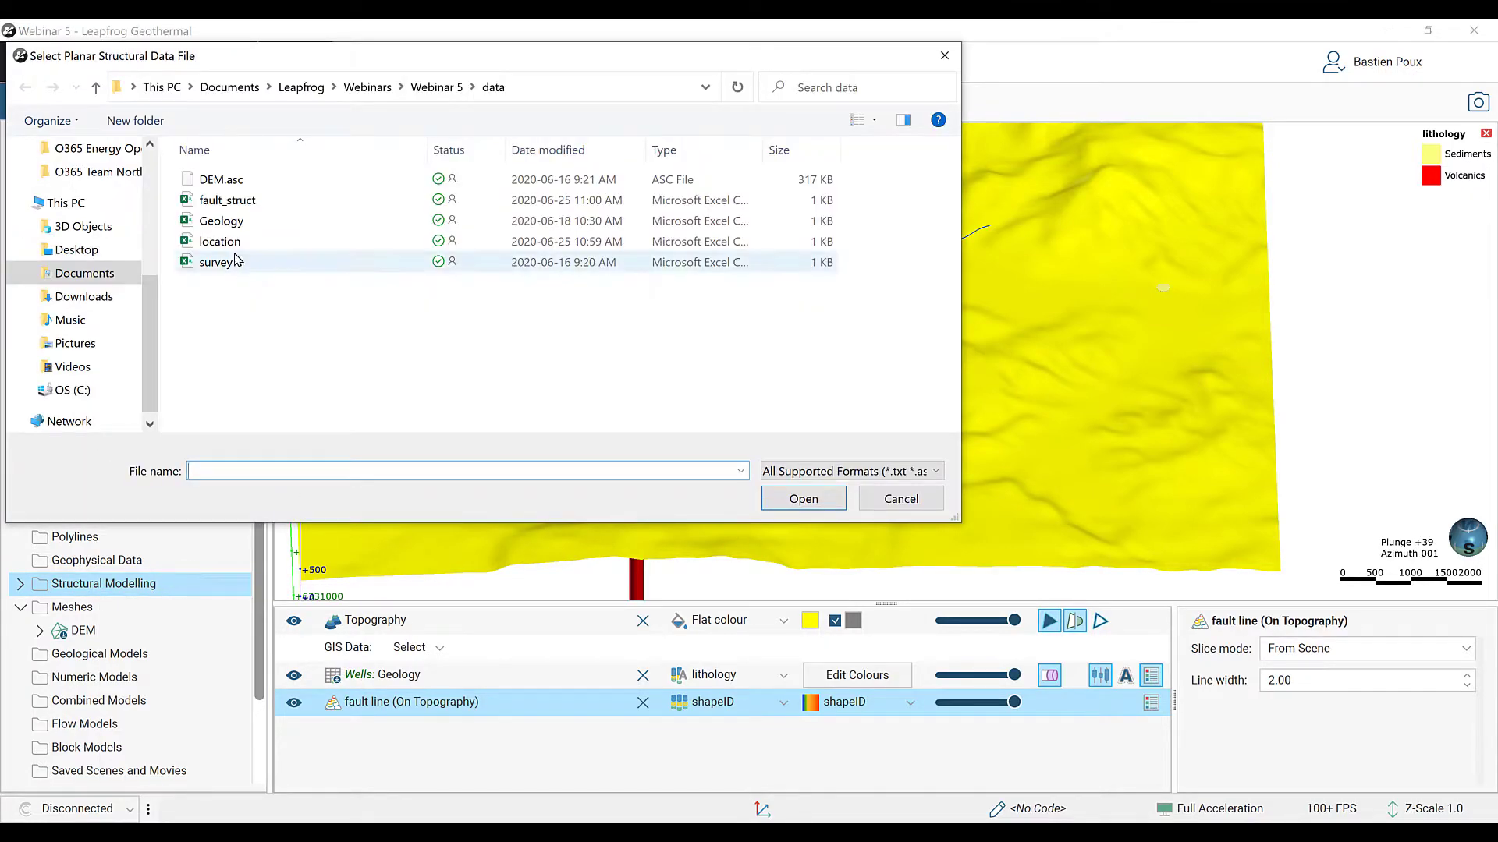
click(228, 199)
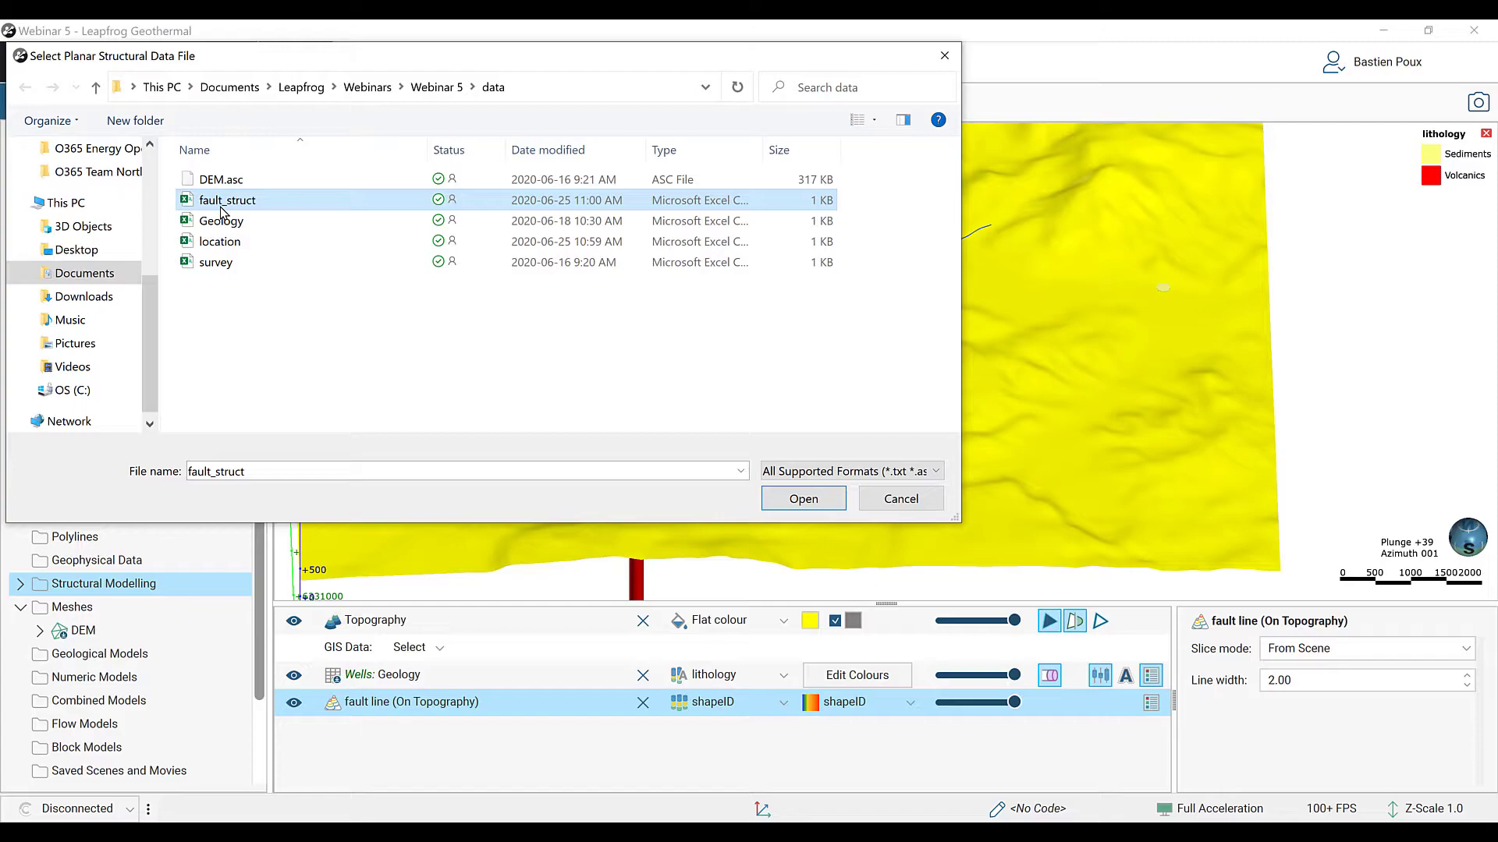
click(804, 499)
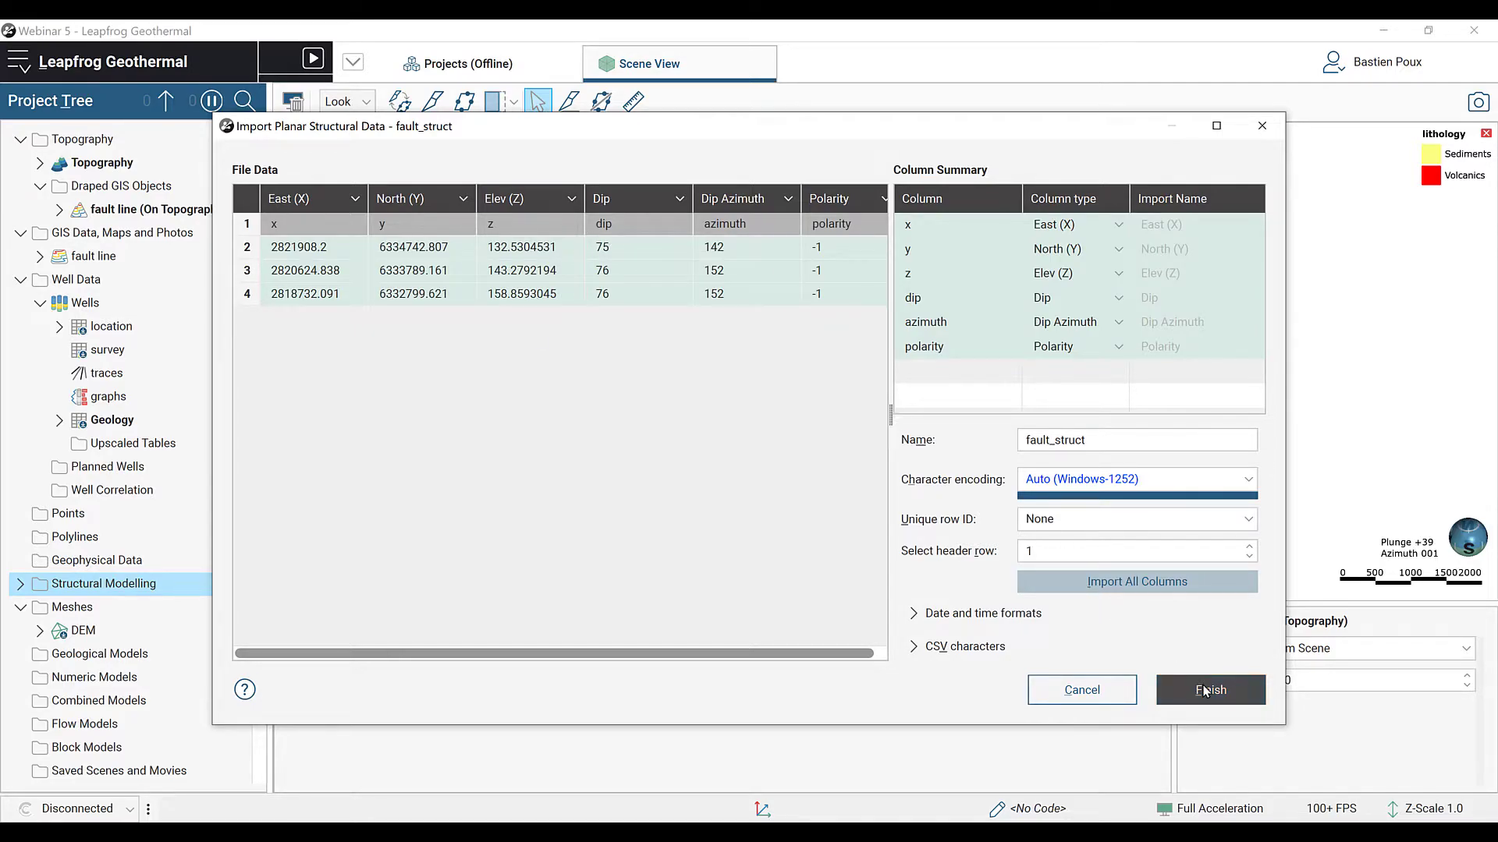
click(1210, 690)
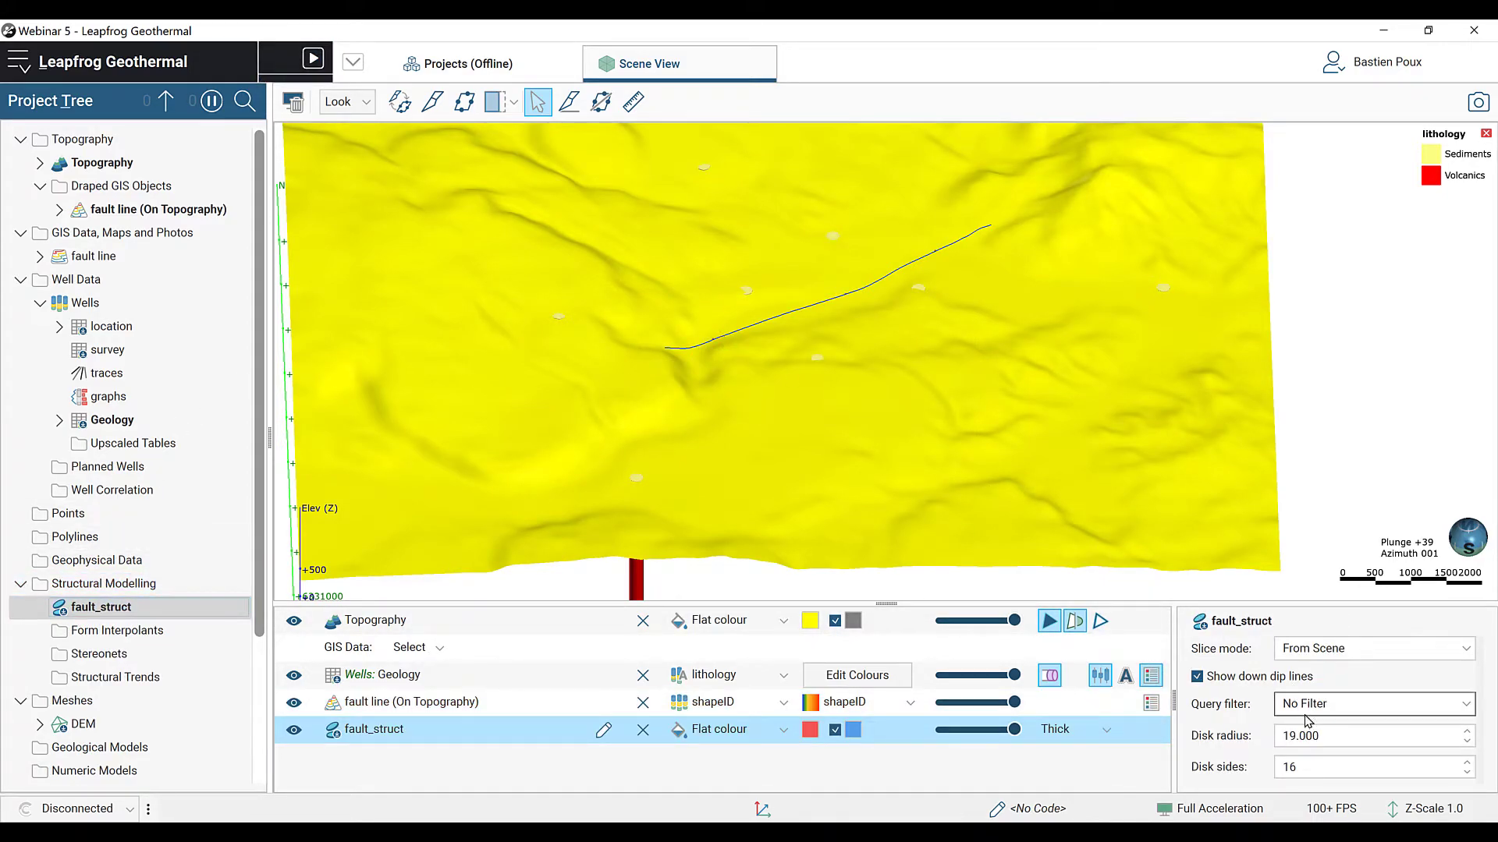
Step: Set the structural disc radius to 100 and view the discs along the fault trace
click(1366, 736)
text(100)
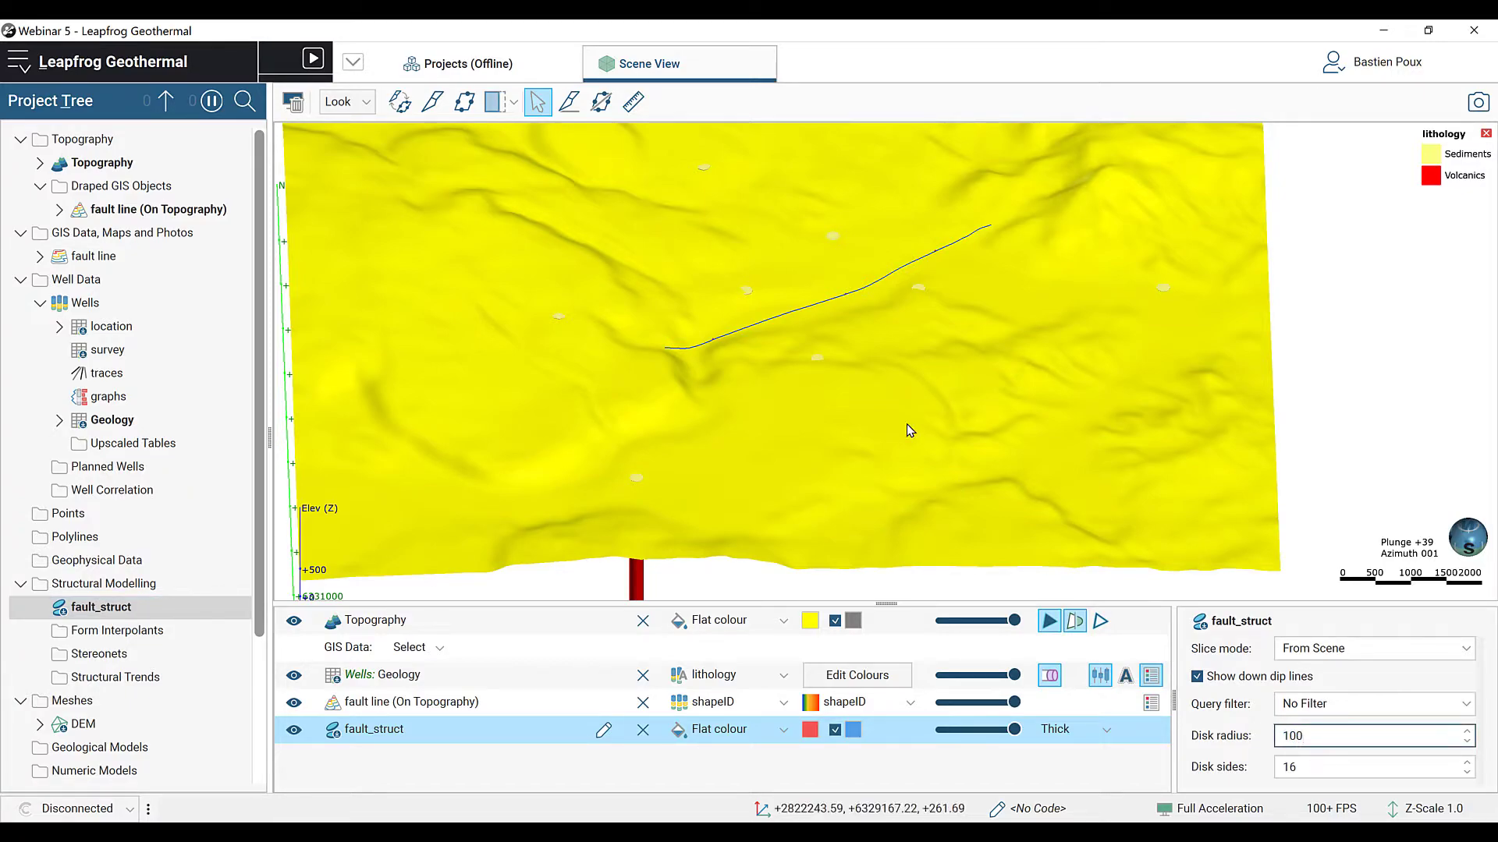
click(909, 431)
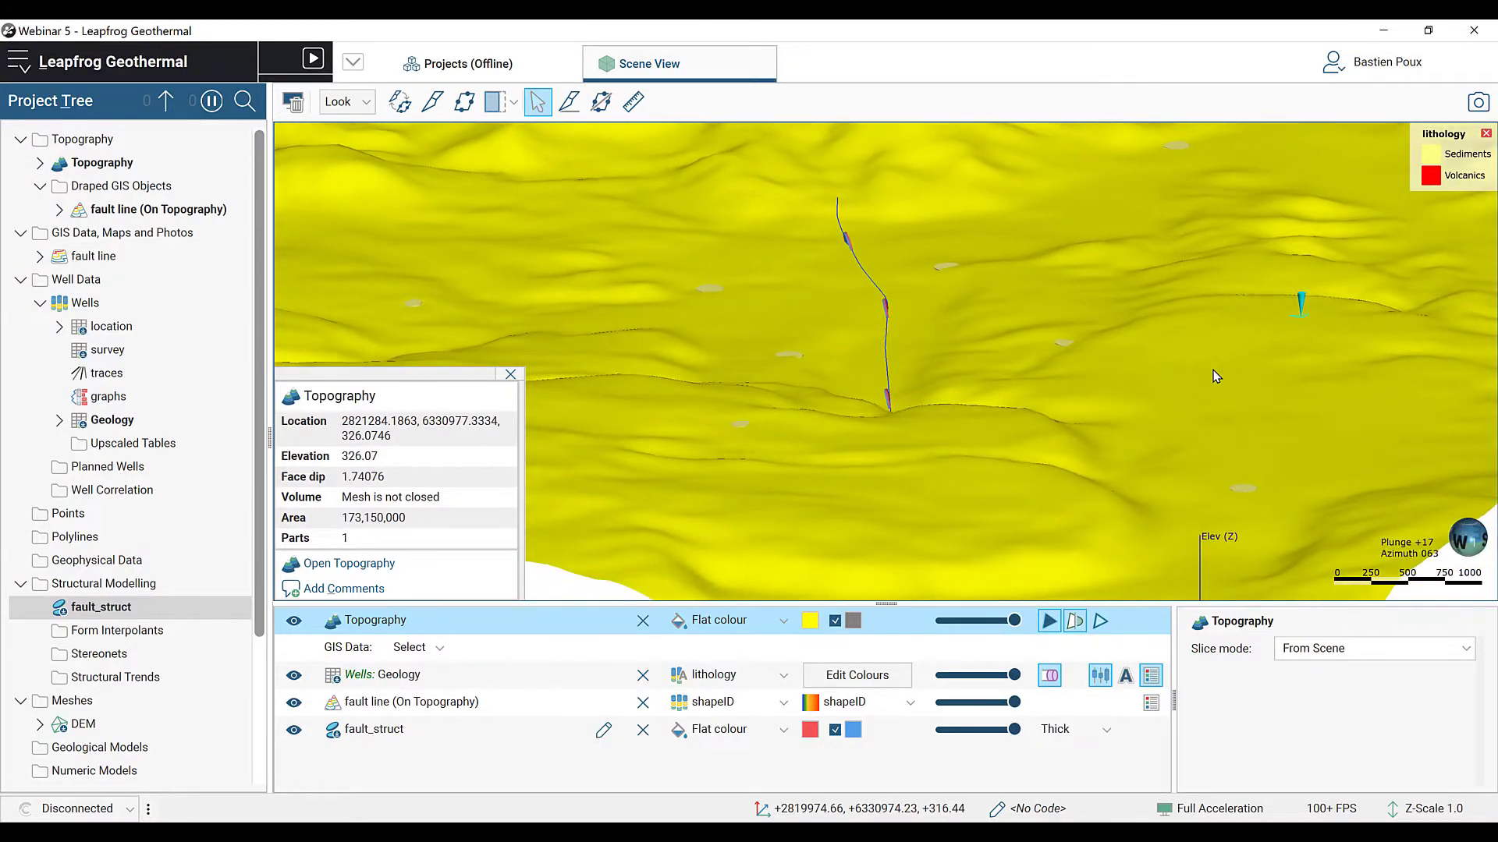
drag(1214, 376, 896, 415)
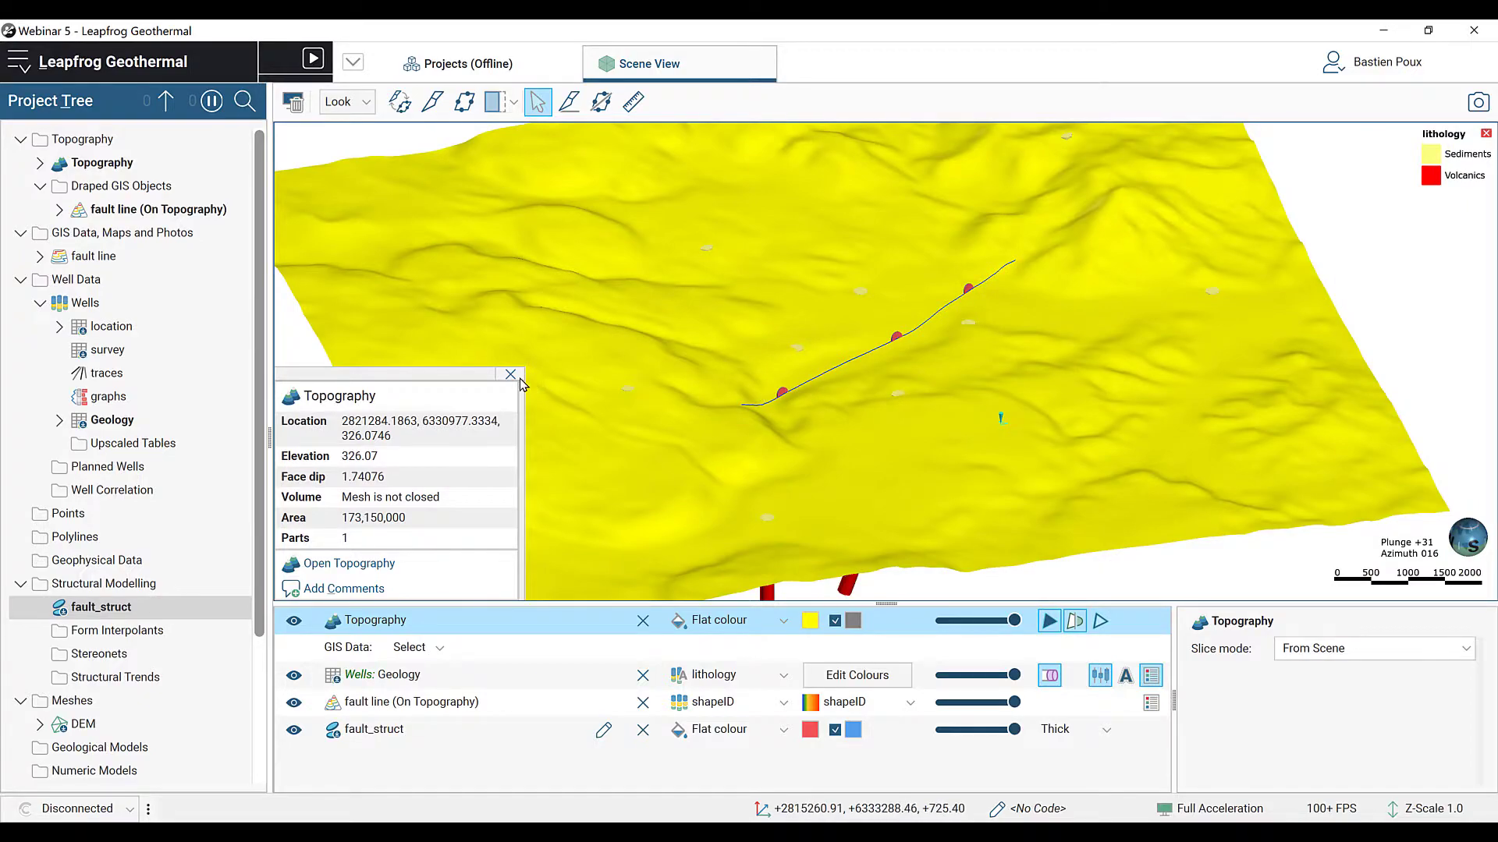
click(508, 374)
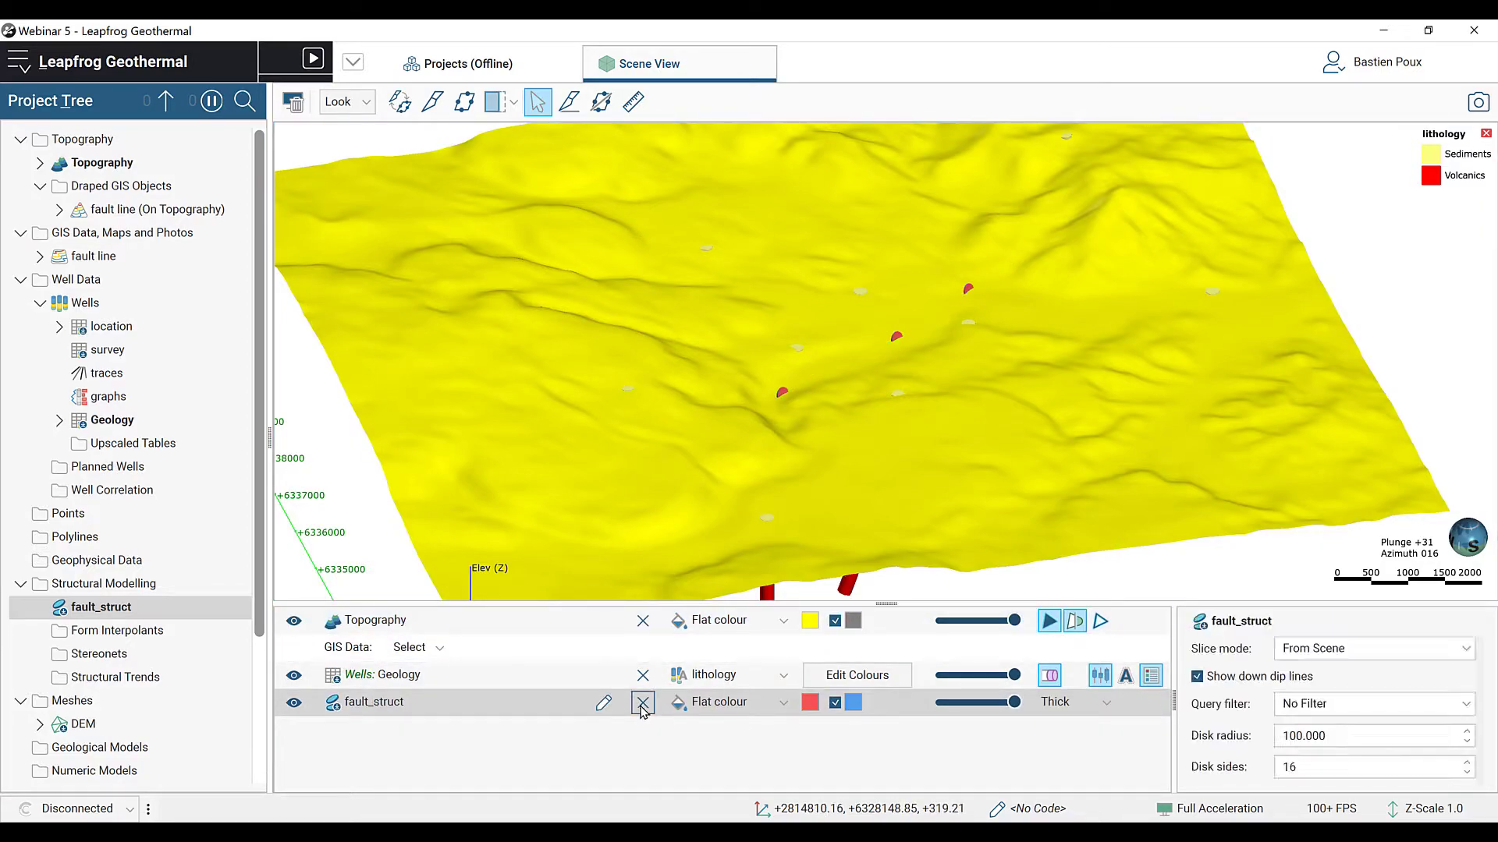
Step: Remove fault_struct from the scene and create Geological model with surface resolution 100
click(642, 702)
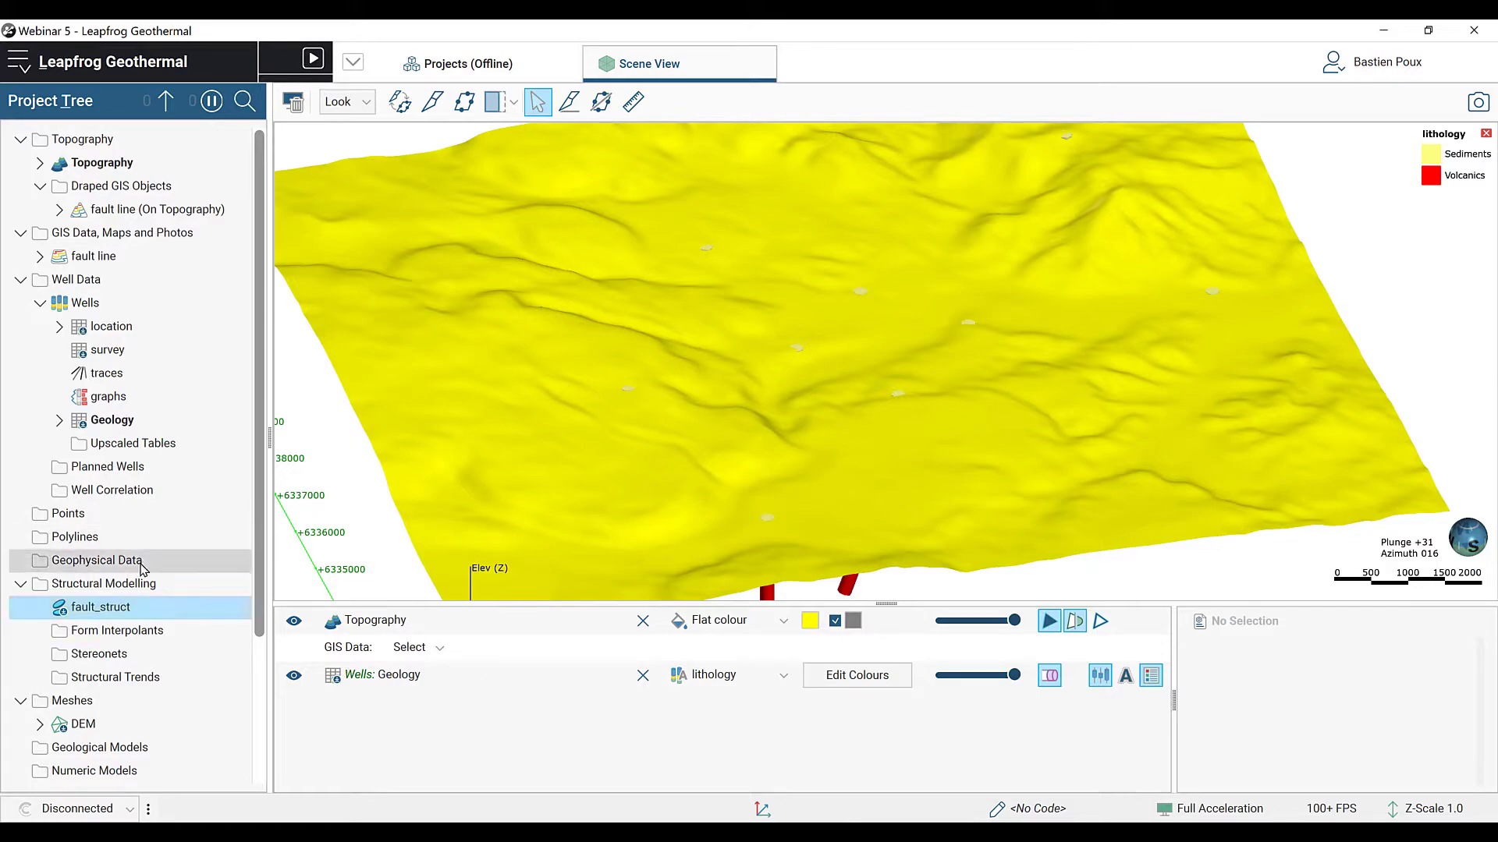
scroll(down, 3)
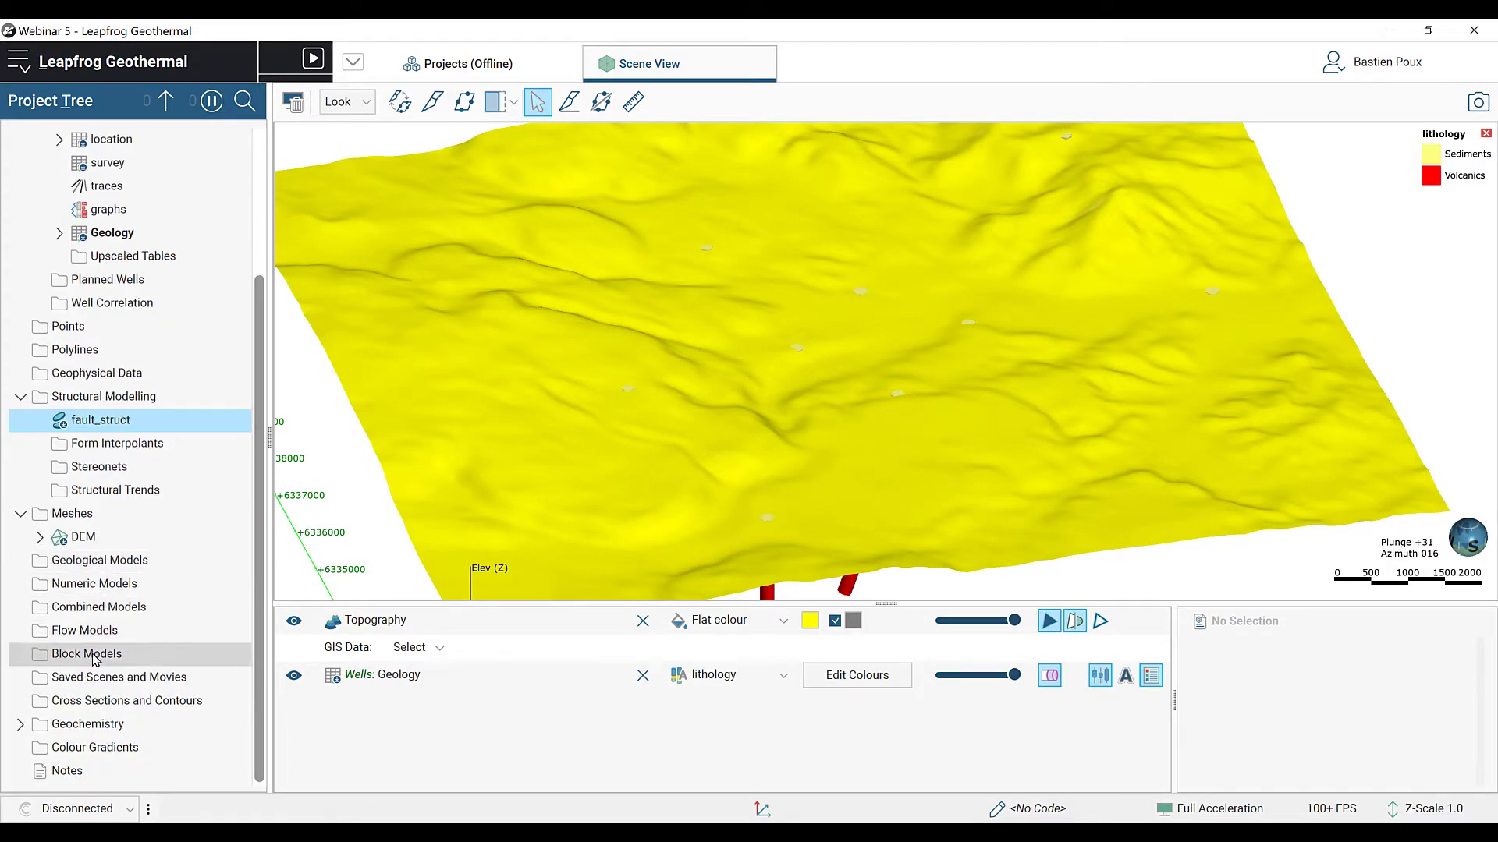
click(100, 560)
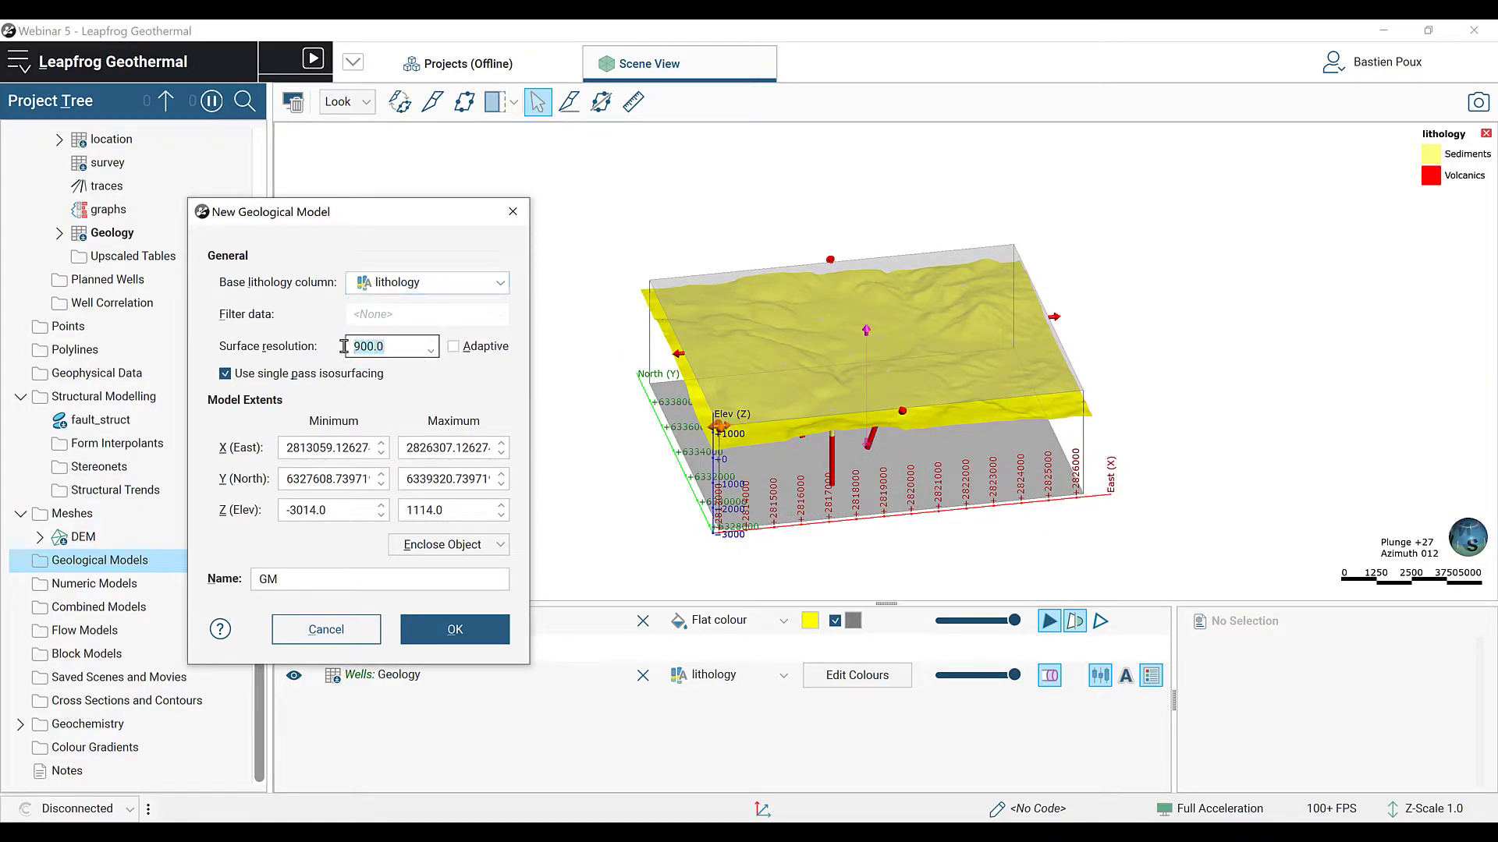
text(100)
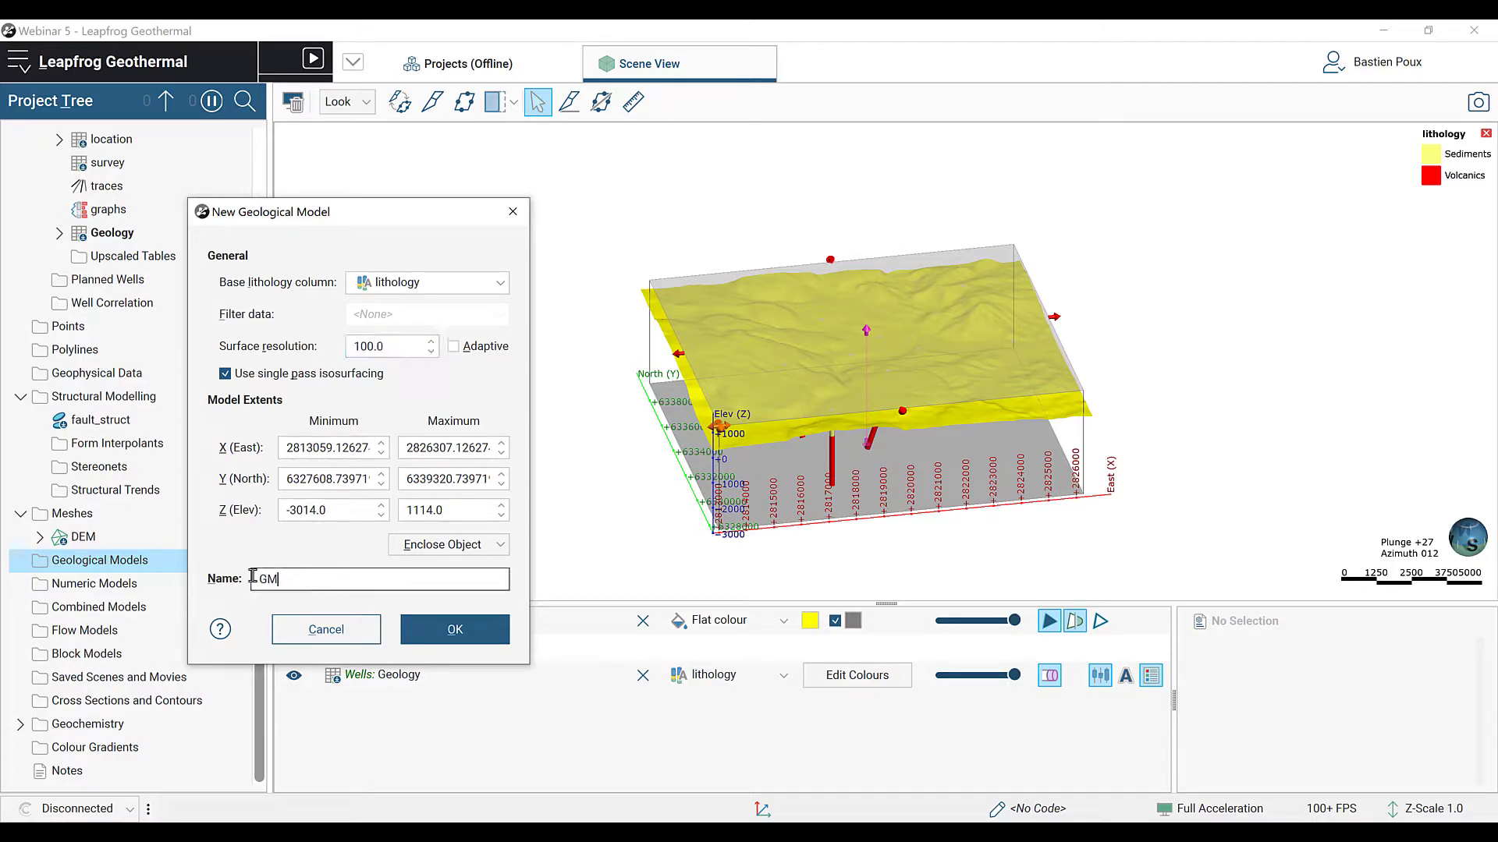
text(Geological)
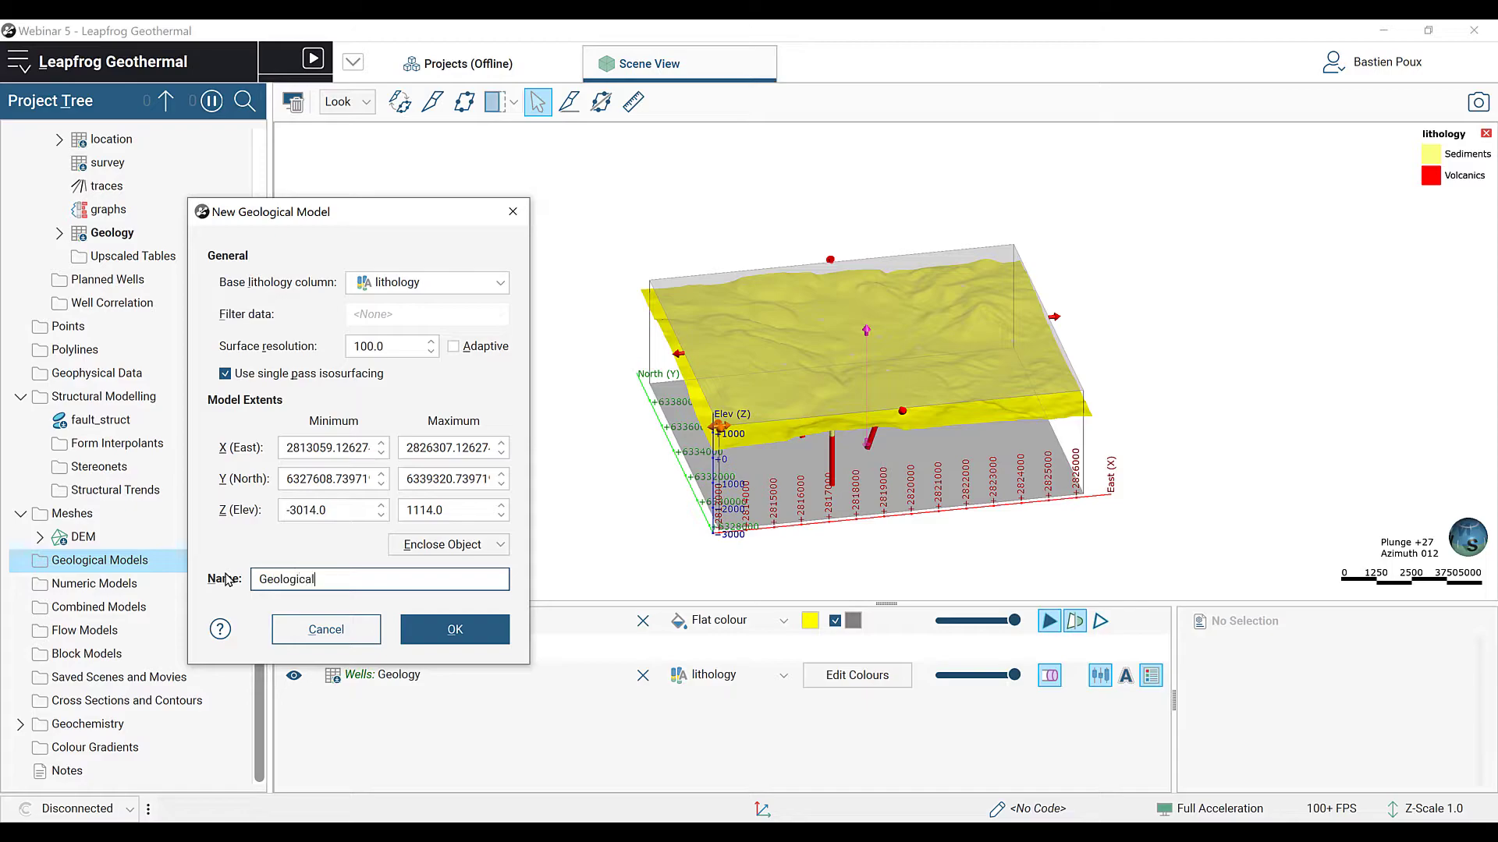
click(455, 629)
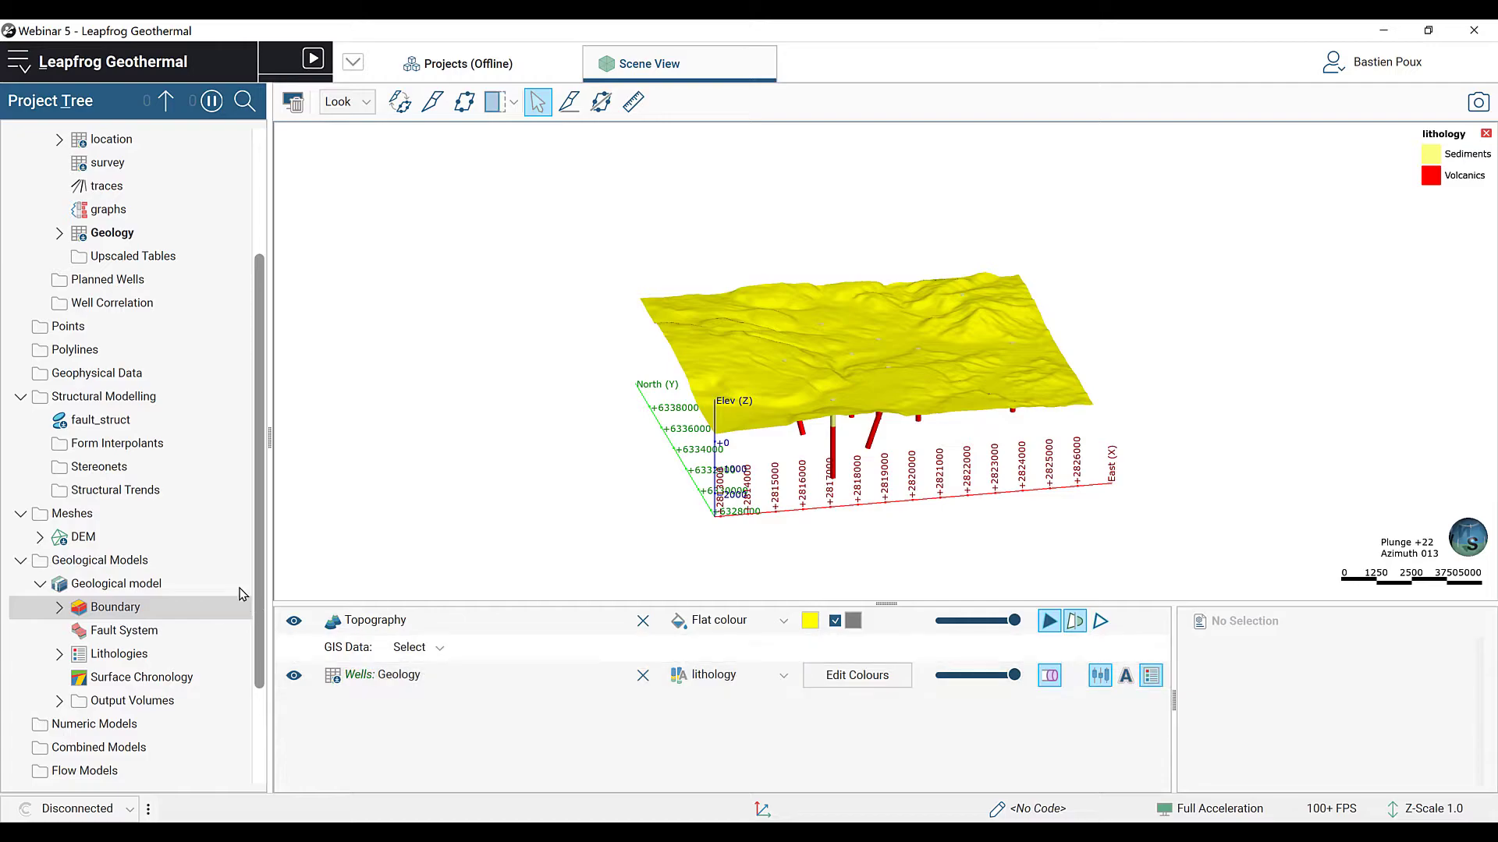
Step: Hide the Topography surface, leaving only the lithology-coloured well tubes visible
click(293, 621)
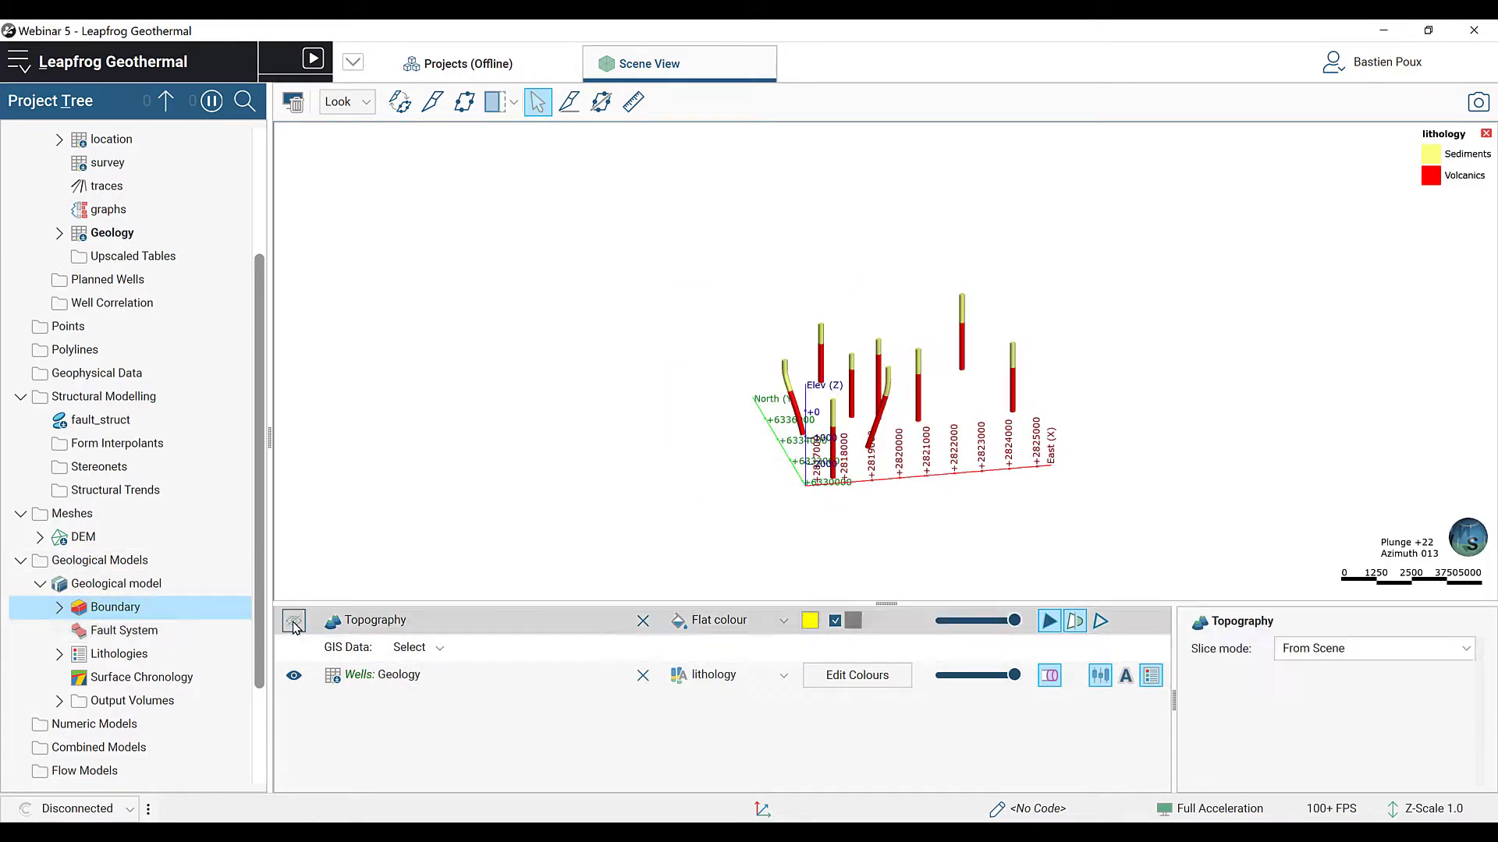
click(293, 621)
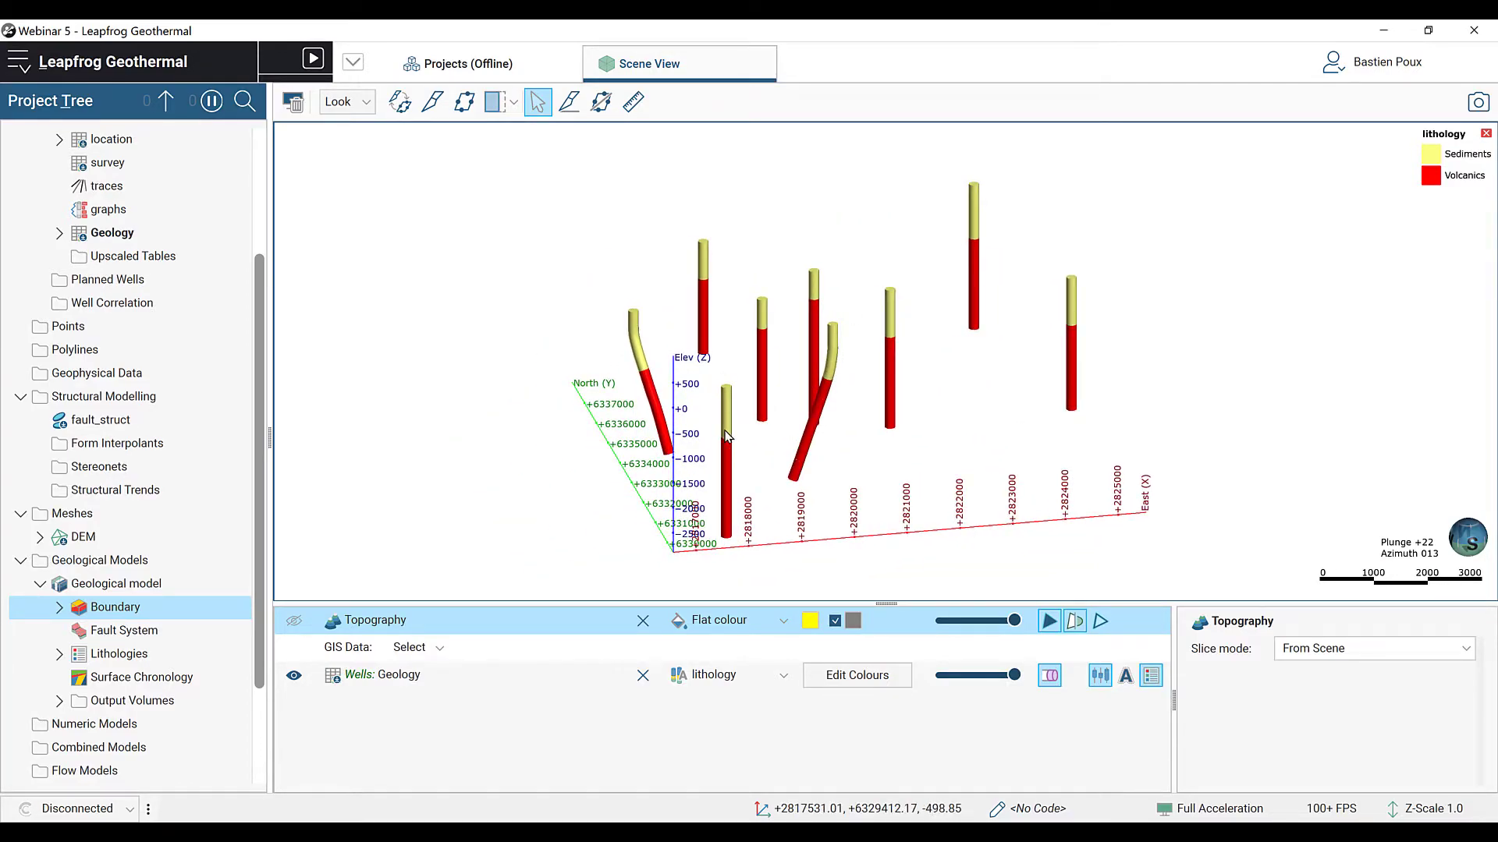
mouse_move(730, 471)
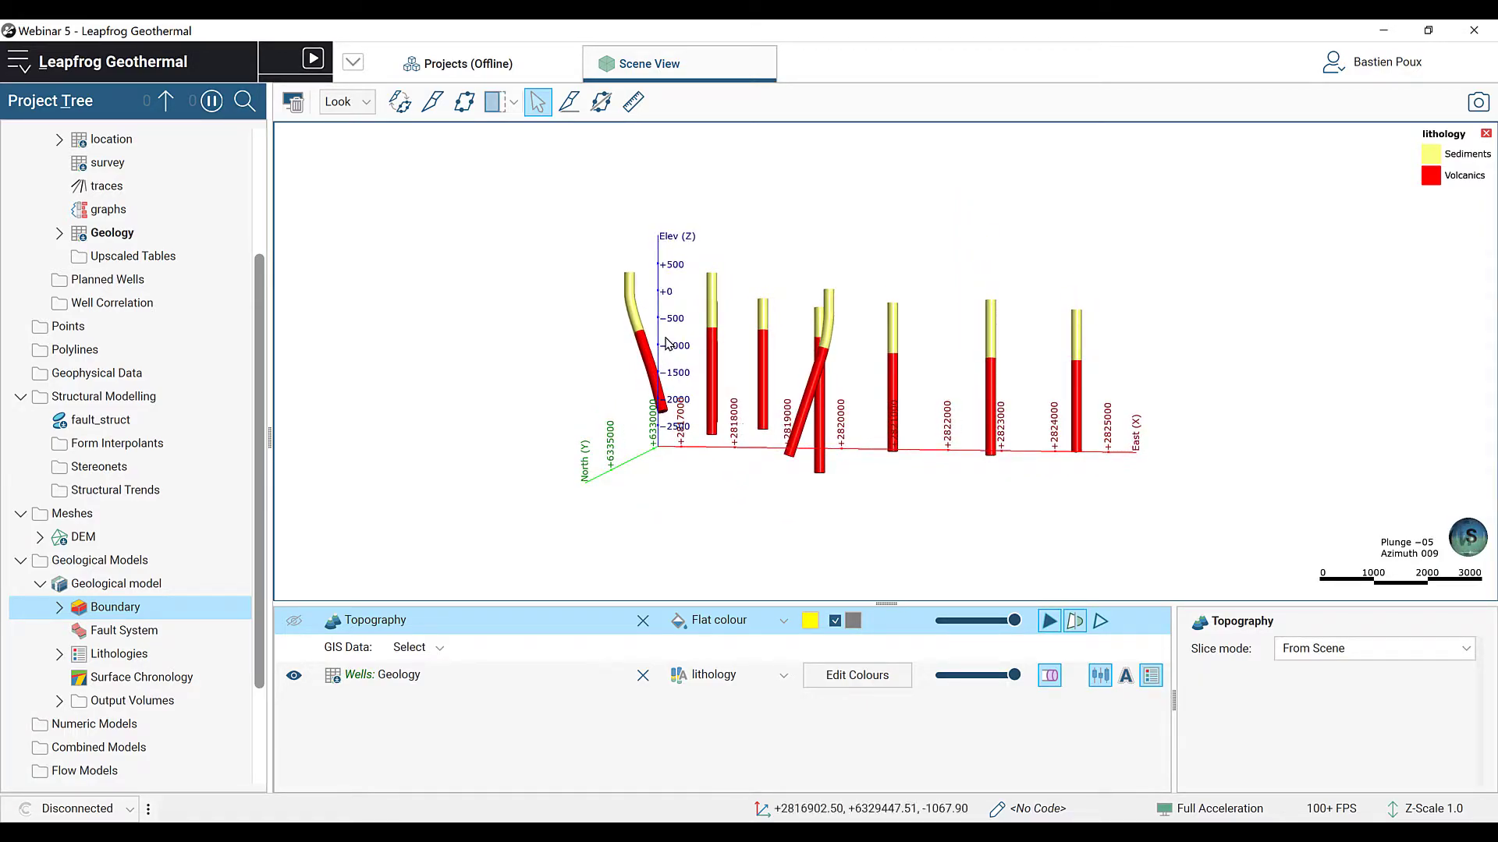
mouse_move(1148, 370)
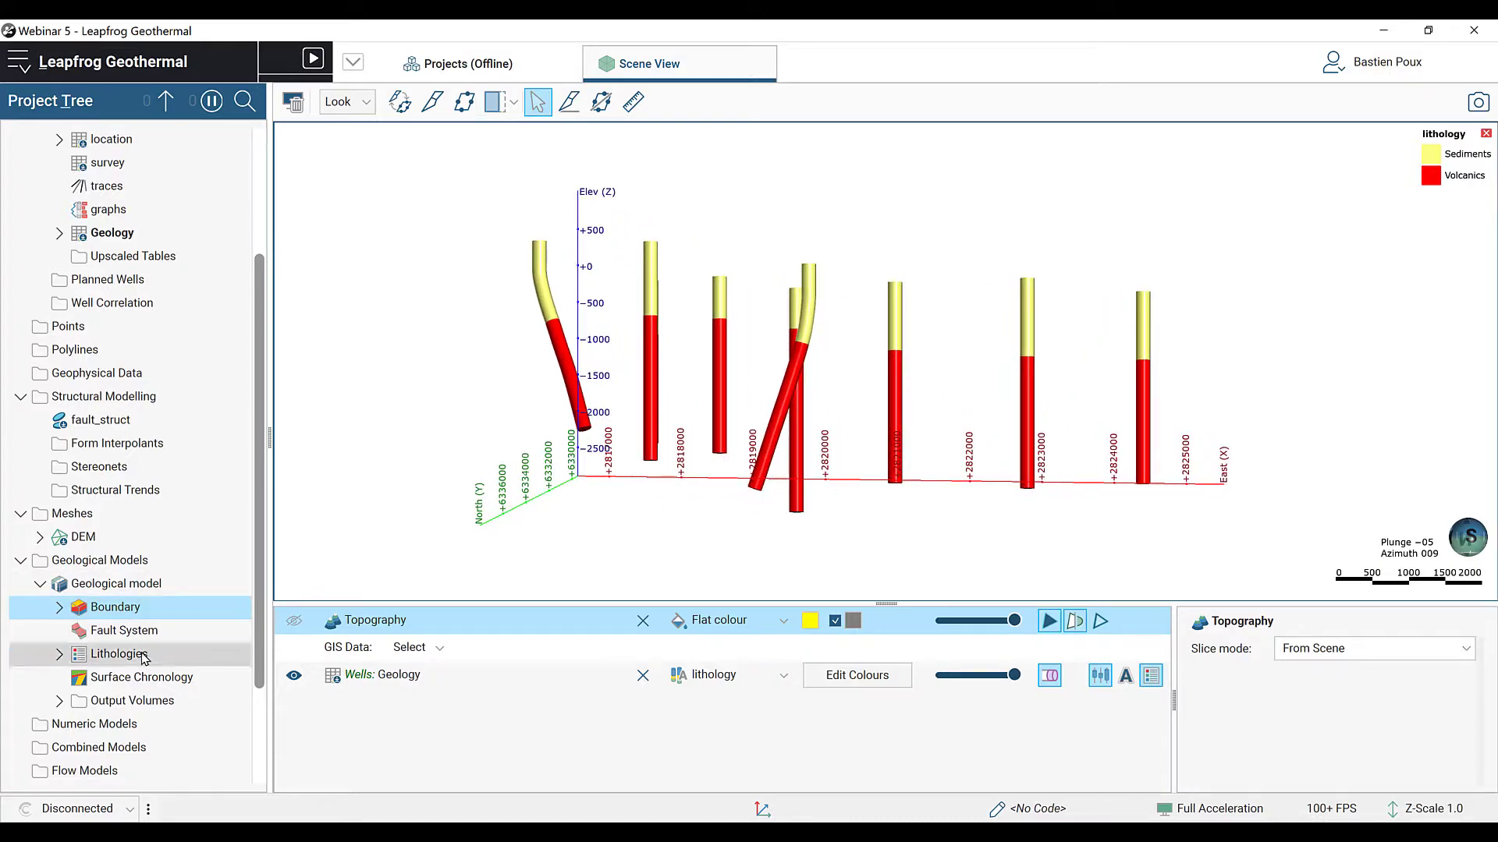
Step: Add a base-lithology deposit using contacts below with Volcanics as the contacting lithology
right_click(137, 677)
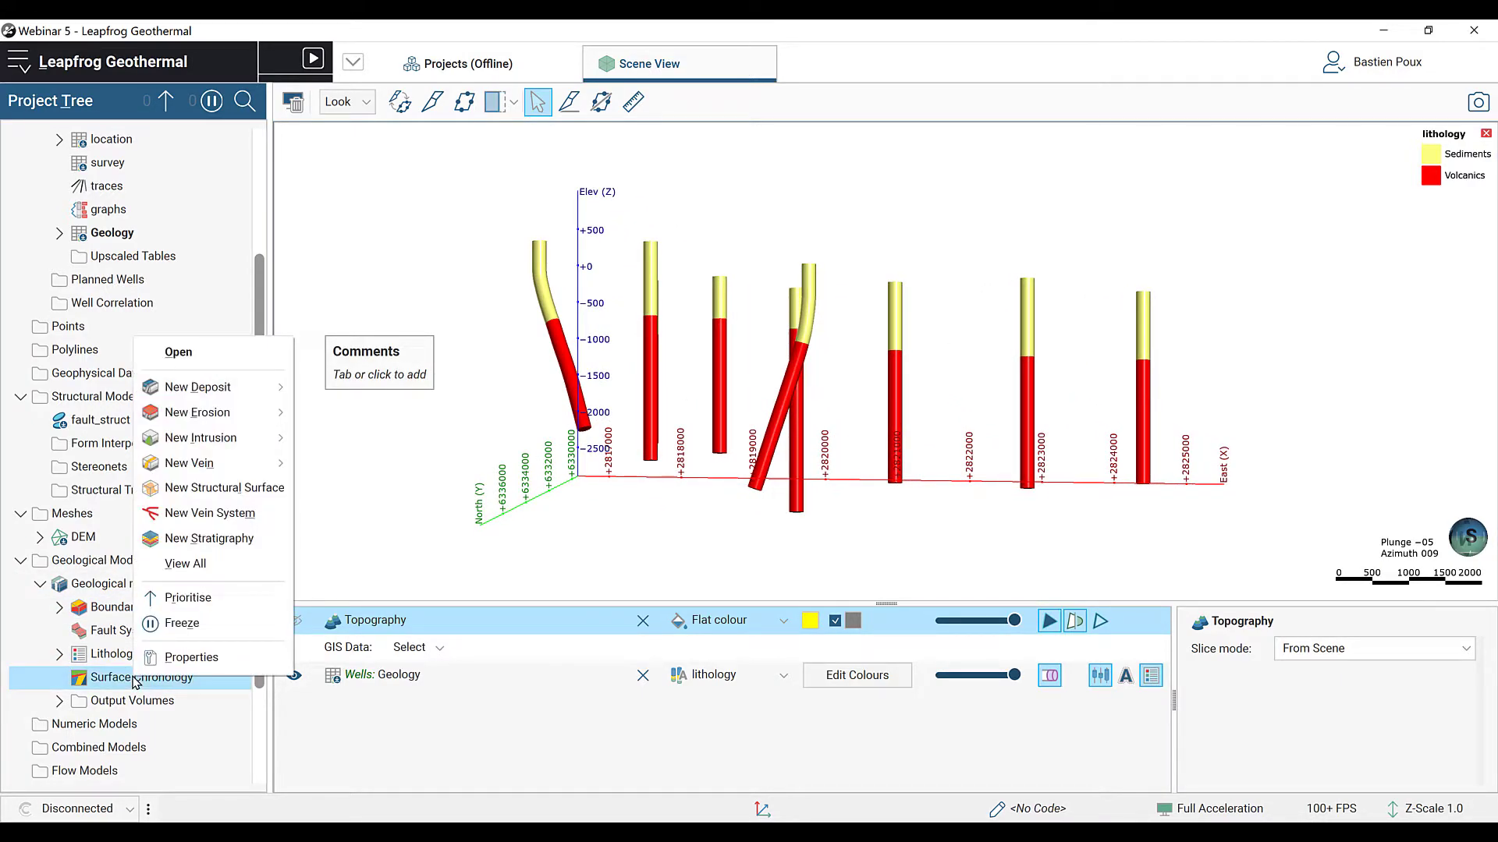
mouse_move(197, 387)
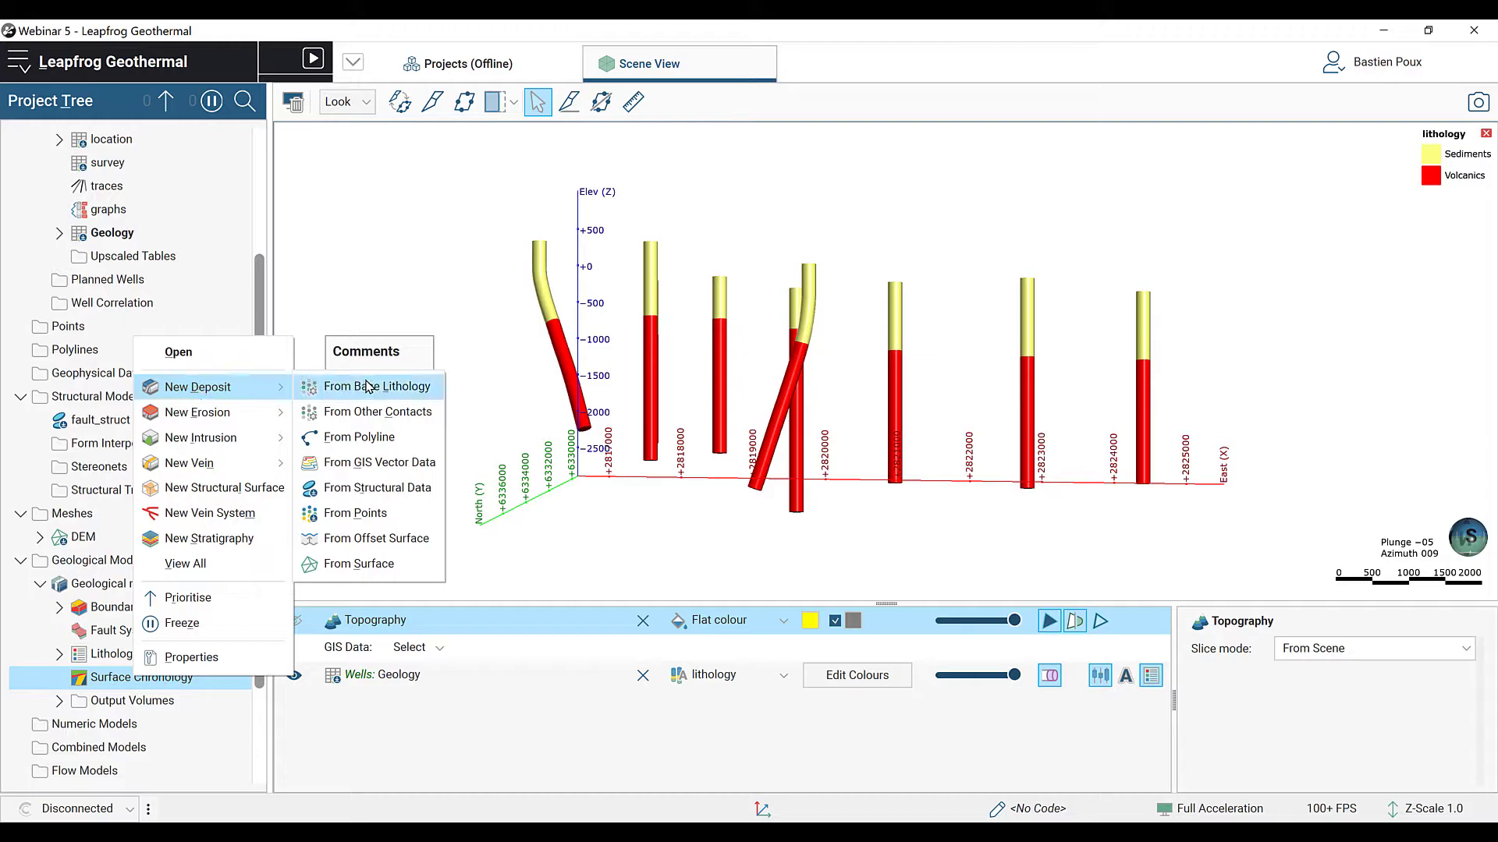
click(376, 387)
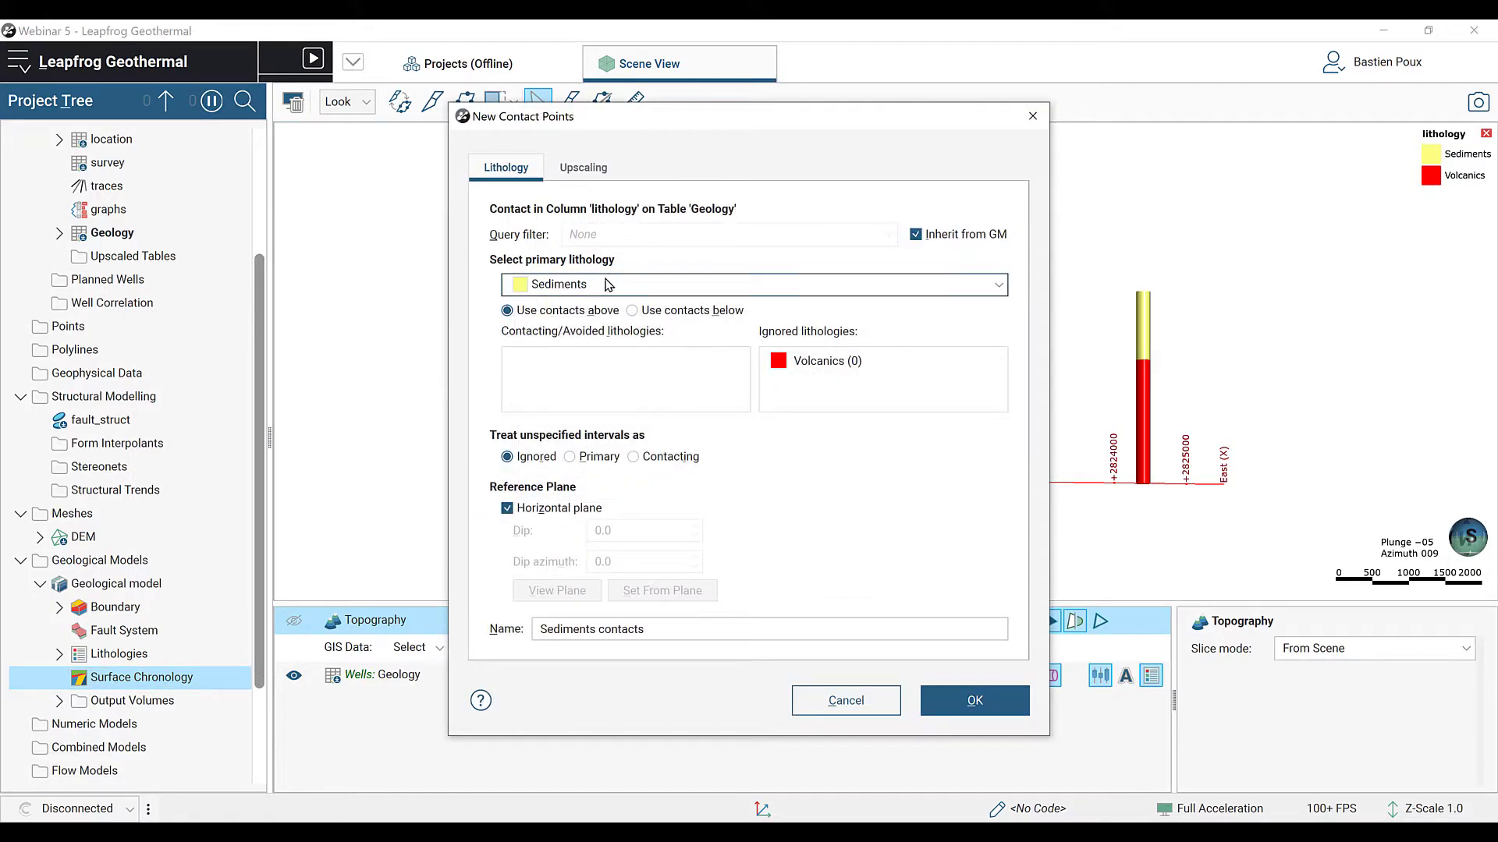
mouse_move(894, 327)
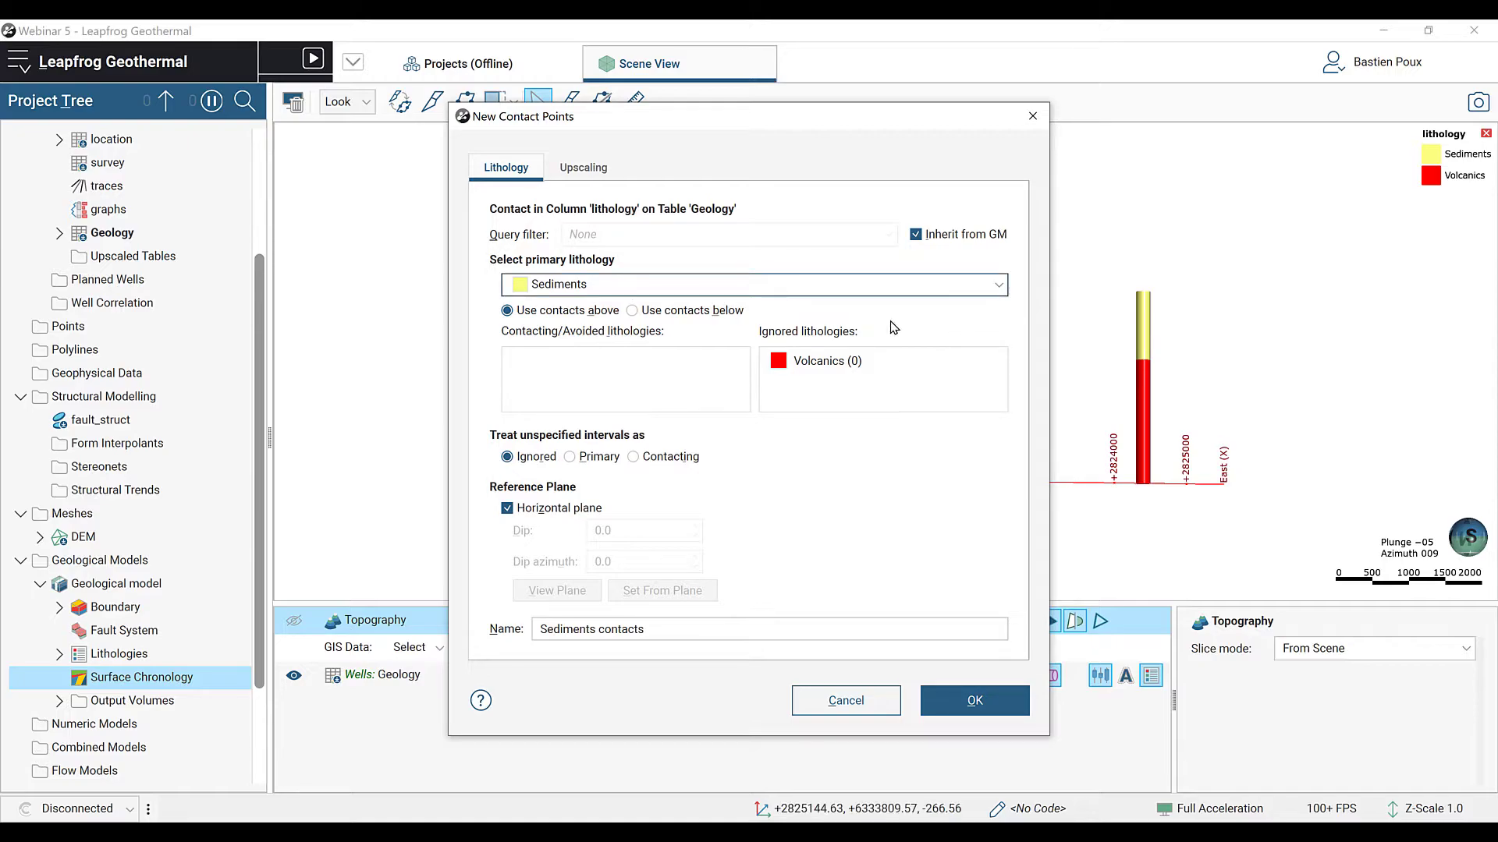
click(631, 309)
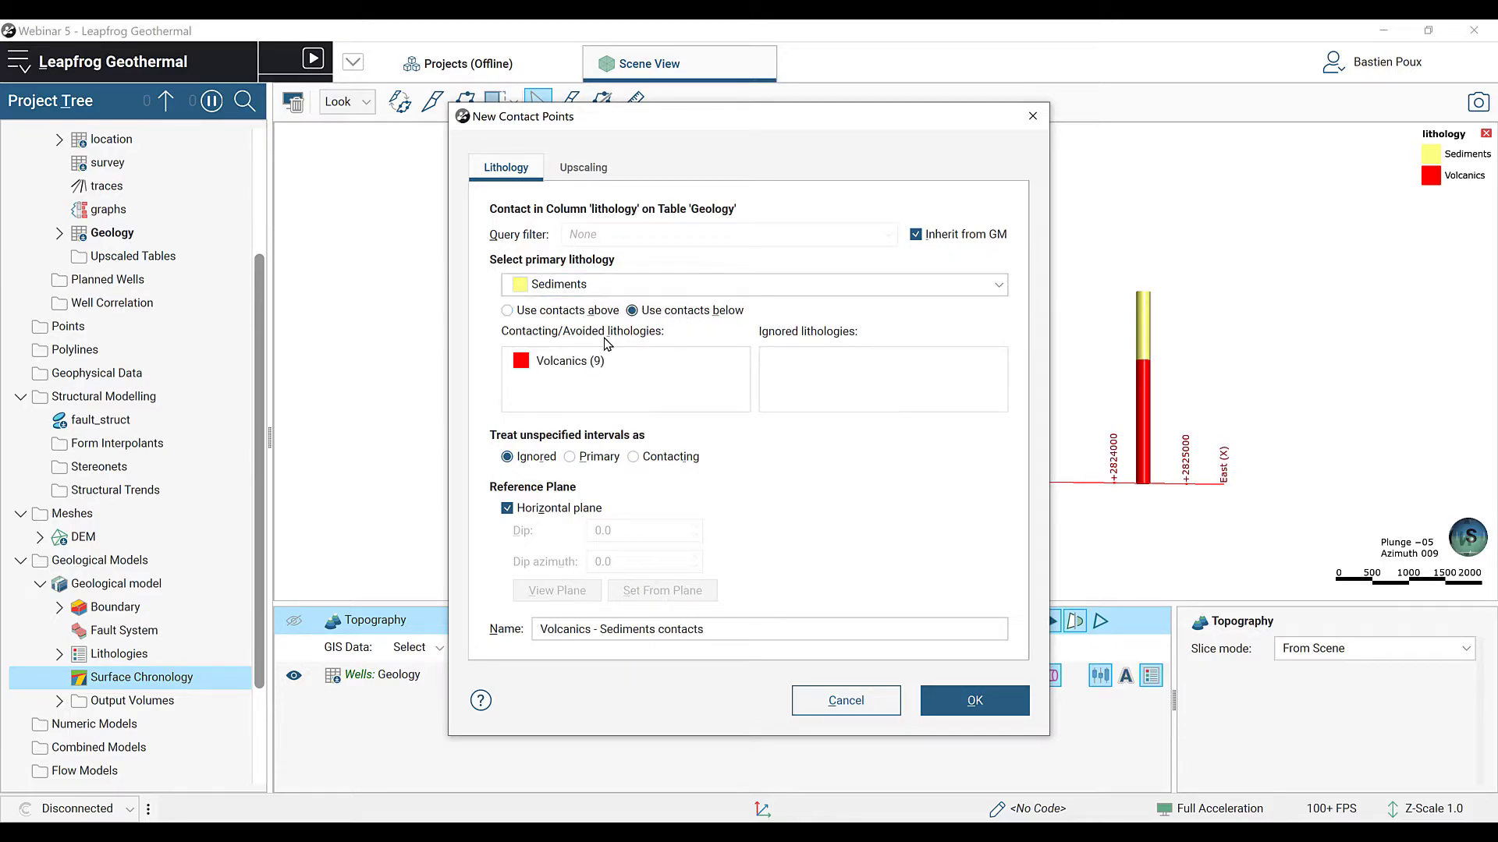
click(571, 361)
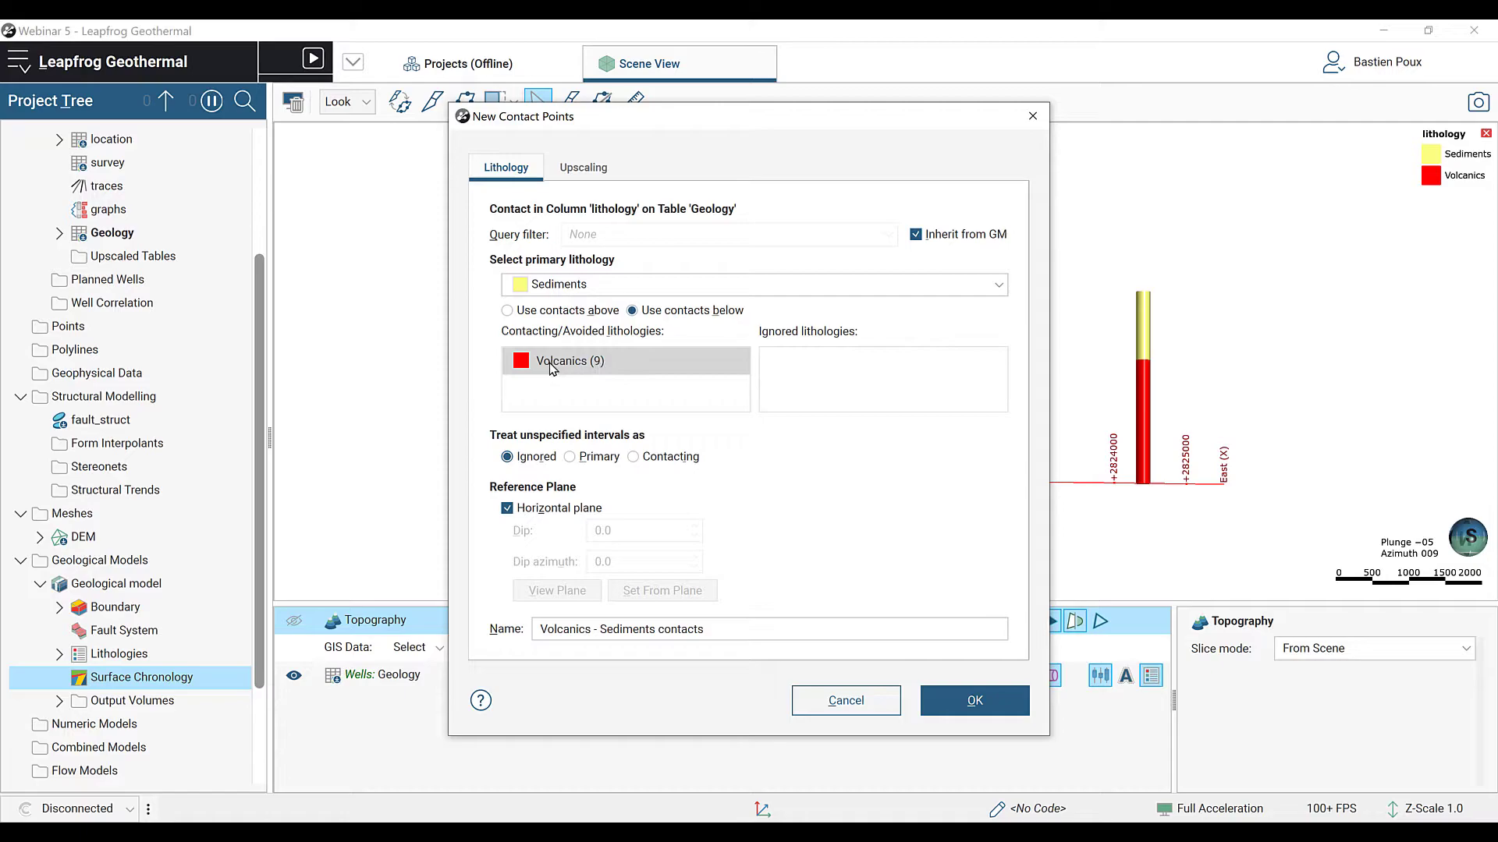
mouse_move(568, 372)
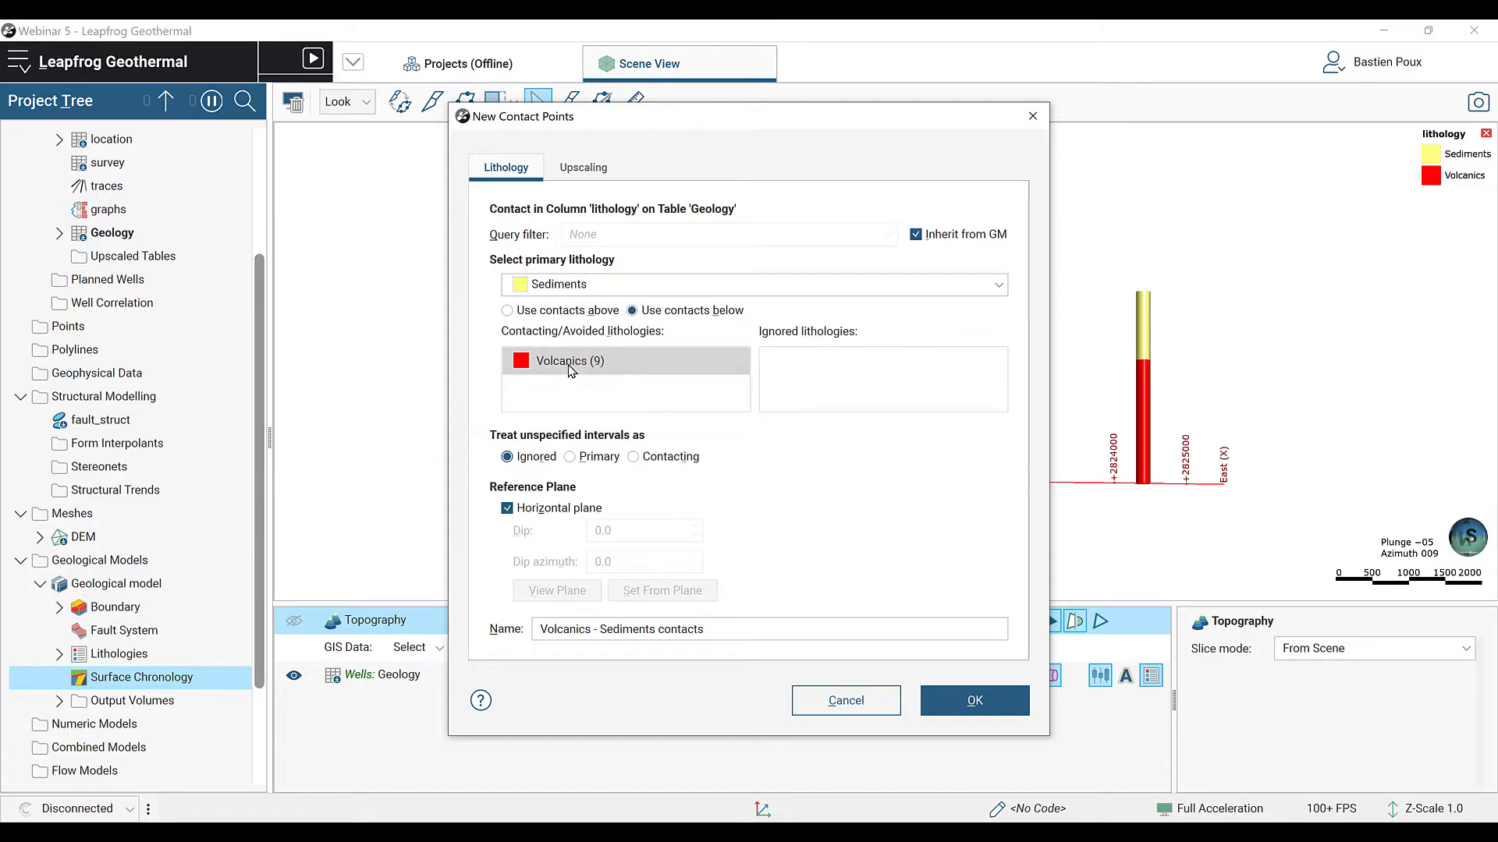
mouse_move(603, 396)
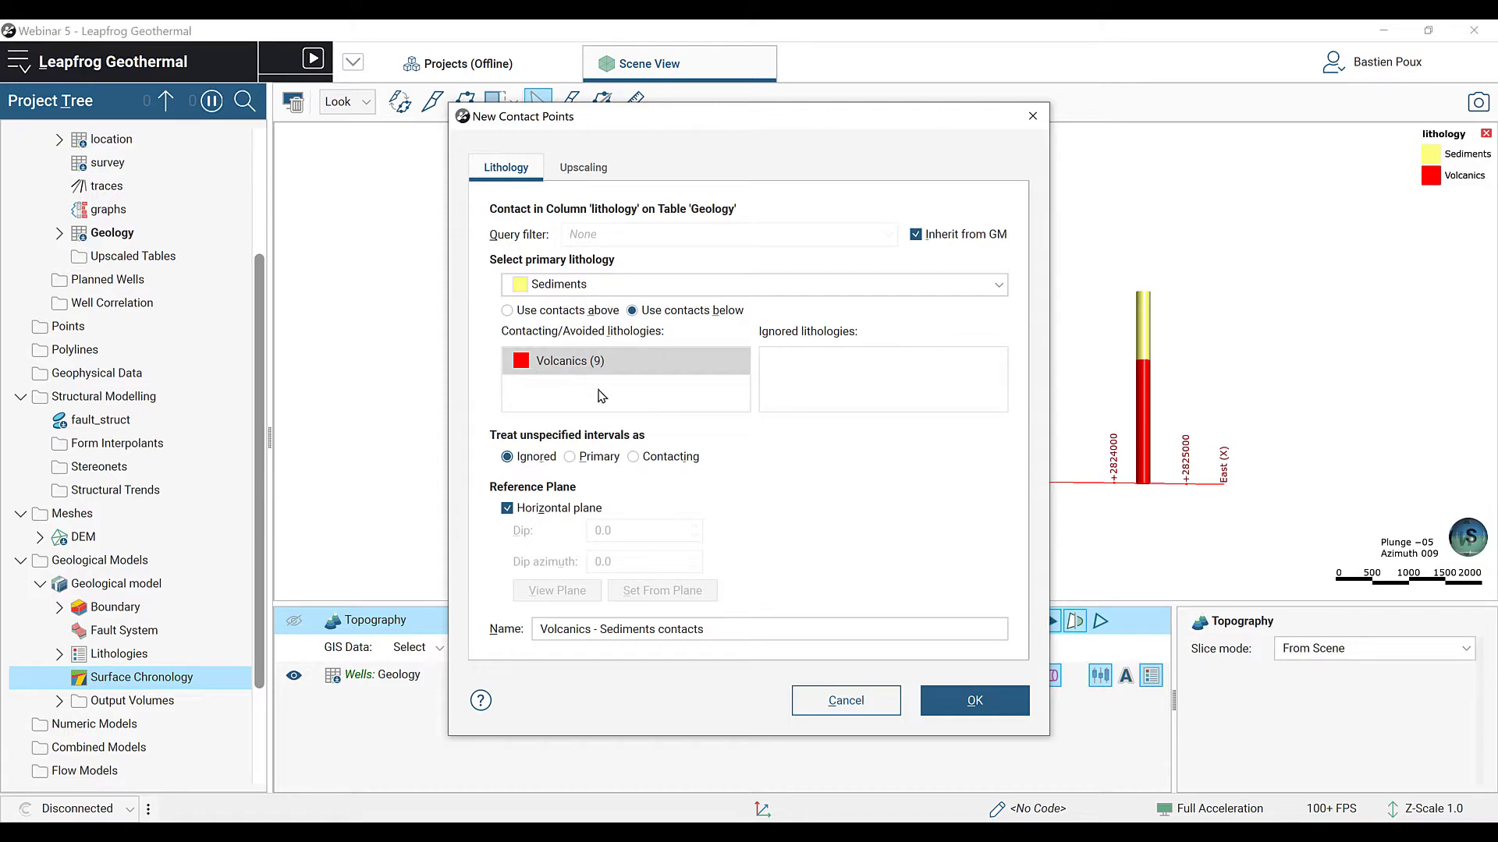
click(973, 700)
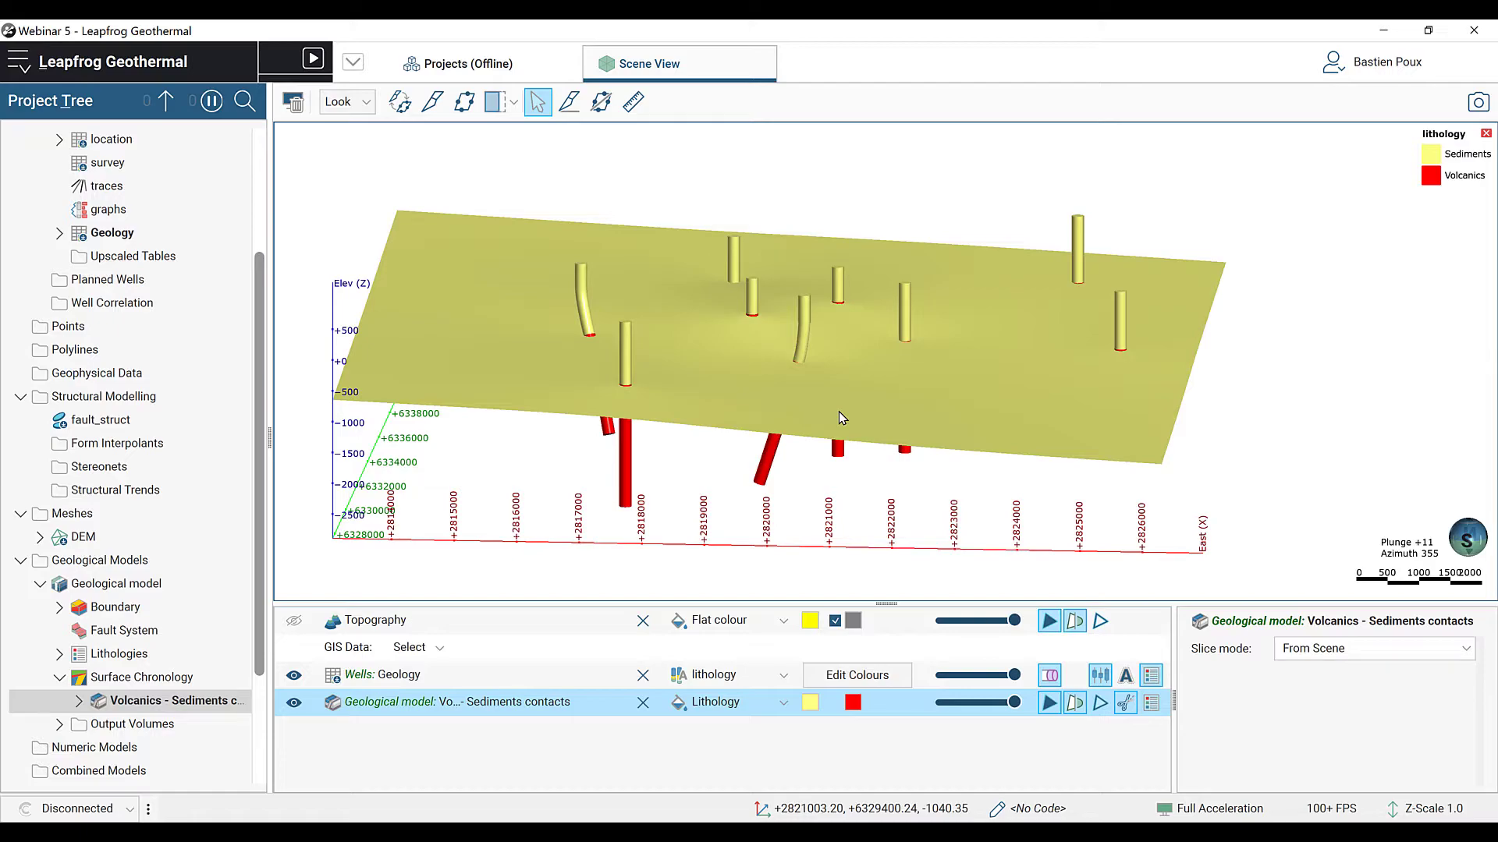
mouse_move(693, 433)
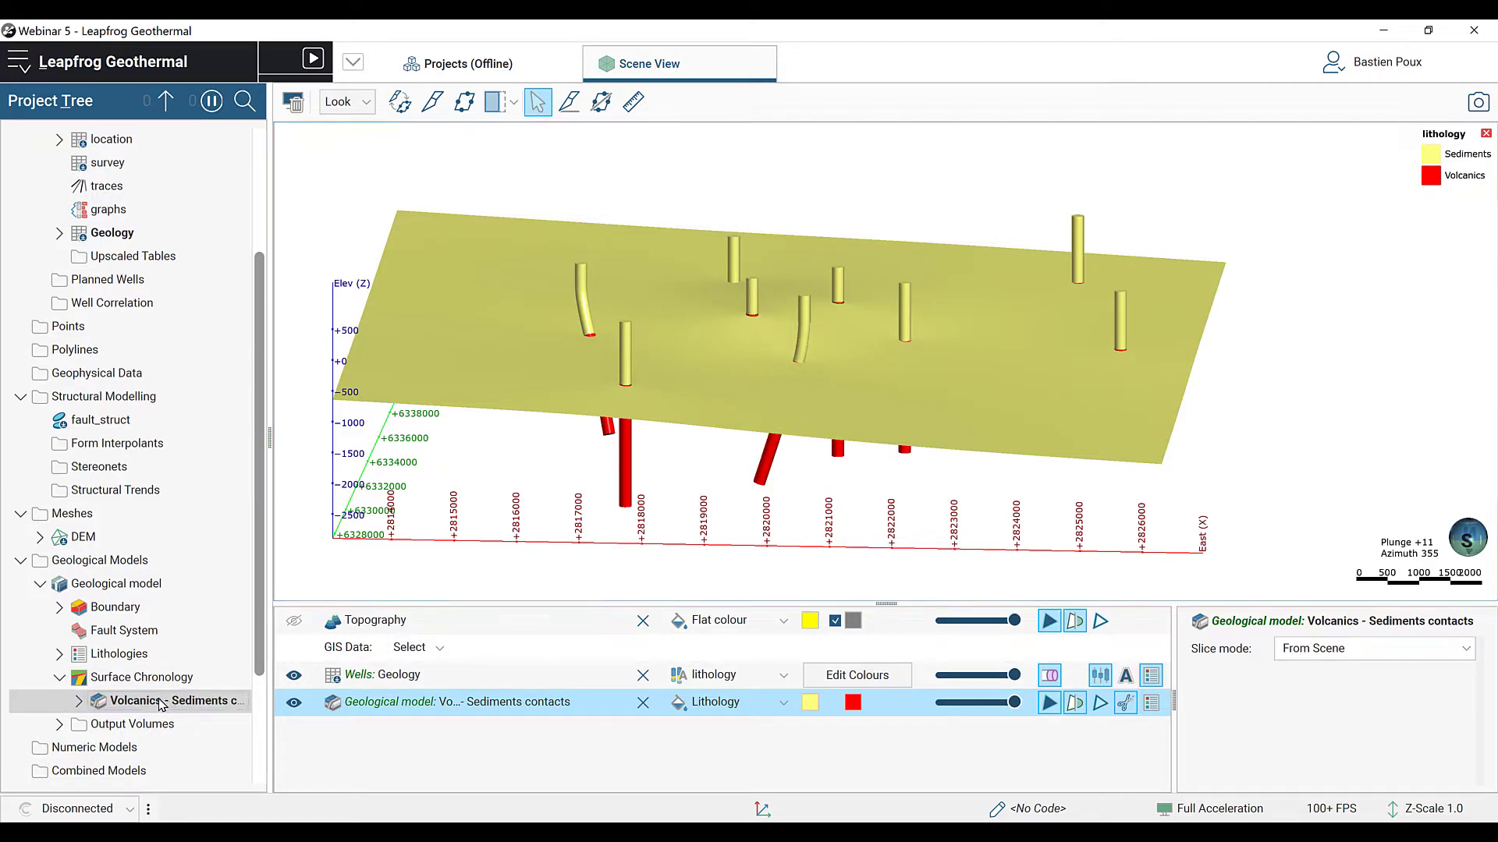
Step: Set the Volcanics - Sediments contact surface's Snap to data to All data
double_click(159, 702)
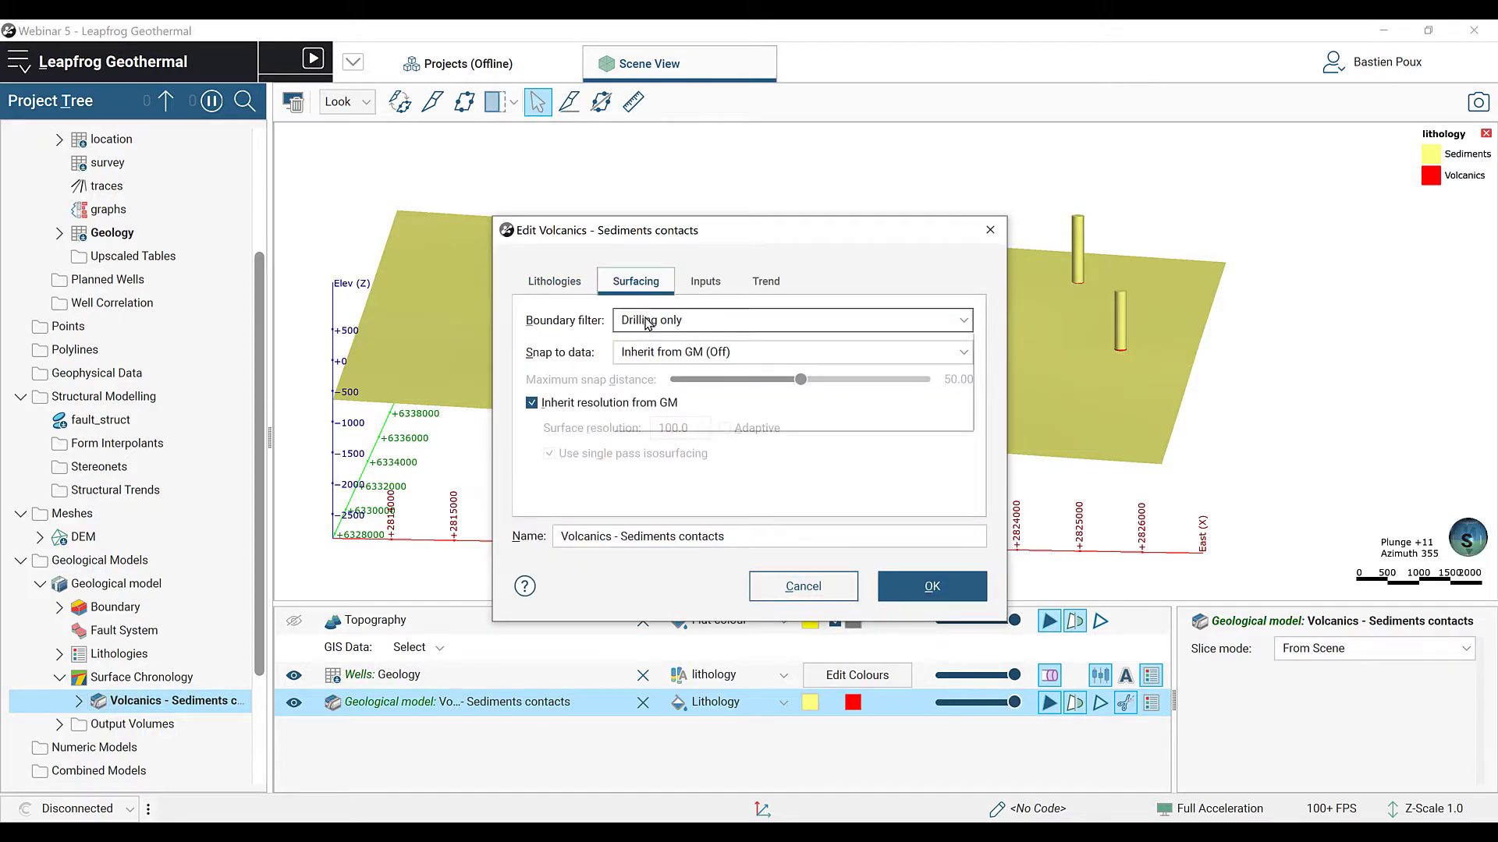
click(791, 352)
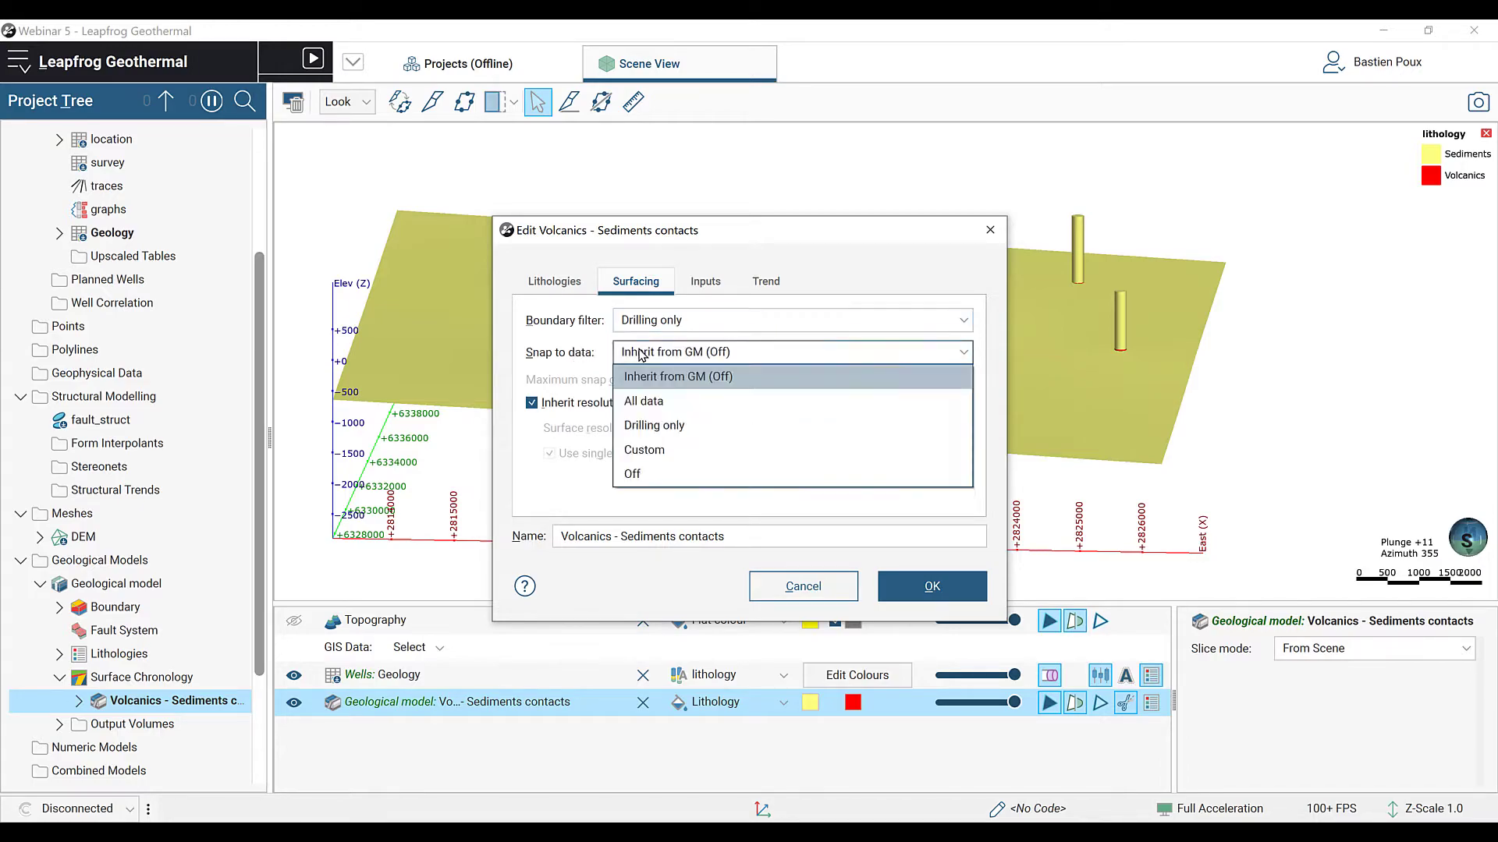
click(643, 401)
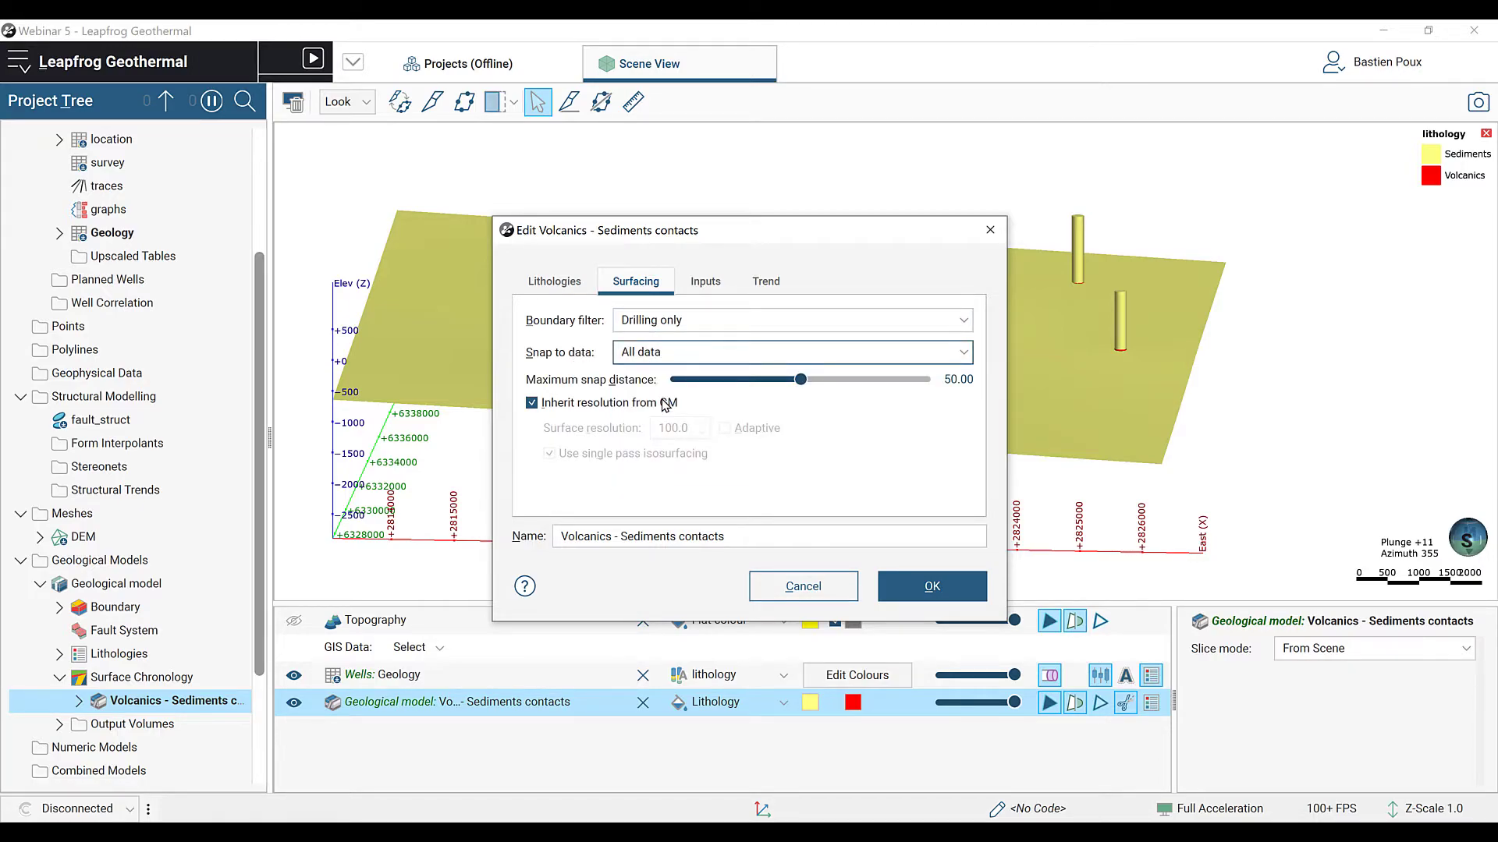
mouse_move(843, 488)
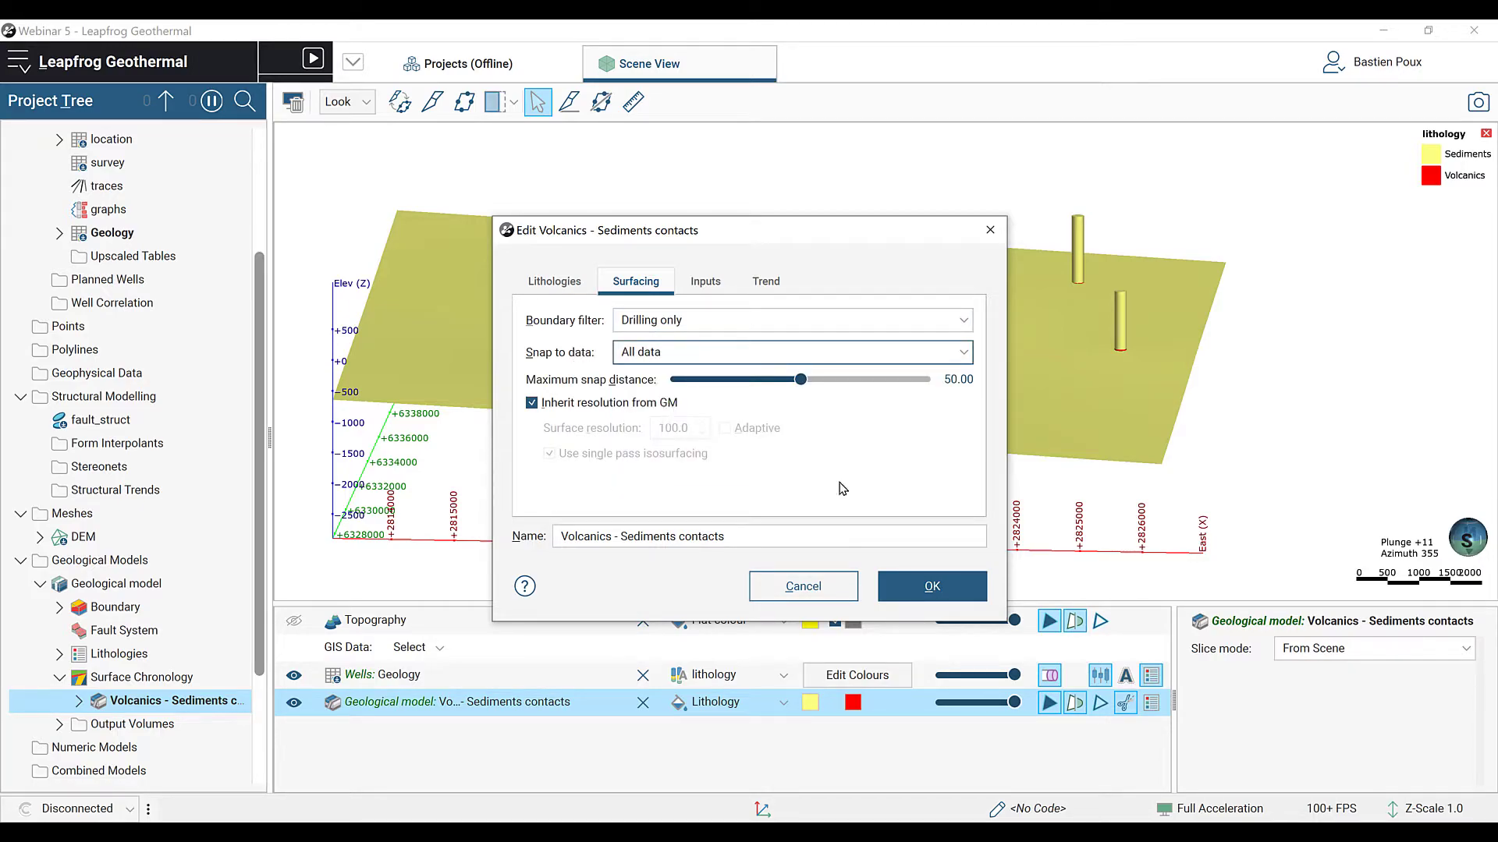
click(931, 585)
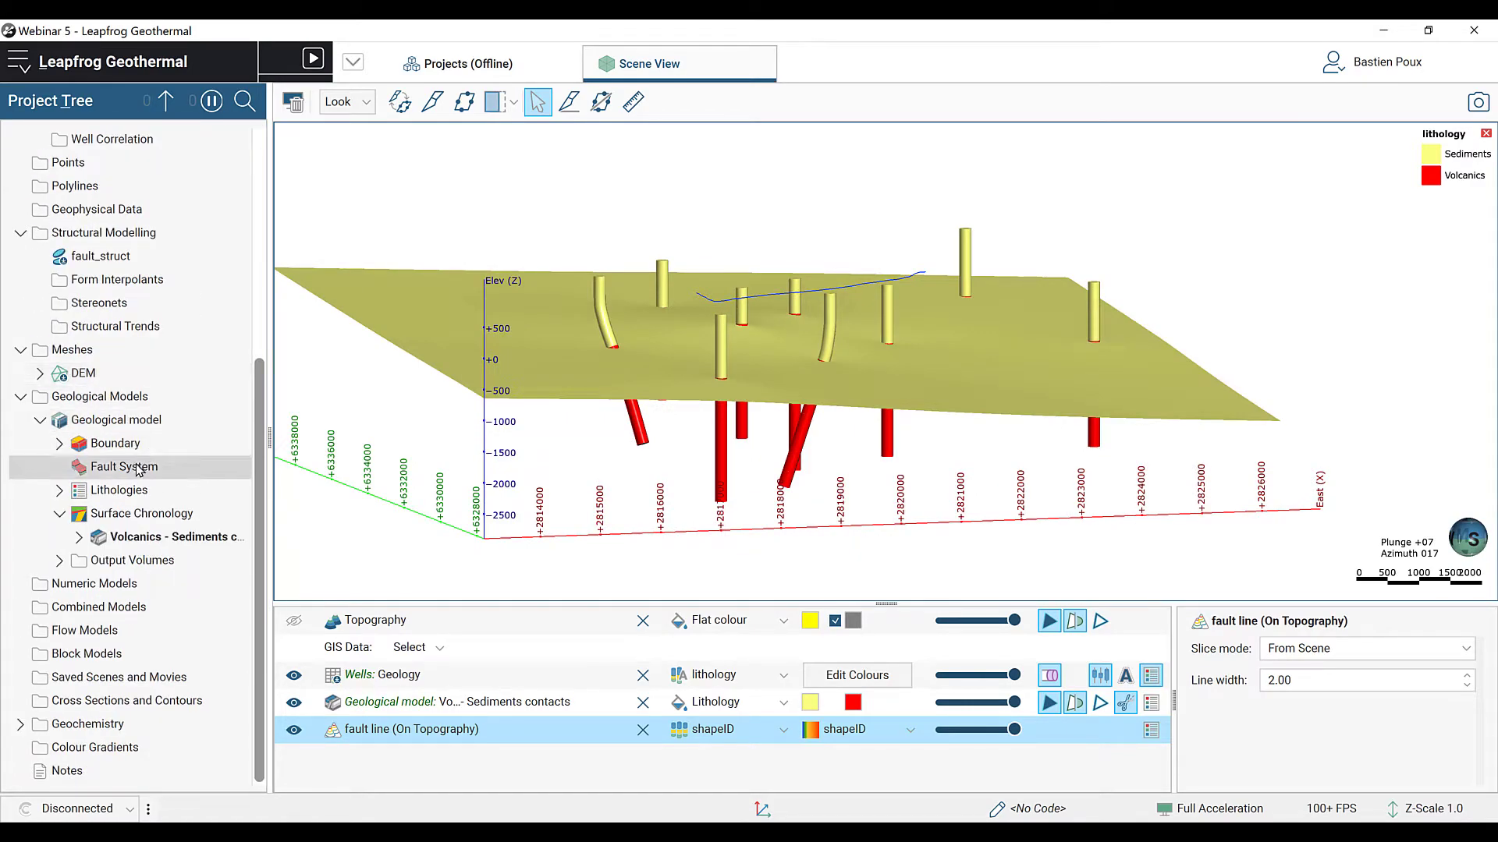
Step: Add the draped fault line (On Topography) to the fault system as a fault surface
right_click(125, 466)
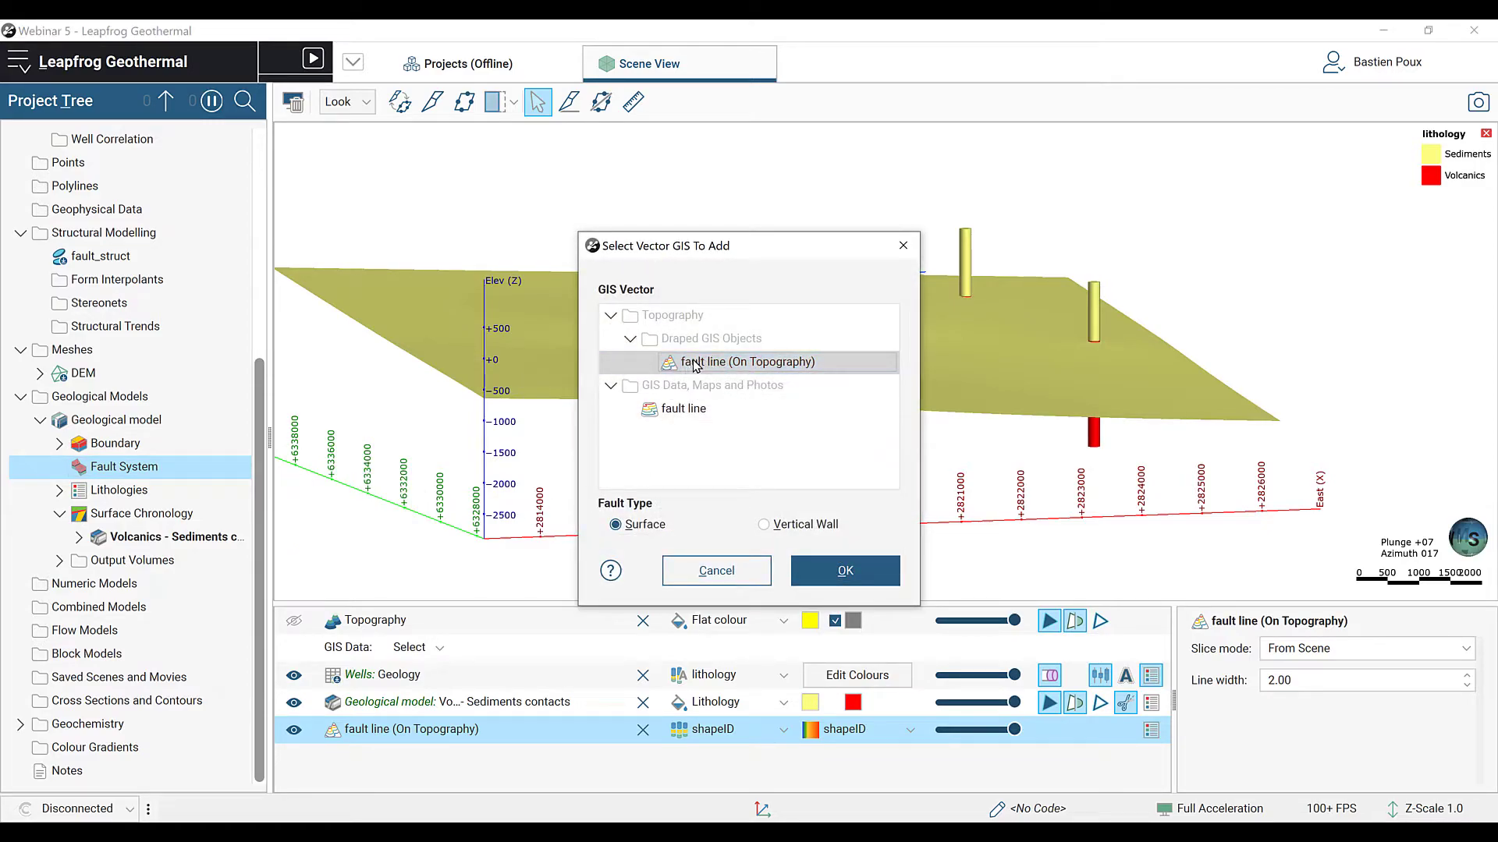
mouse_move(802, 362)
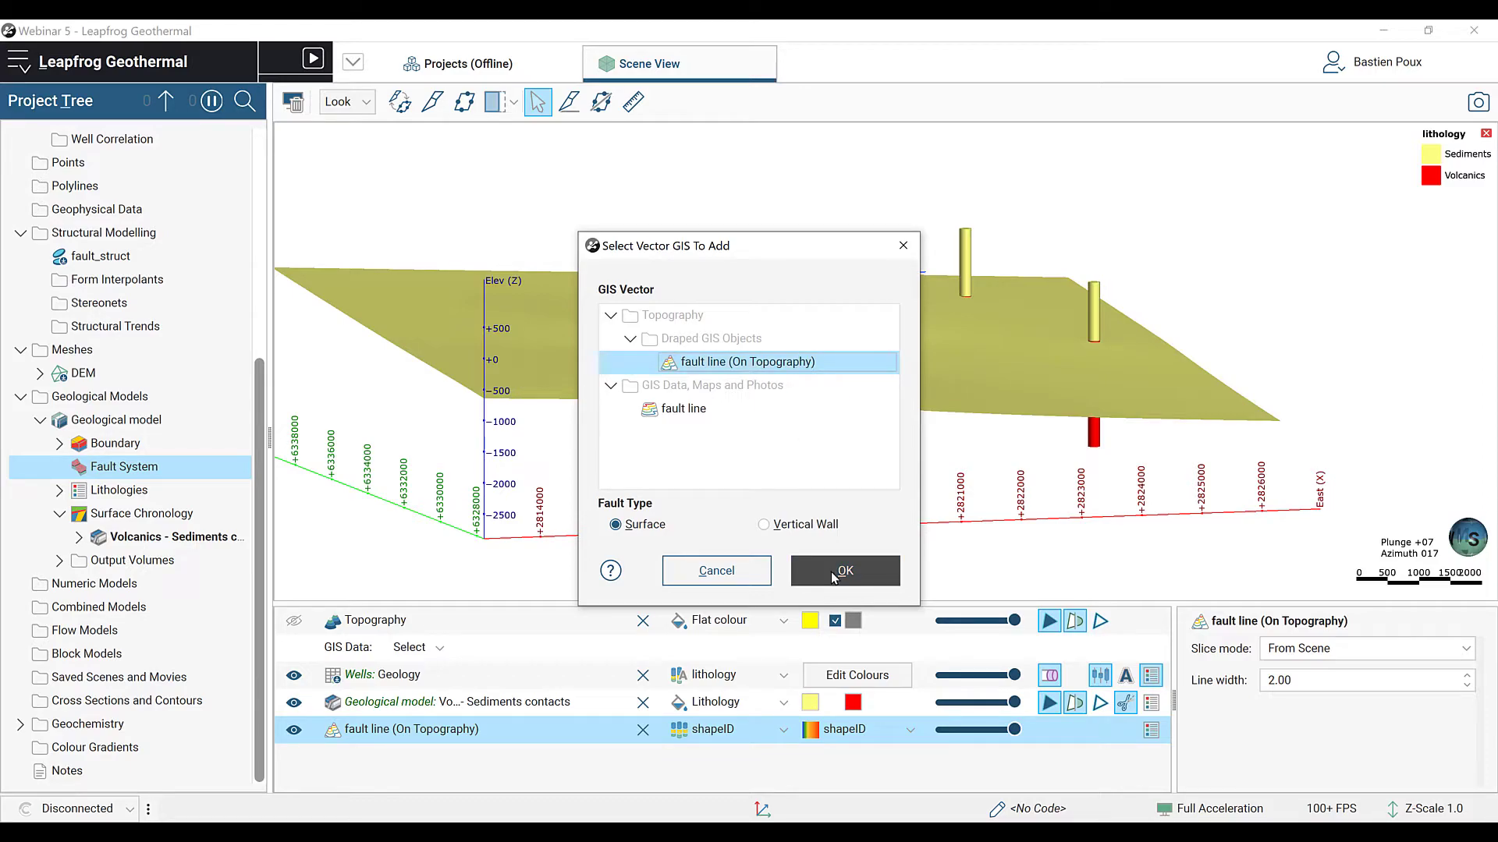
click(844, 571)
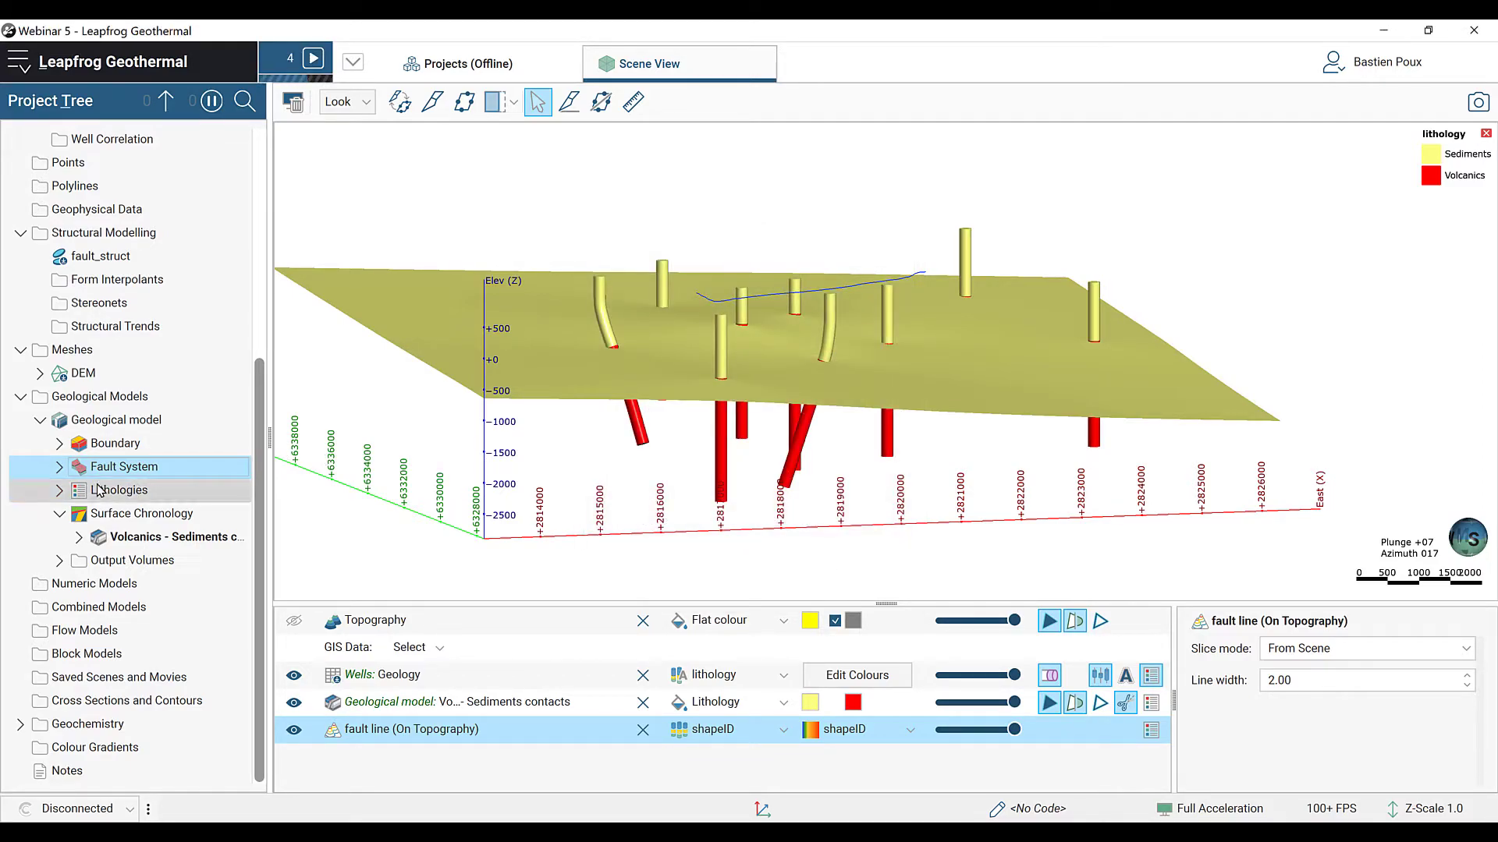
click(60, 466)
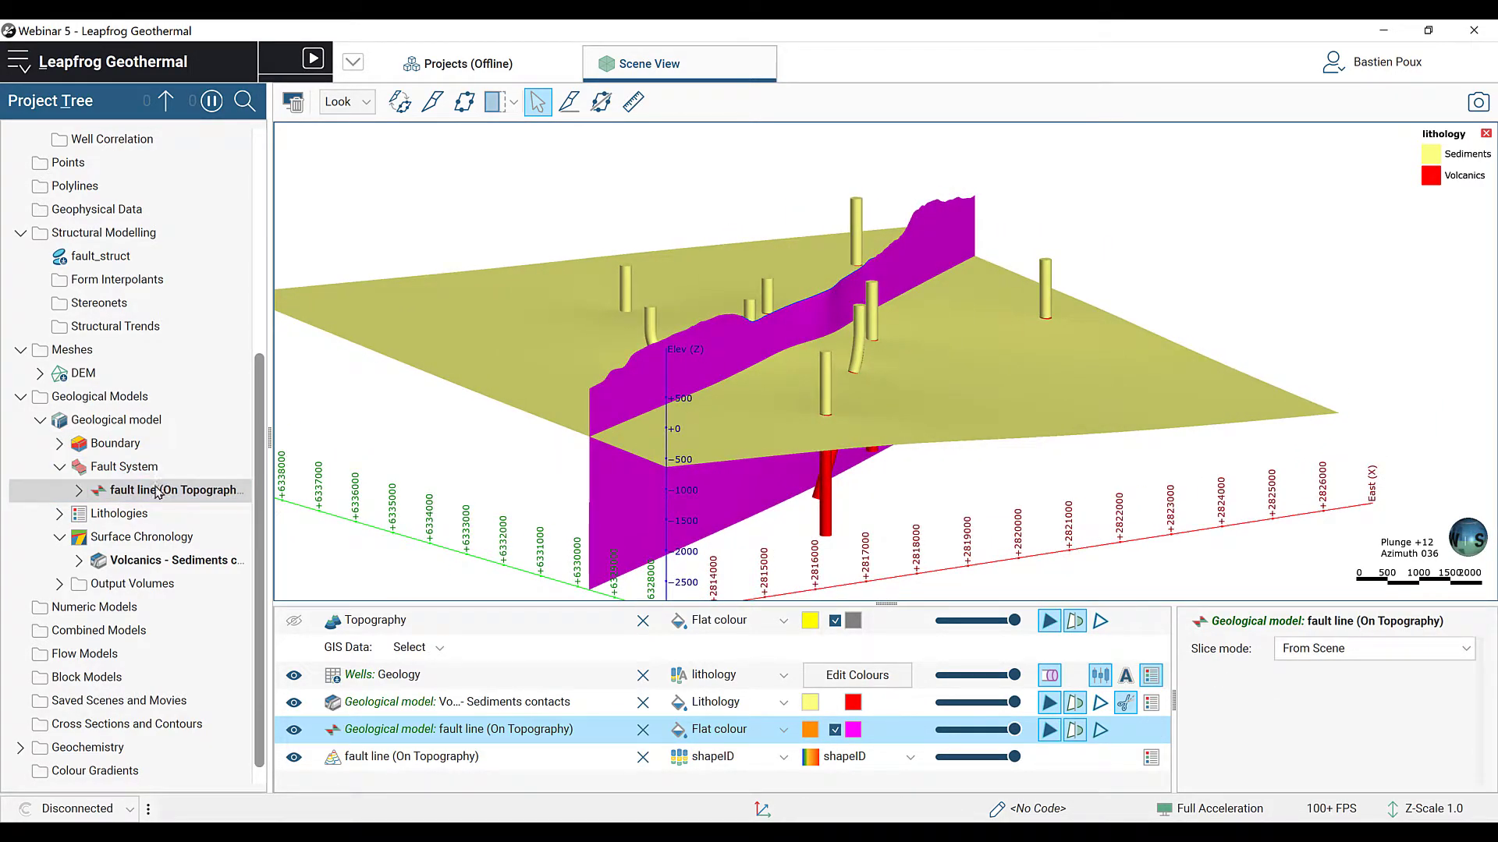
Step: Add the fault_struct structural data to that fault surface
right_click(156, 490)
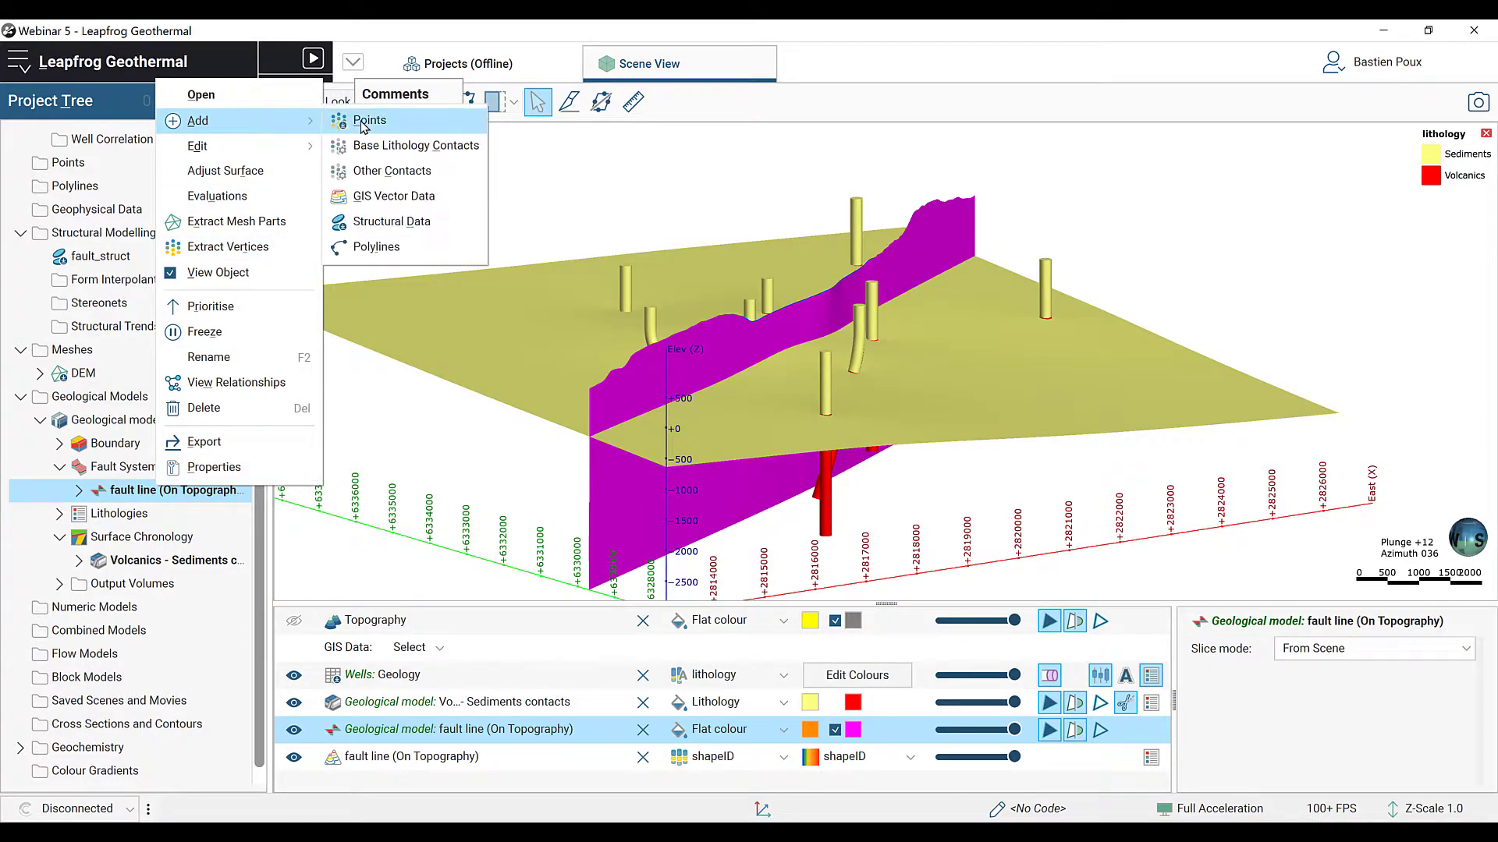
click(390, 222)
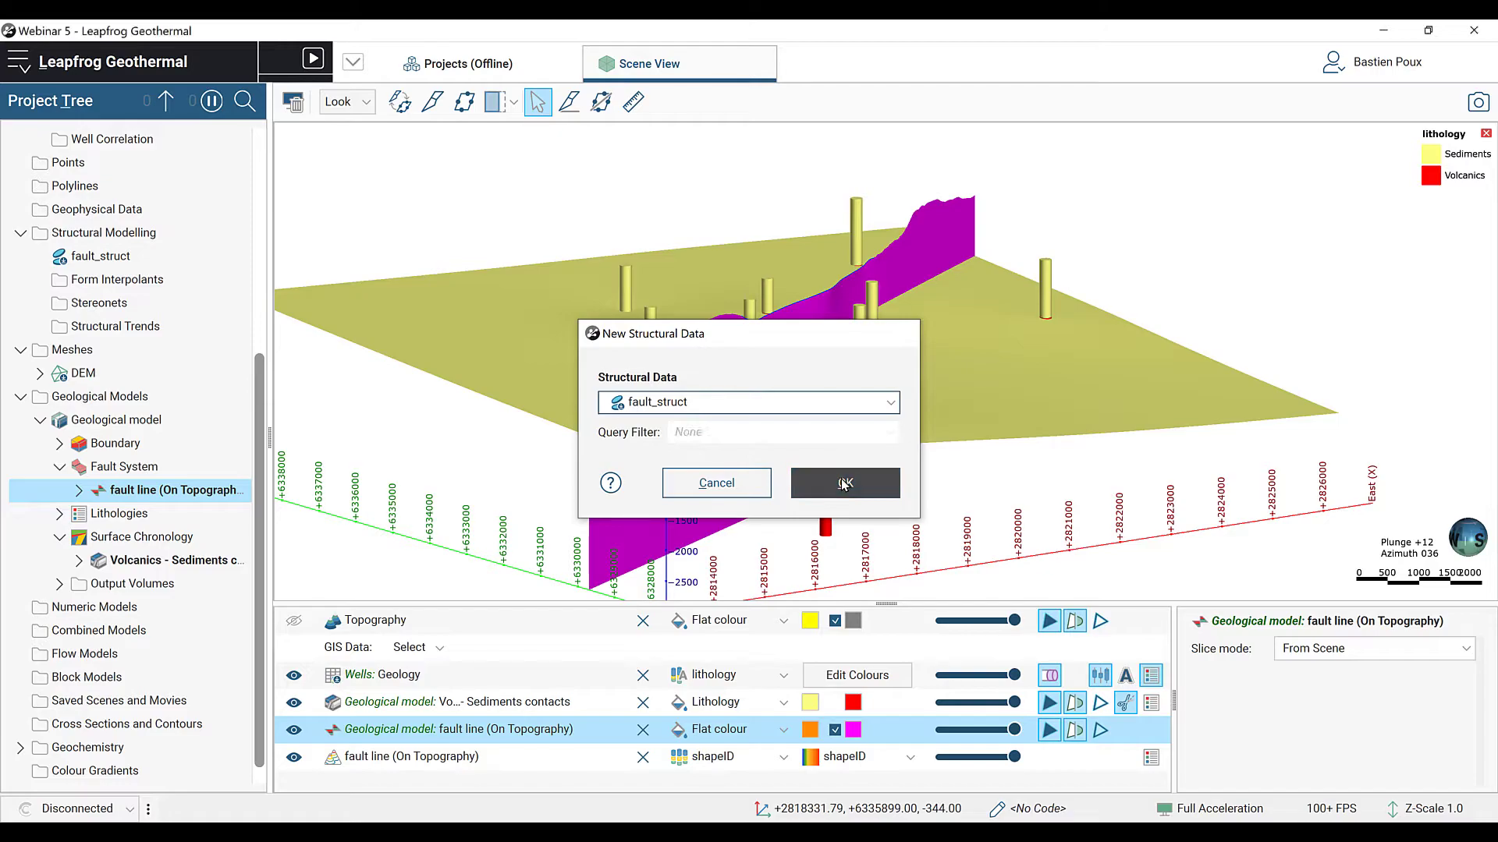
click(844, 483)
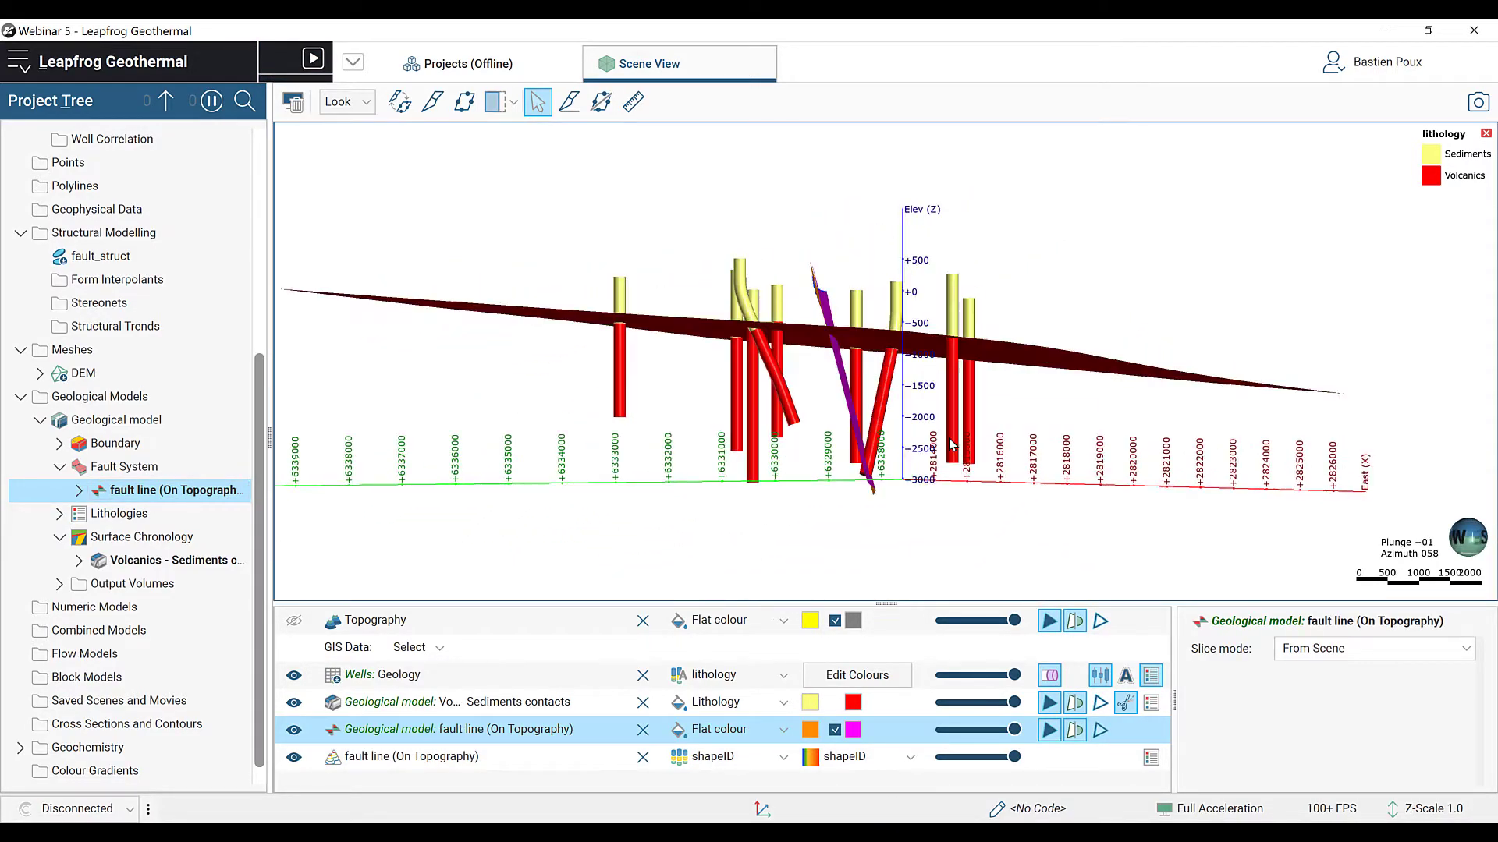
Step: Expand the fault line to reveal fault_struct and inspect its discs along the fault trace
drag(950, 447, 783, 468)
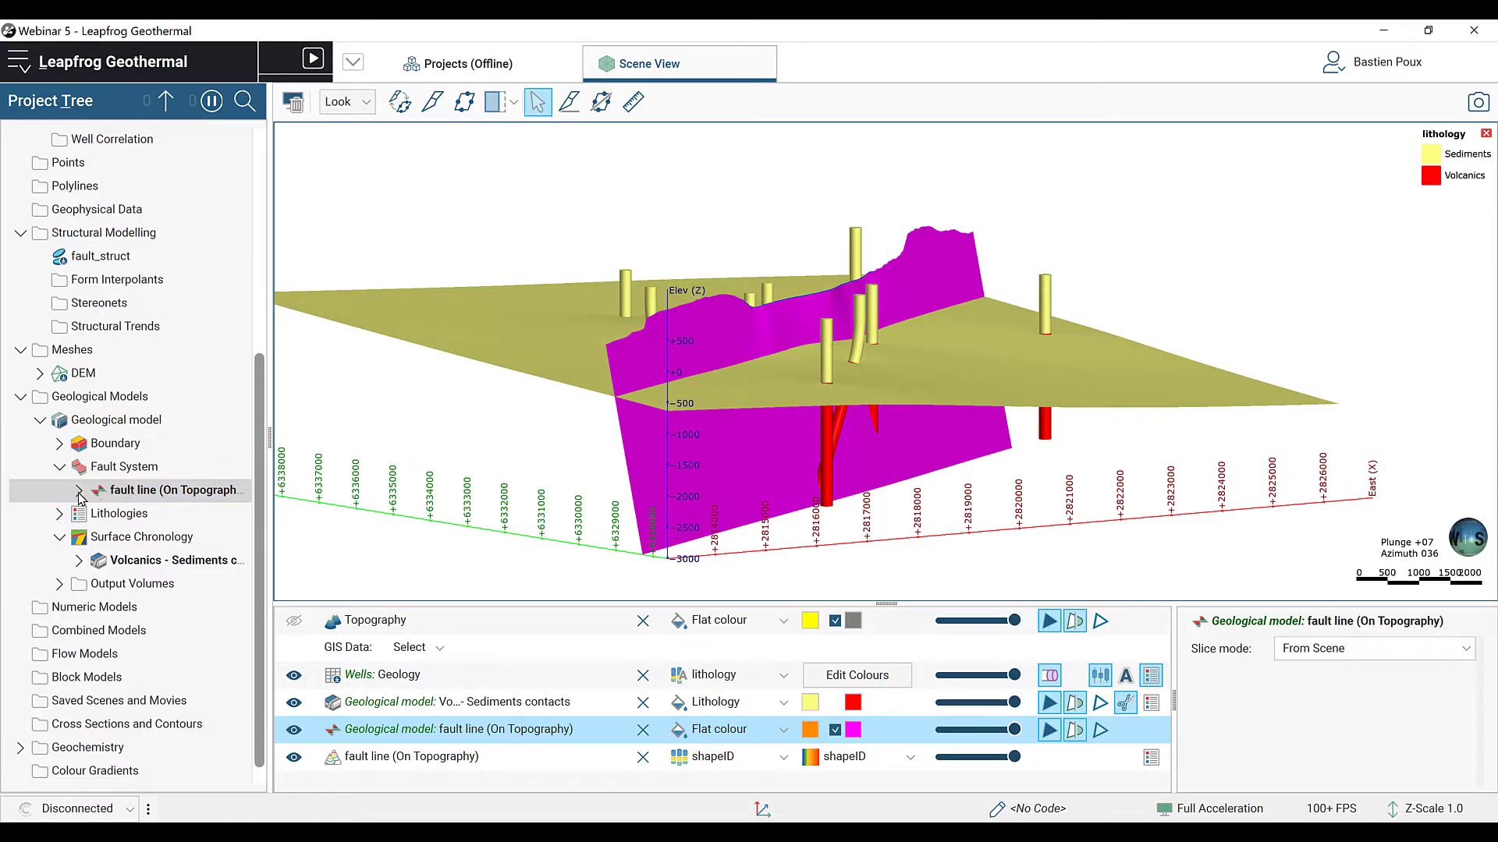
click(78, 489)
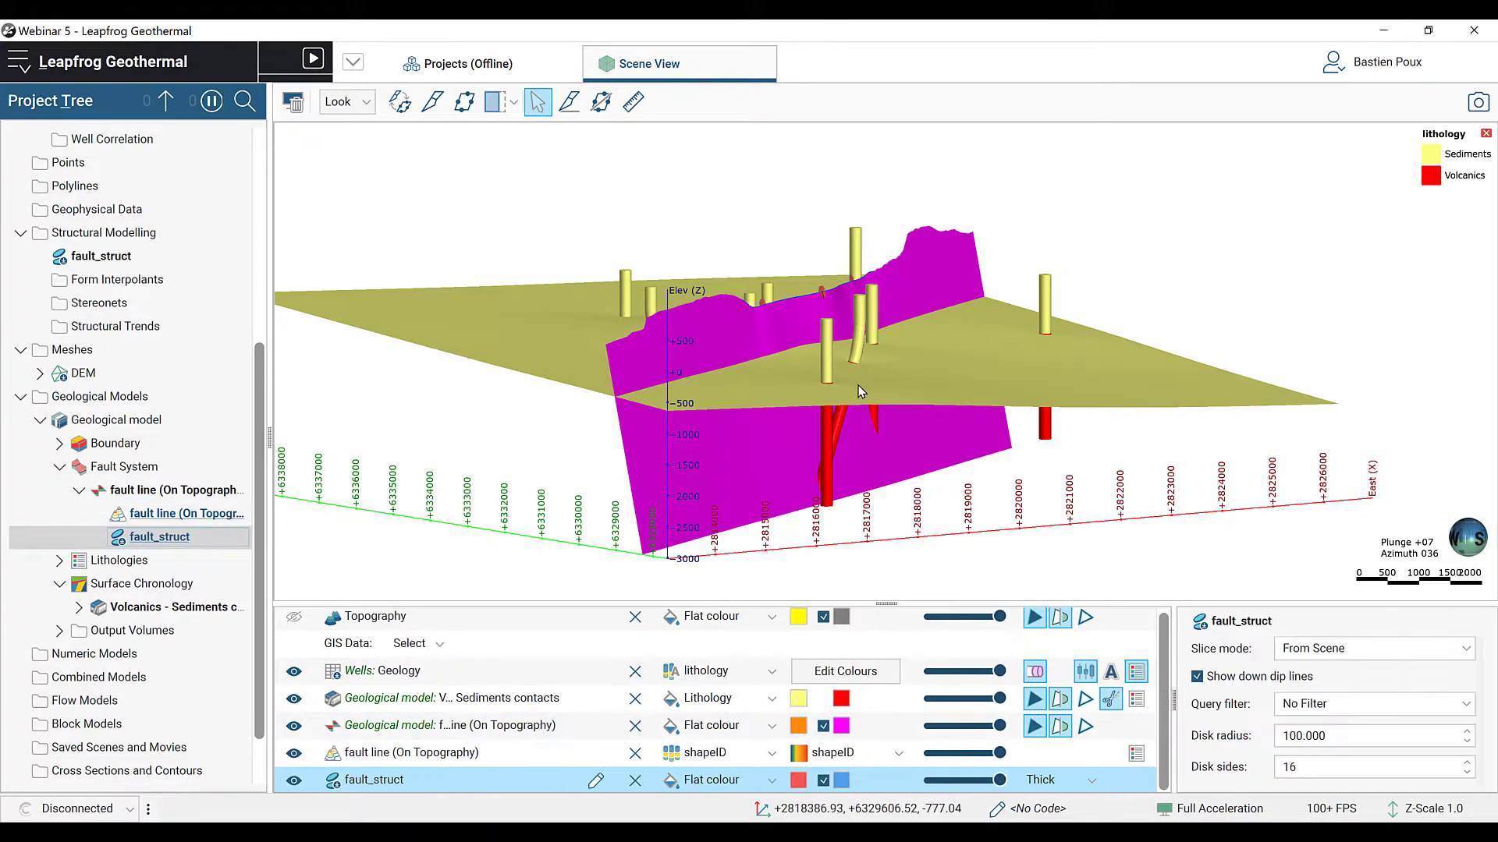
drag(860, 392, 735, 435)
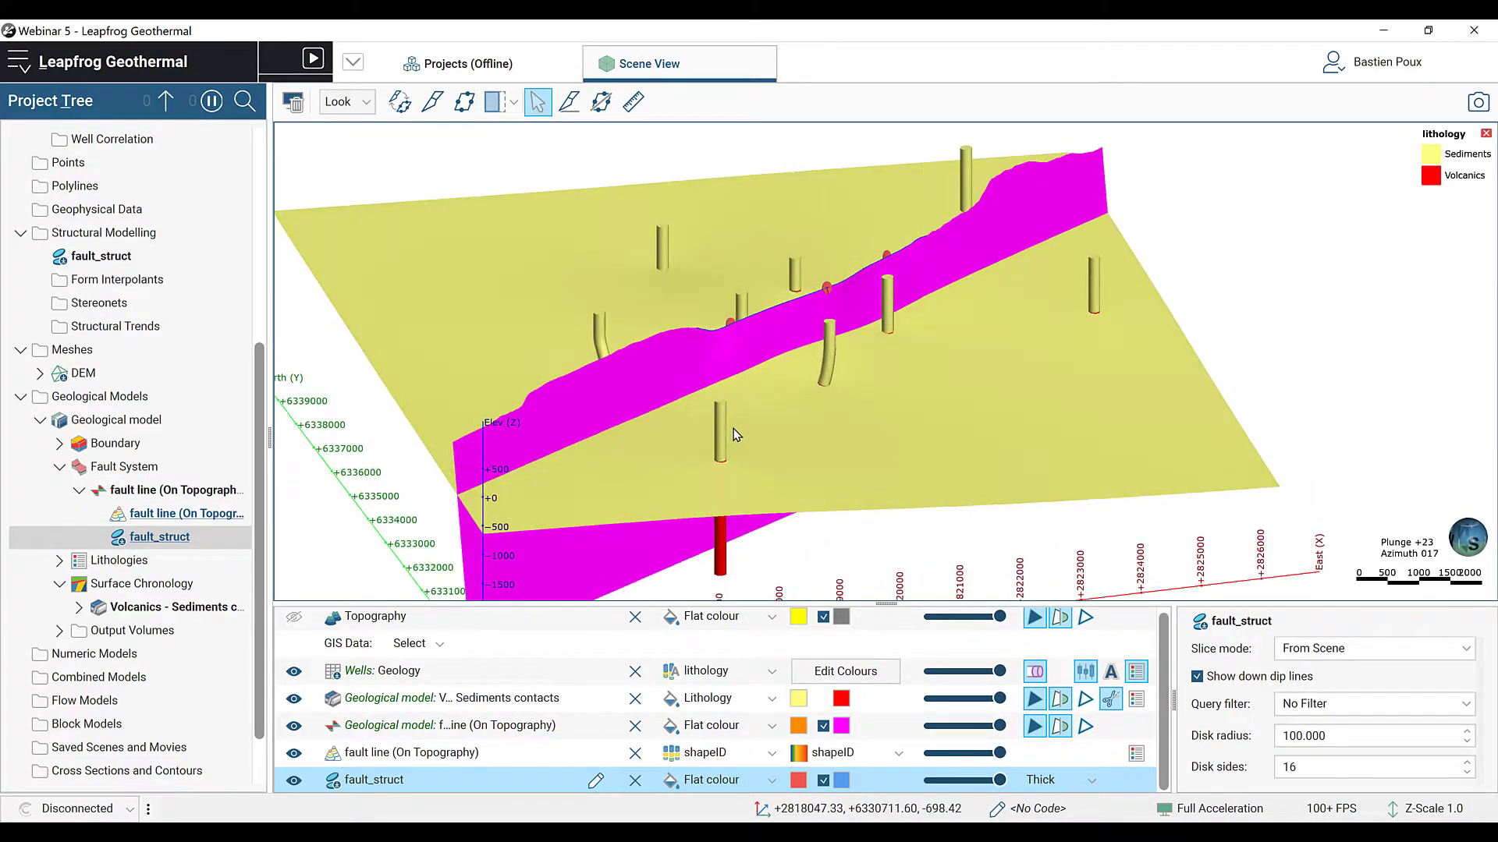
drag(735, 436, 730, 282)
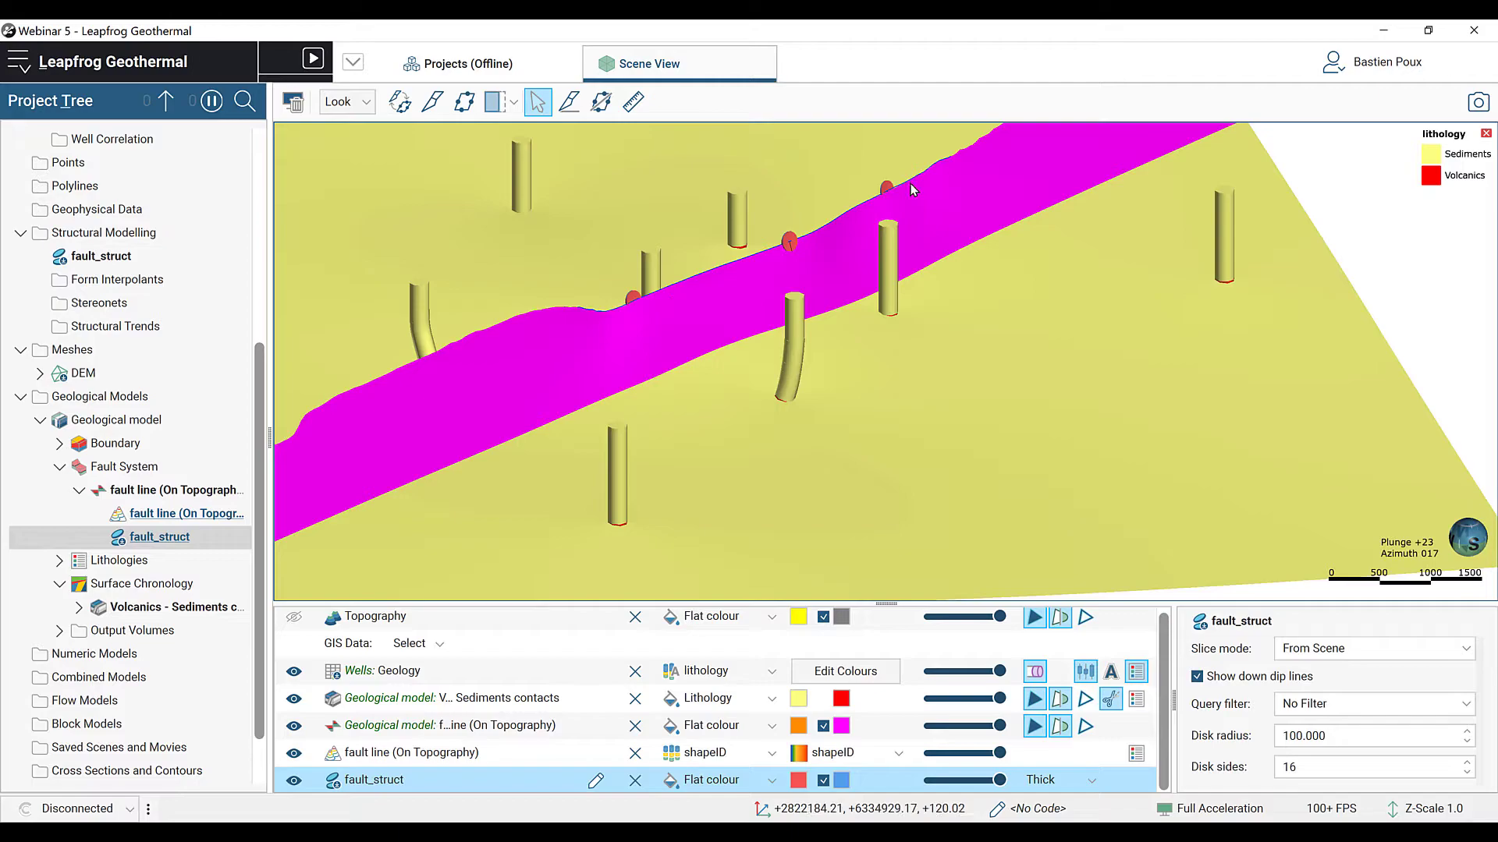
drag(908, 190, 955, 341)
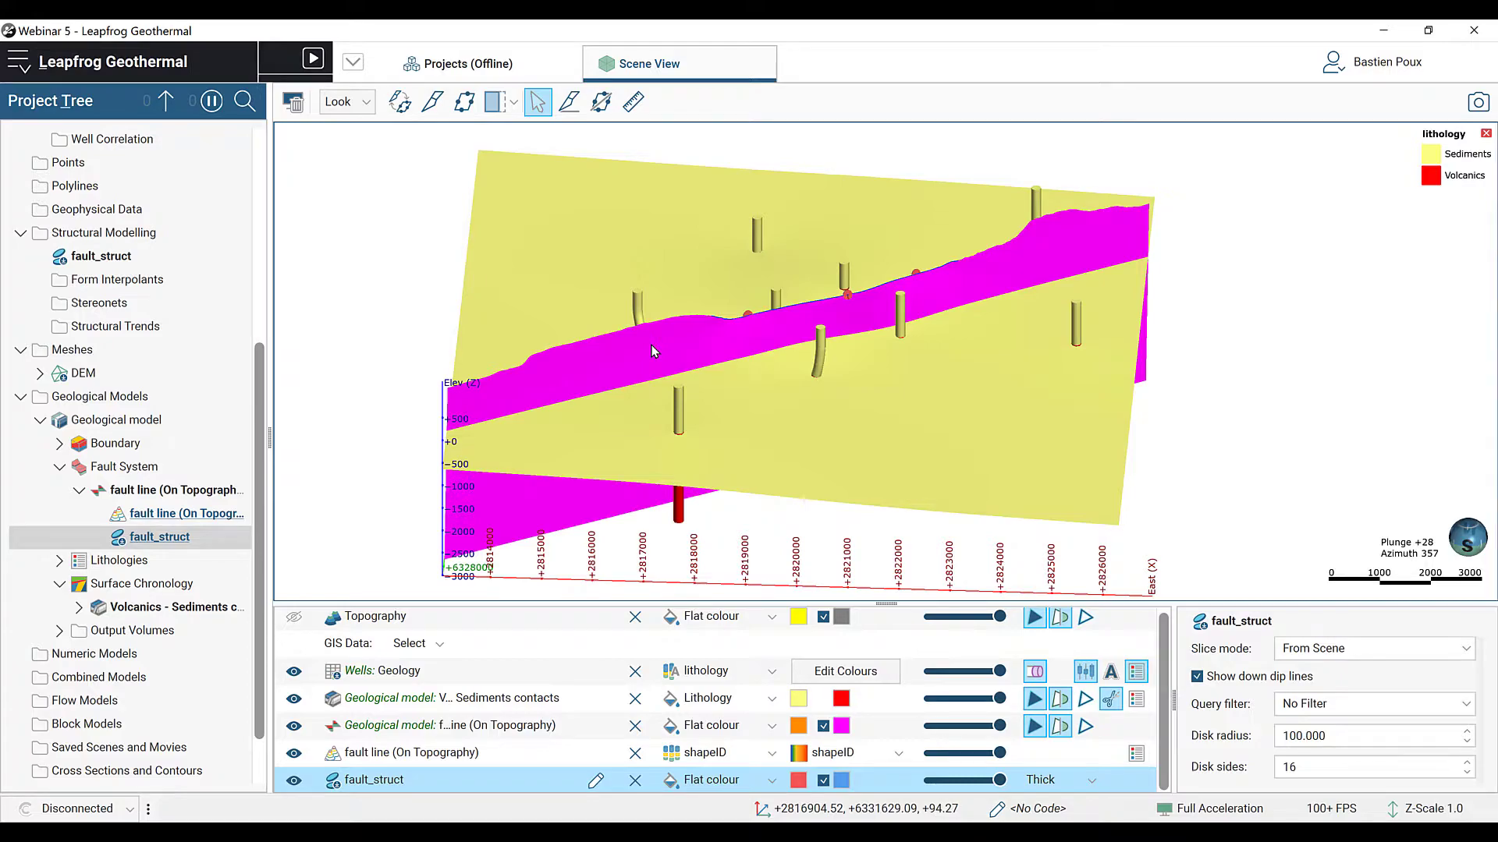
mouse_move(655, 347)
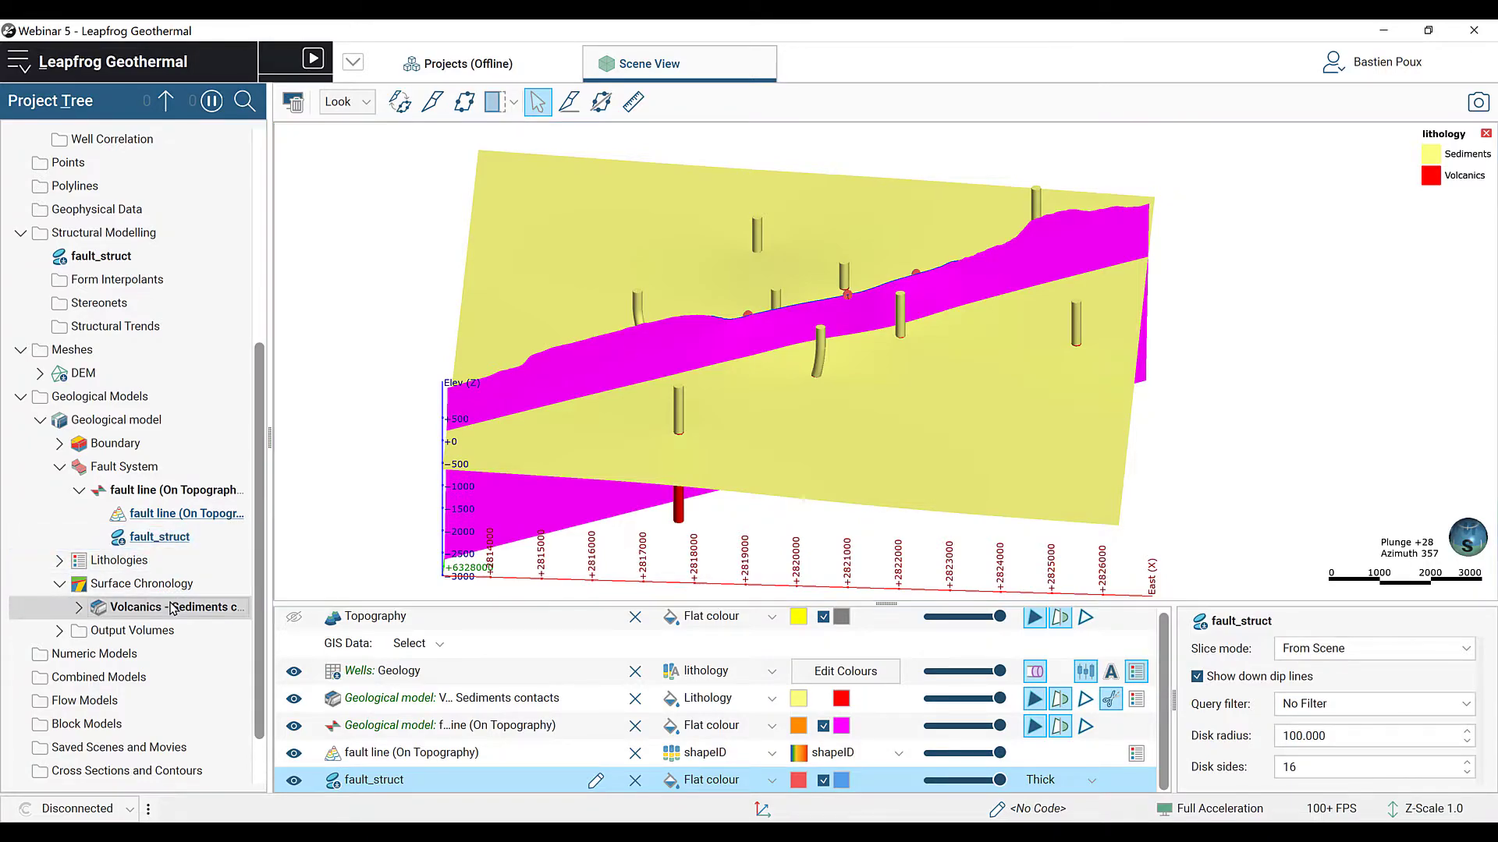
Step: Begin a polyline edit of the Volcanics–Sediments contact and view the model from above
right_click(172, 607)
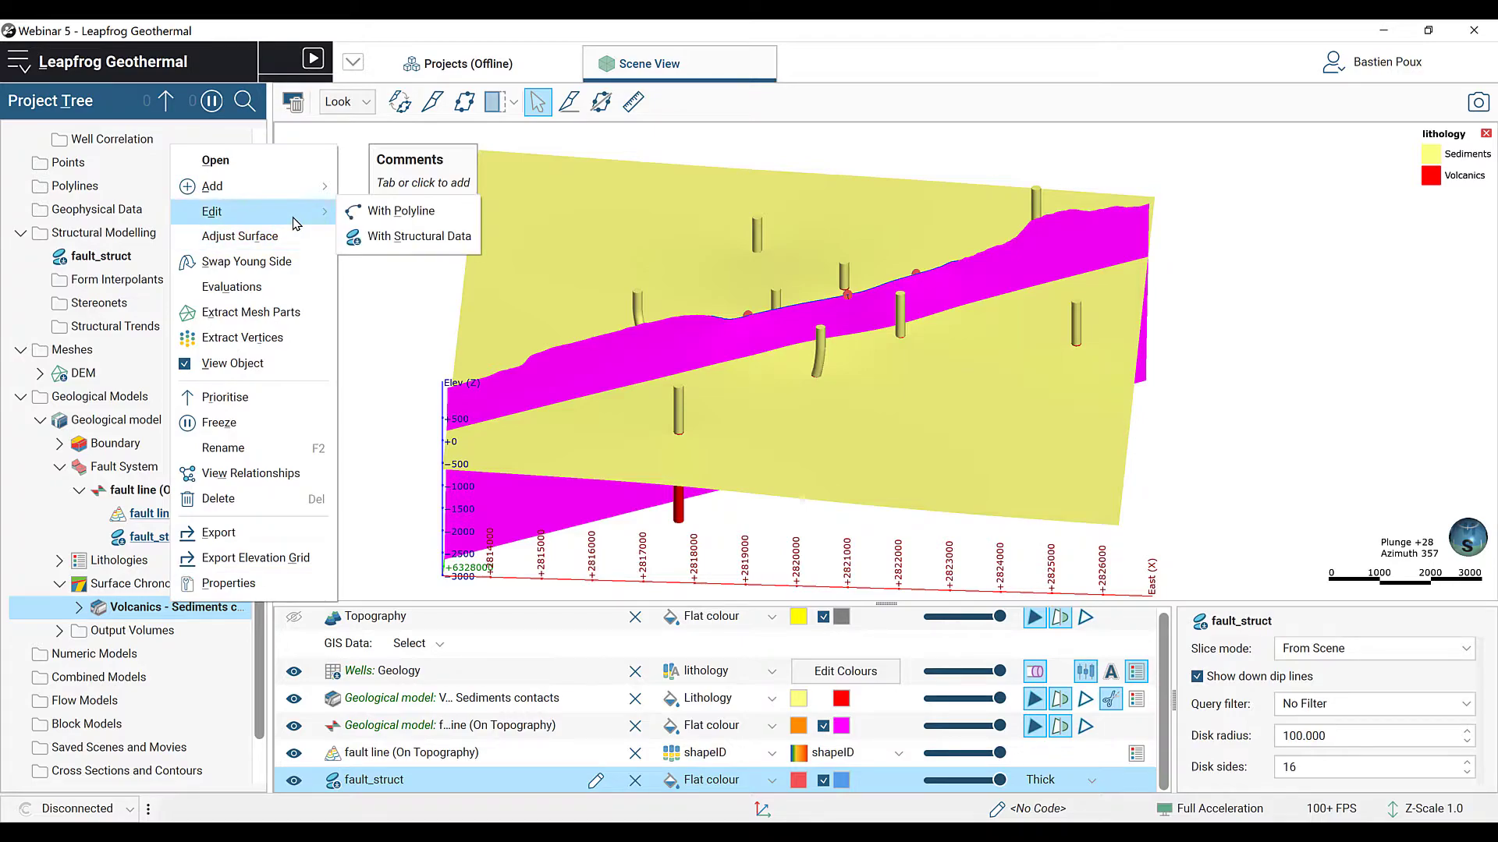
click(401, 211)
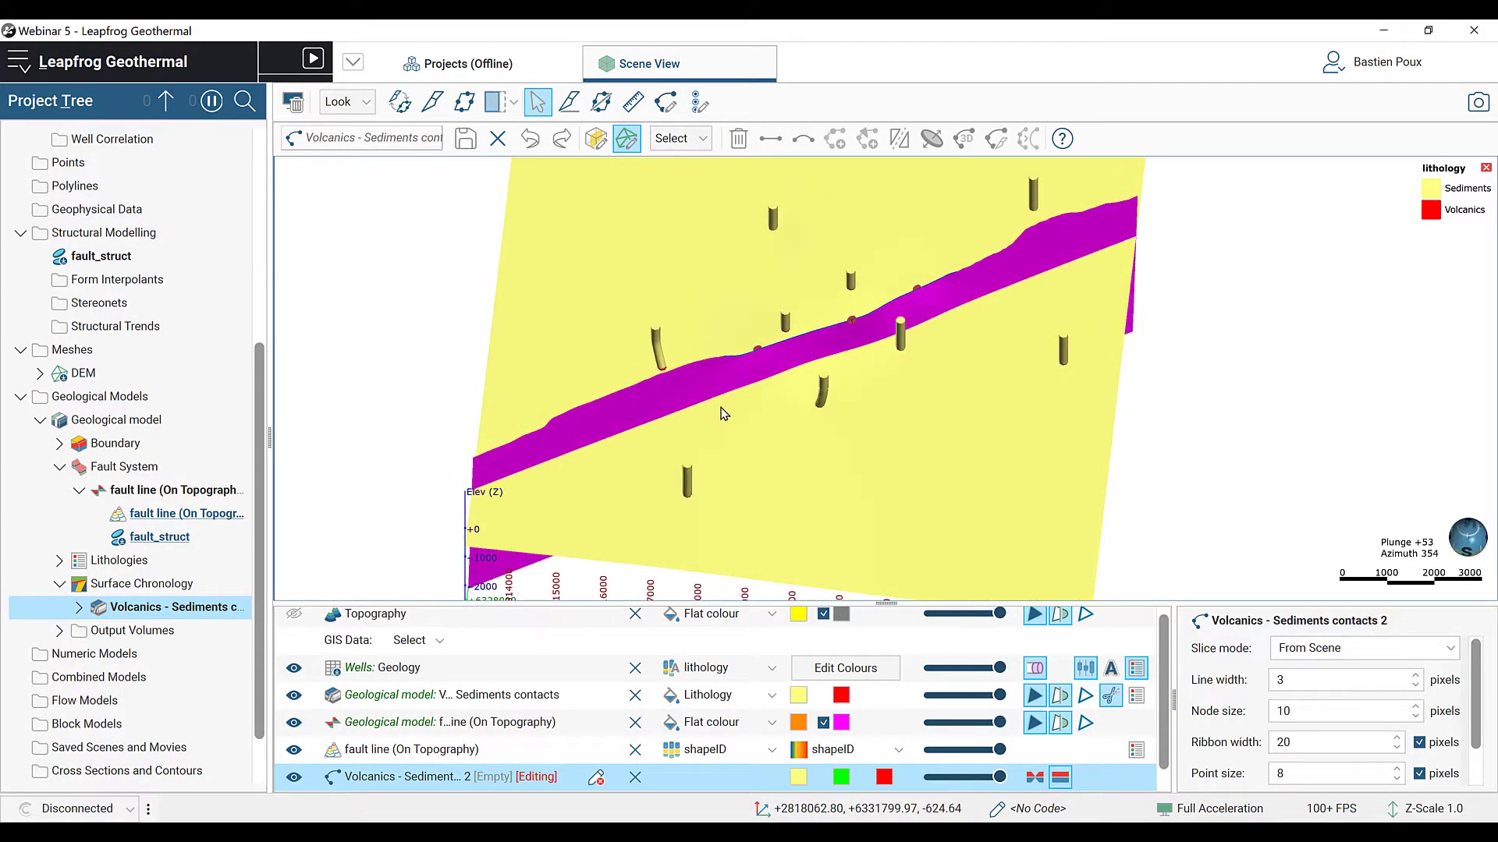
click(596, 137)
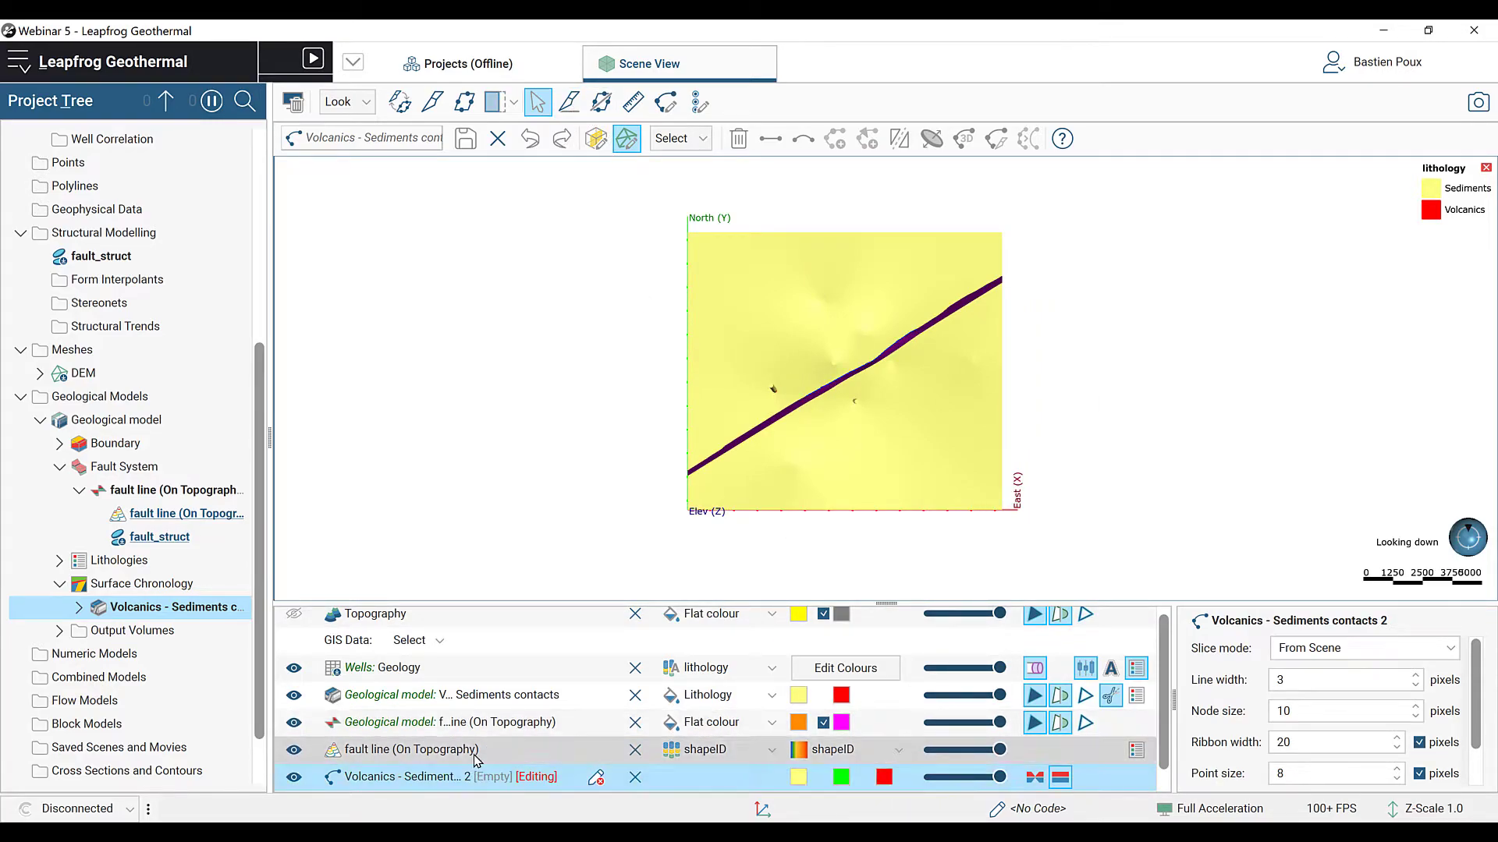
Step: Recolour the fault trace line red and cut a vertical section across the fault
click(412, 749)
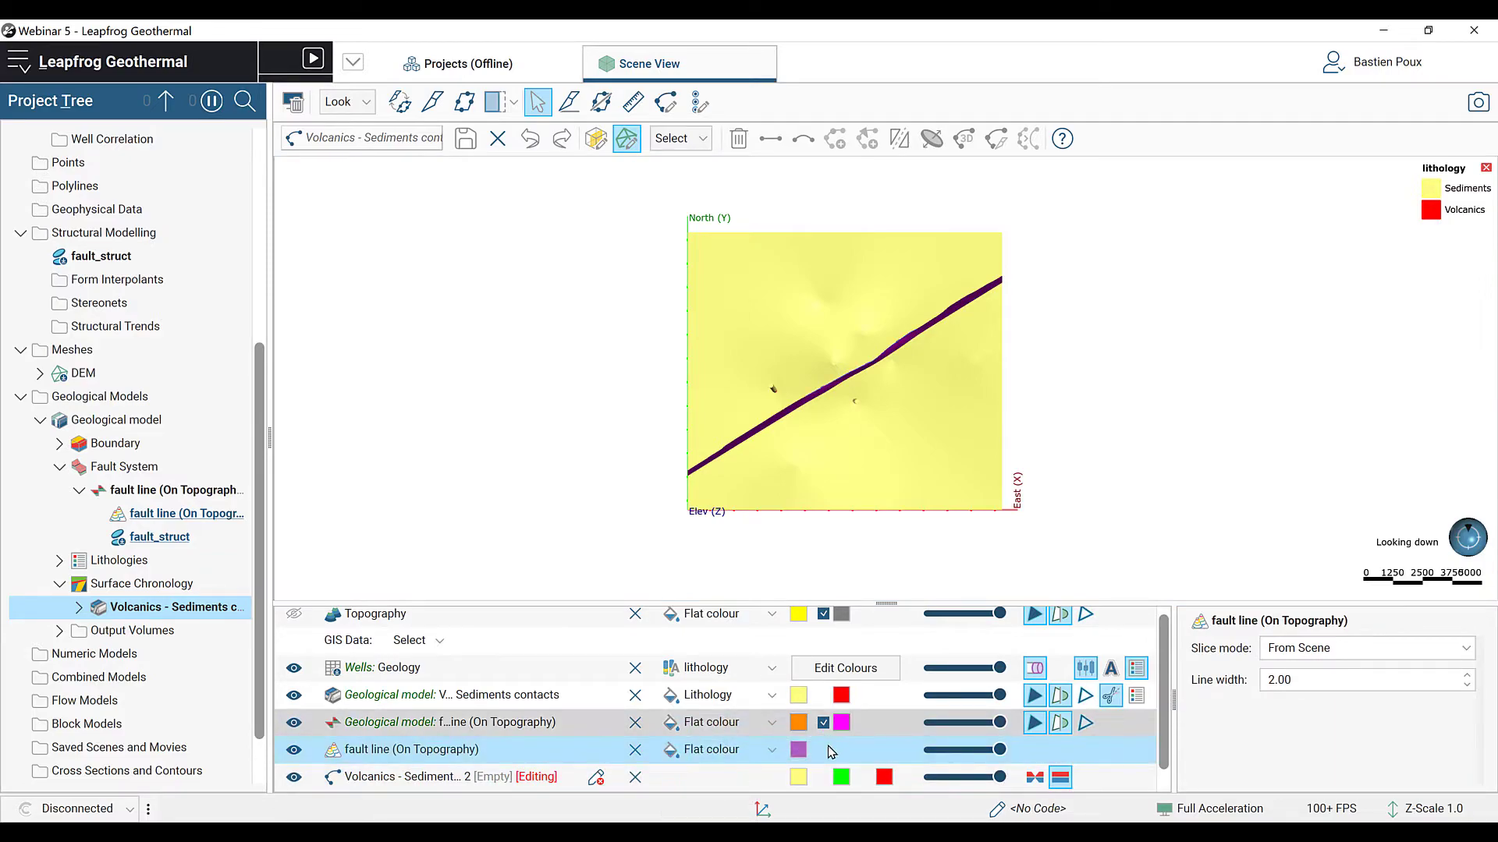
click(798, 749)
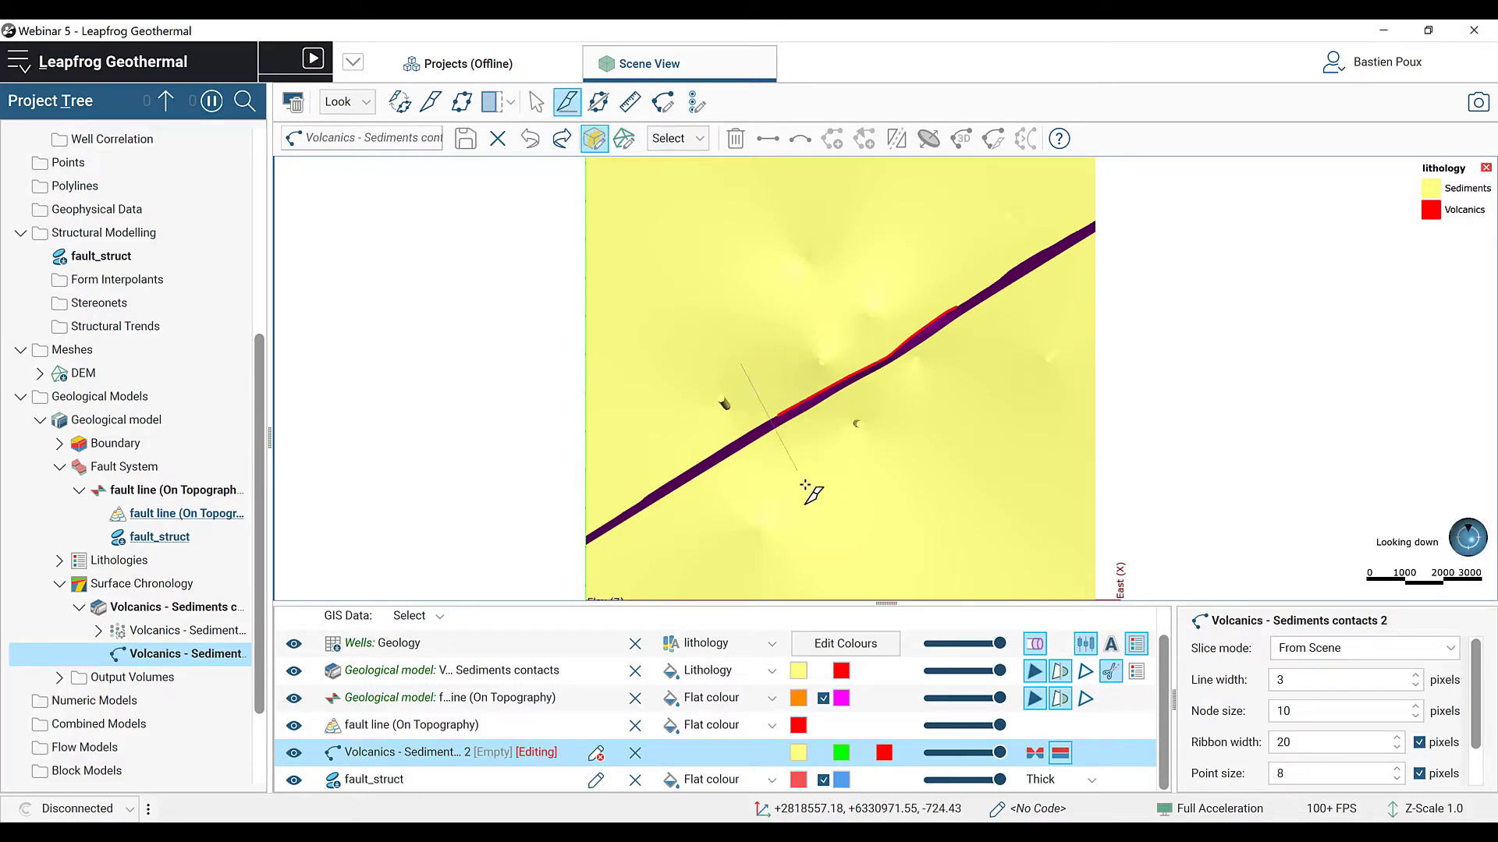
click(431, 103)
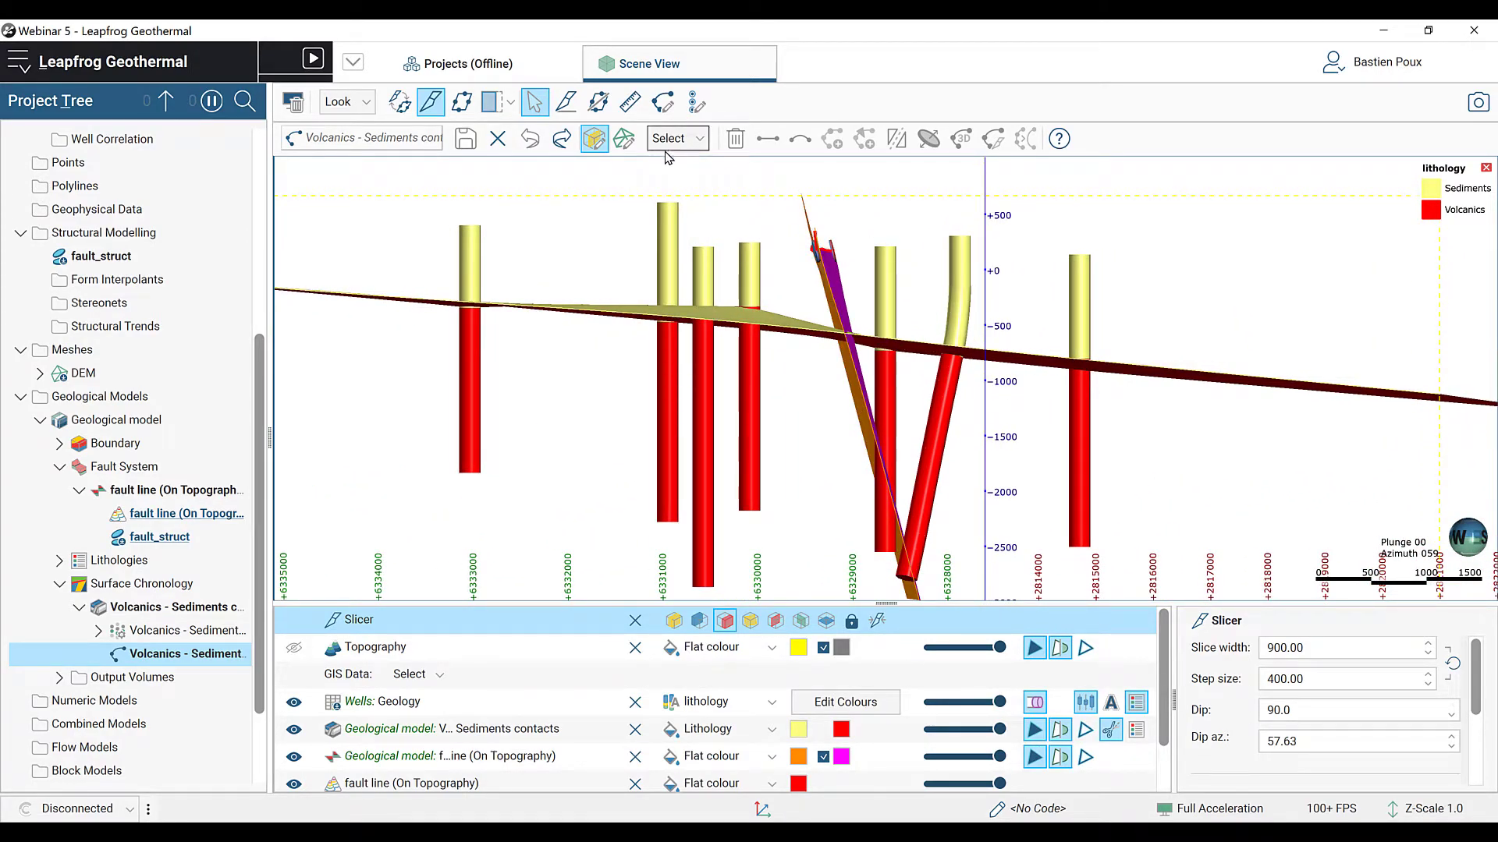
Step: Trace a contact line along the sediments–volcanics boundary beside the fault, then re-orient the slicer
click(665, 103)
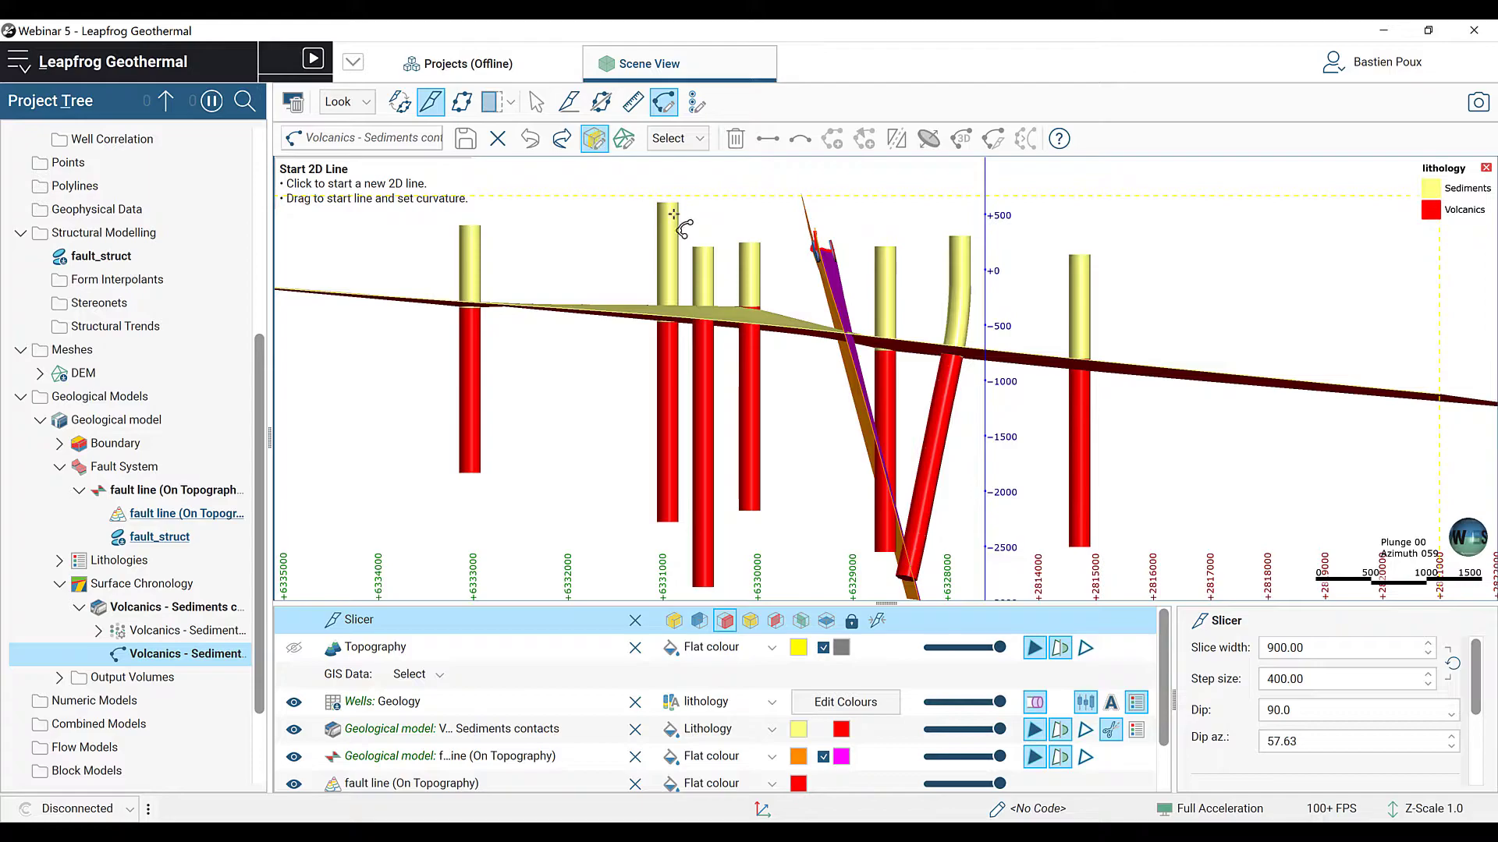
click(671, 214)
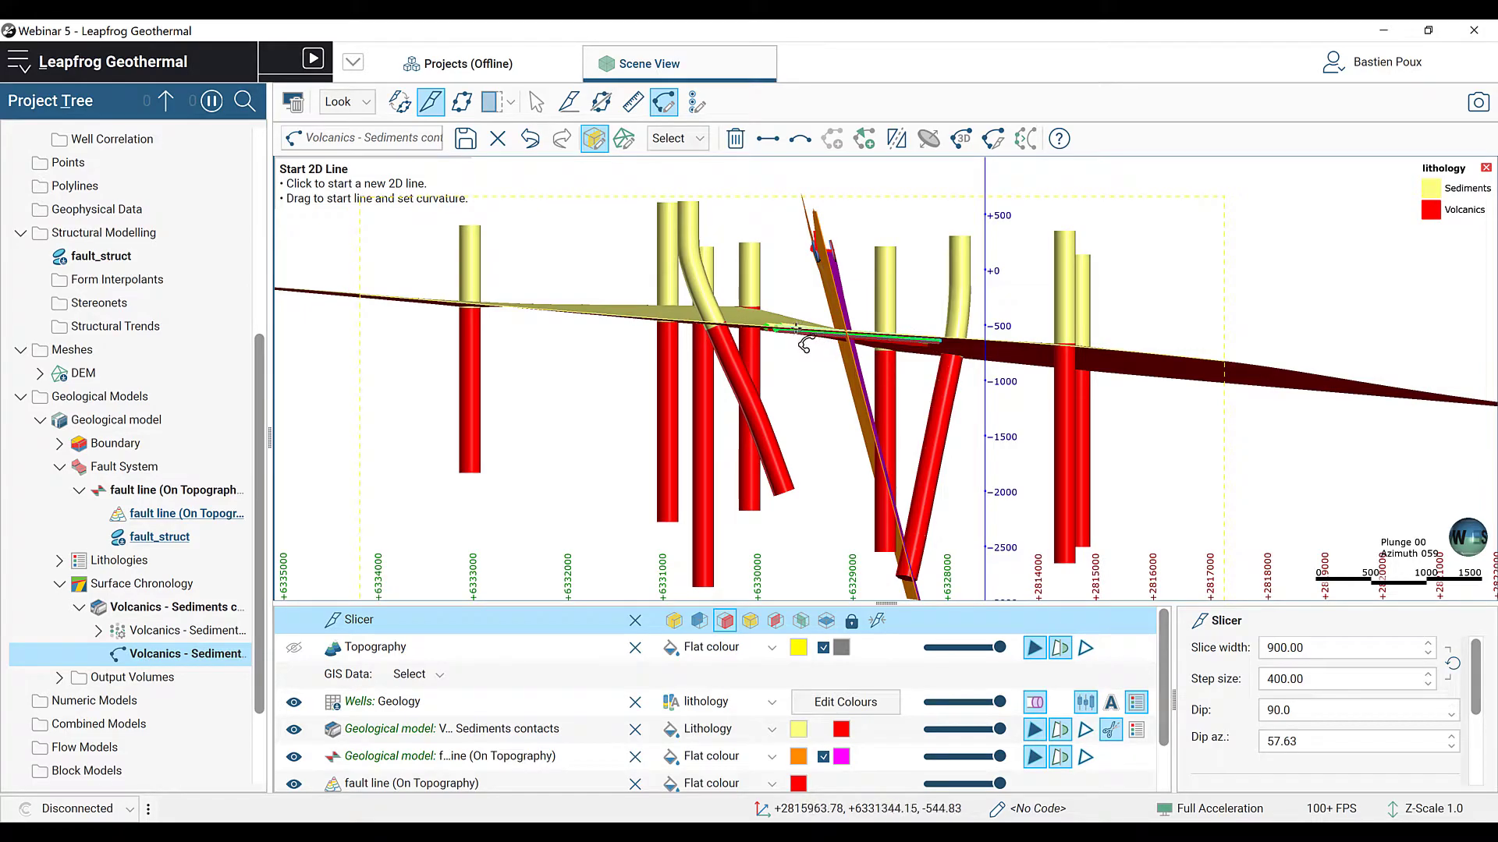
click(788, 329)
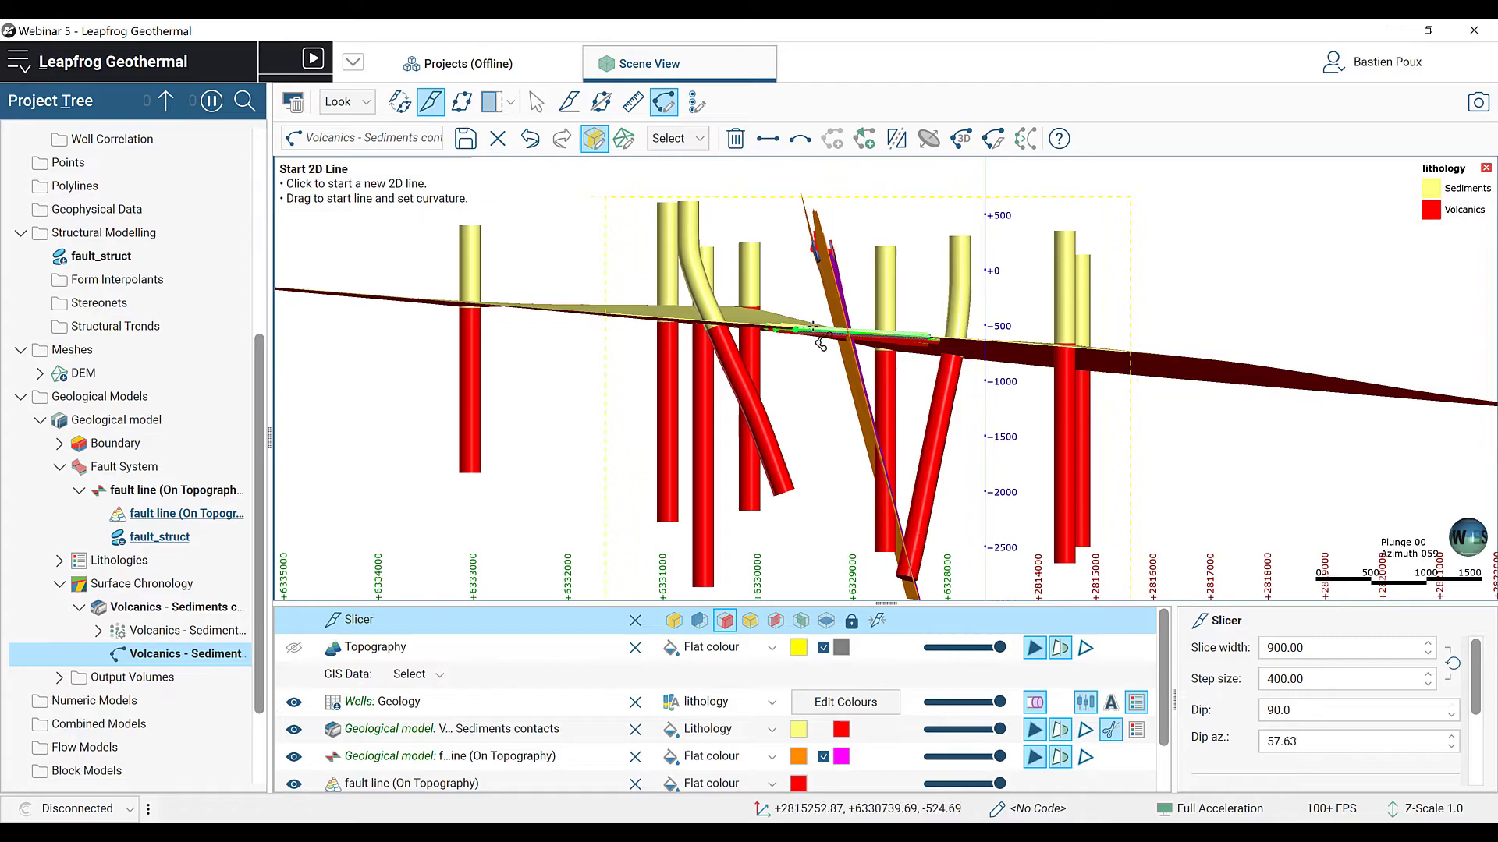
drag(816, 339, 917, 348)
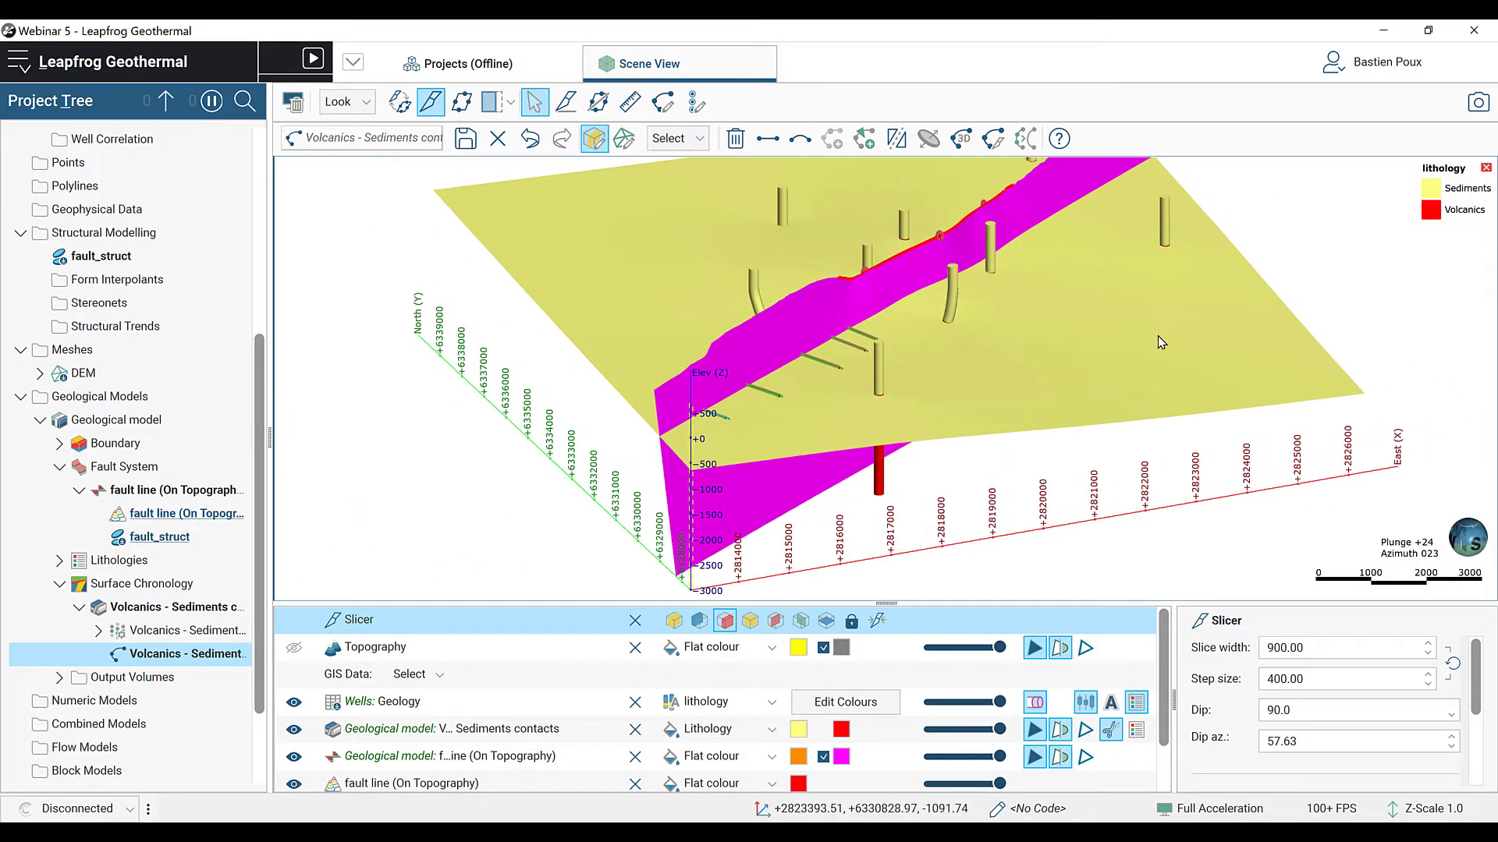
drag(1161, 342, 816, 355)
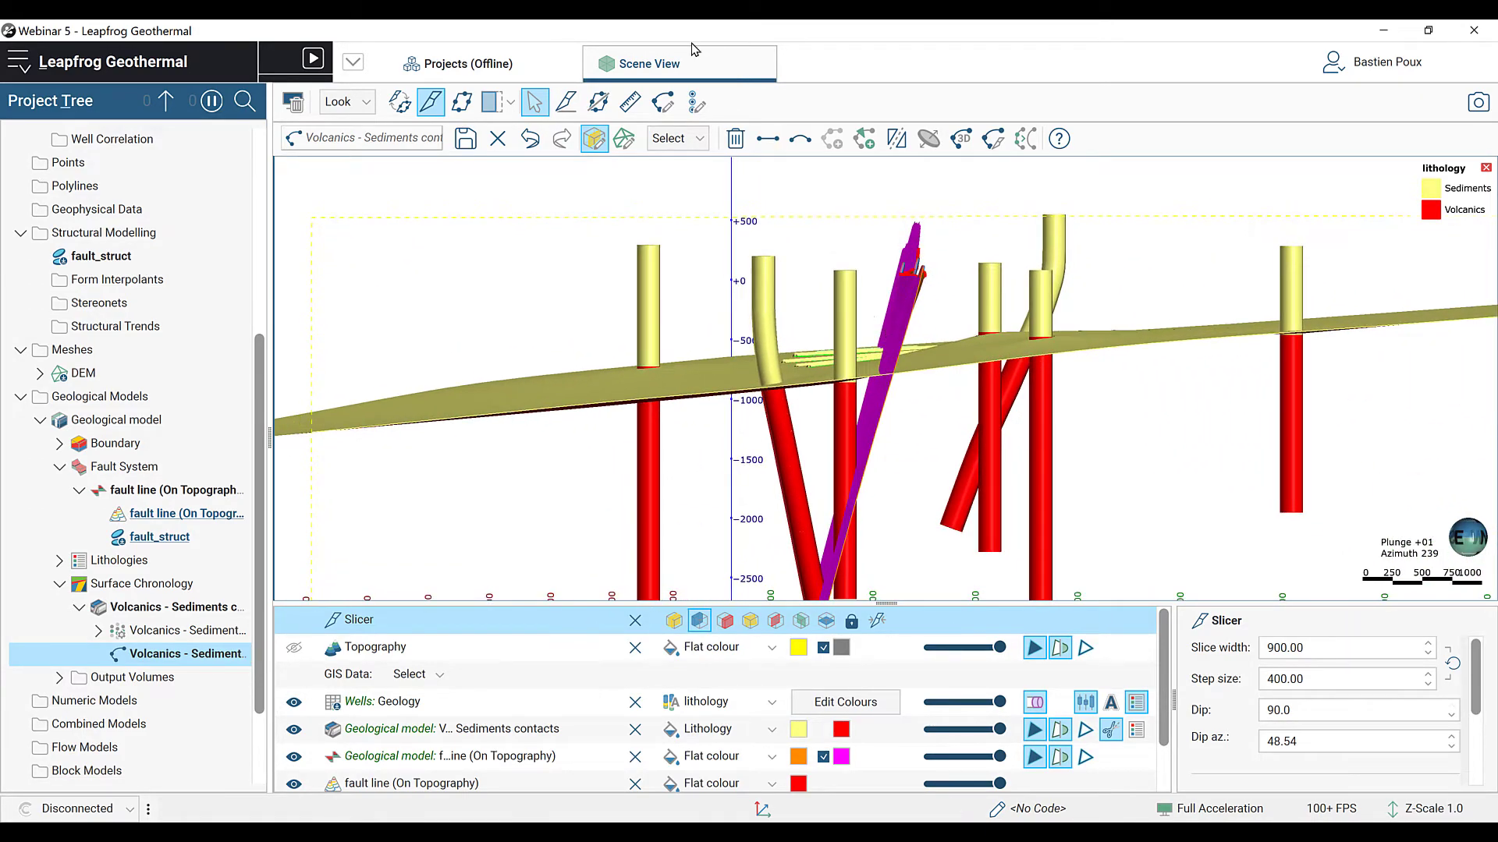
Step: Sketch further contact line segments in the new section and review them along the fault trace
click(664, 103)
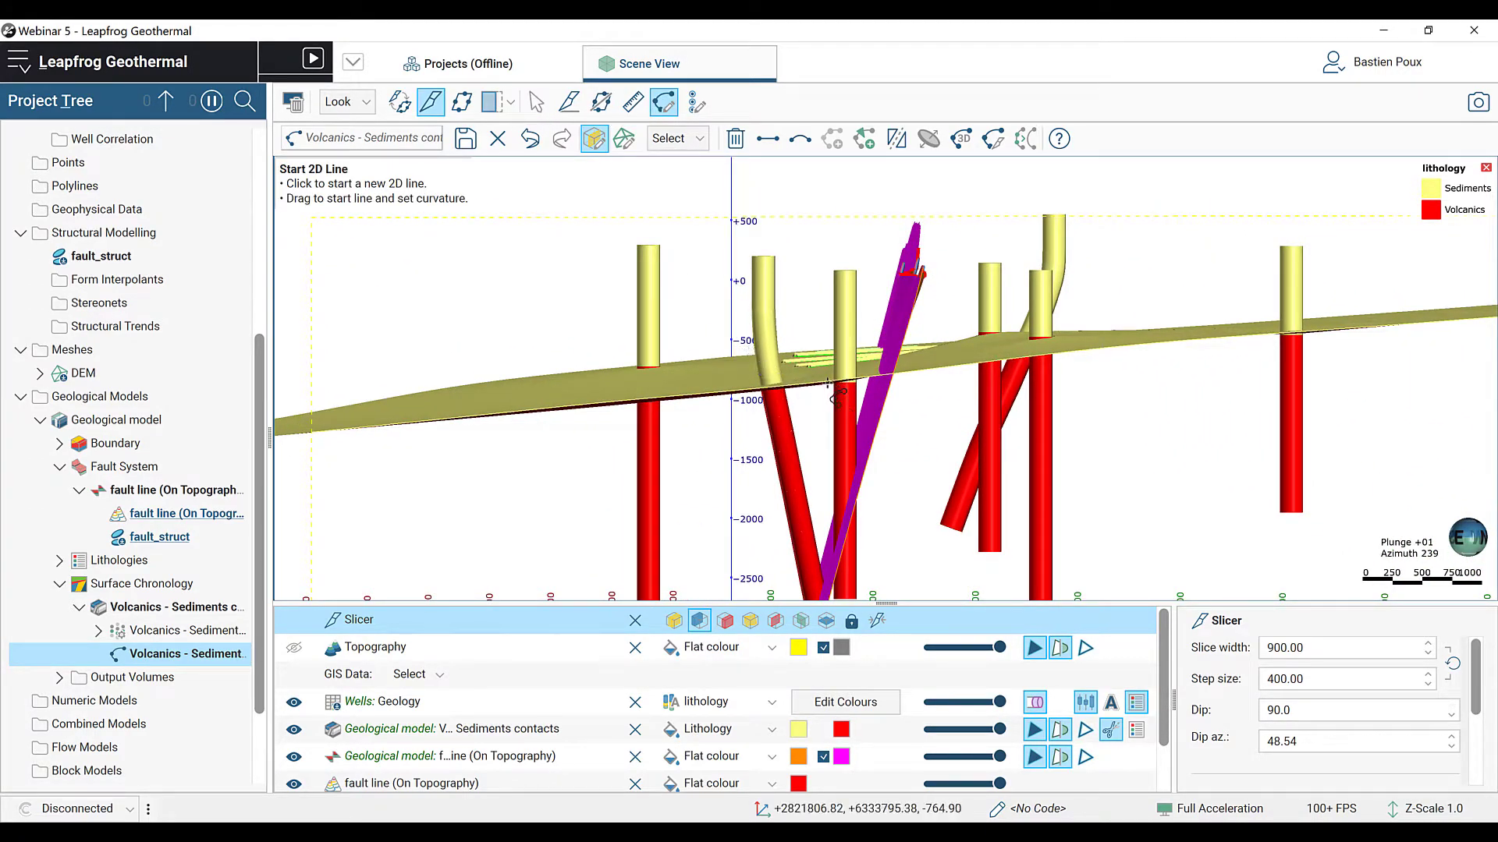
click(827, 383)
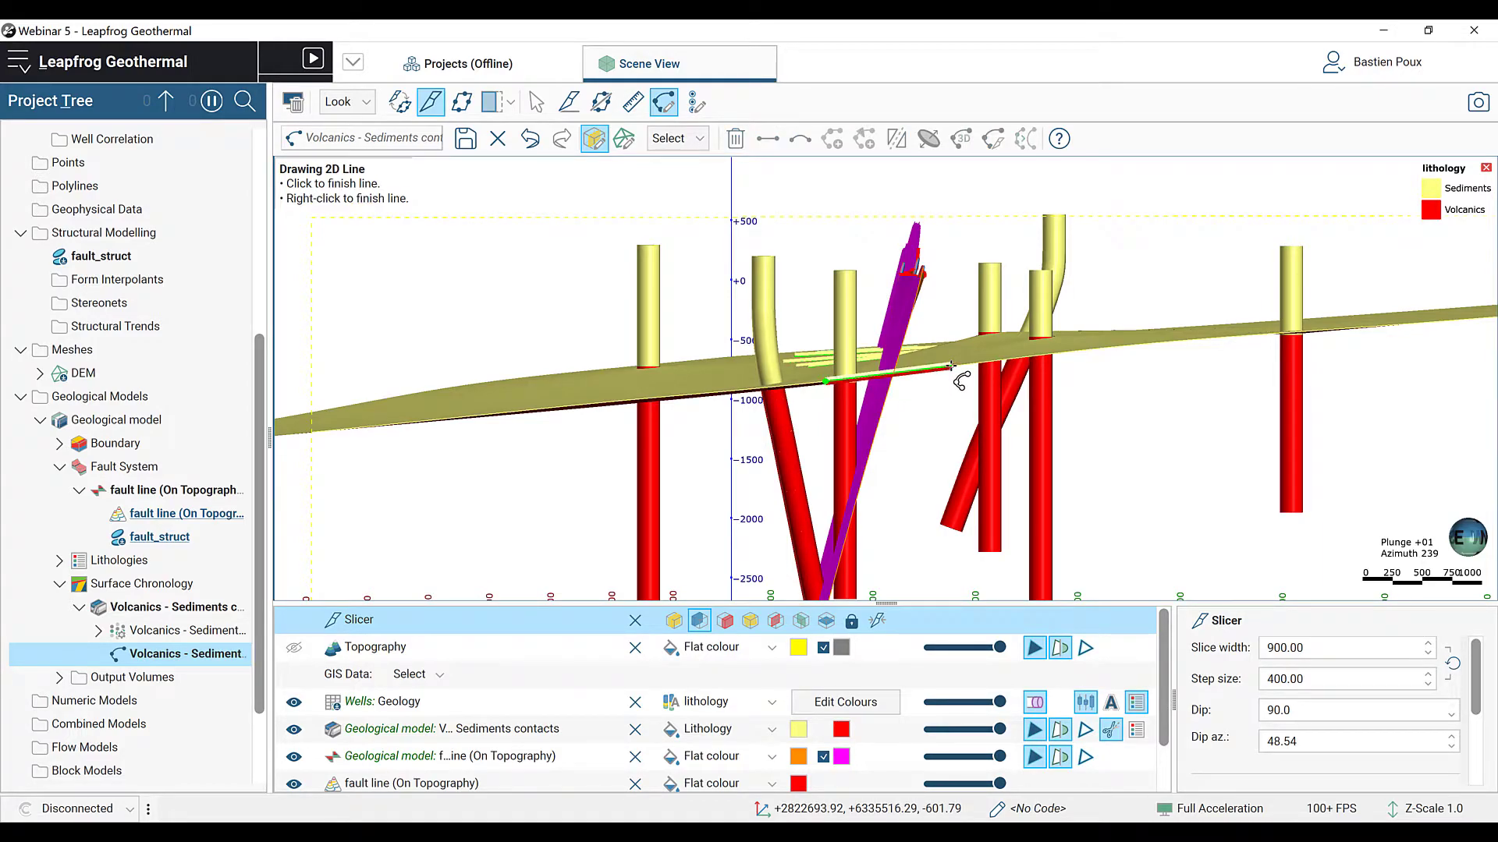
right_click(953, 365)
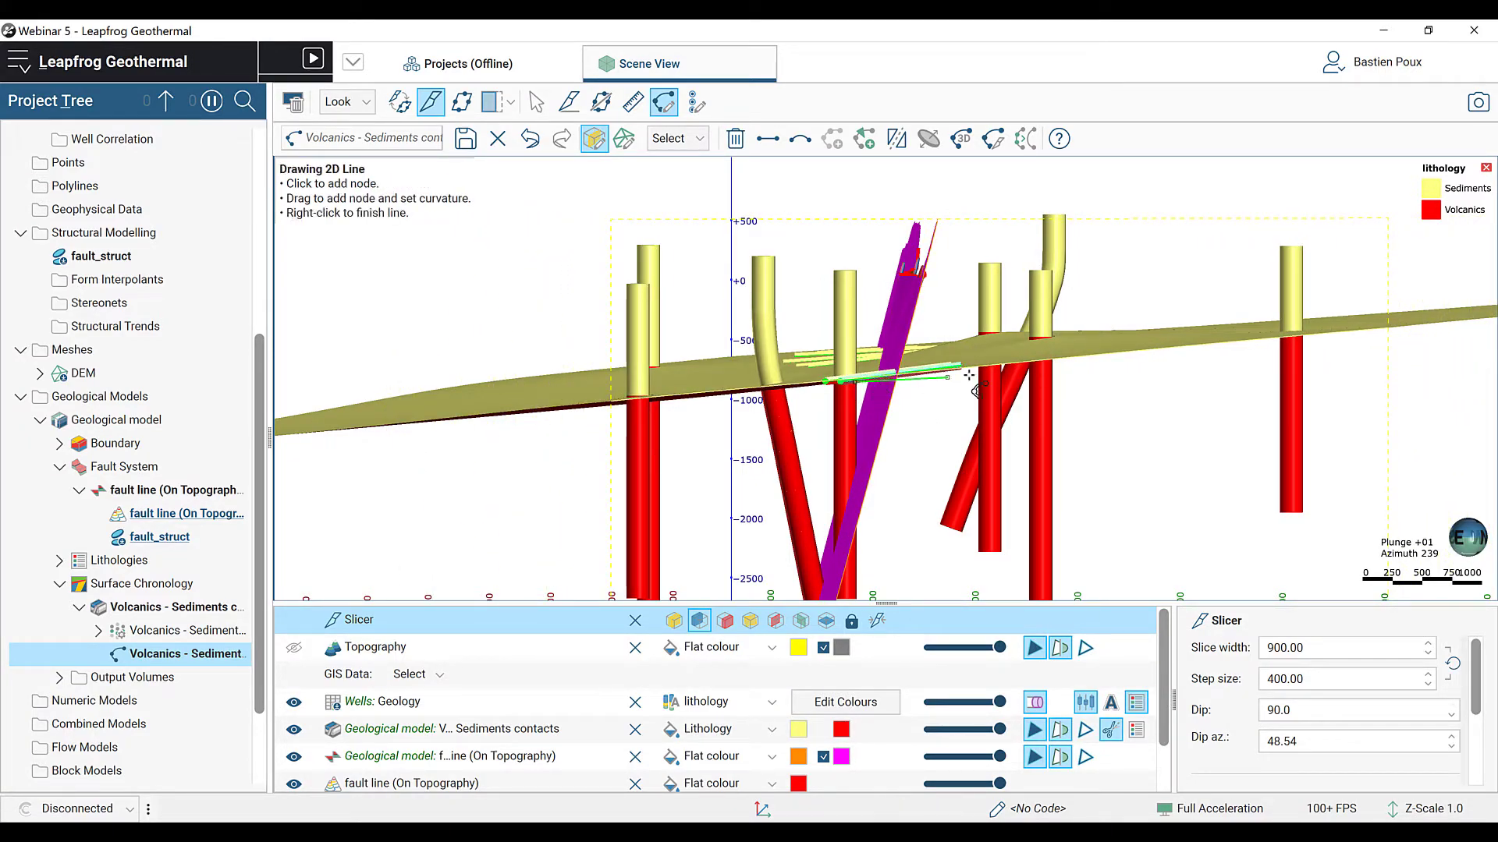
right_click(974, 377)
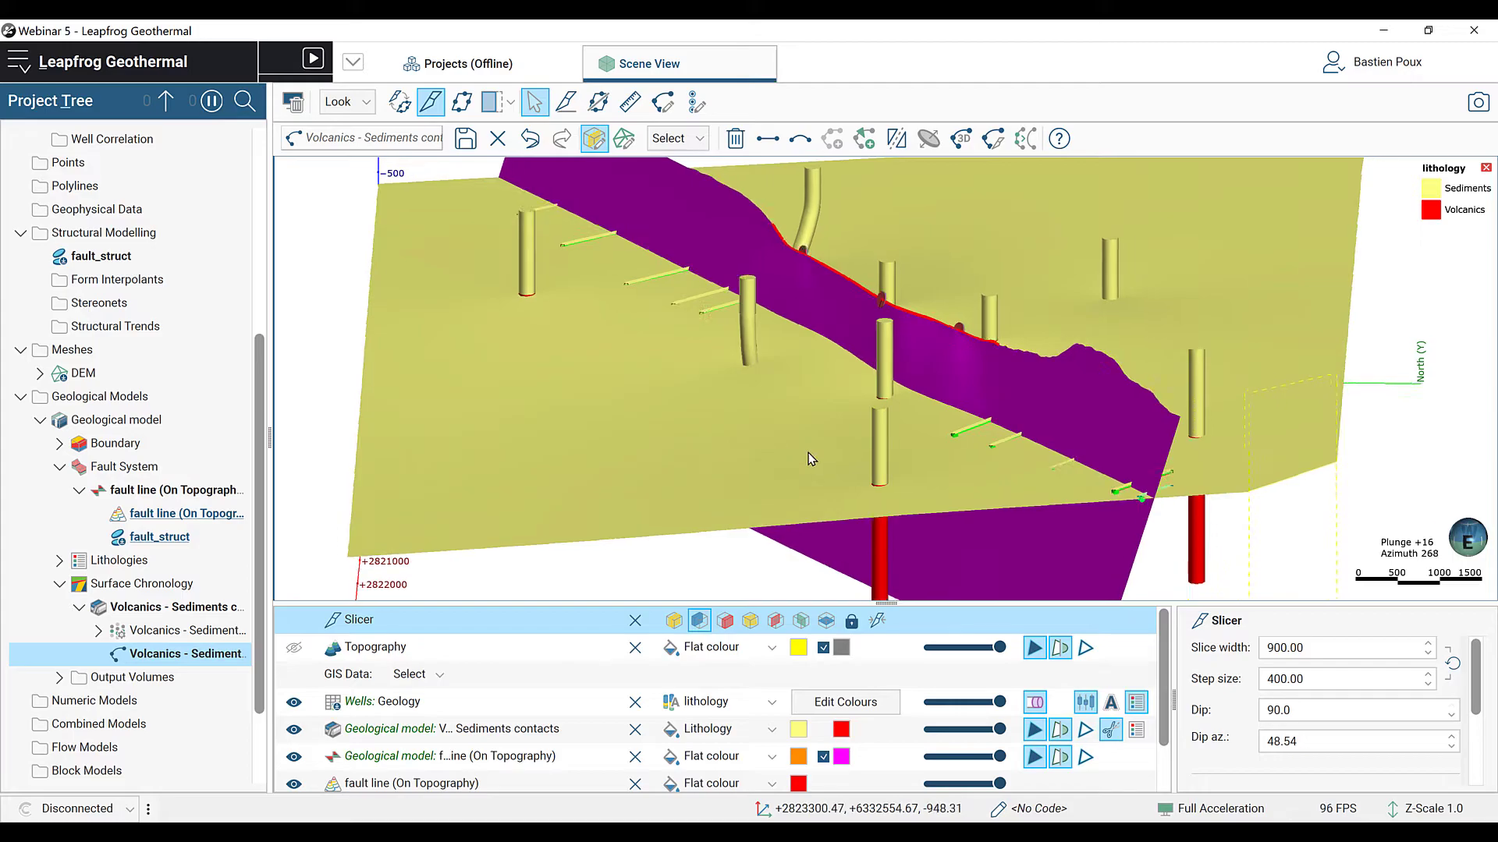
drag(809, 459, 1067, 453)
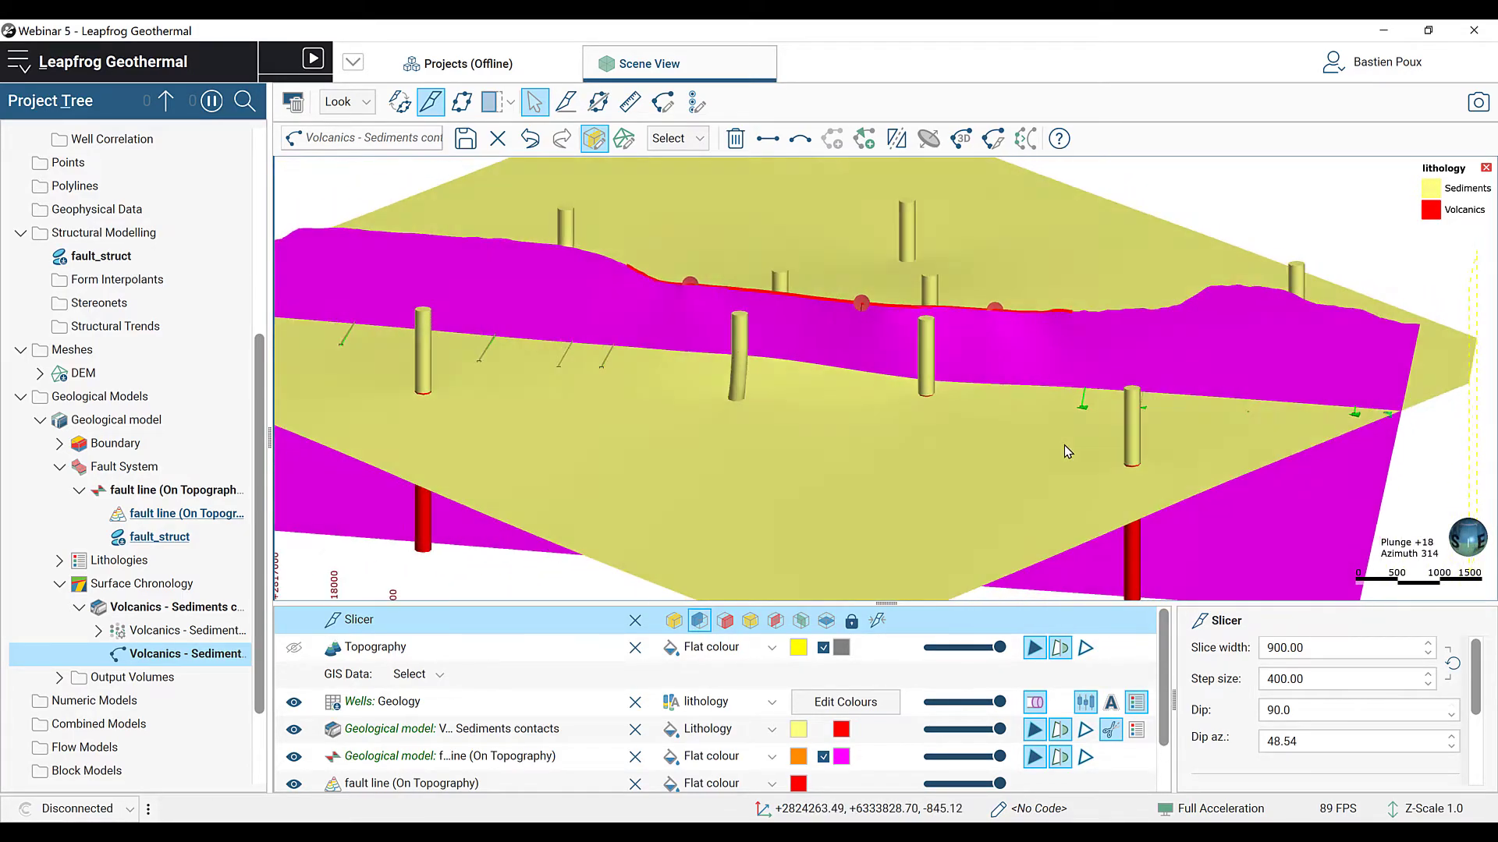
drag(1067, 453, 774, 445)
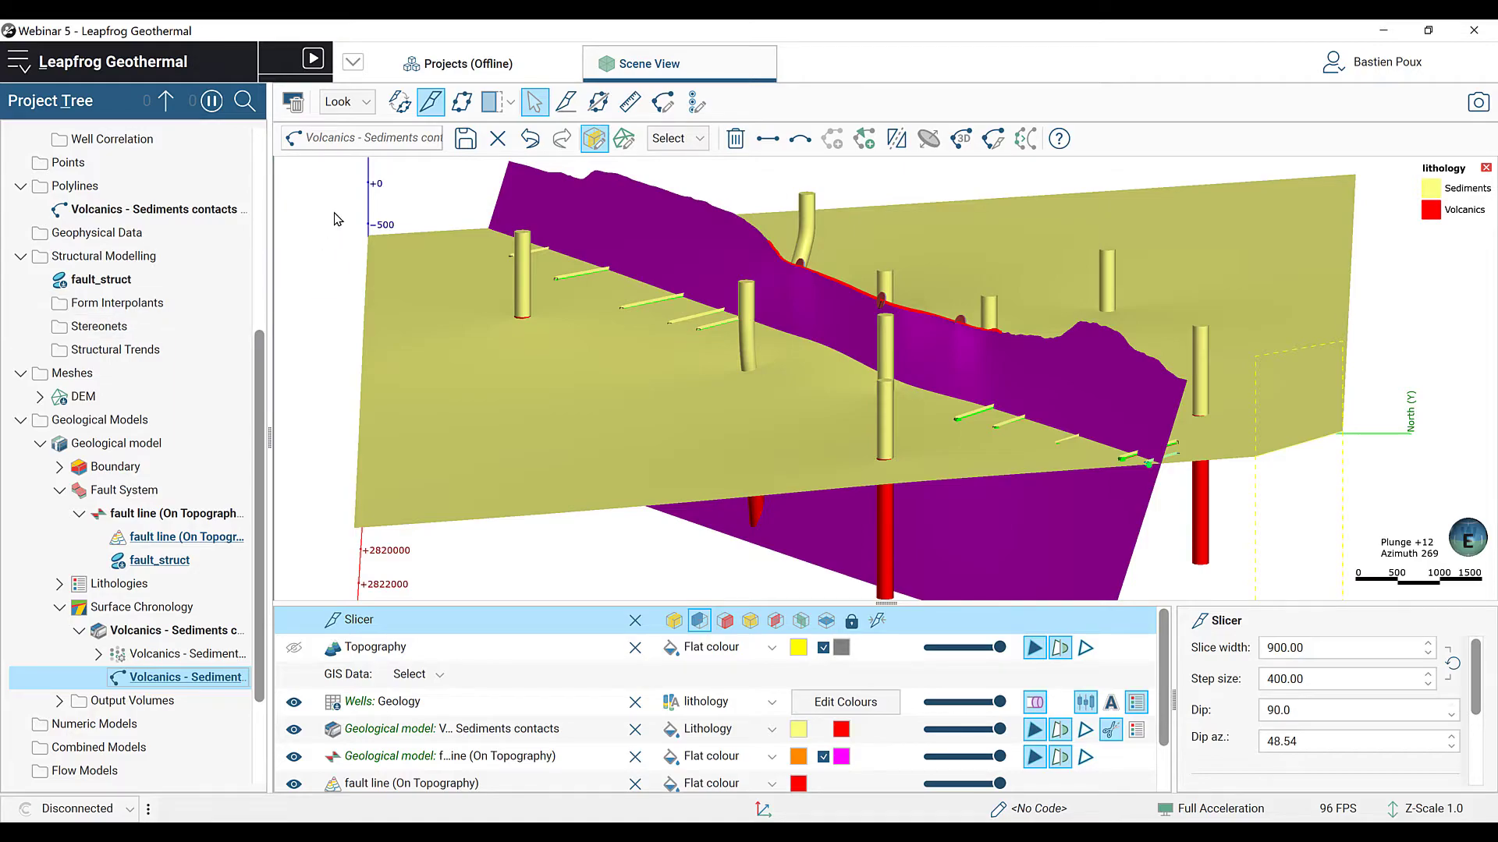
mouse_move(465, 139)
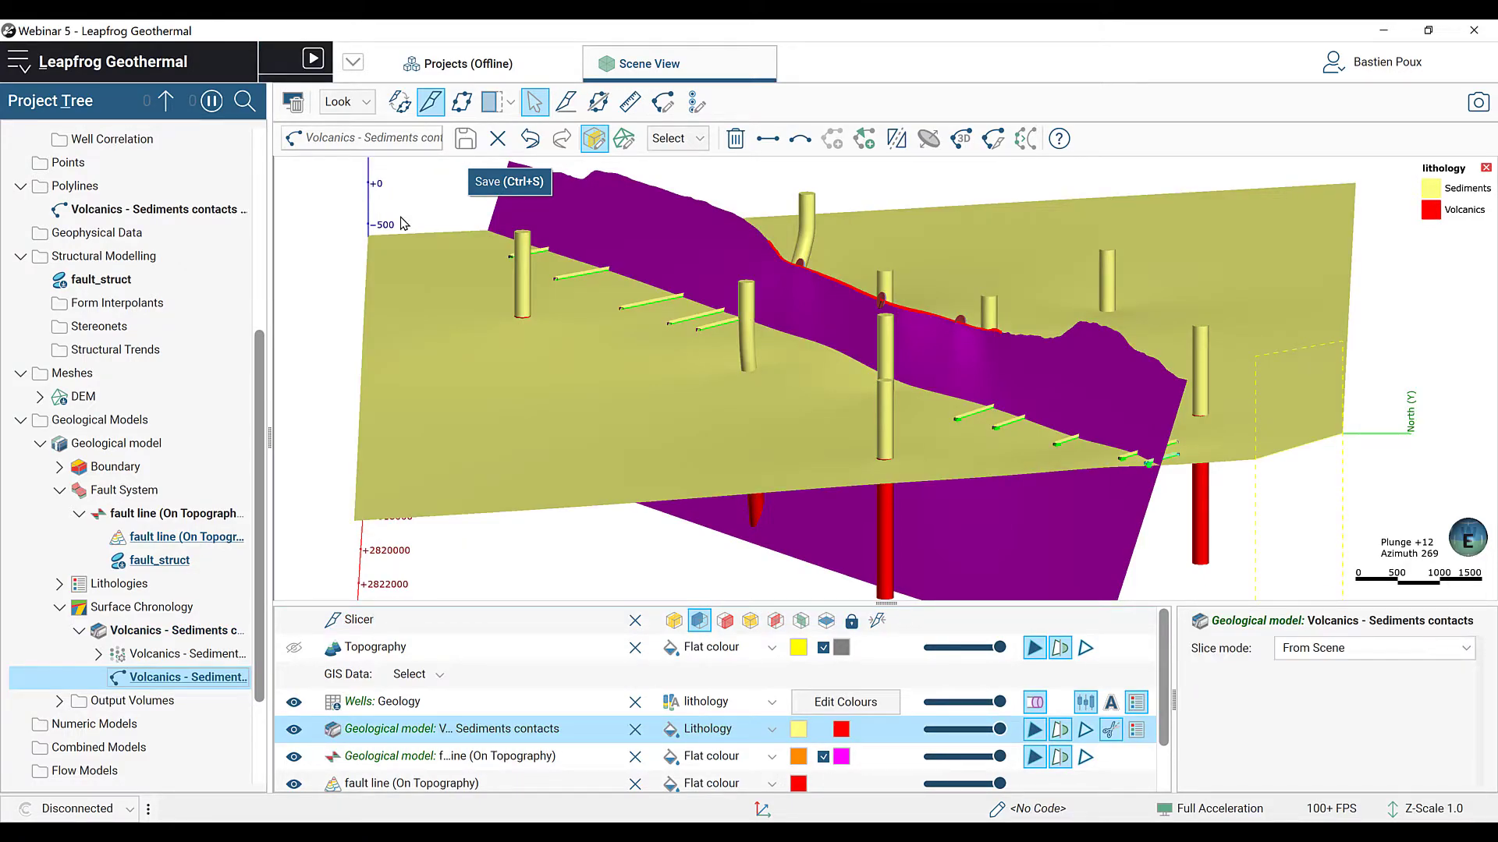
mouse_move(127, 652)
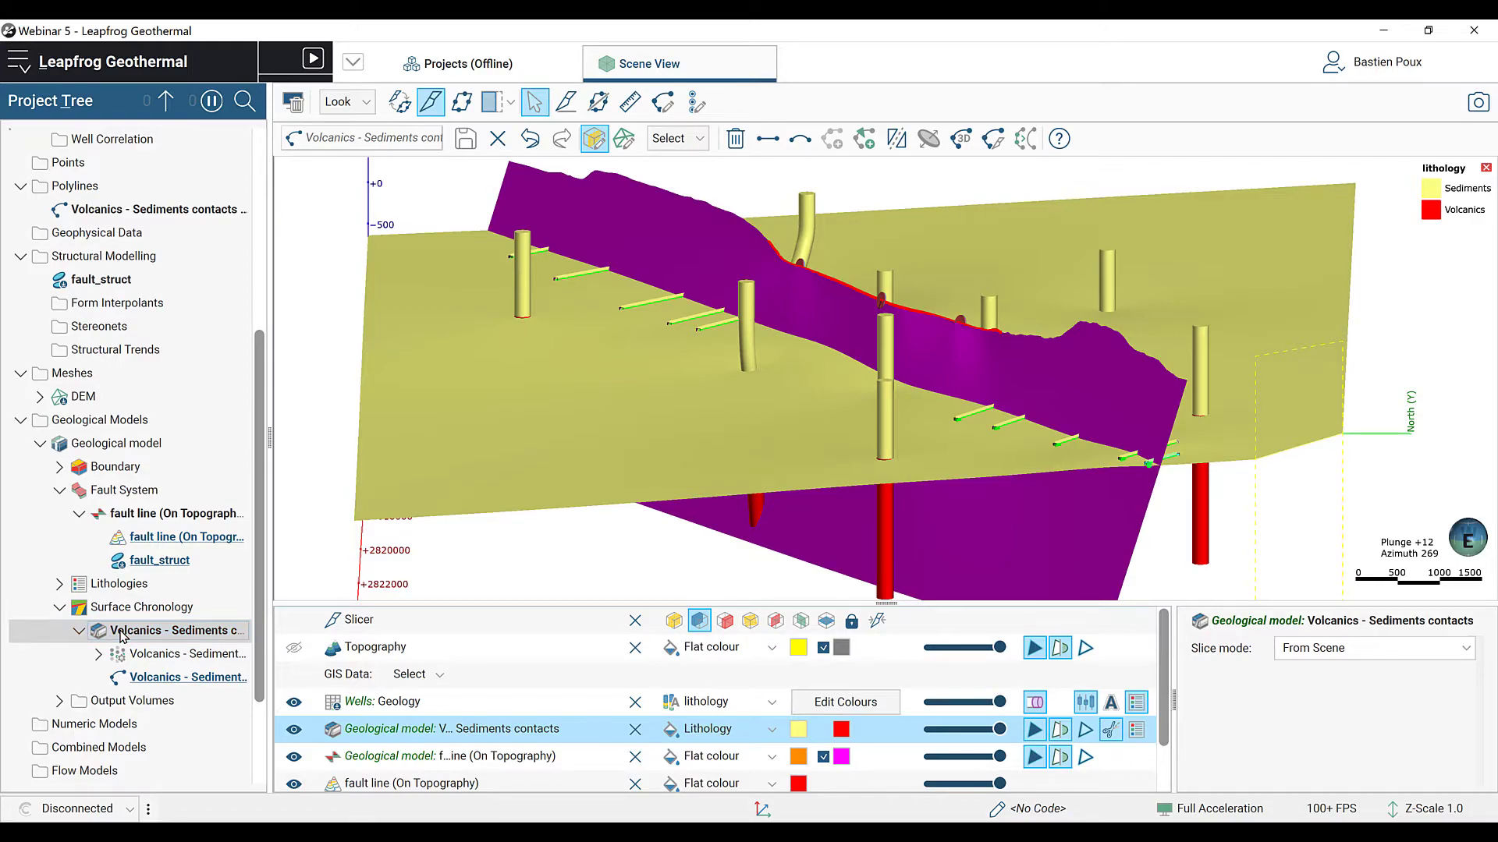
double_click(153, 630)
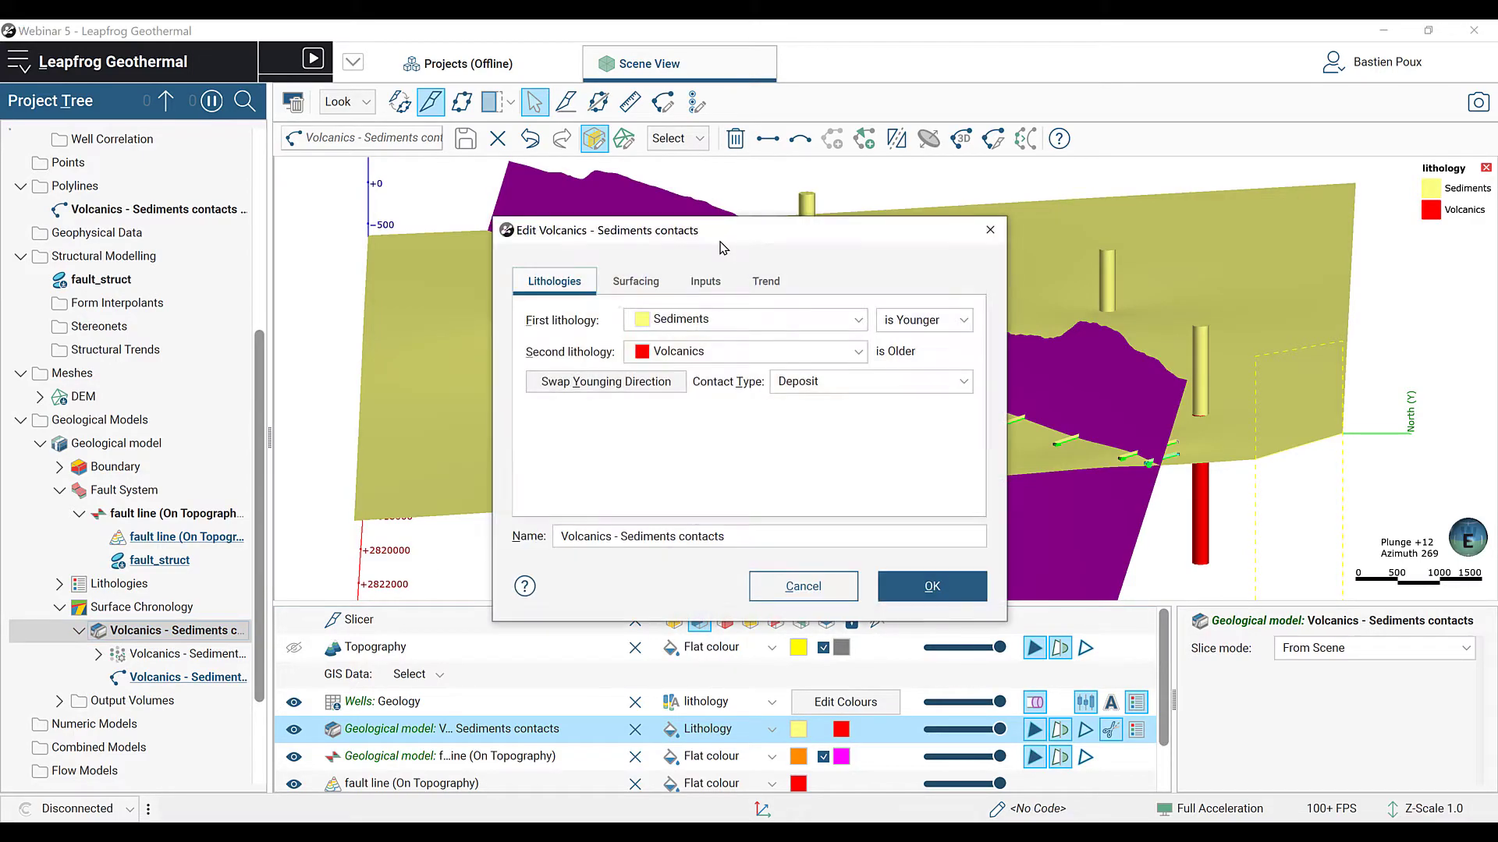
click(635, 280)
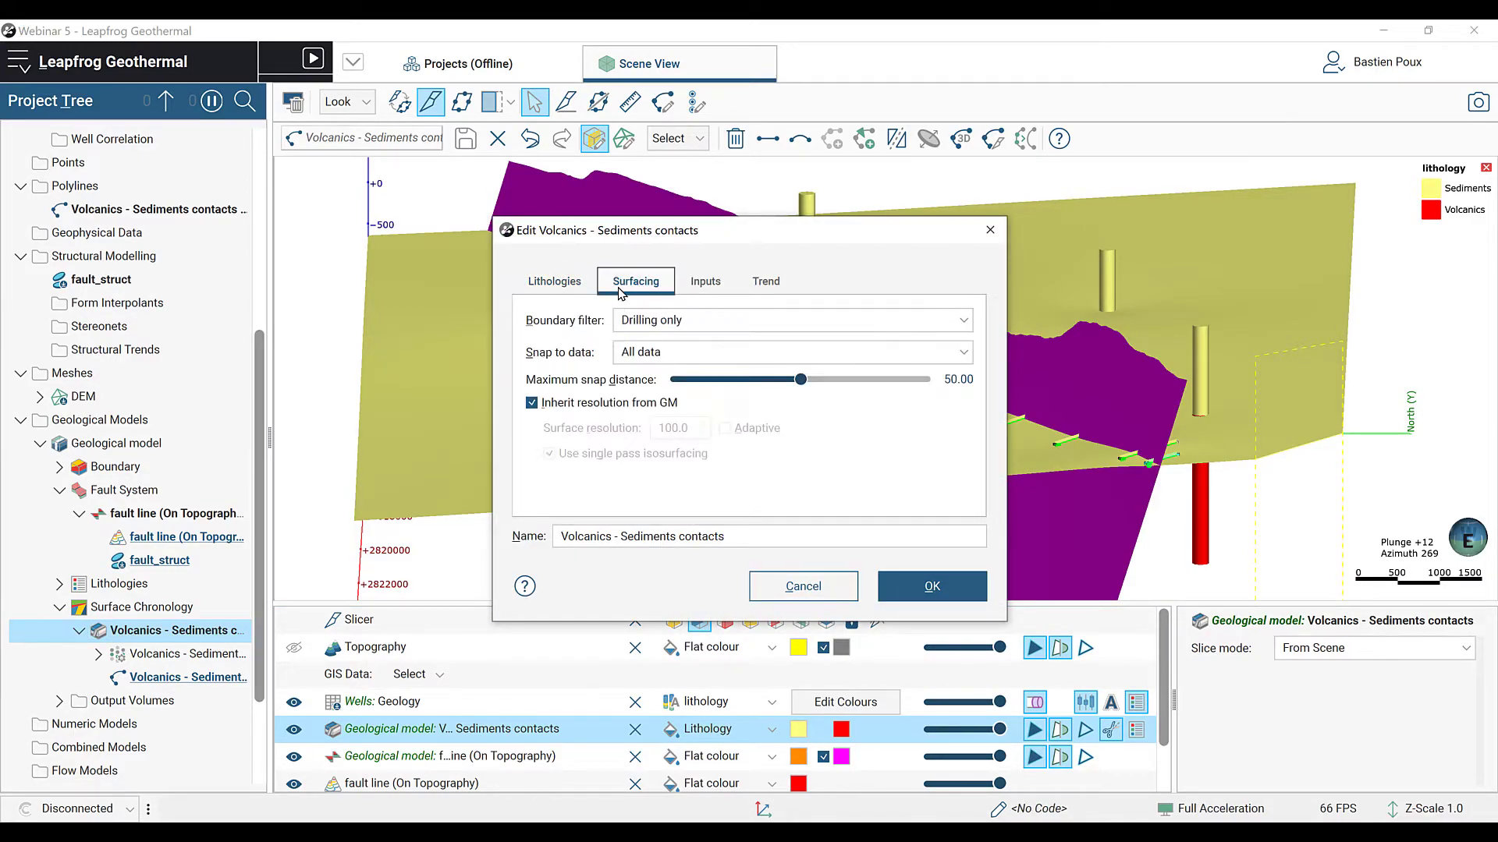
click(705, 281)
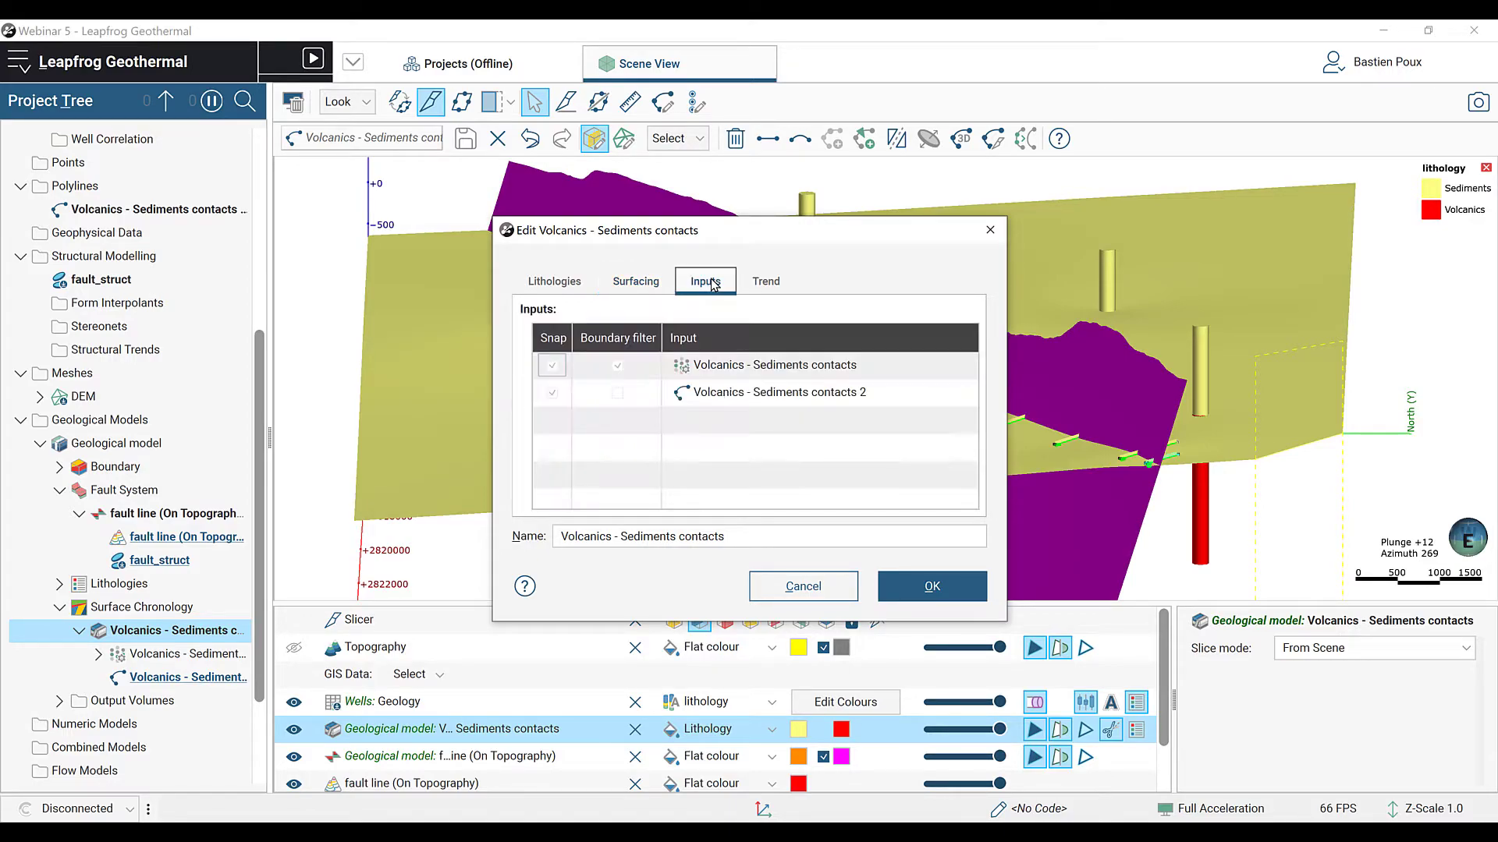
click(618, 365)
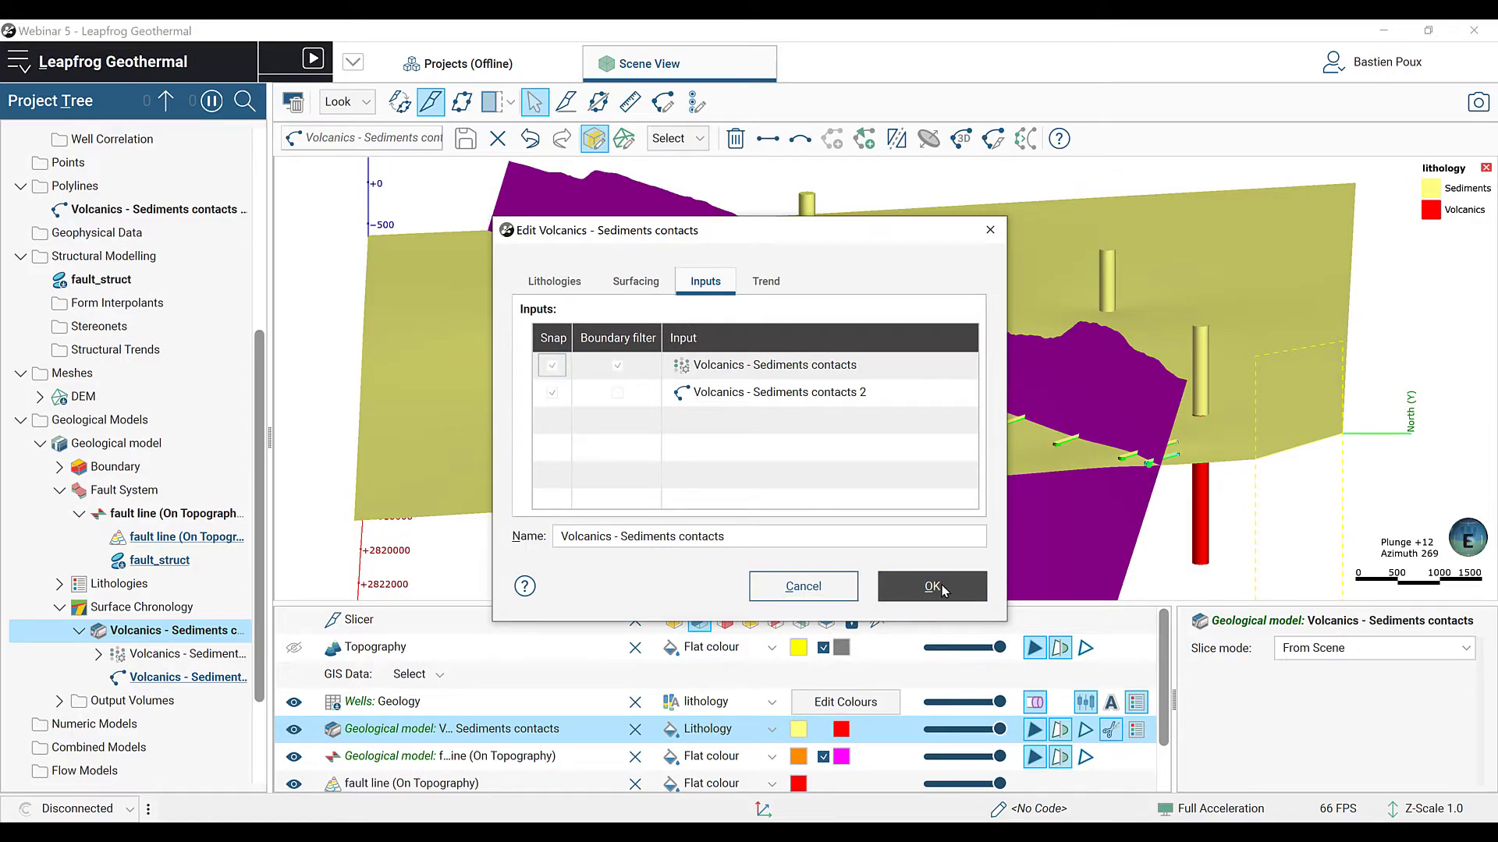
click(932, 586)
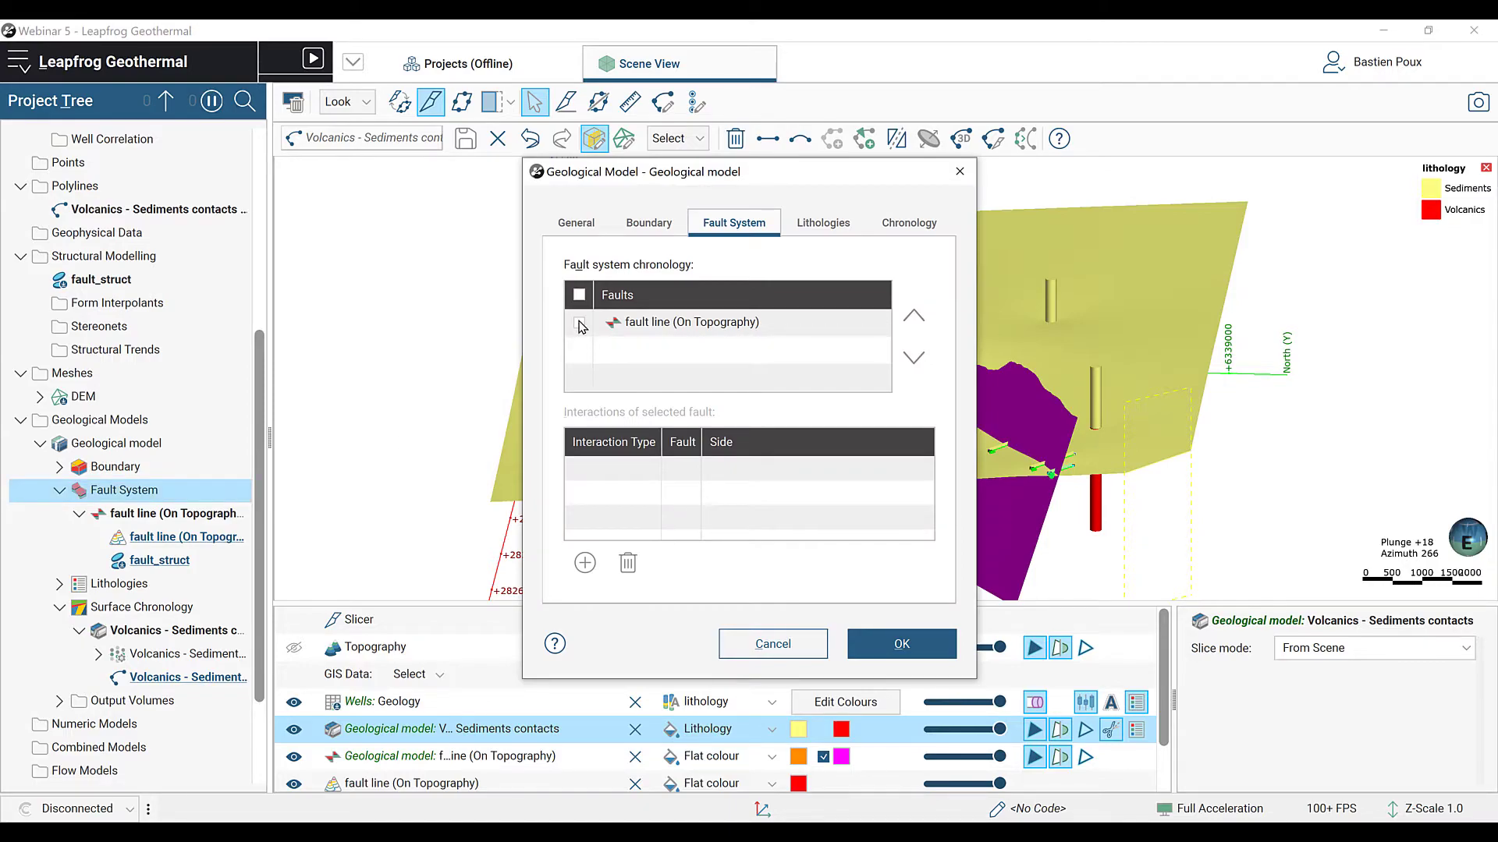
Step: Tick the fault line (On Topography) in the Fault System so the model splits into two blocks
click(901, 642)
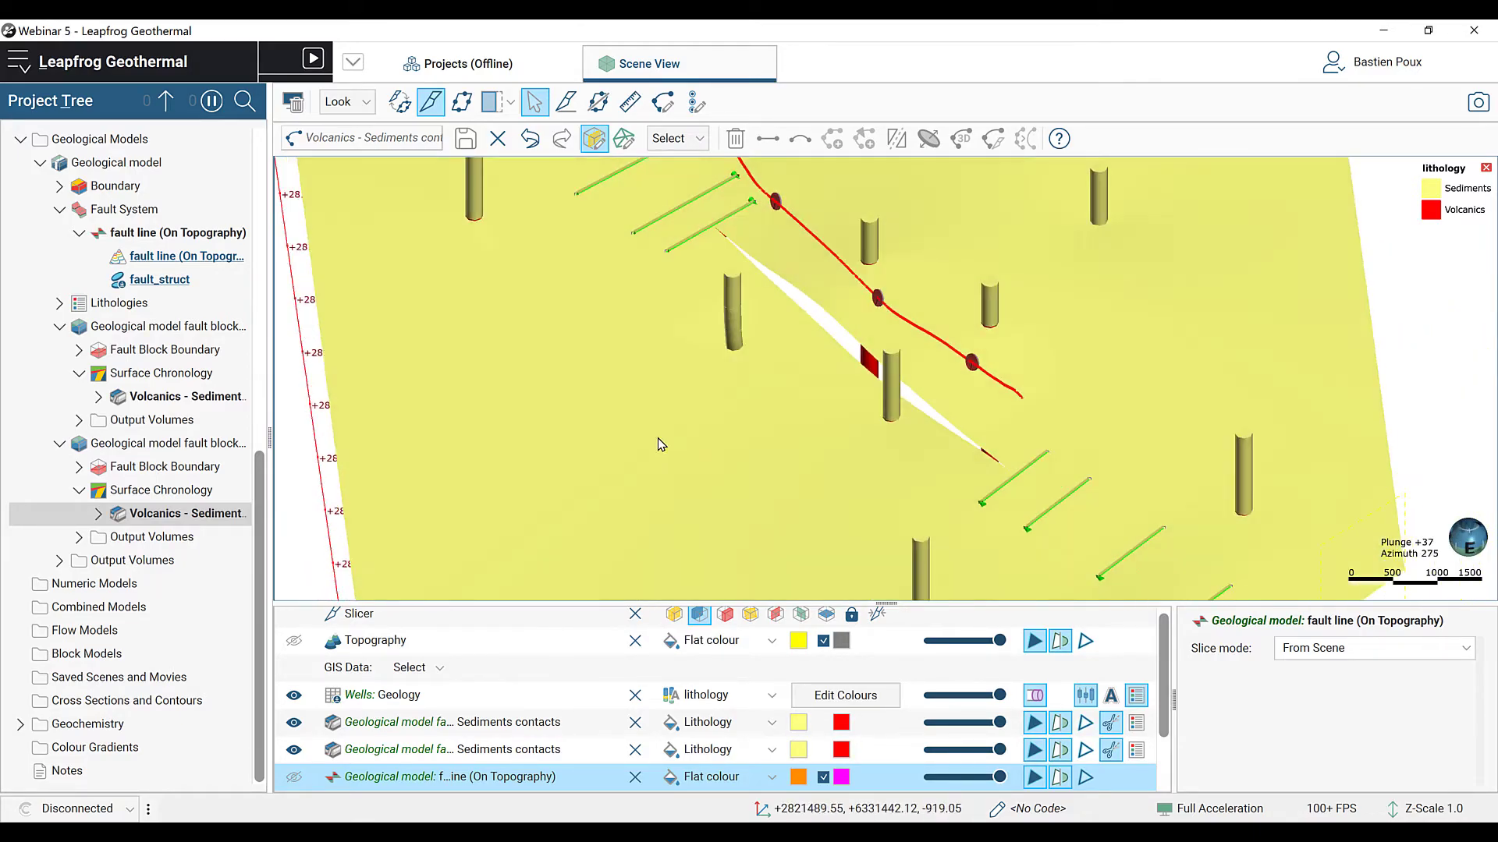
Step: Query fault block 2's contact surface, start Volcanics - Sediments contacts 3, and inspect the fault offset
click(878, 324)
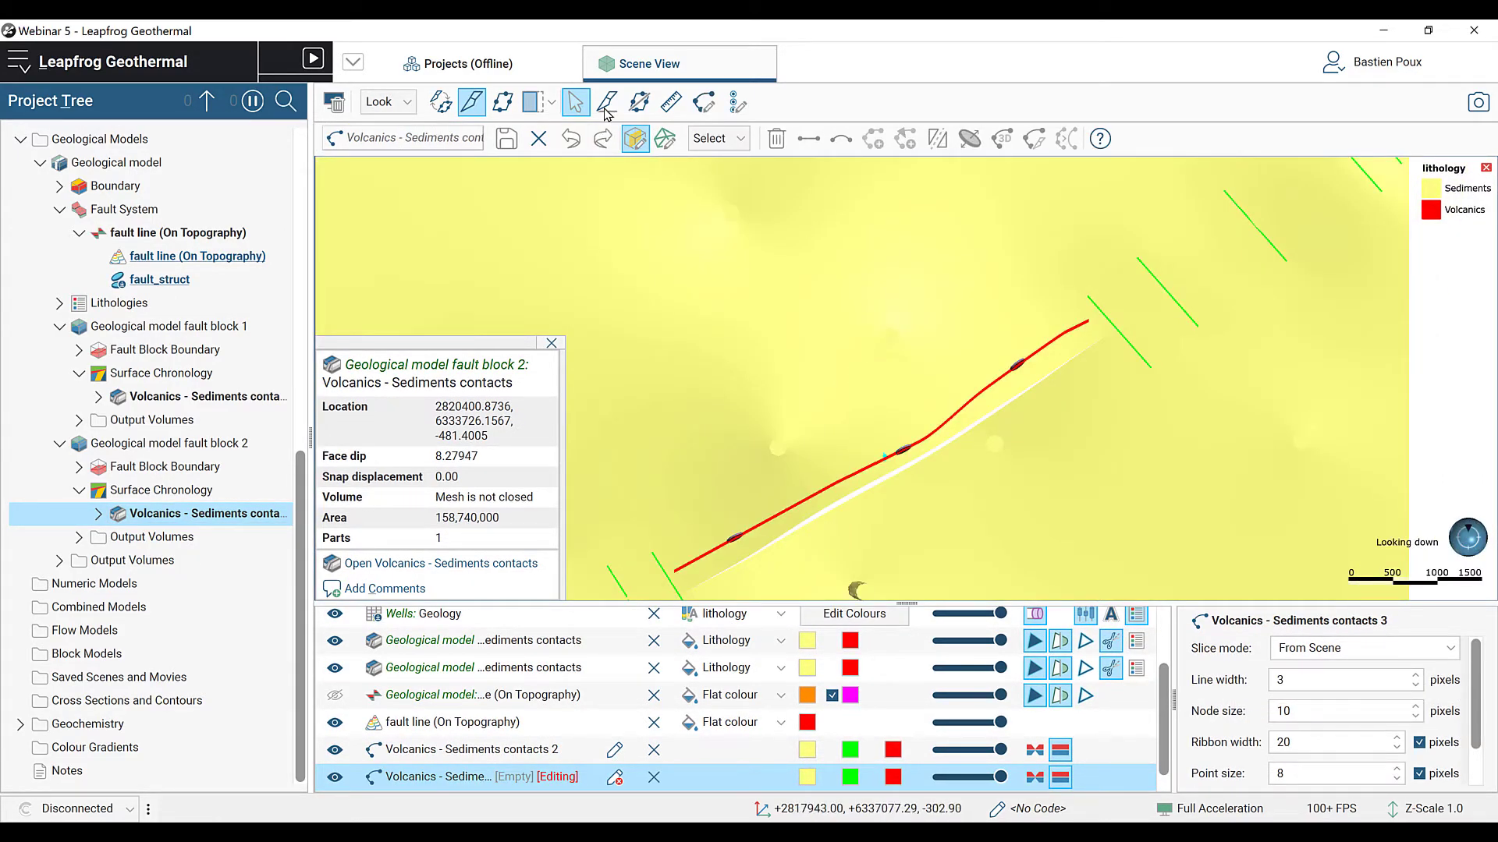
click(608, 103)
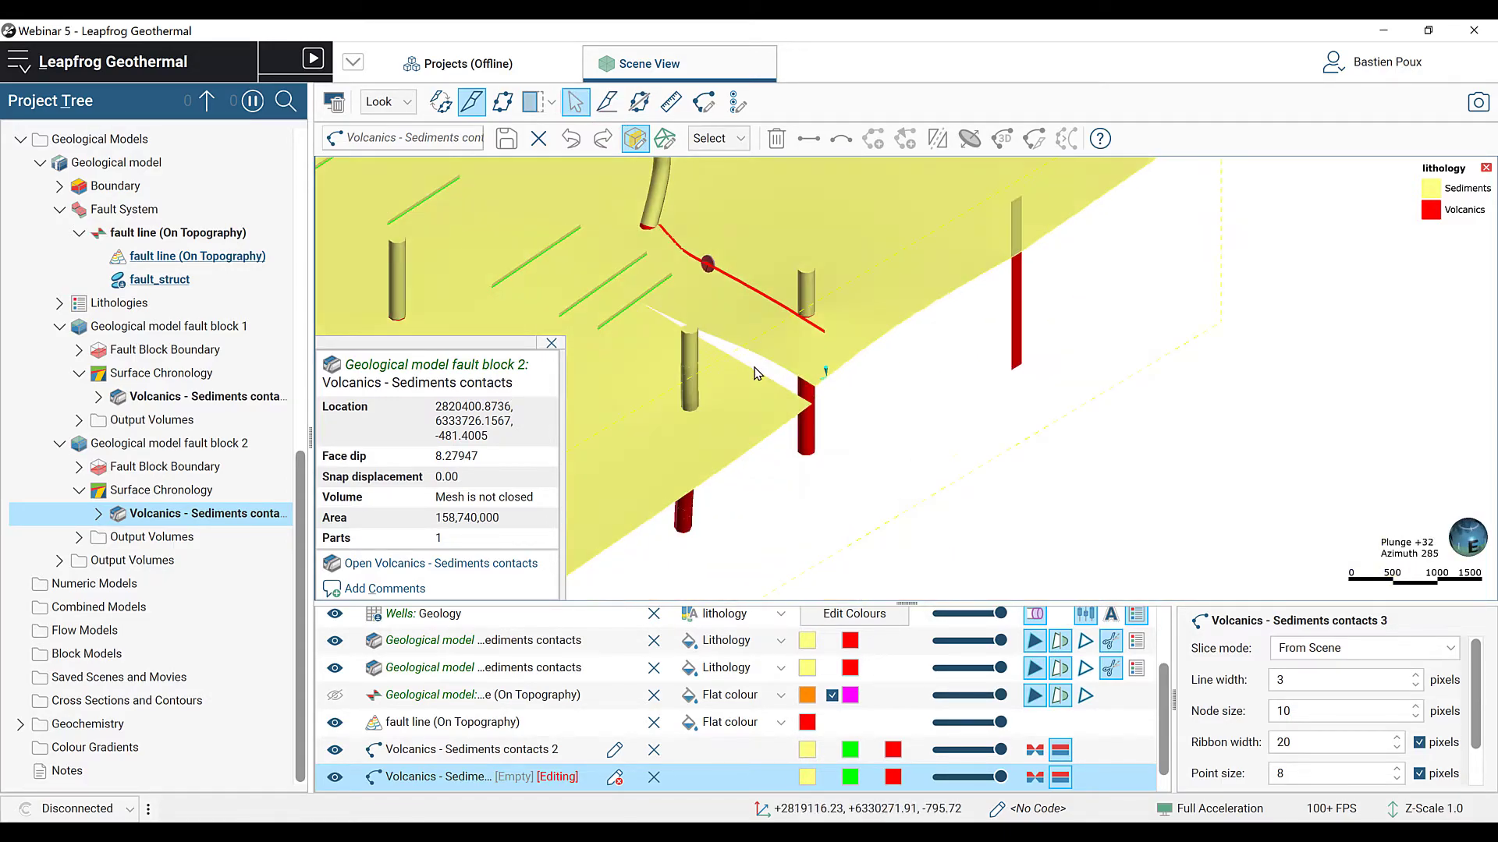
drag(755, 373, 824, 303)
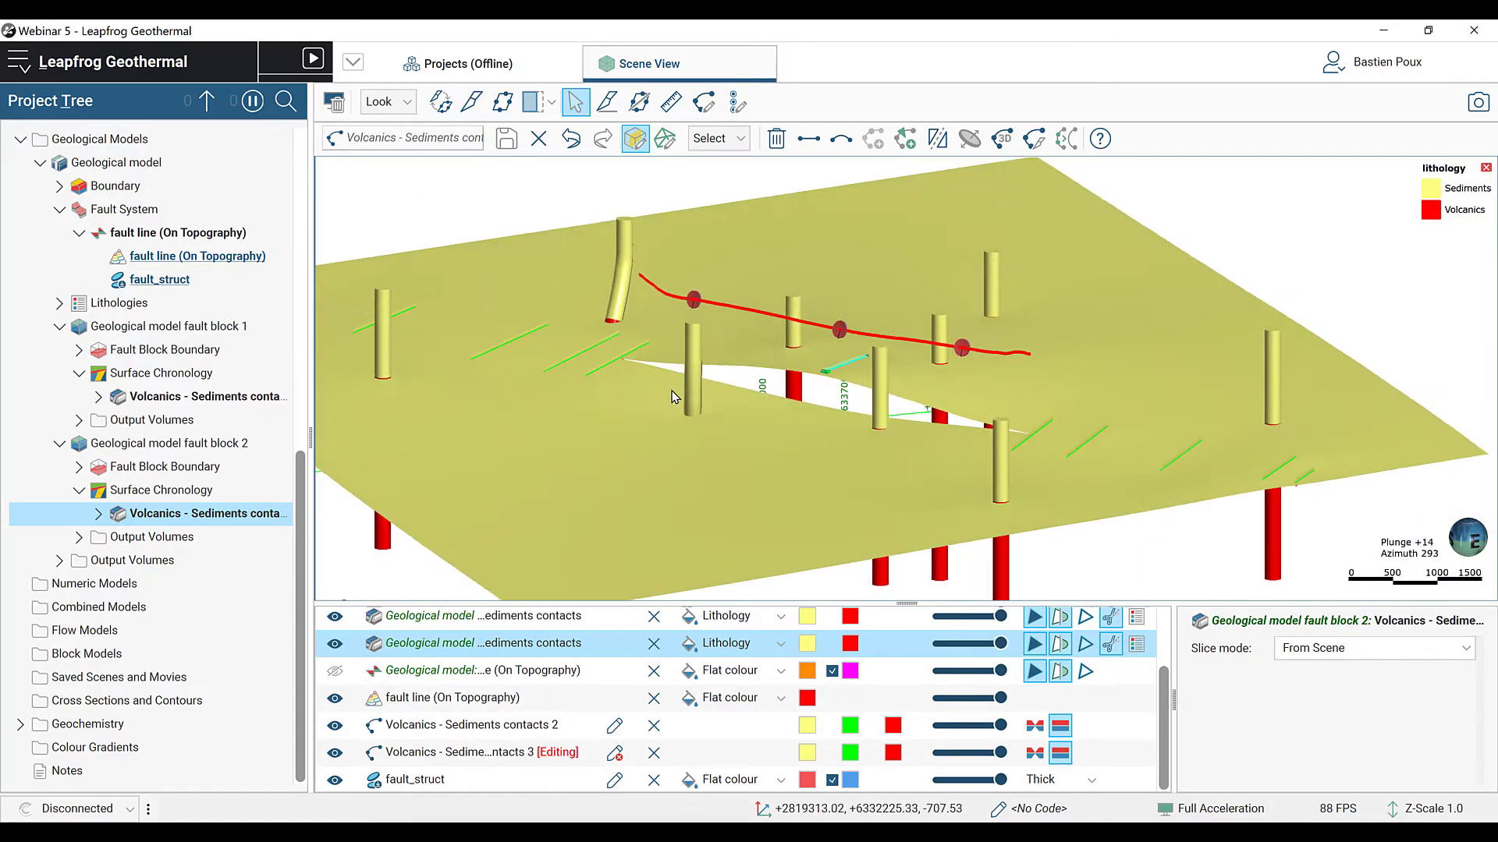
drag(669, 396, 739, 396)
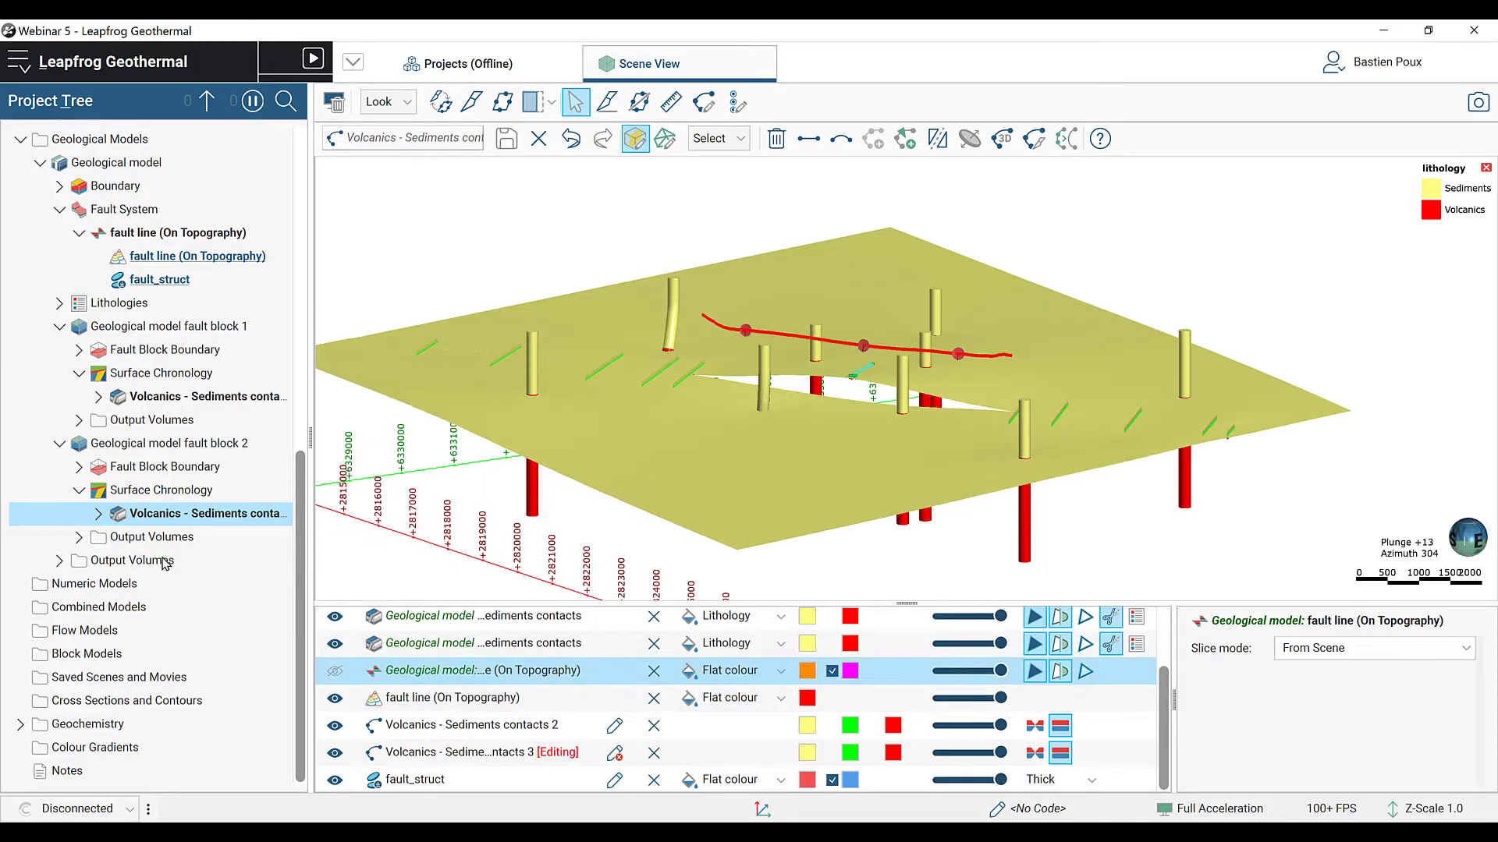
Step: Start a new mesh from points using the fault line (On Topography) vertices
right_click(156, 232)
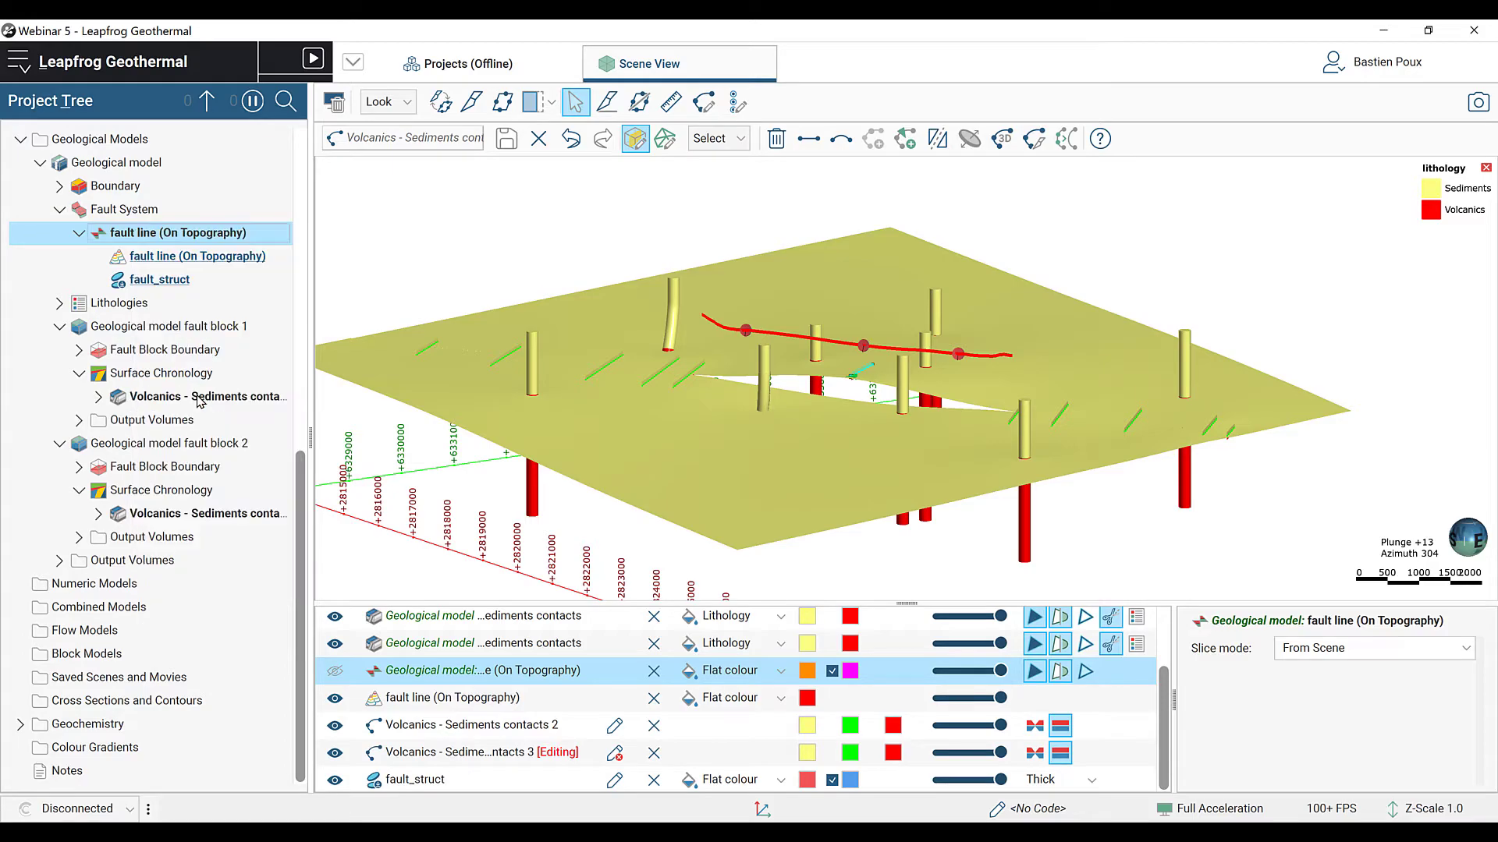
mouse_move(175, 387)
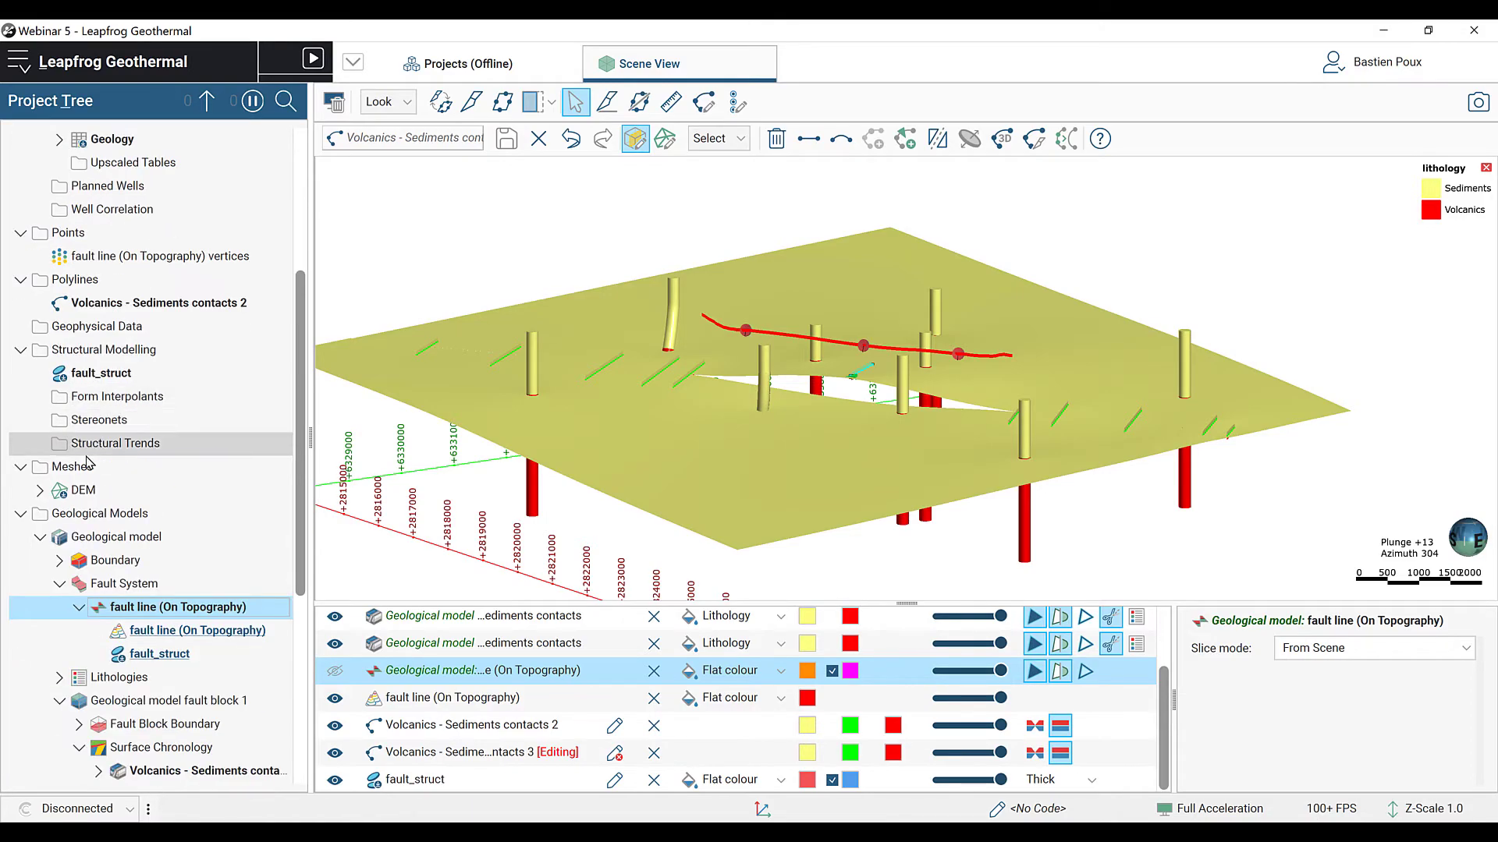
right_click(70, 467)
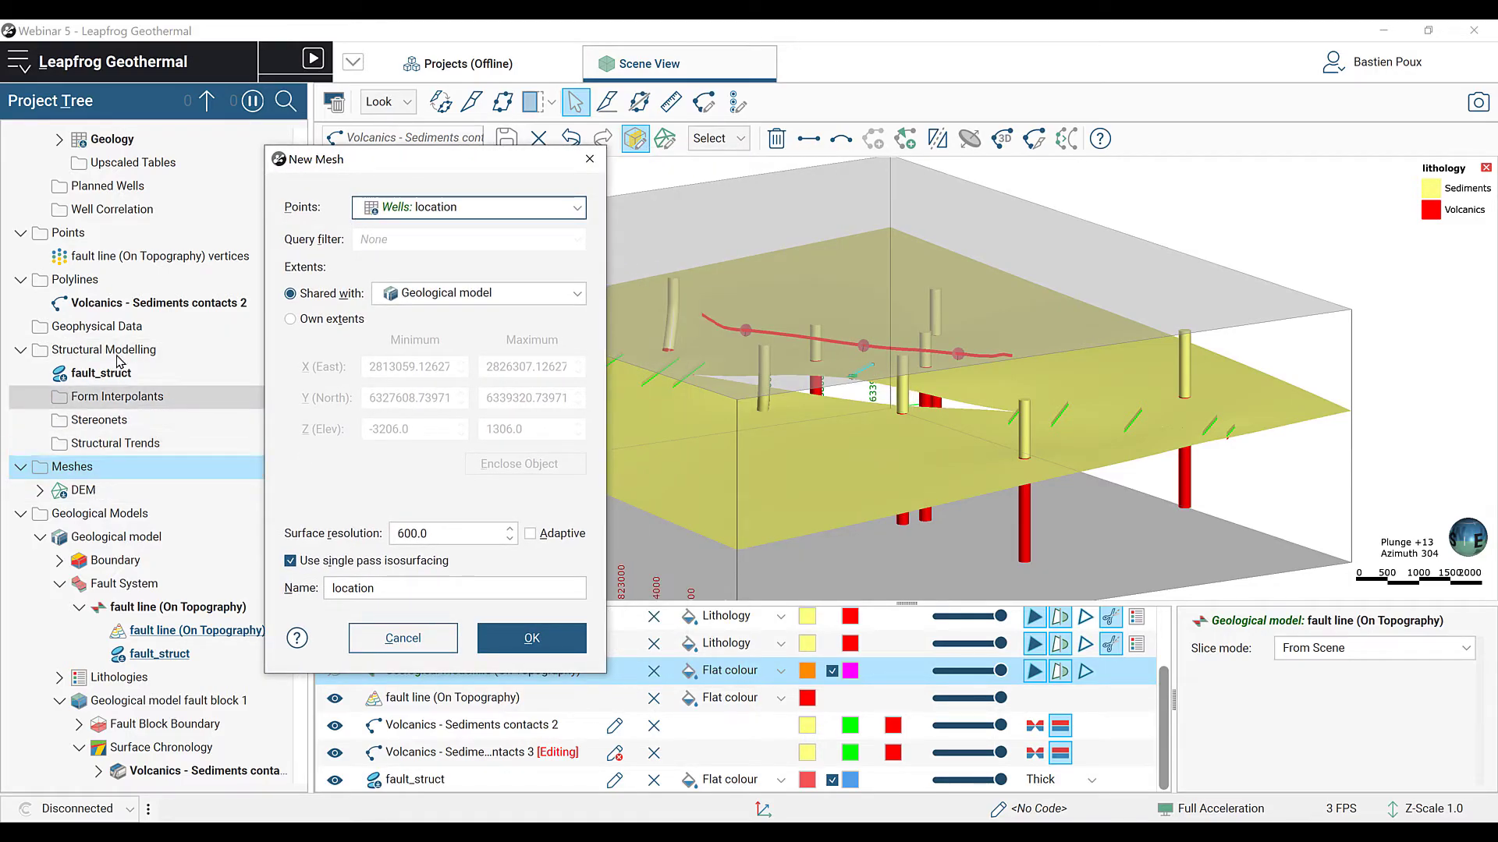
click(131, 256)
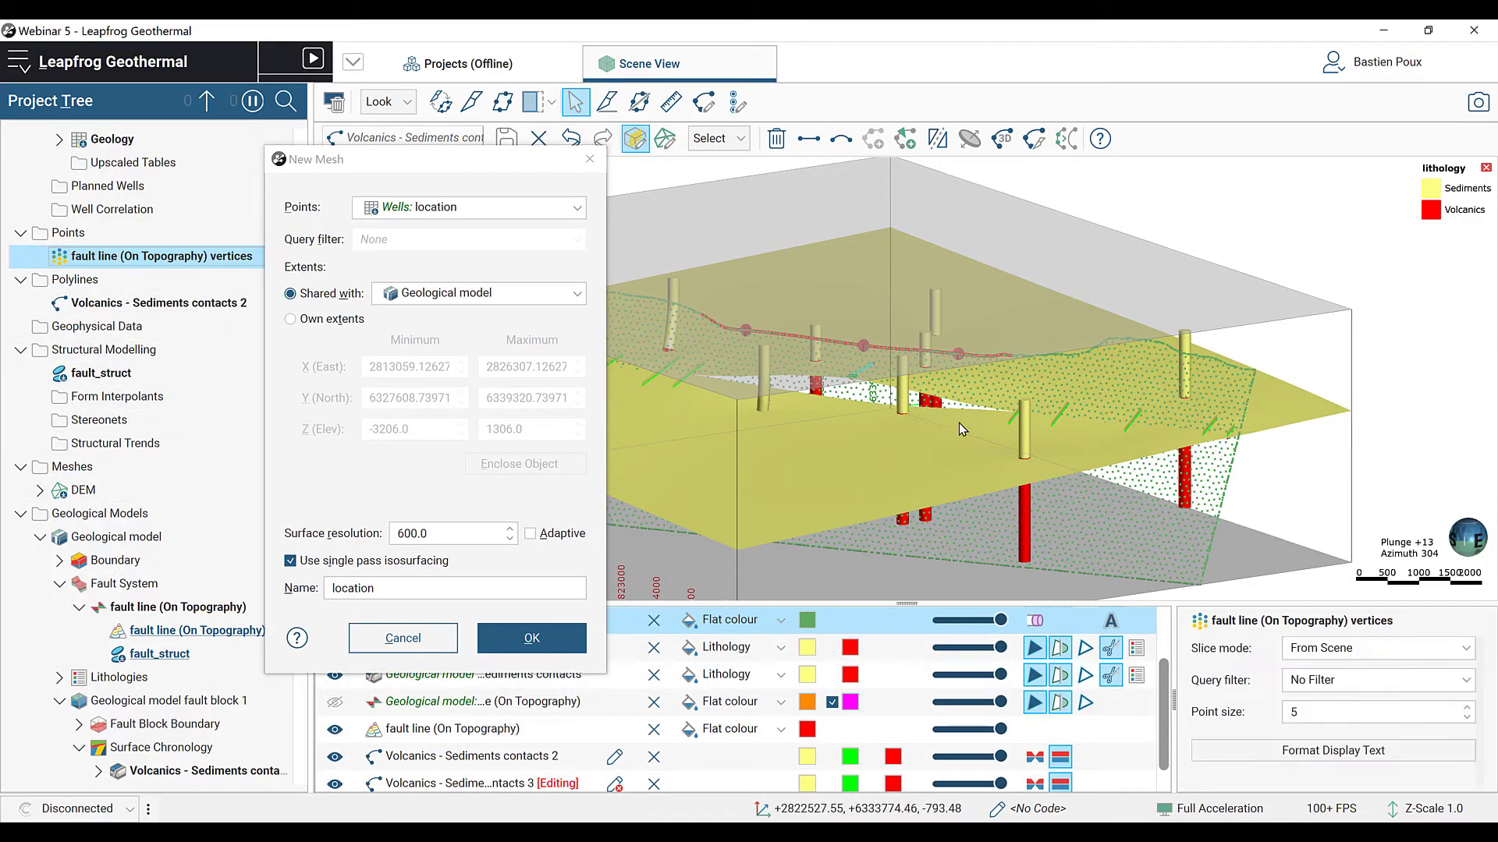
click(468, 208)
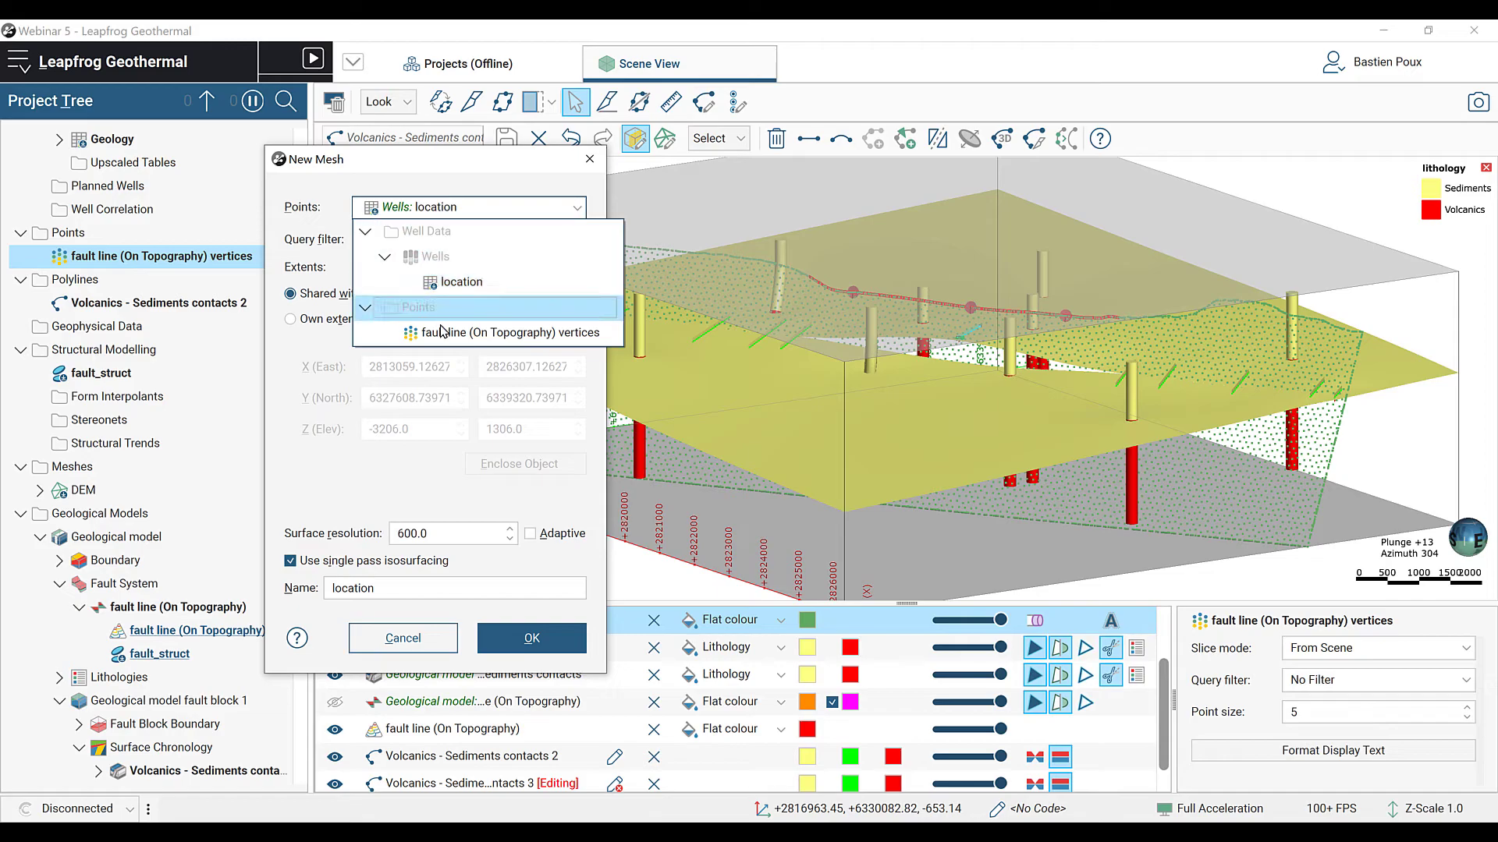
click(516, 332)
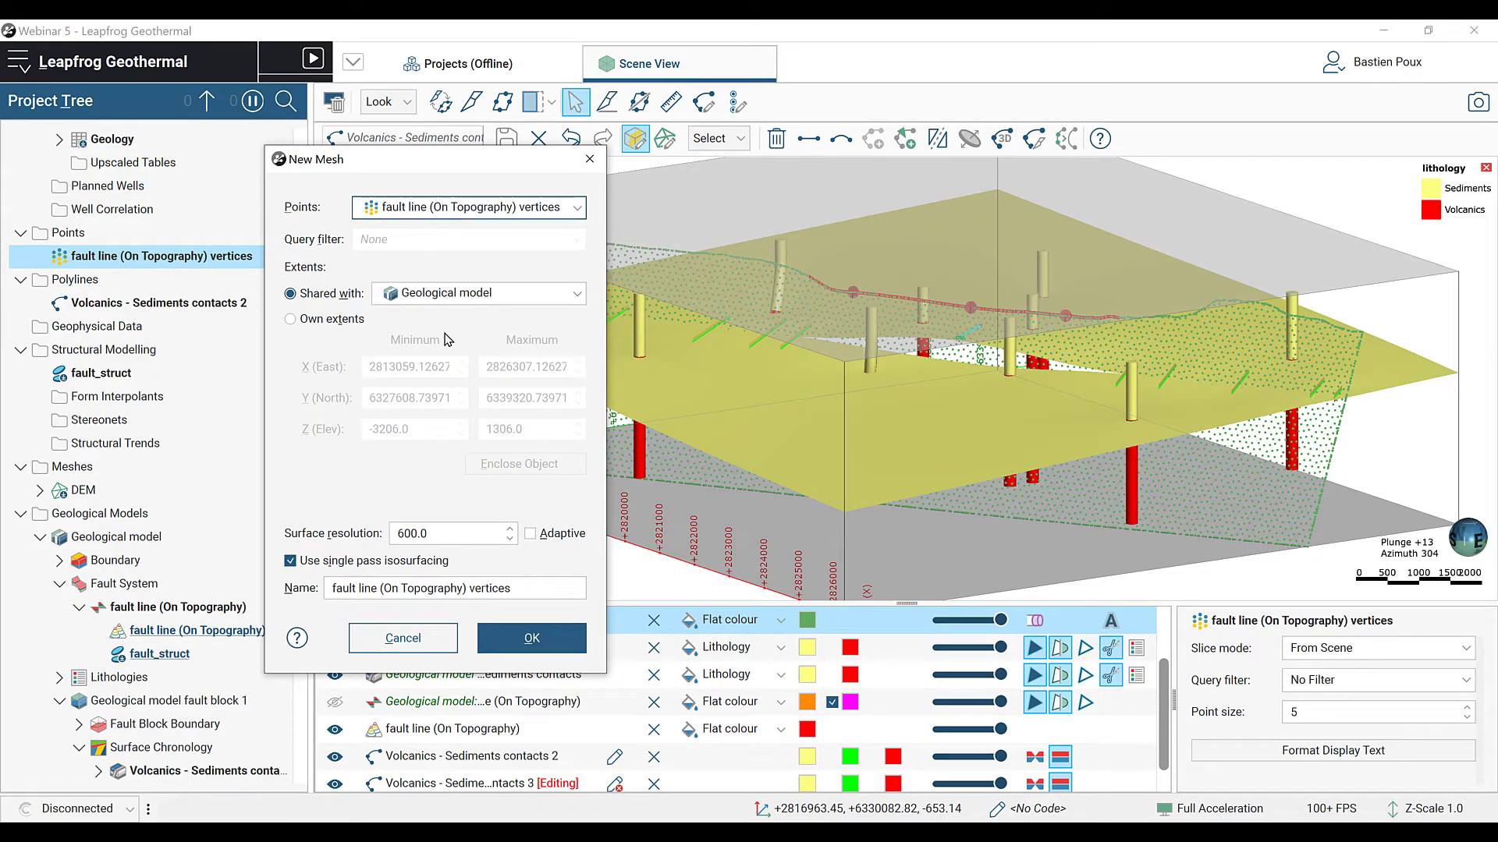
Step: Give the mesh its own tighter extents and surface resolution 100, then create it
click(290, 318)
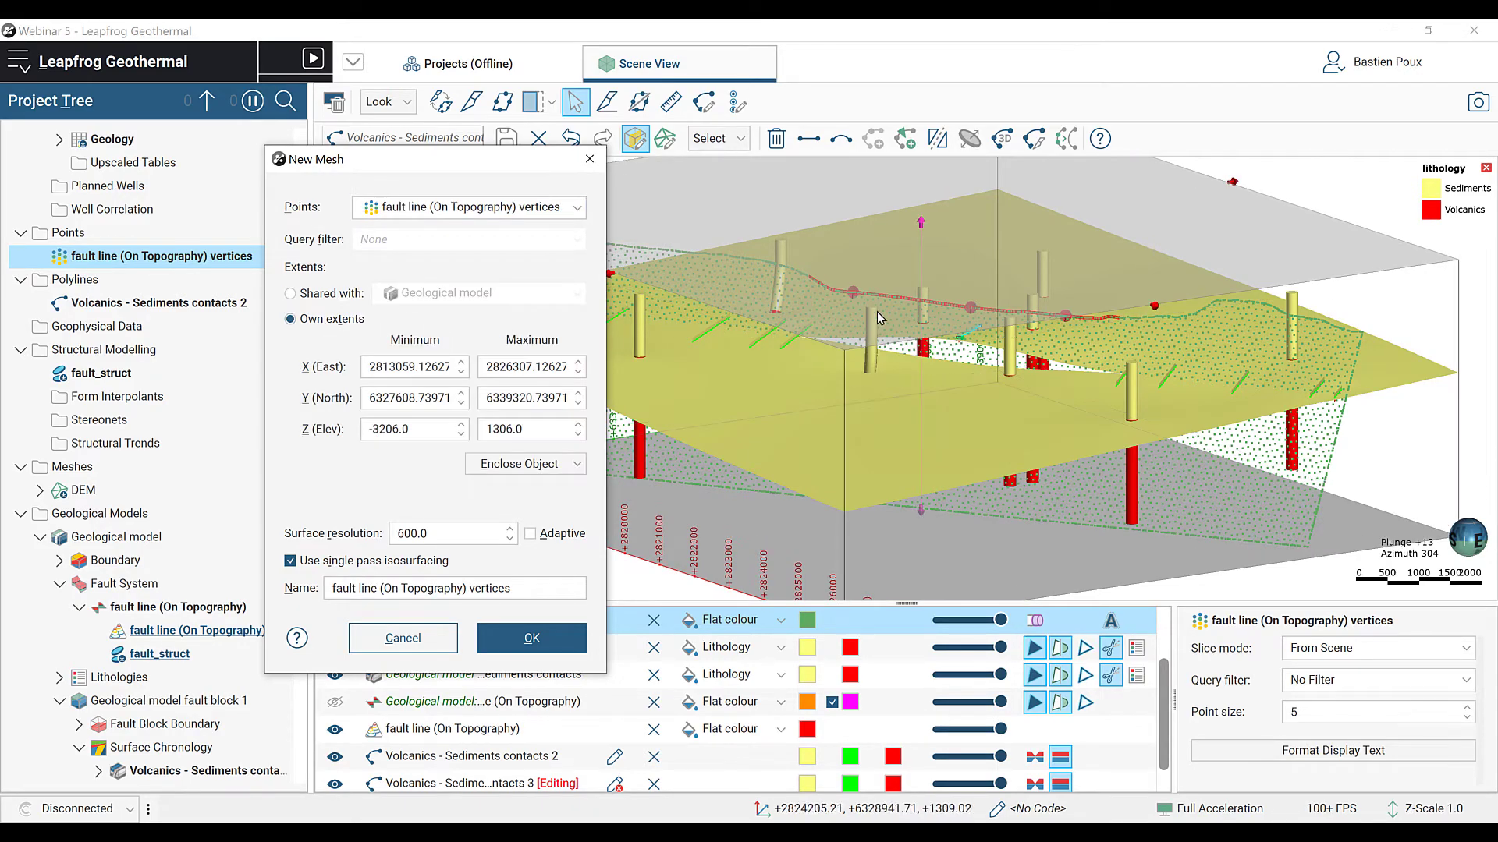
drag(878, 318, 811, 400)
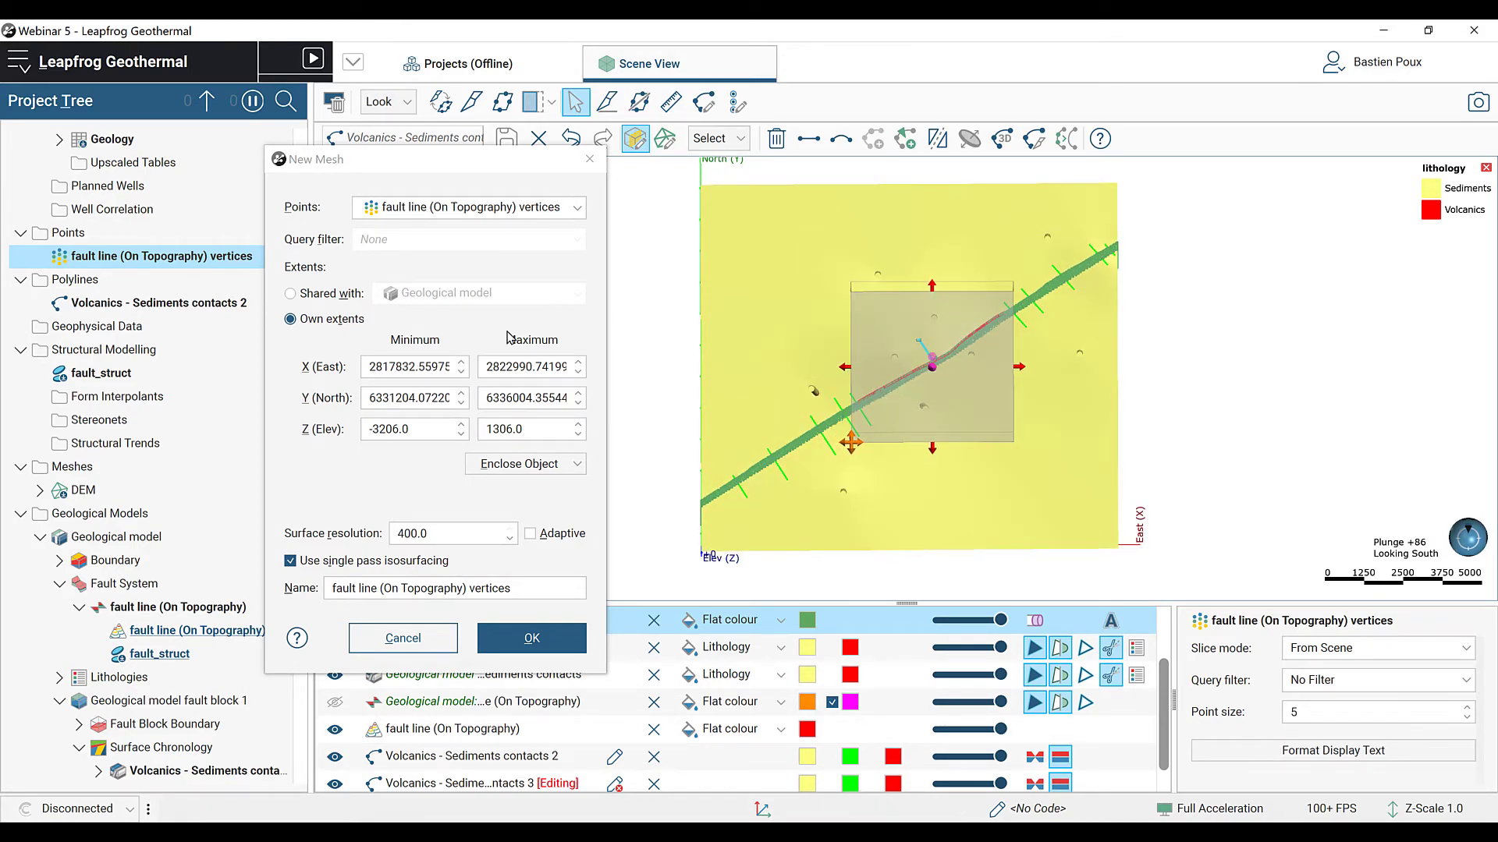
text(100)
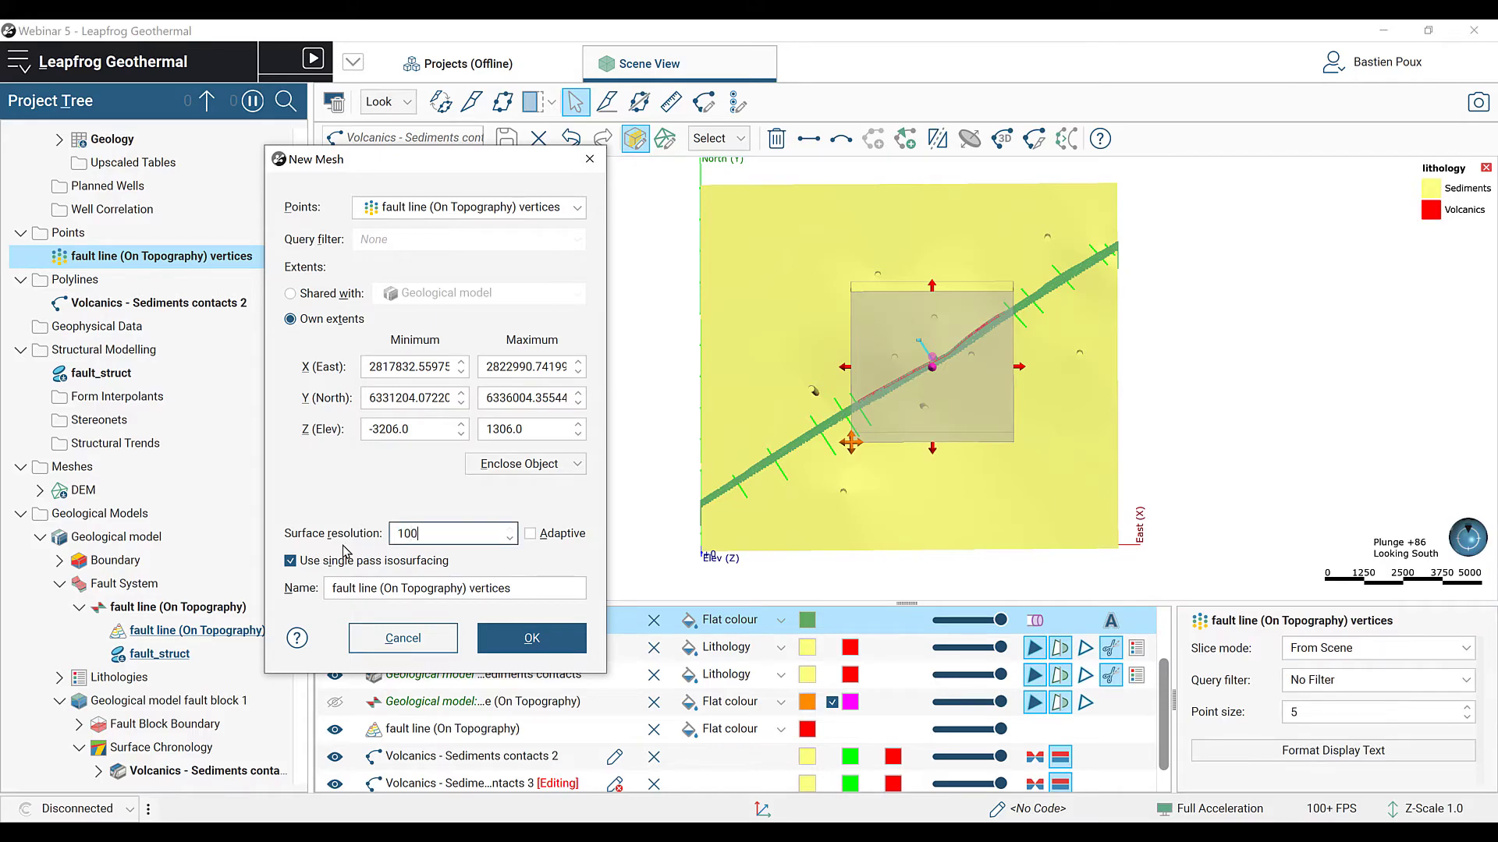
click(530, 639)
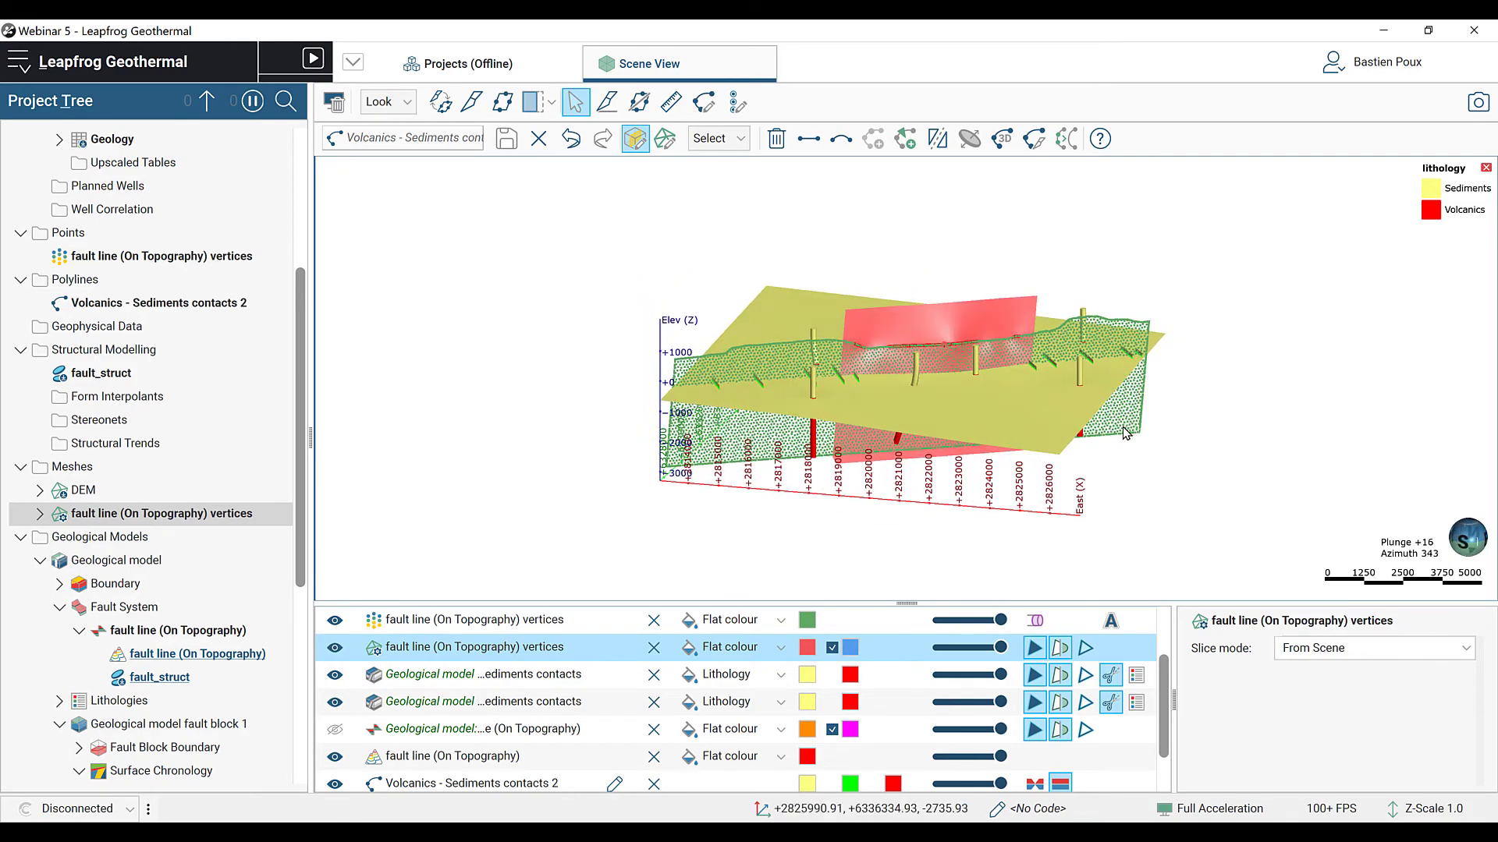
Step: Set up a Clip Mesh of the fault line vertices mesh against the Topography
drag(954, 383, 959, 344)
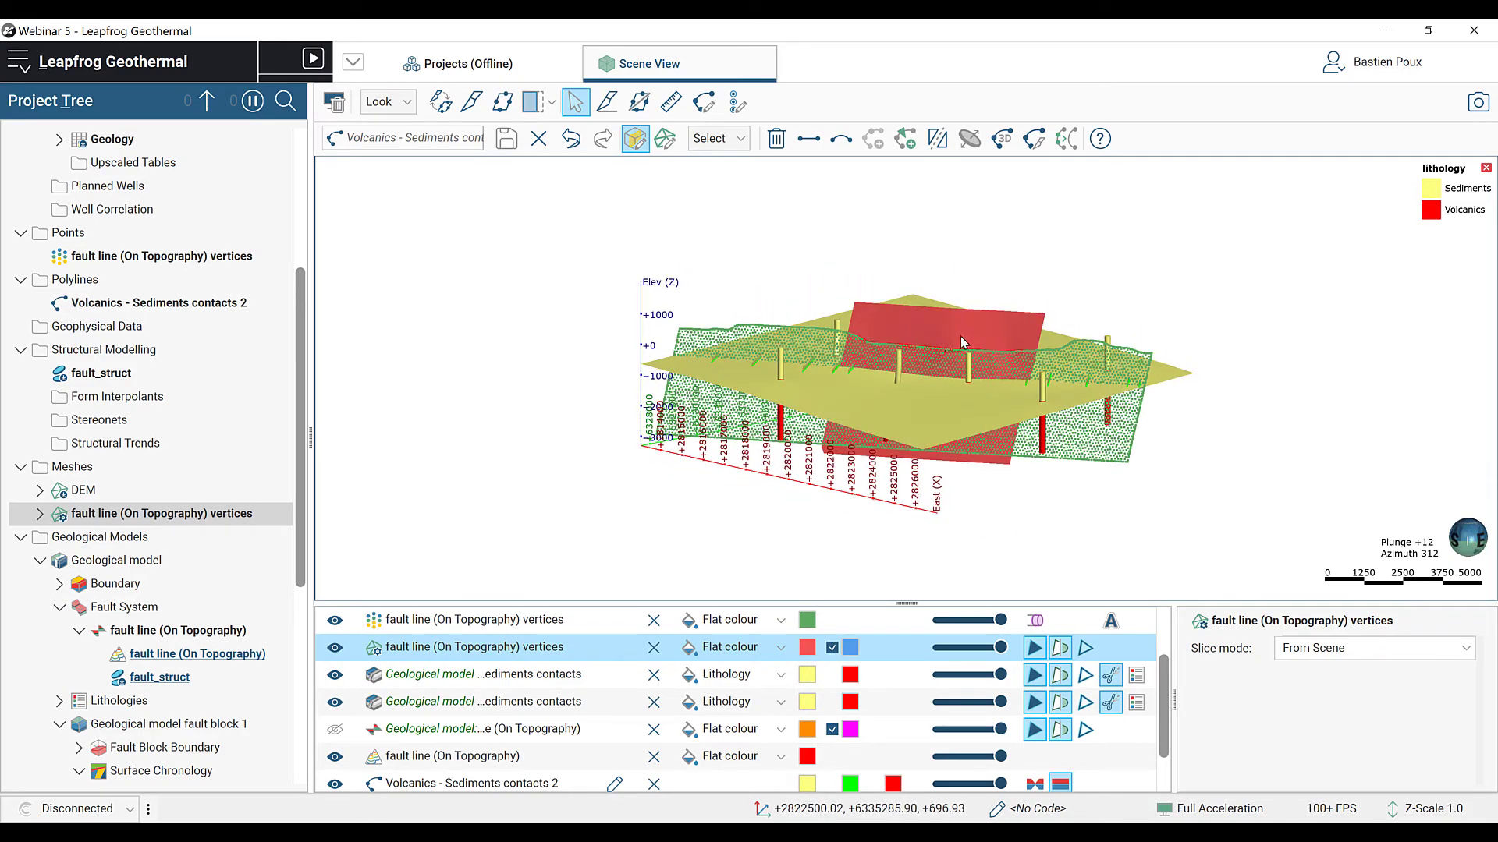
click(70, 467)
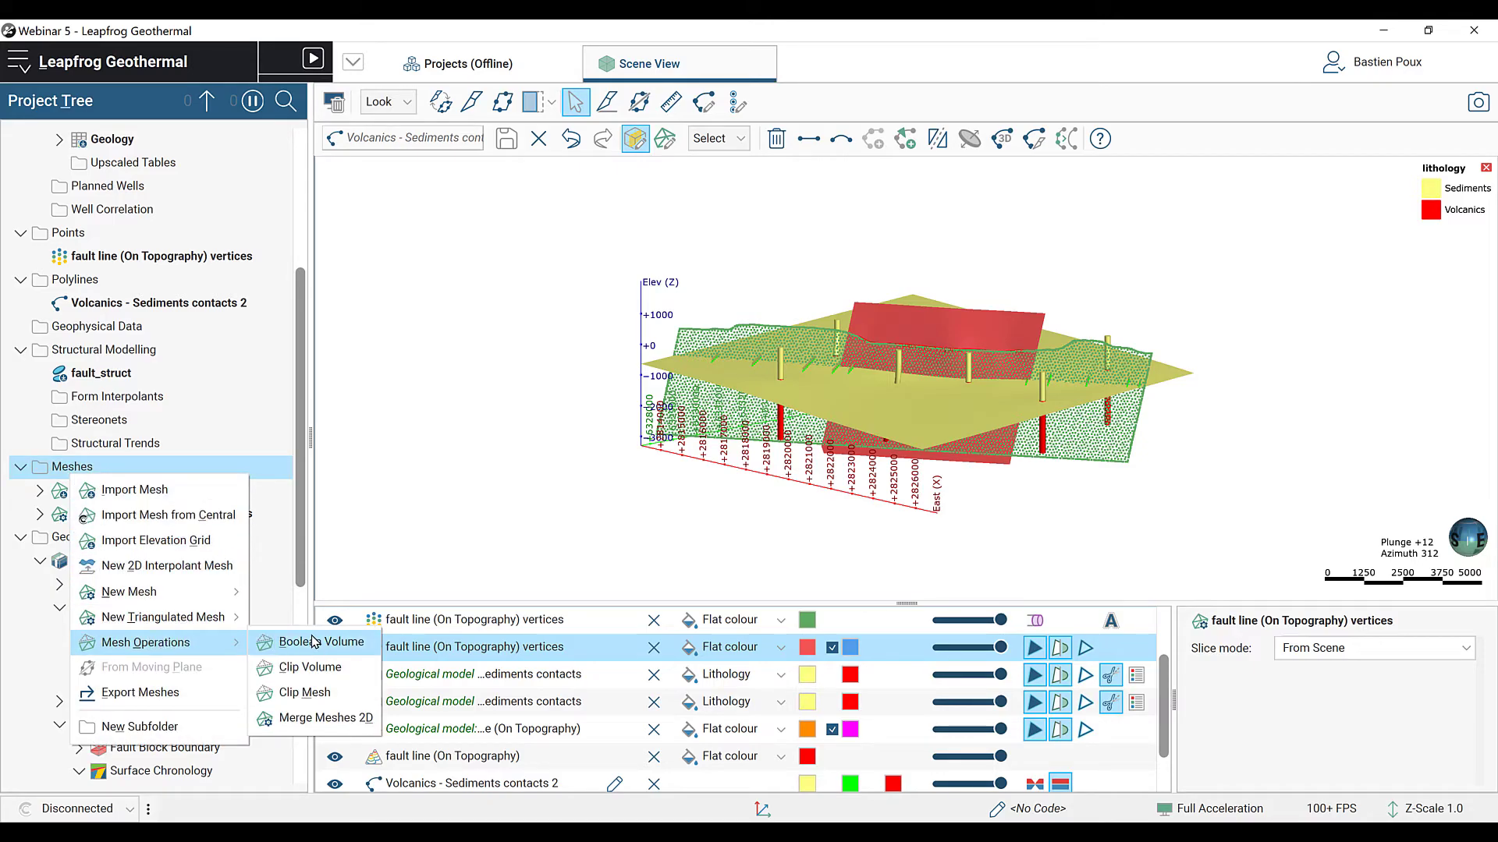
click(304, 692)
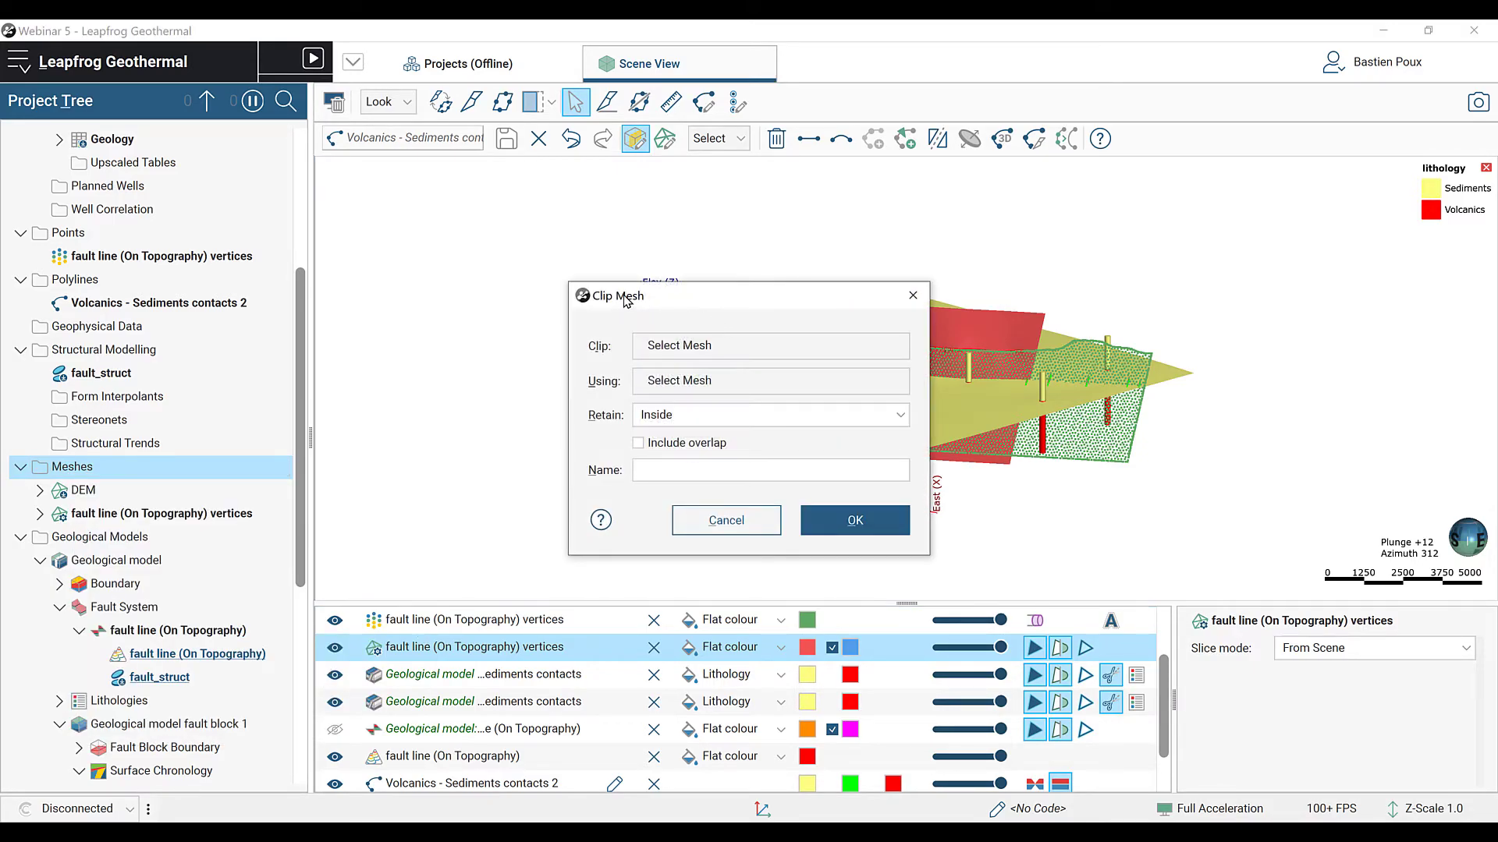
click(771, 345)
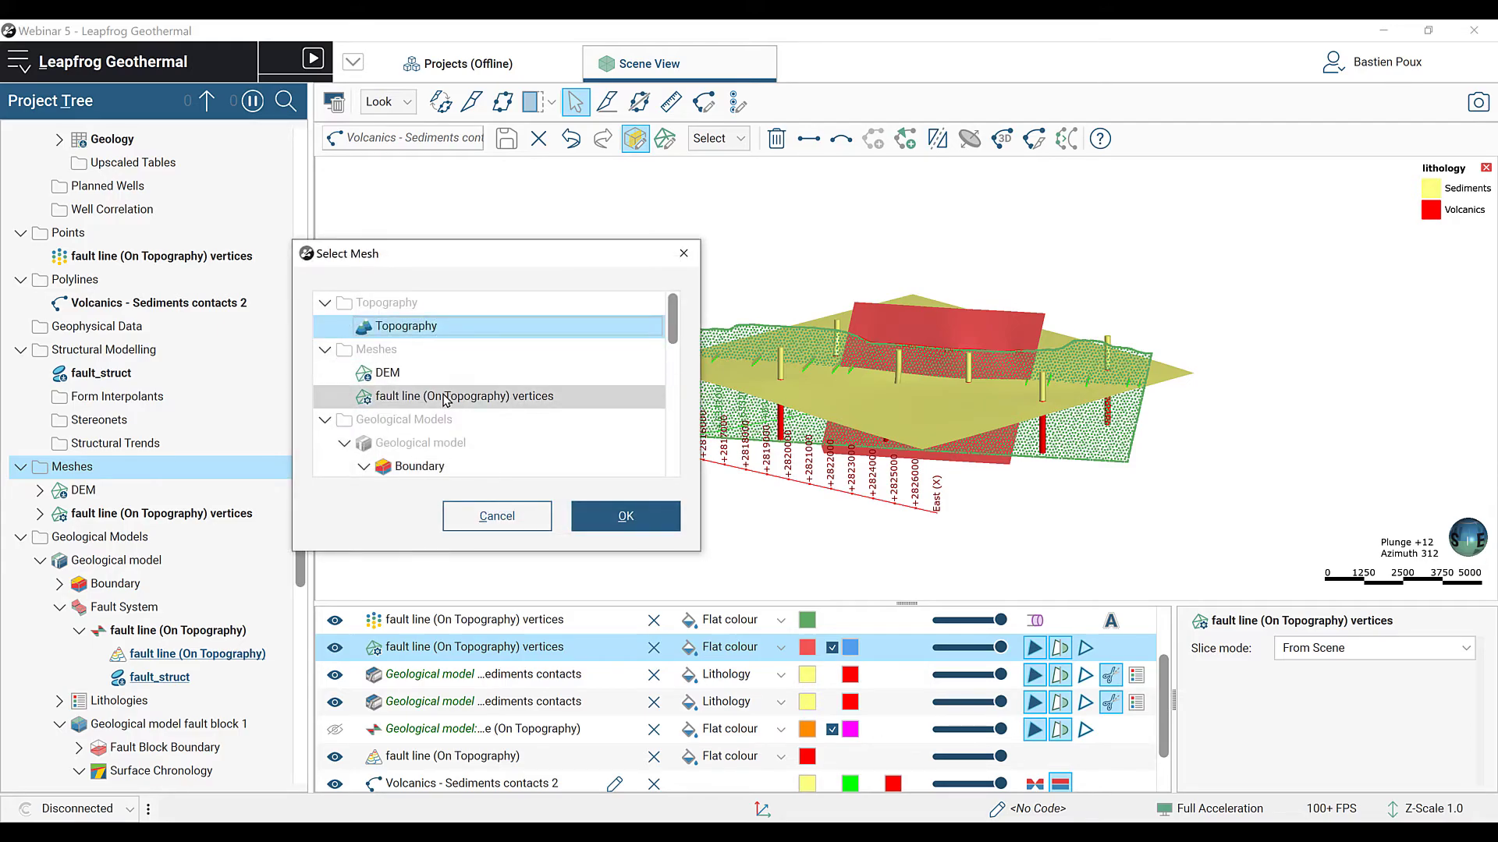
click(626, 514)
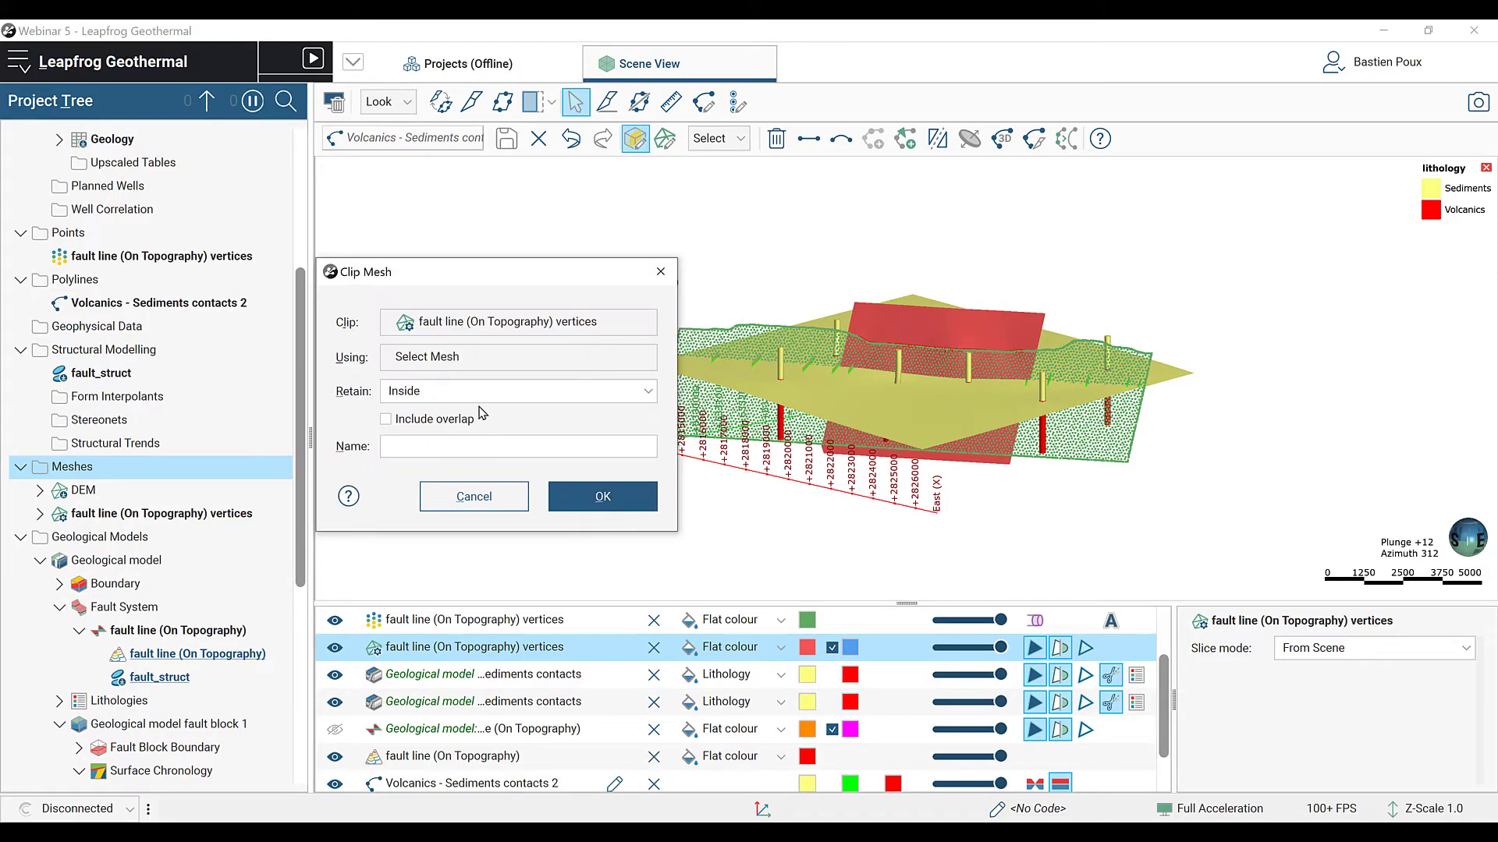
click(518, 356)
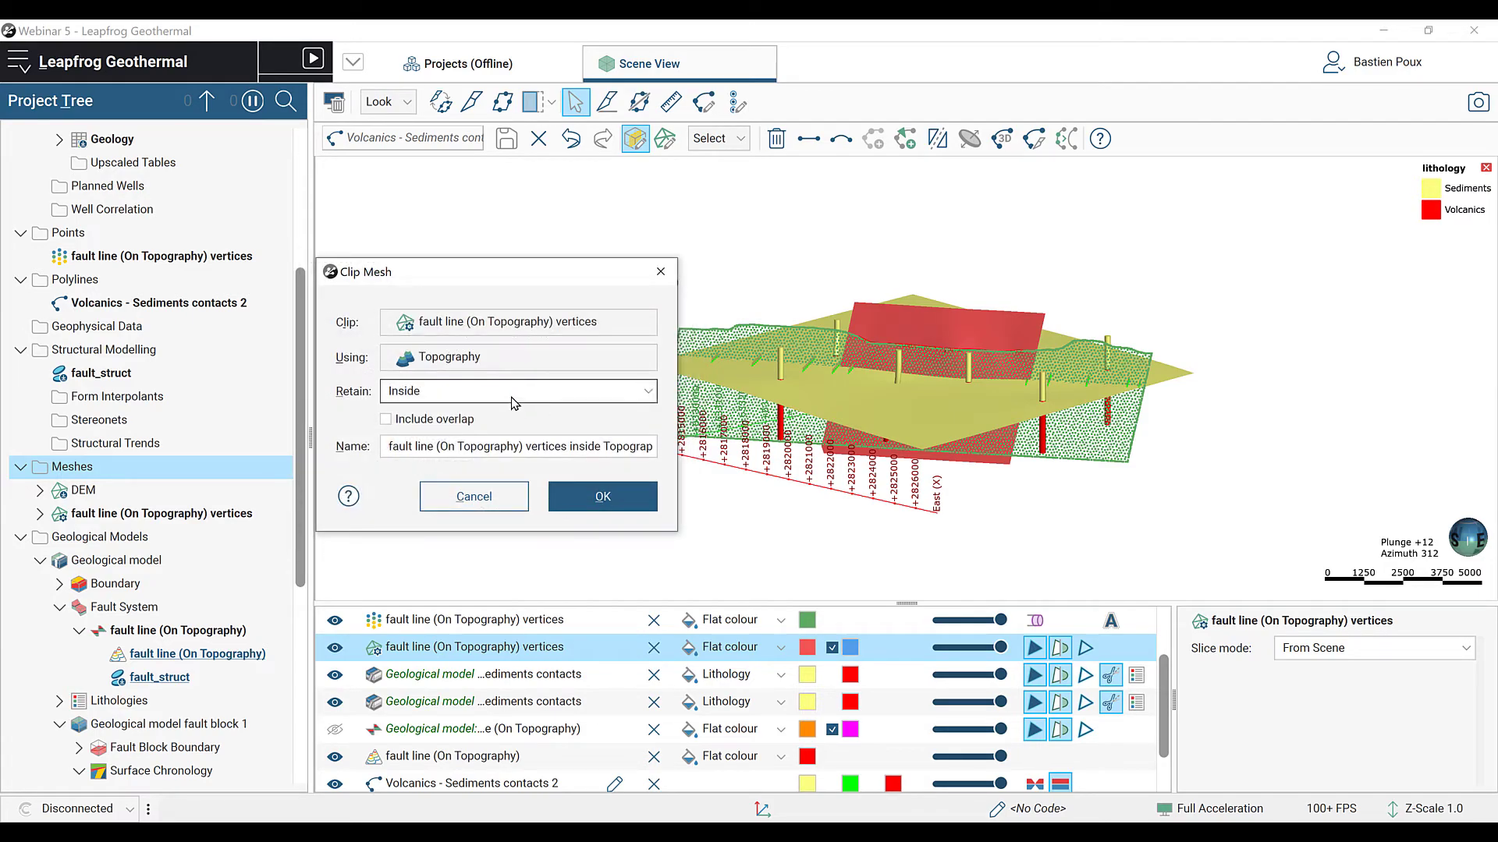
Step: Retain the outside part with overlap and create the clipped mesh named 'fault finite'
click(518, 390)
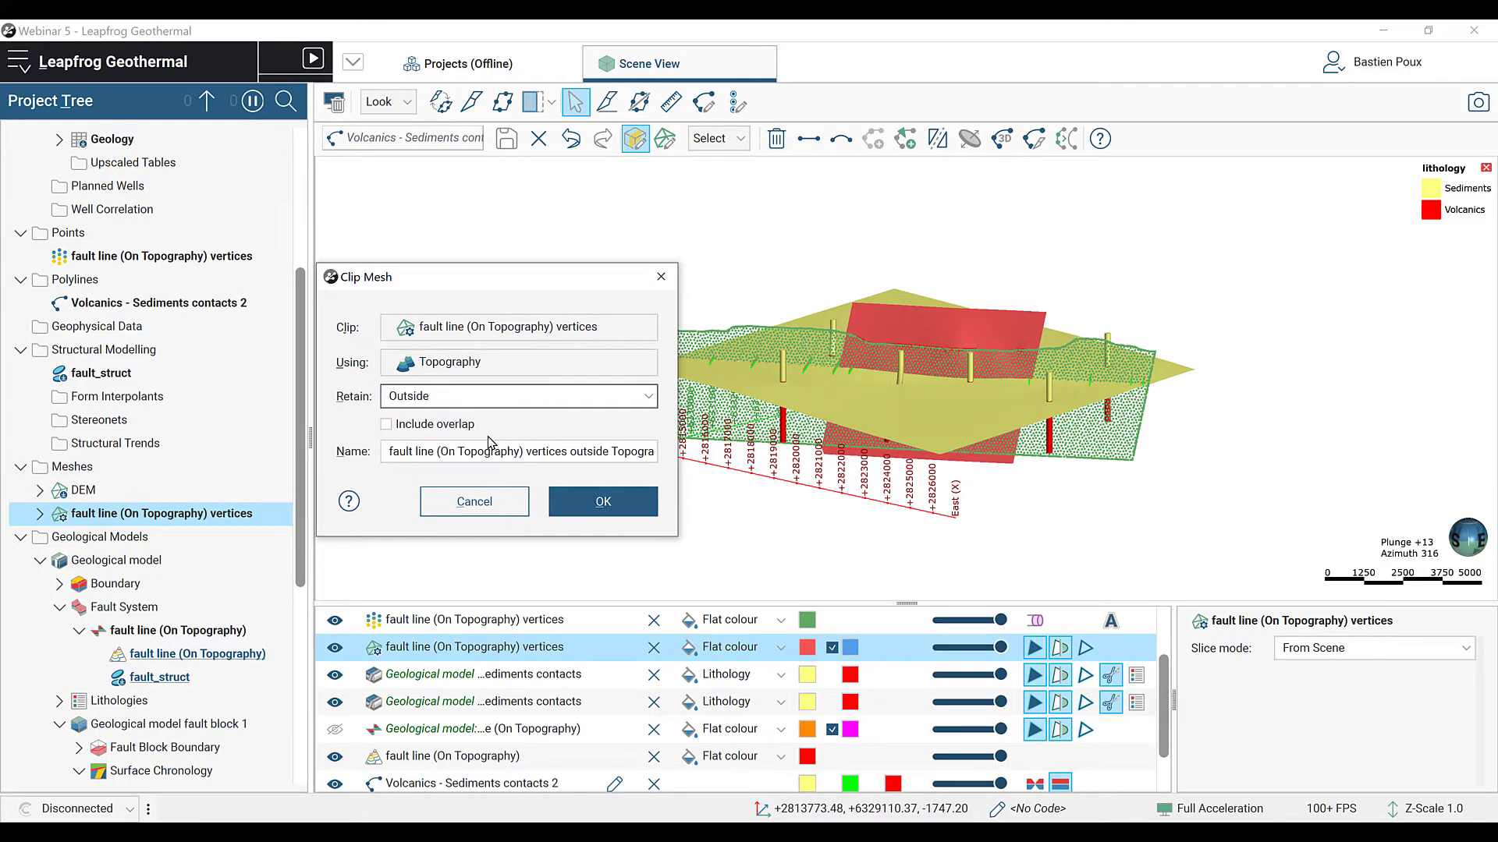
click(387, 425)
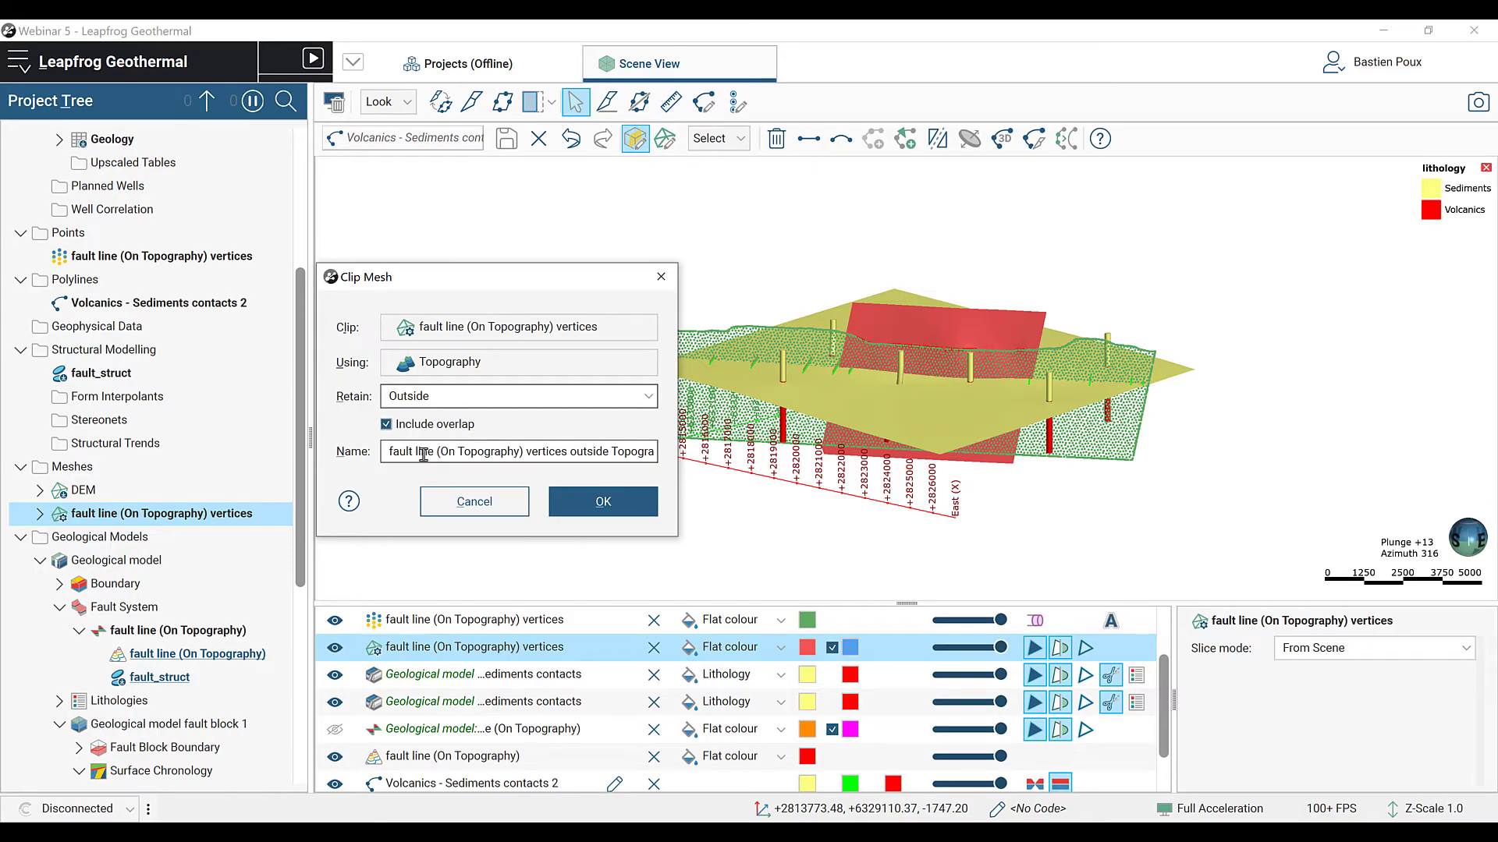
text(fault l)
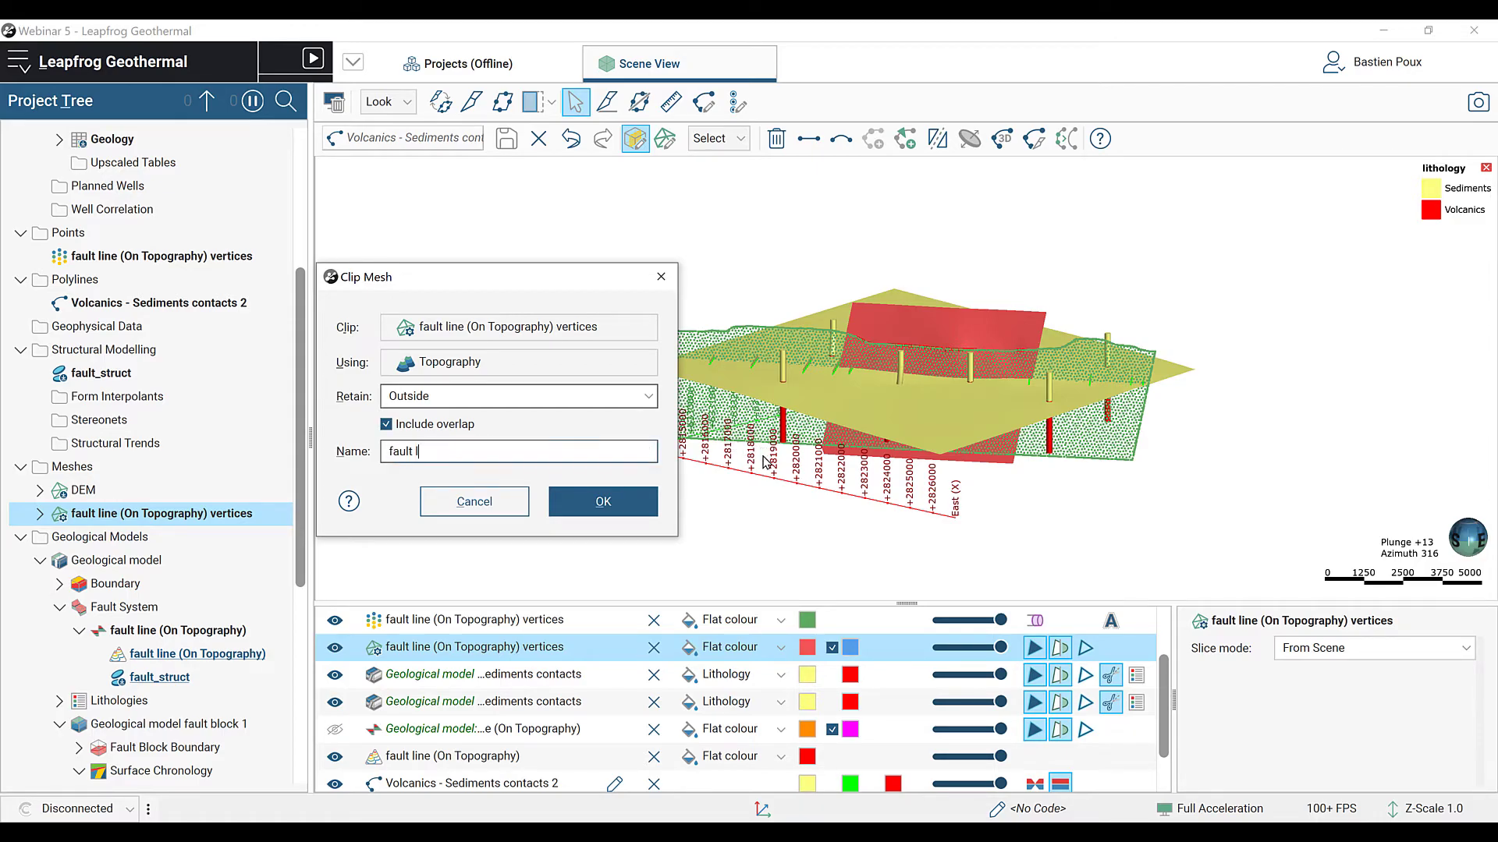
text(inite)
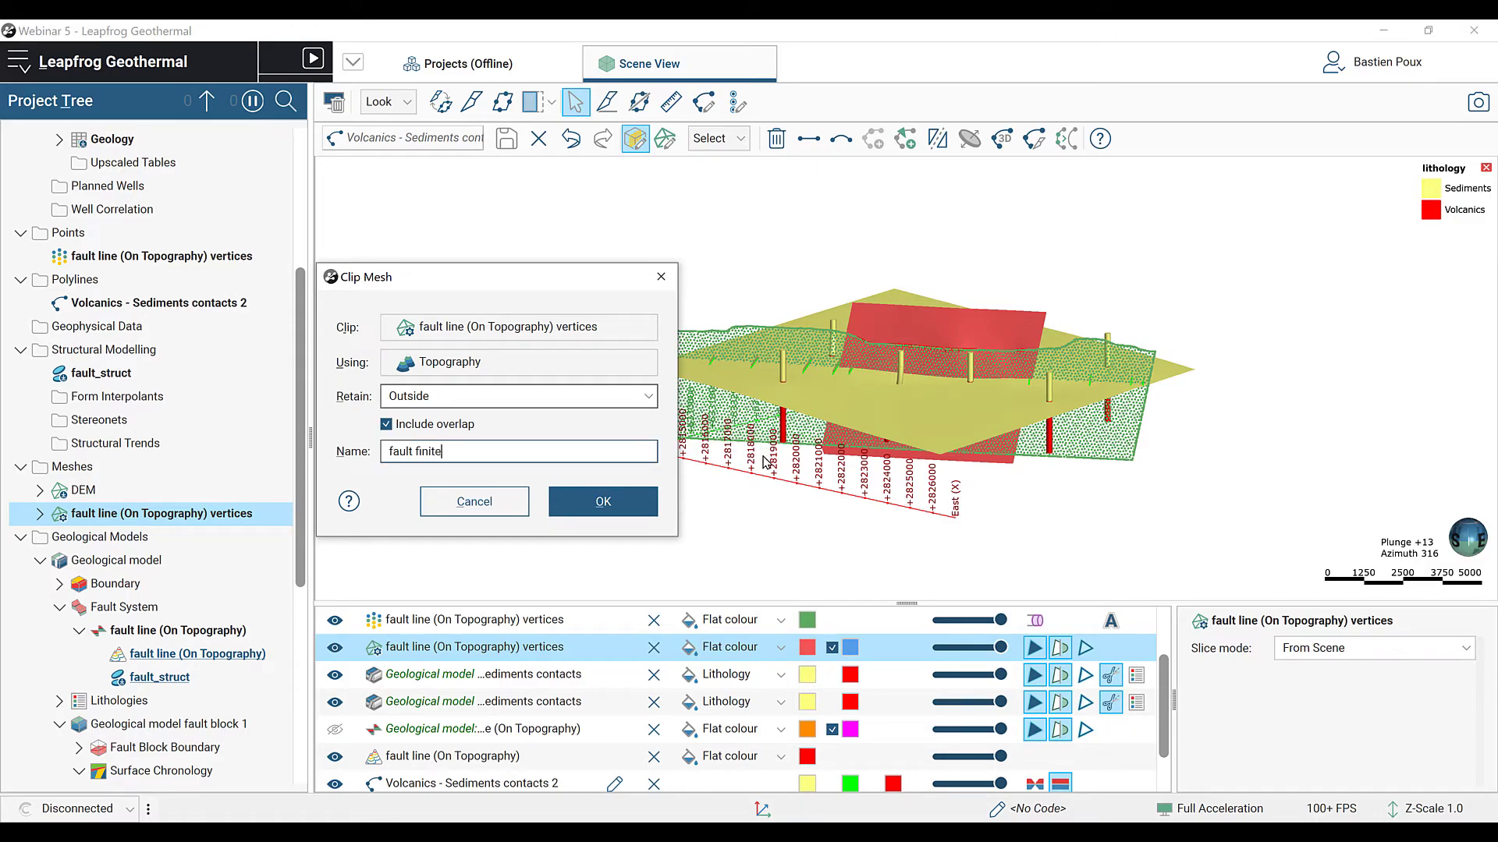
click(602, 503)
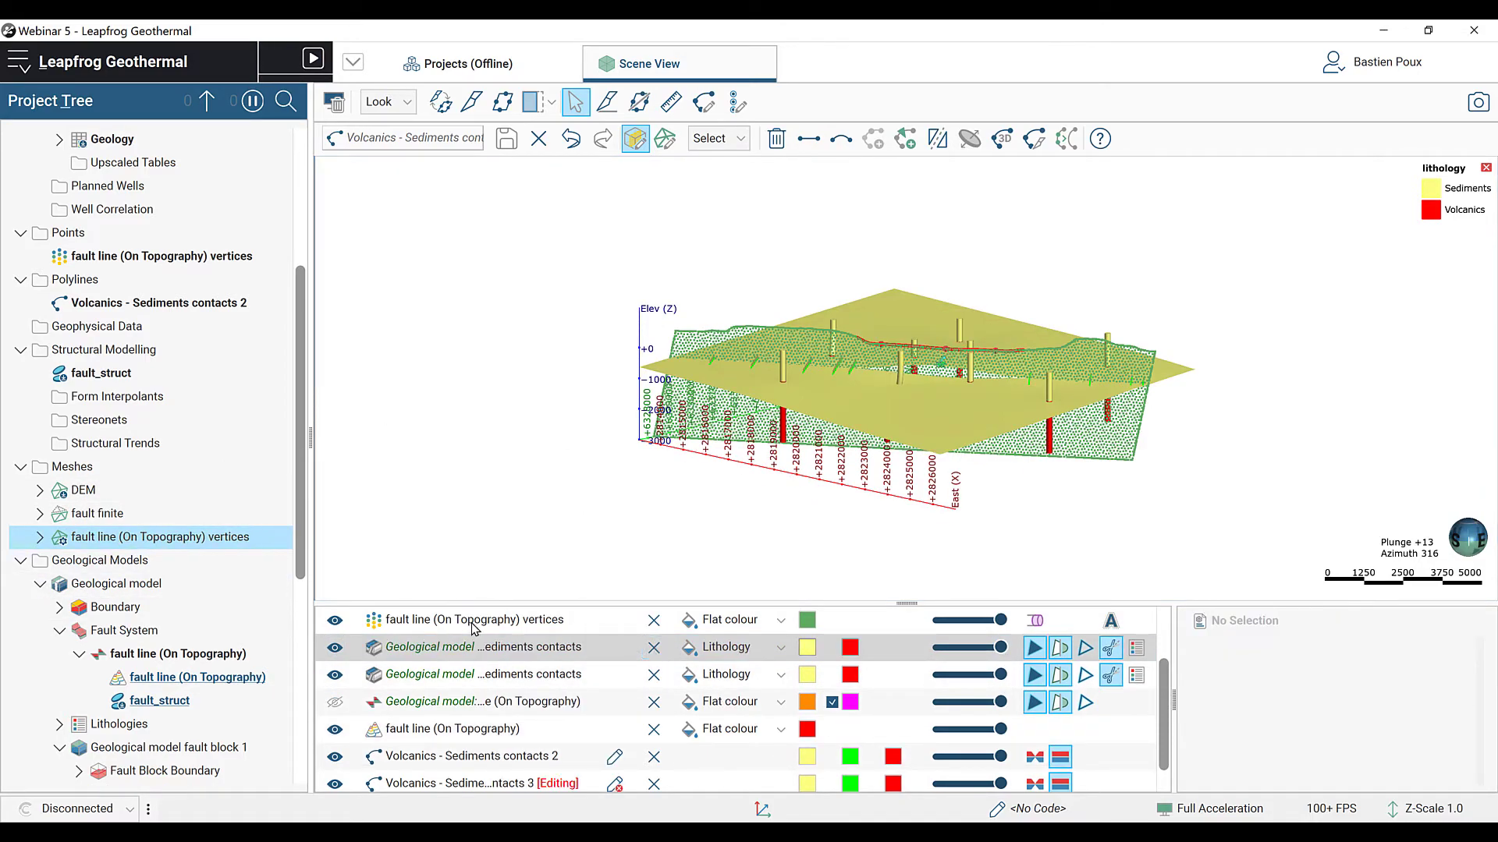
Step: Show the fault finite mesh against the topography and lower its opacity to partly transparent
click(97, 513)
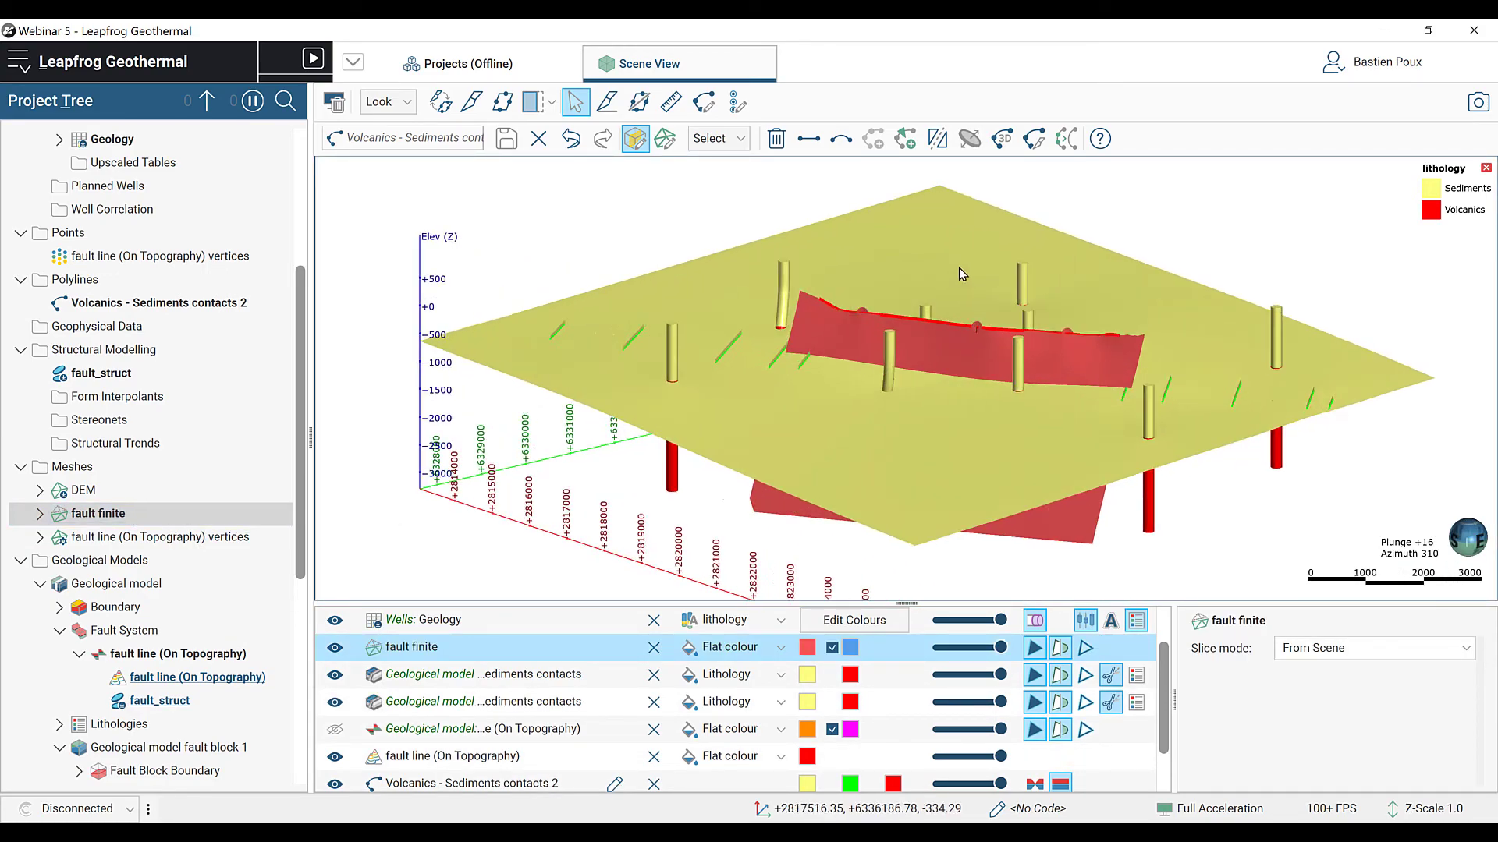
drag(955, 274, 622, 441)
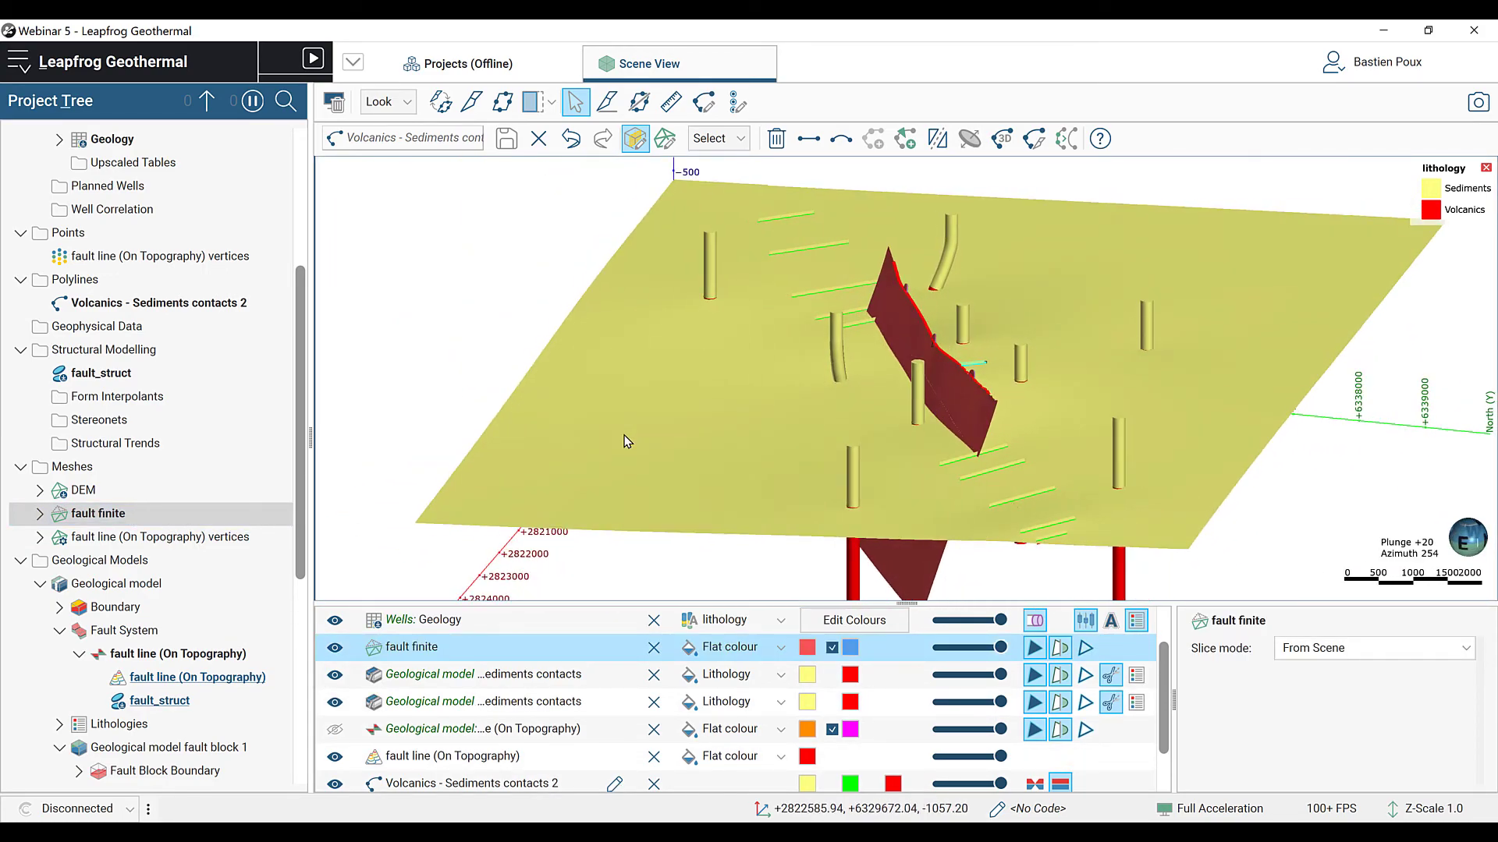
drag(627, 442, 1043, 436)
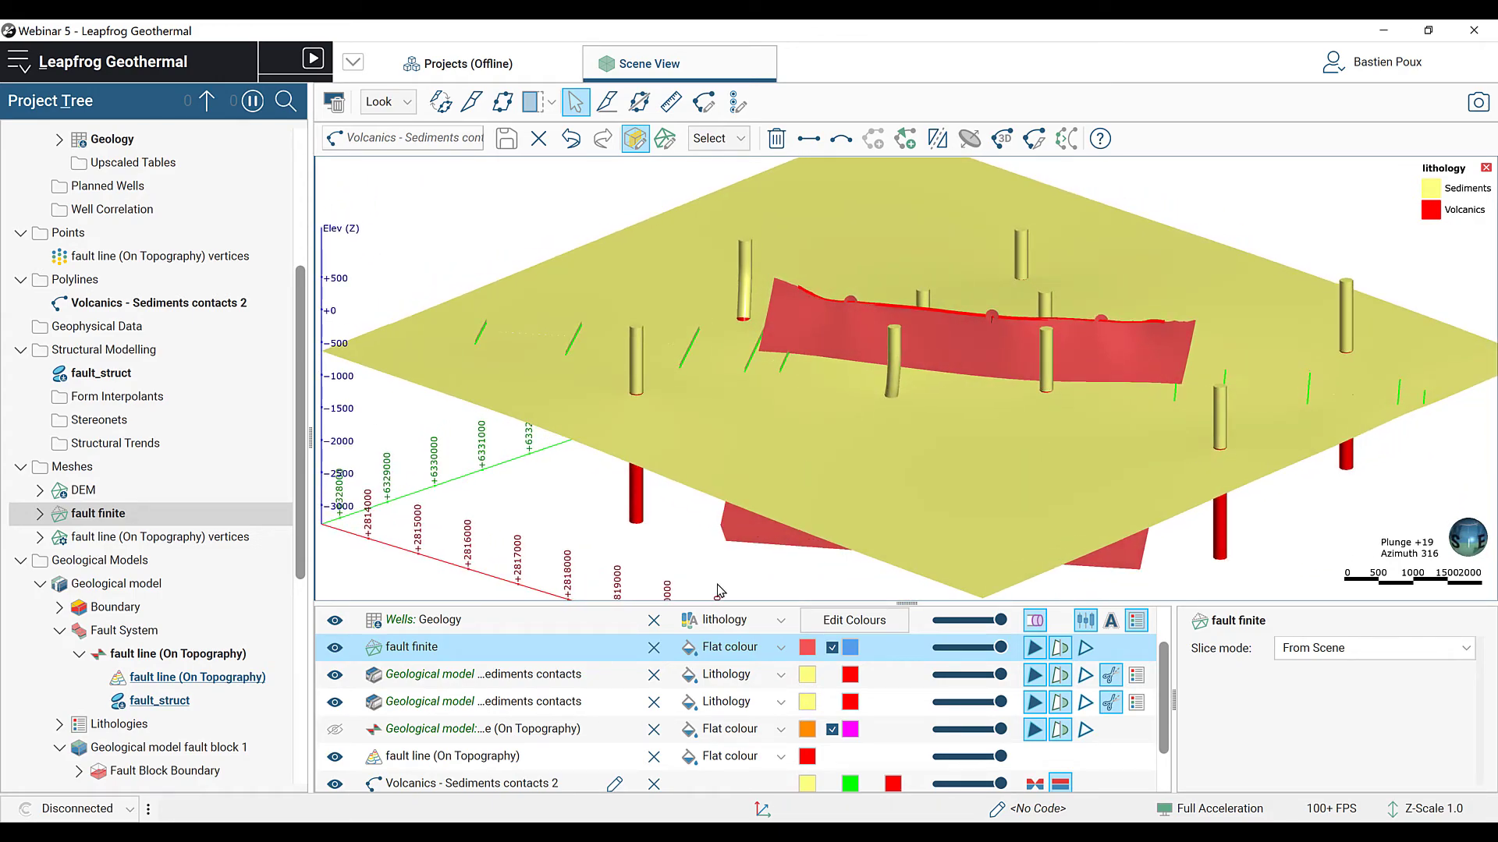
drag(999, 646, 968, 646)
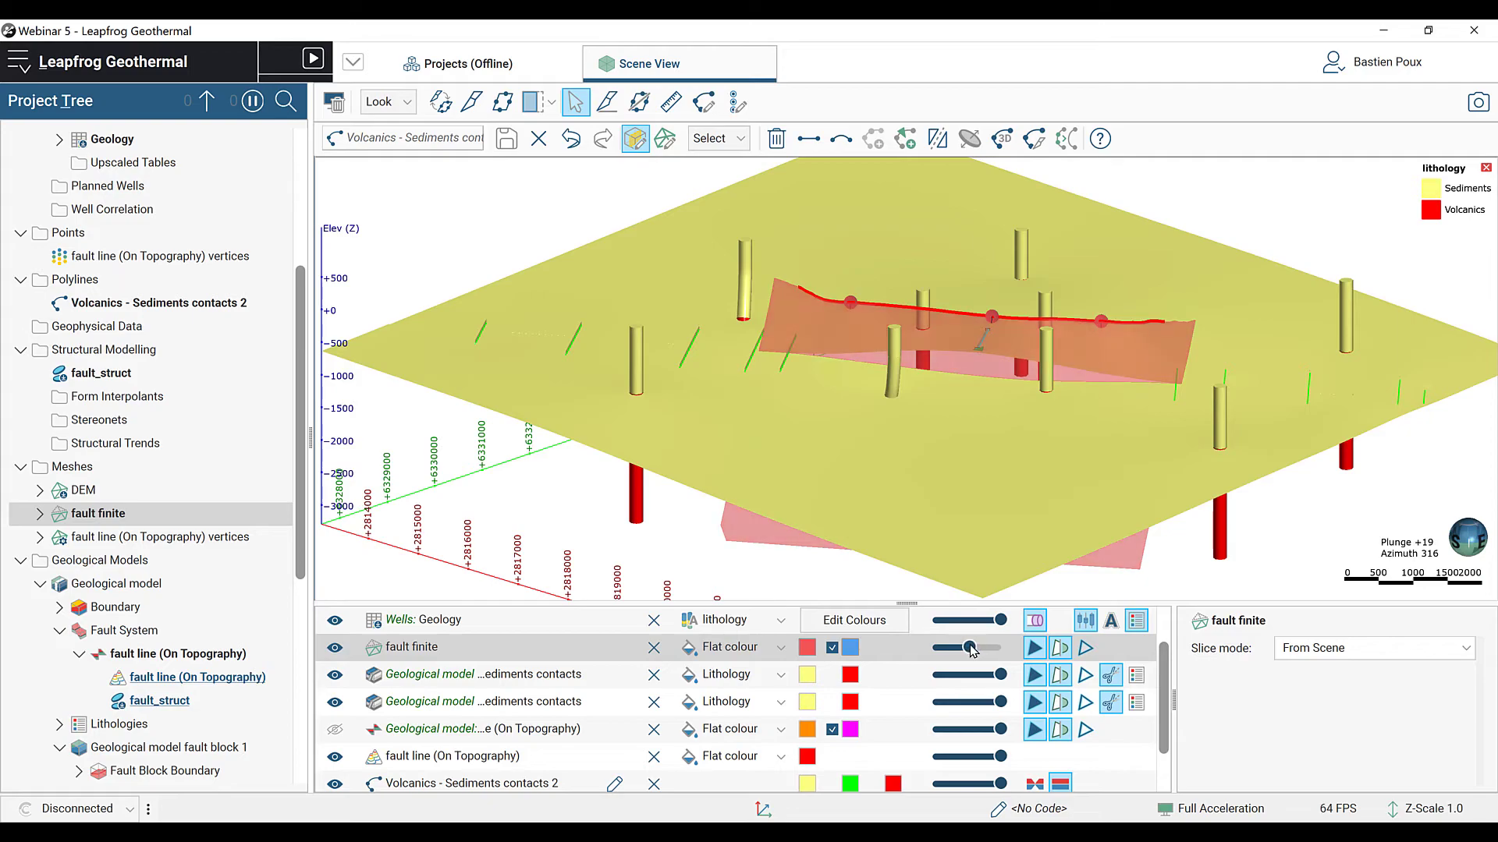
drag(967, 647, 989, 648)
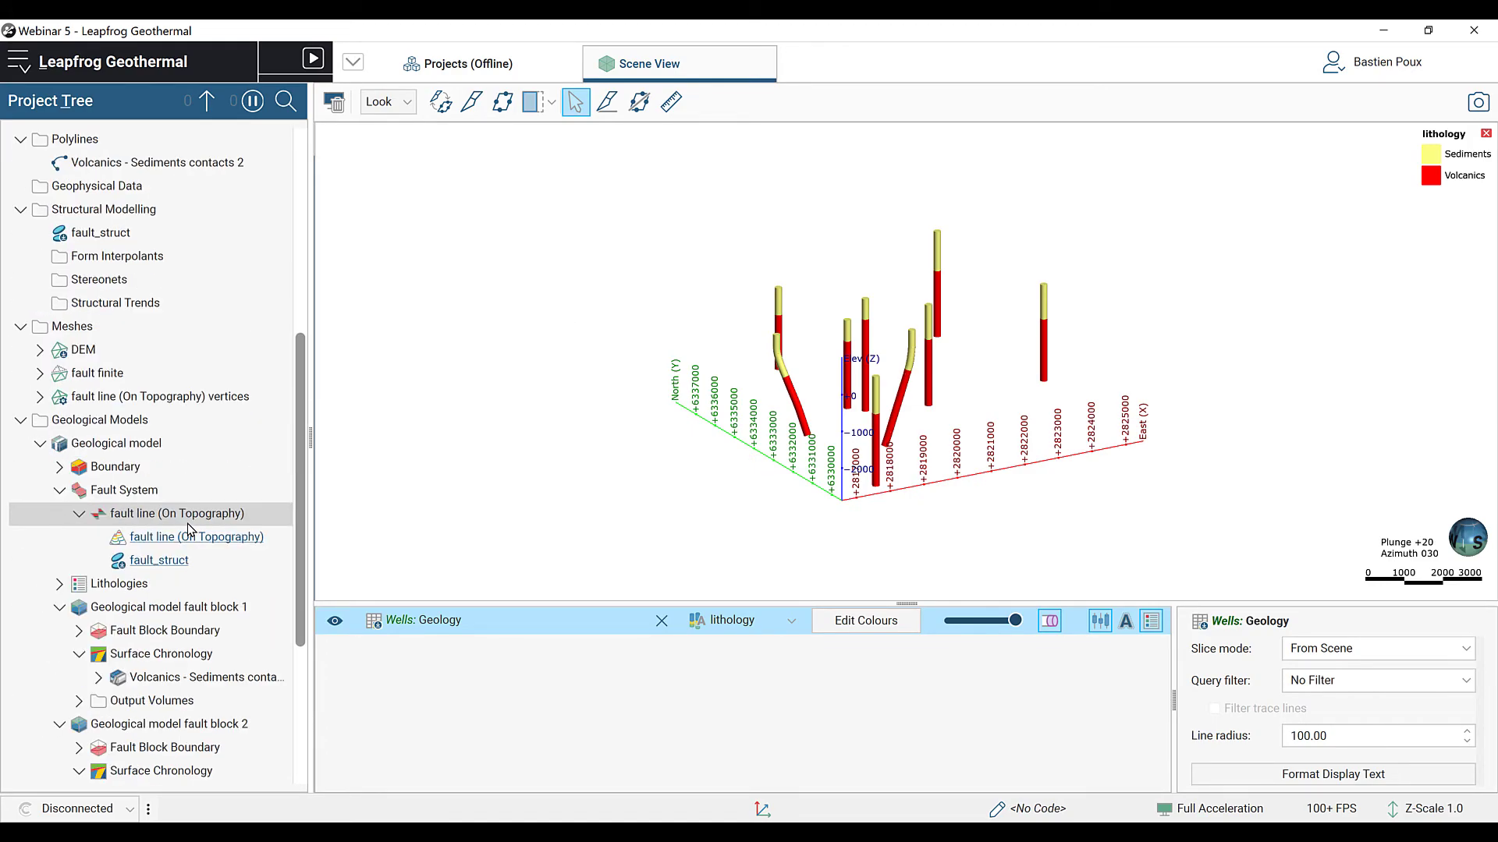
Step: Confirm the Surface Chronology in fault blocks 1 and 2, then display the Volcanics output volume
scroll(down, 3)
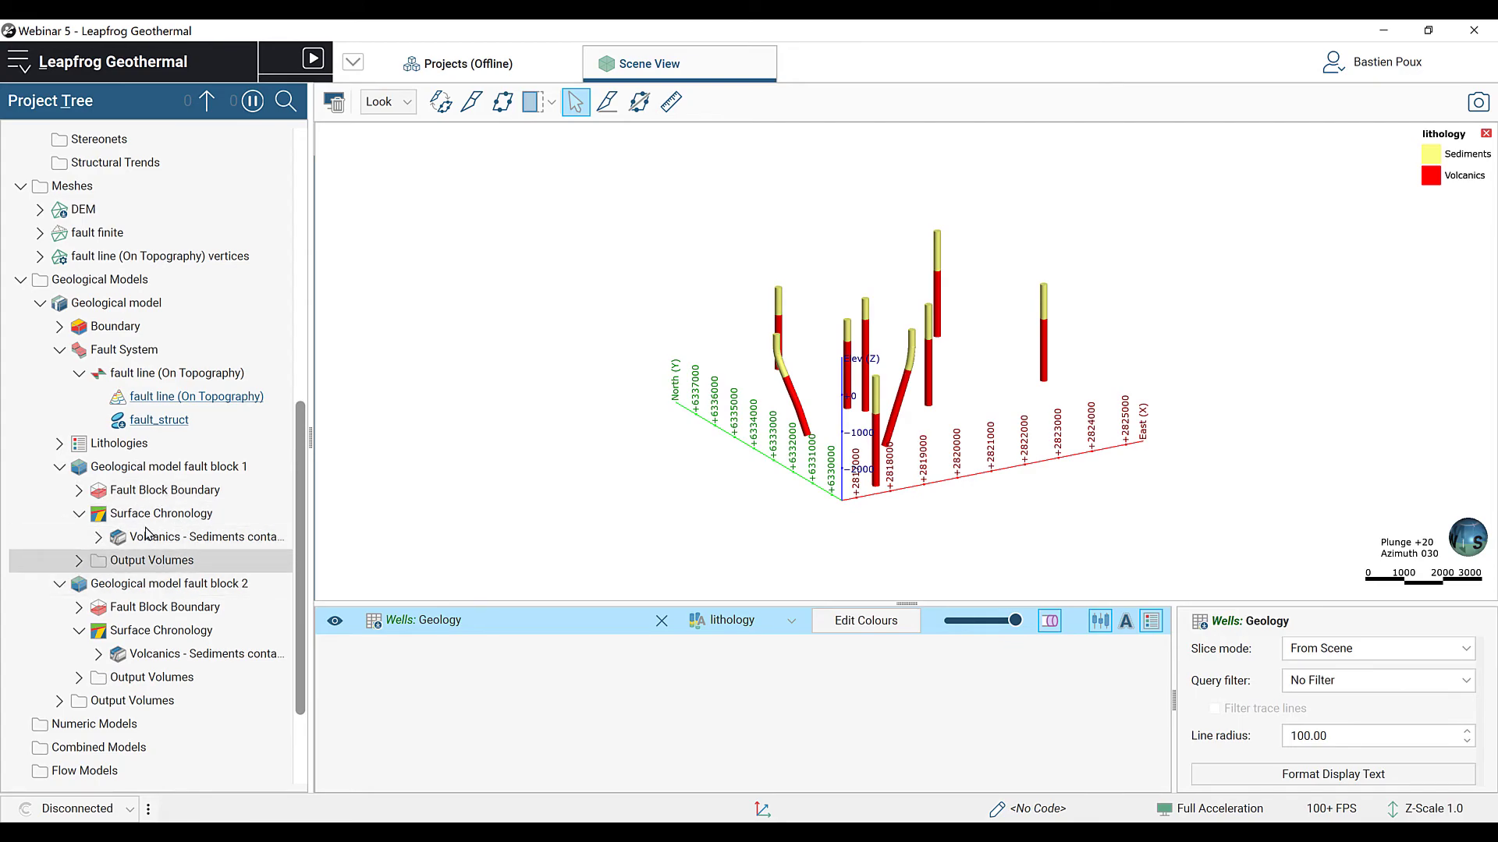
double_click(159, 513)
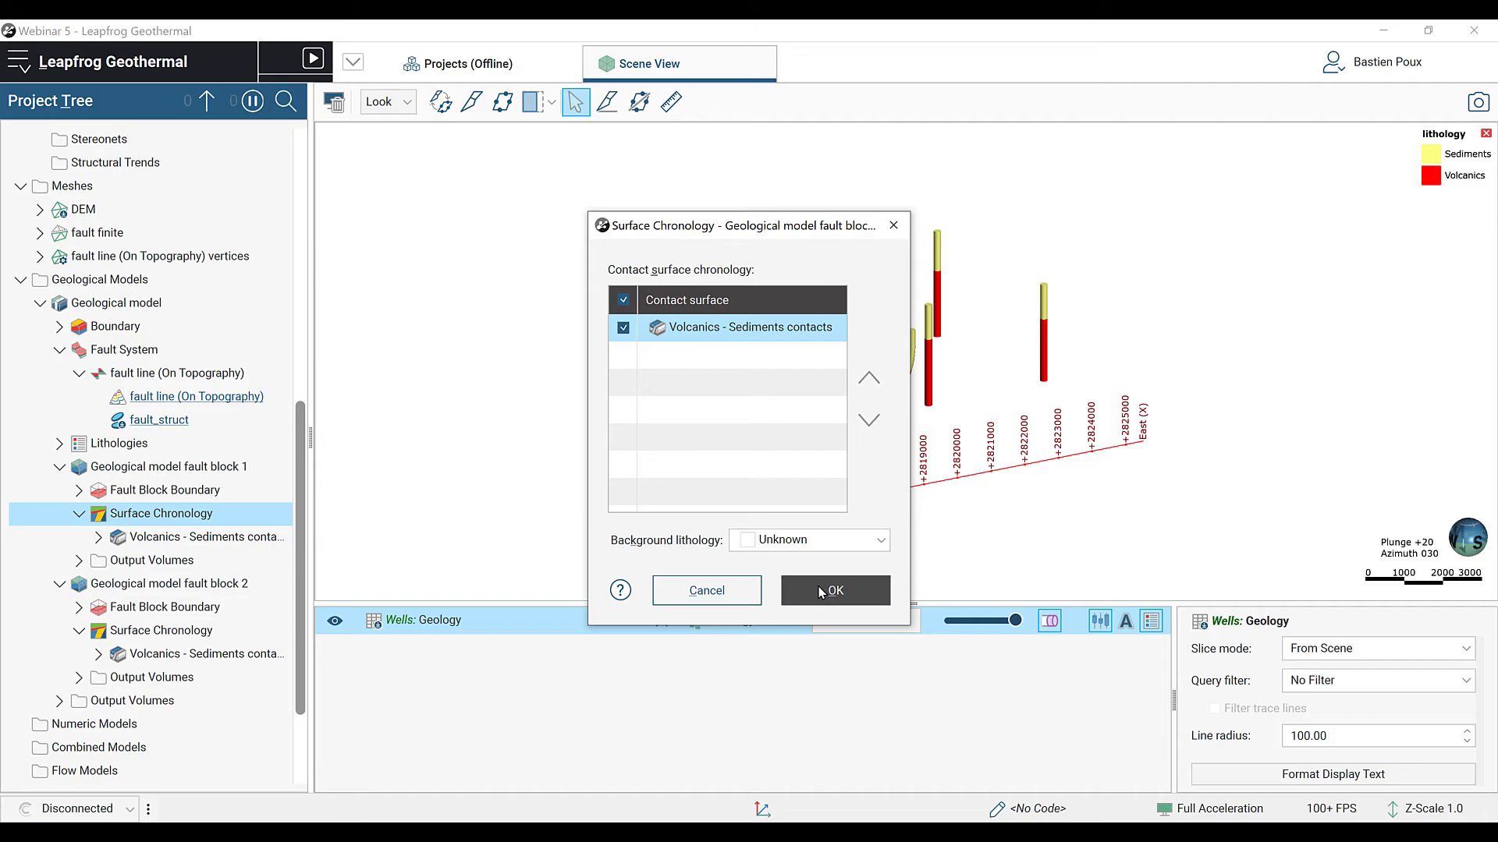
click(835, 590)
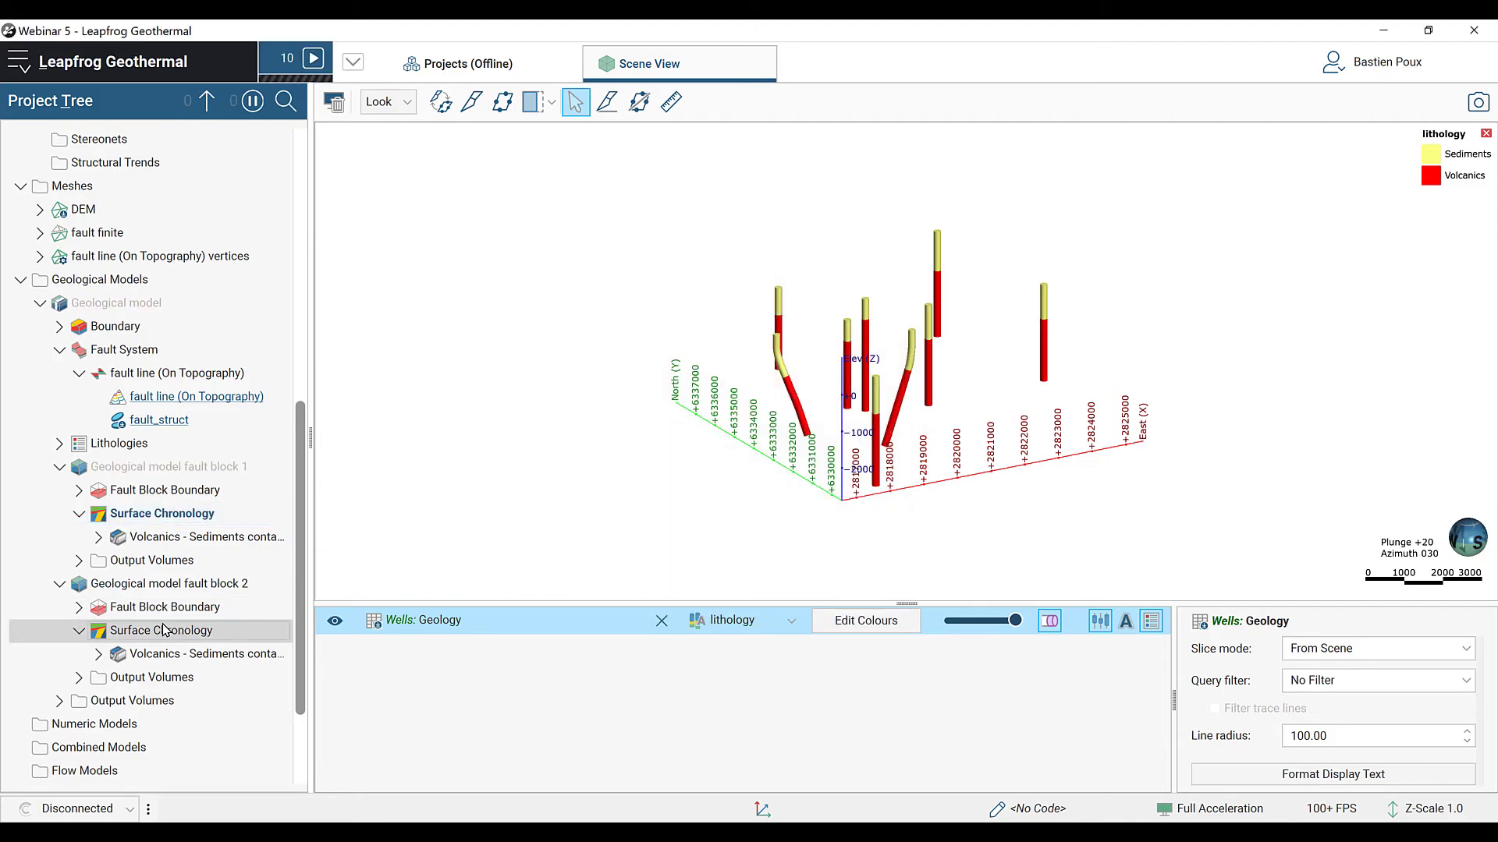
double_click(161, 630)
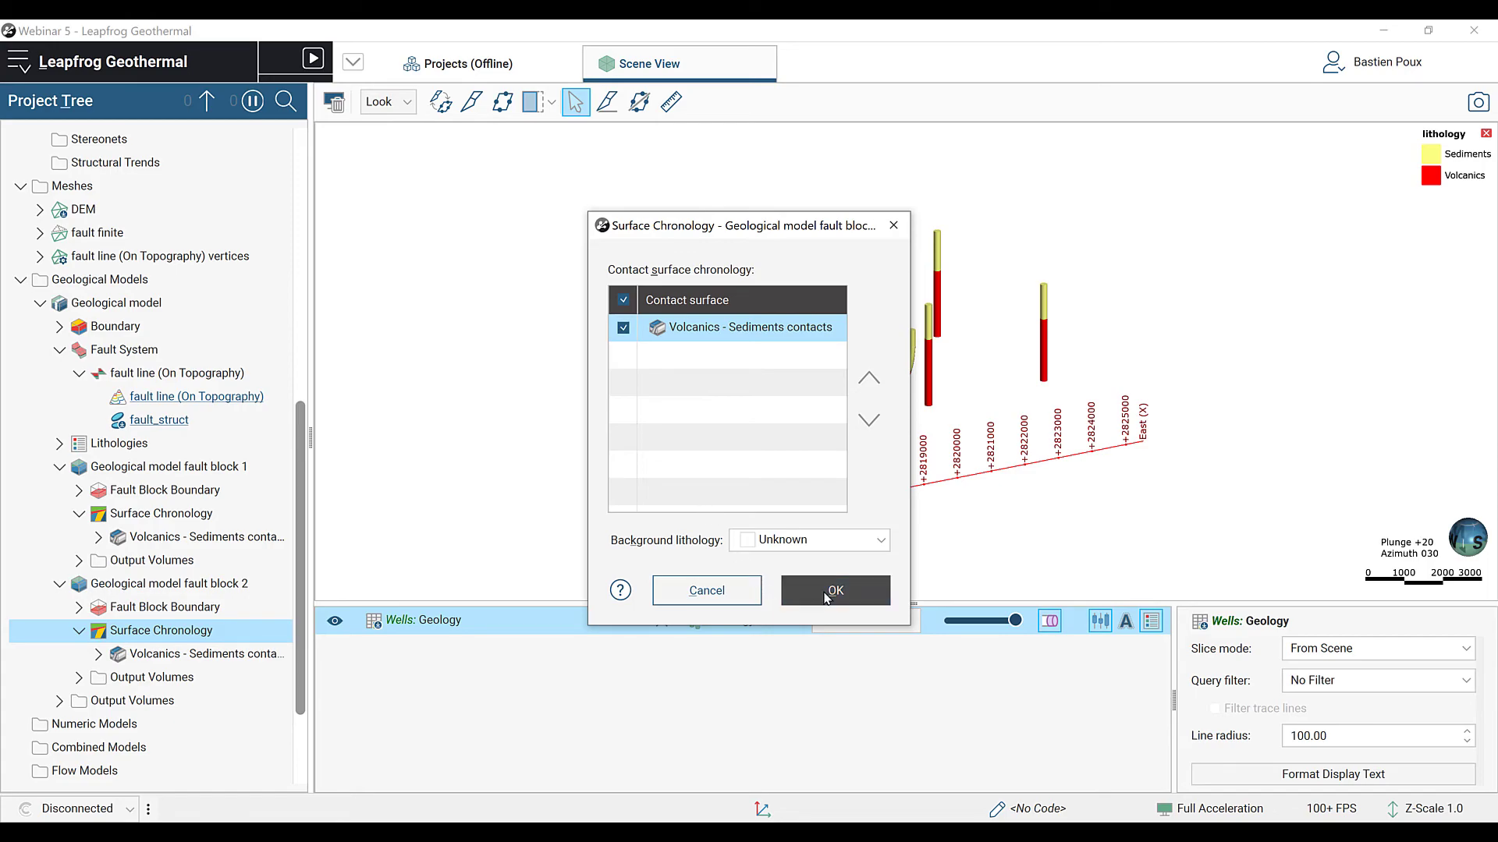
click(834, 590)
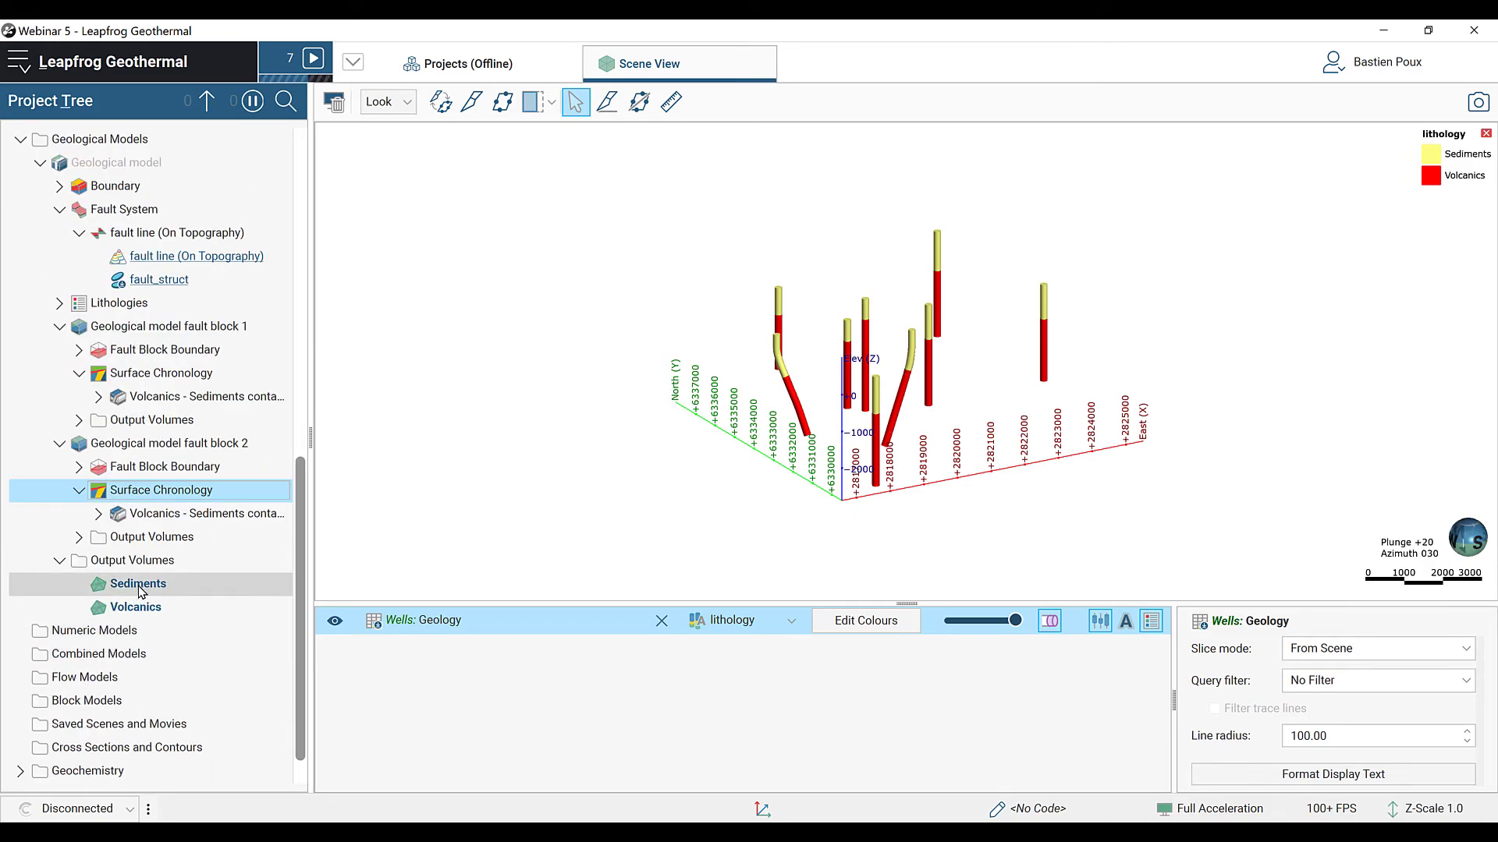
click(134, 607)
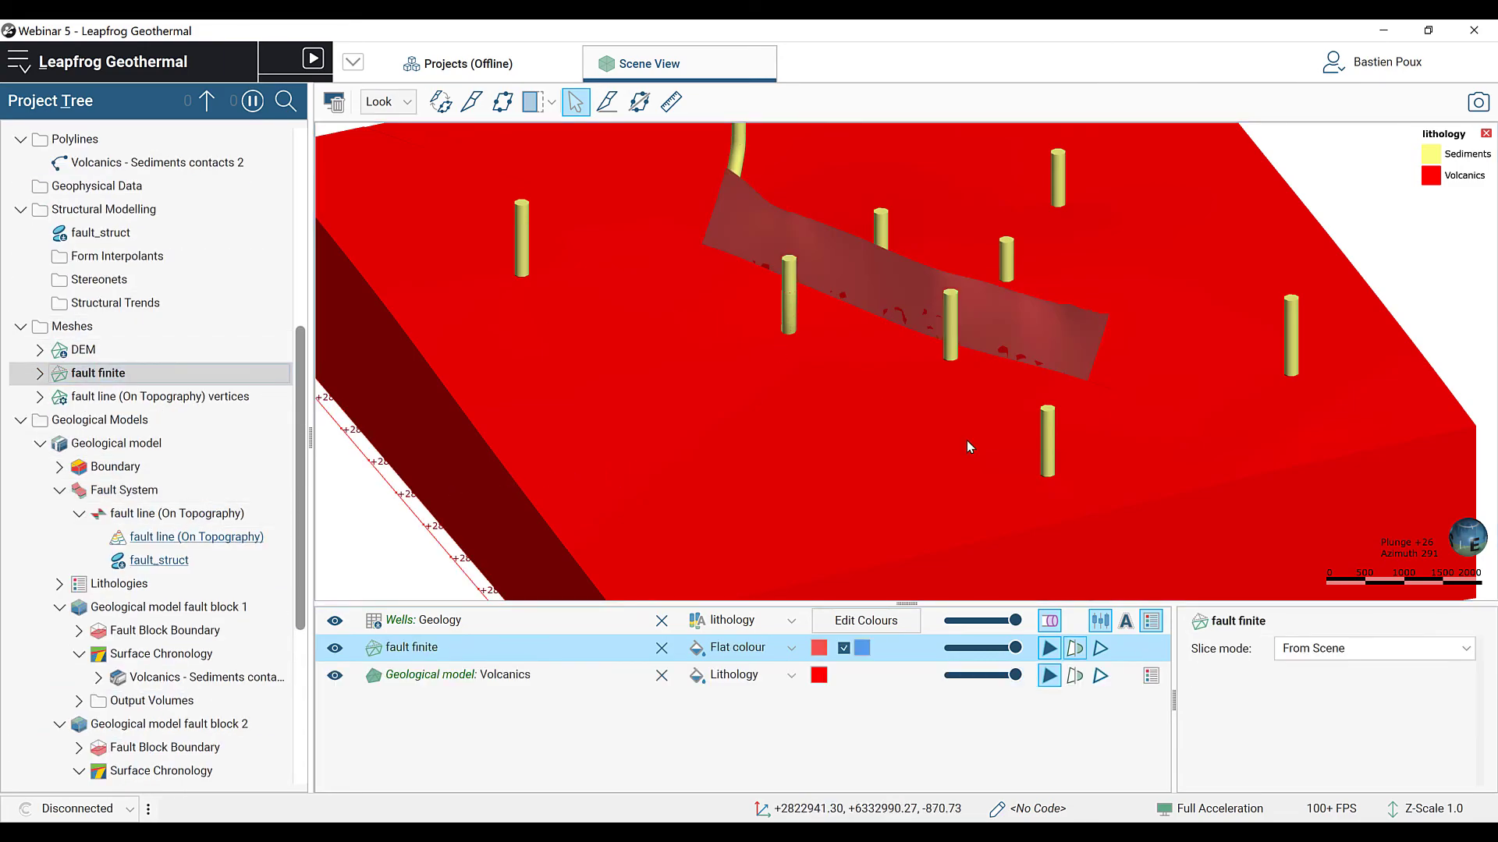
Step: Change the fault finite mesh colour swatch to grey
click(819, 648)
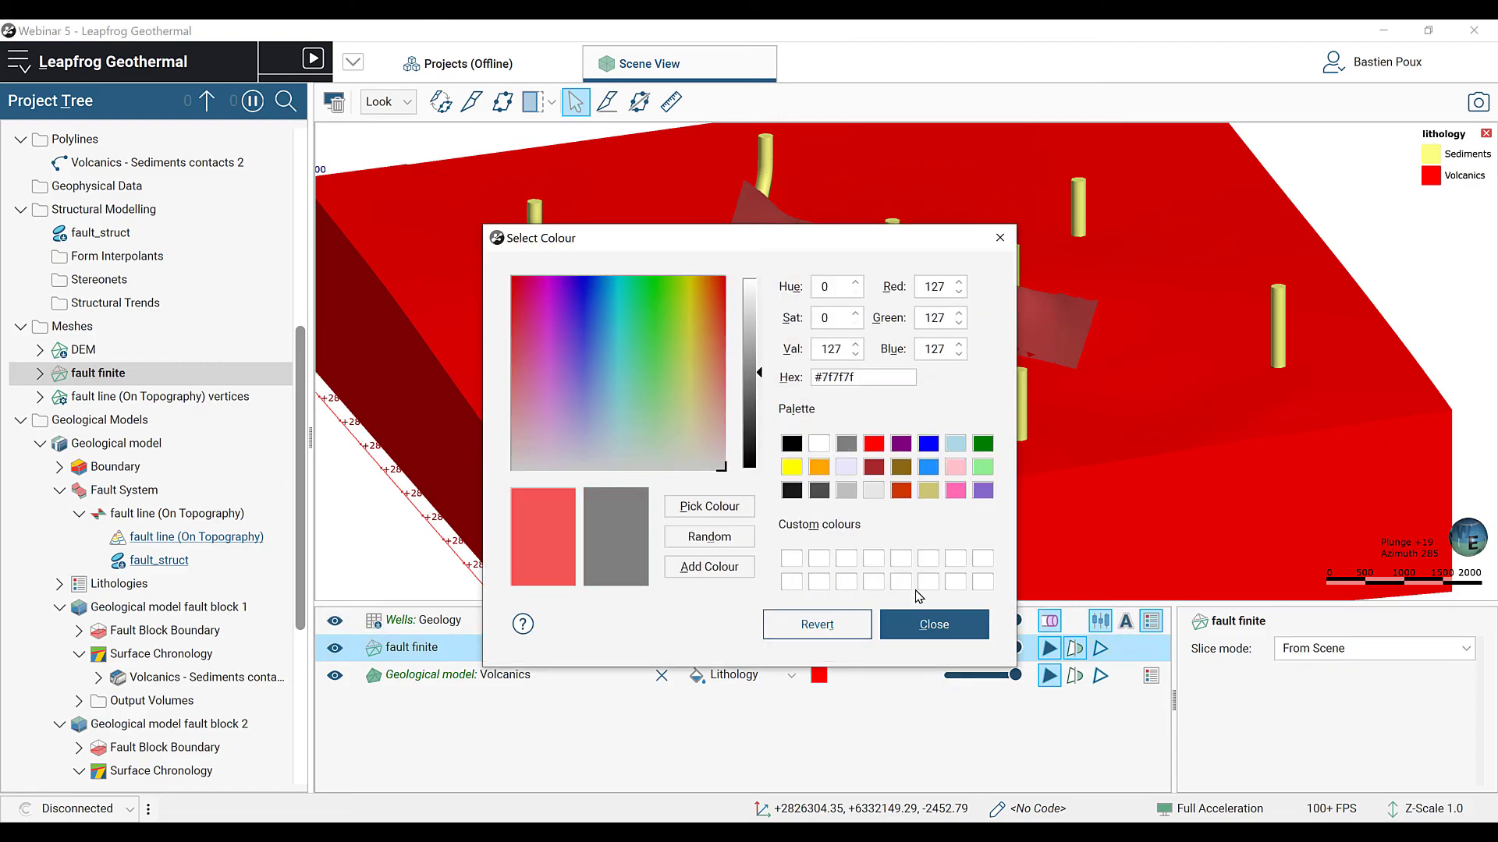
click(932, 624)
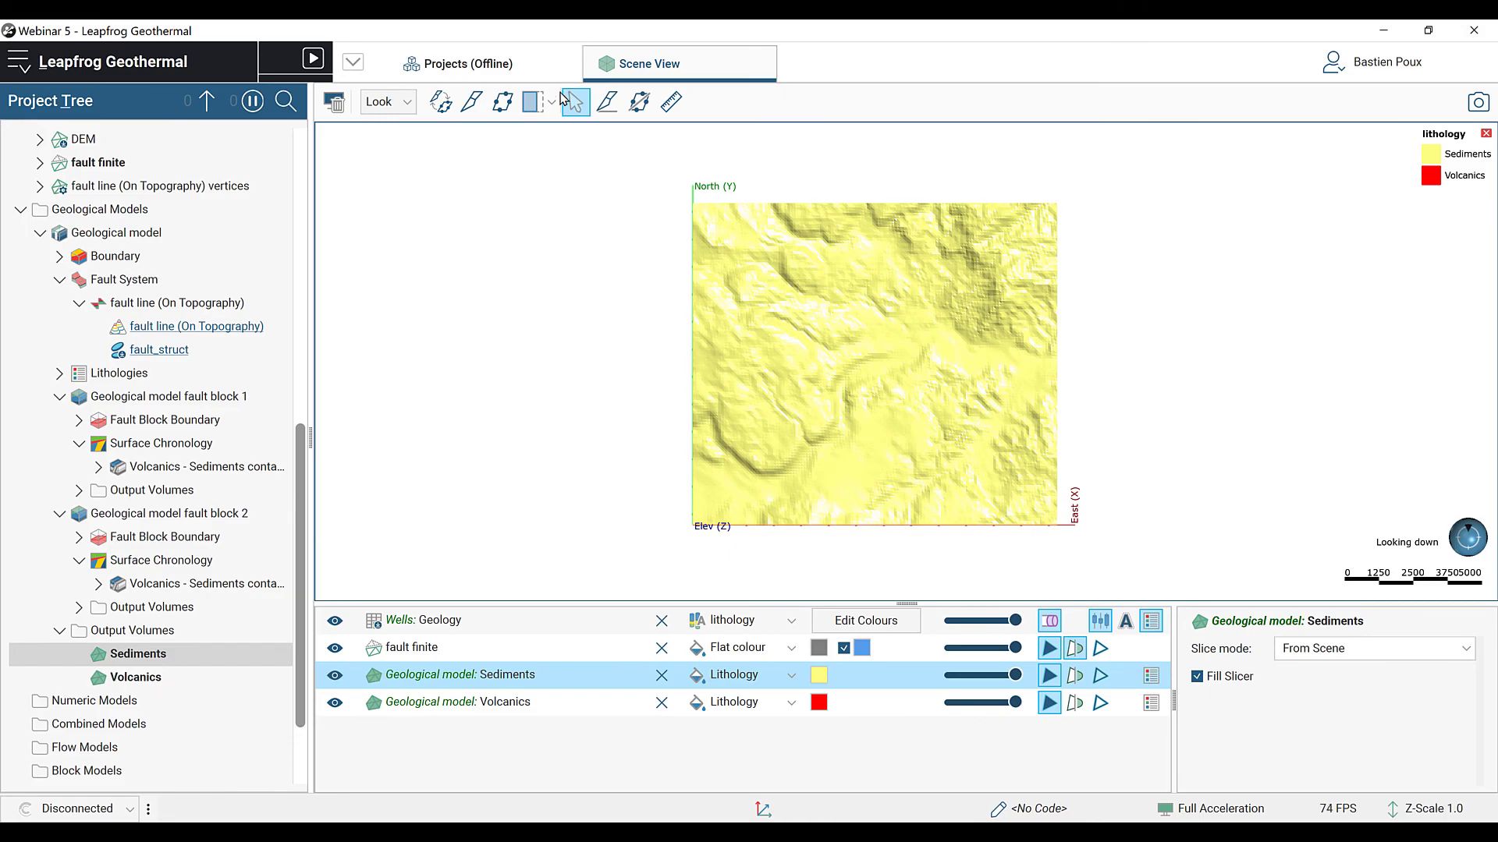
Step: Slice the model to expose the sediments–volcanics contact offset by the fault, then query the Volcanics volume's properties
click(608, 103)
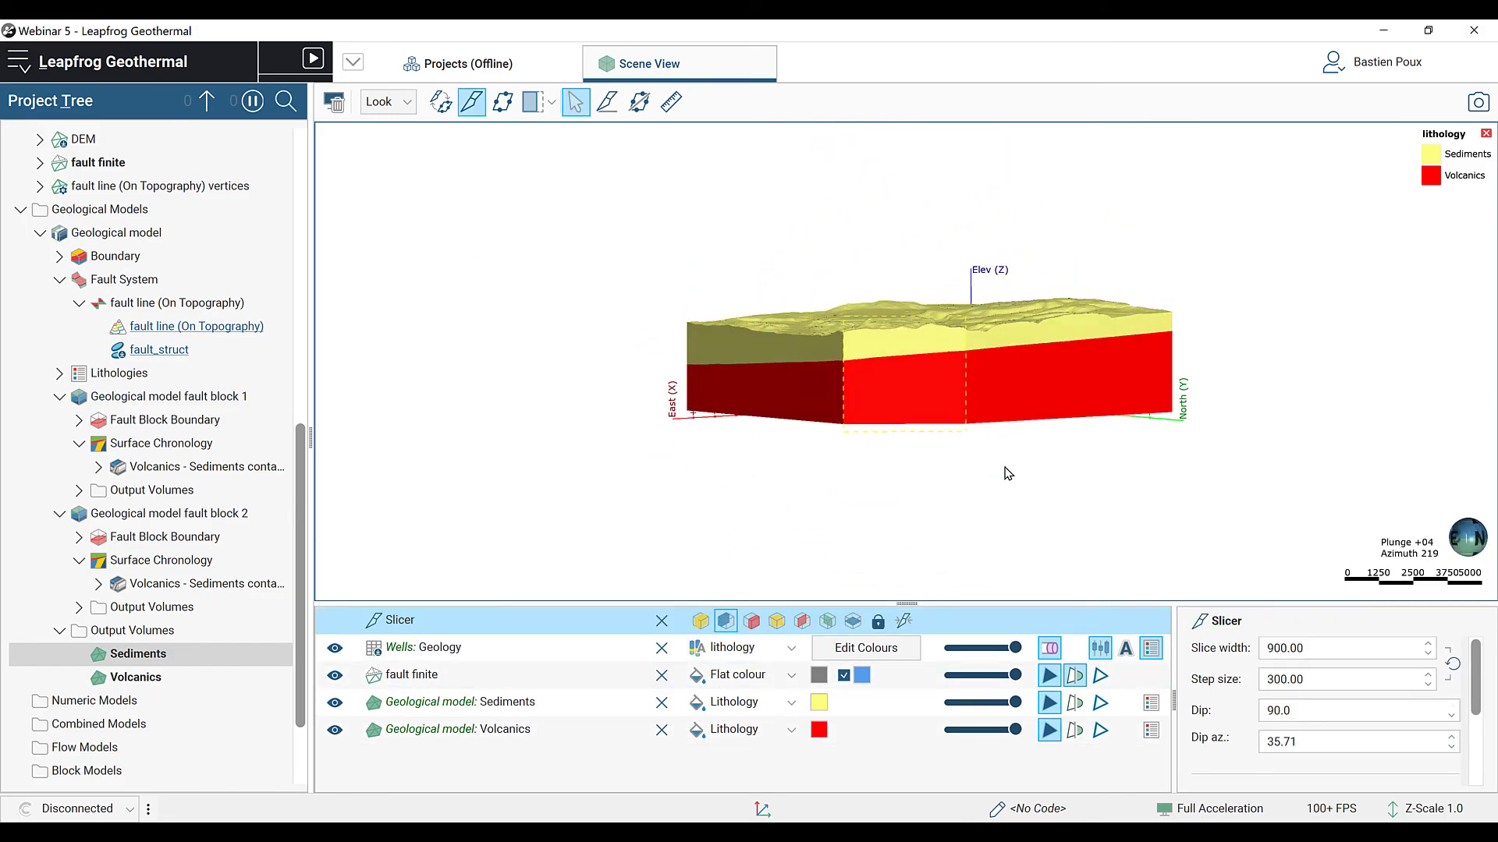
drag(1008, 475, 996, 385)
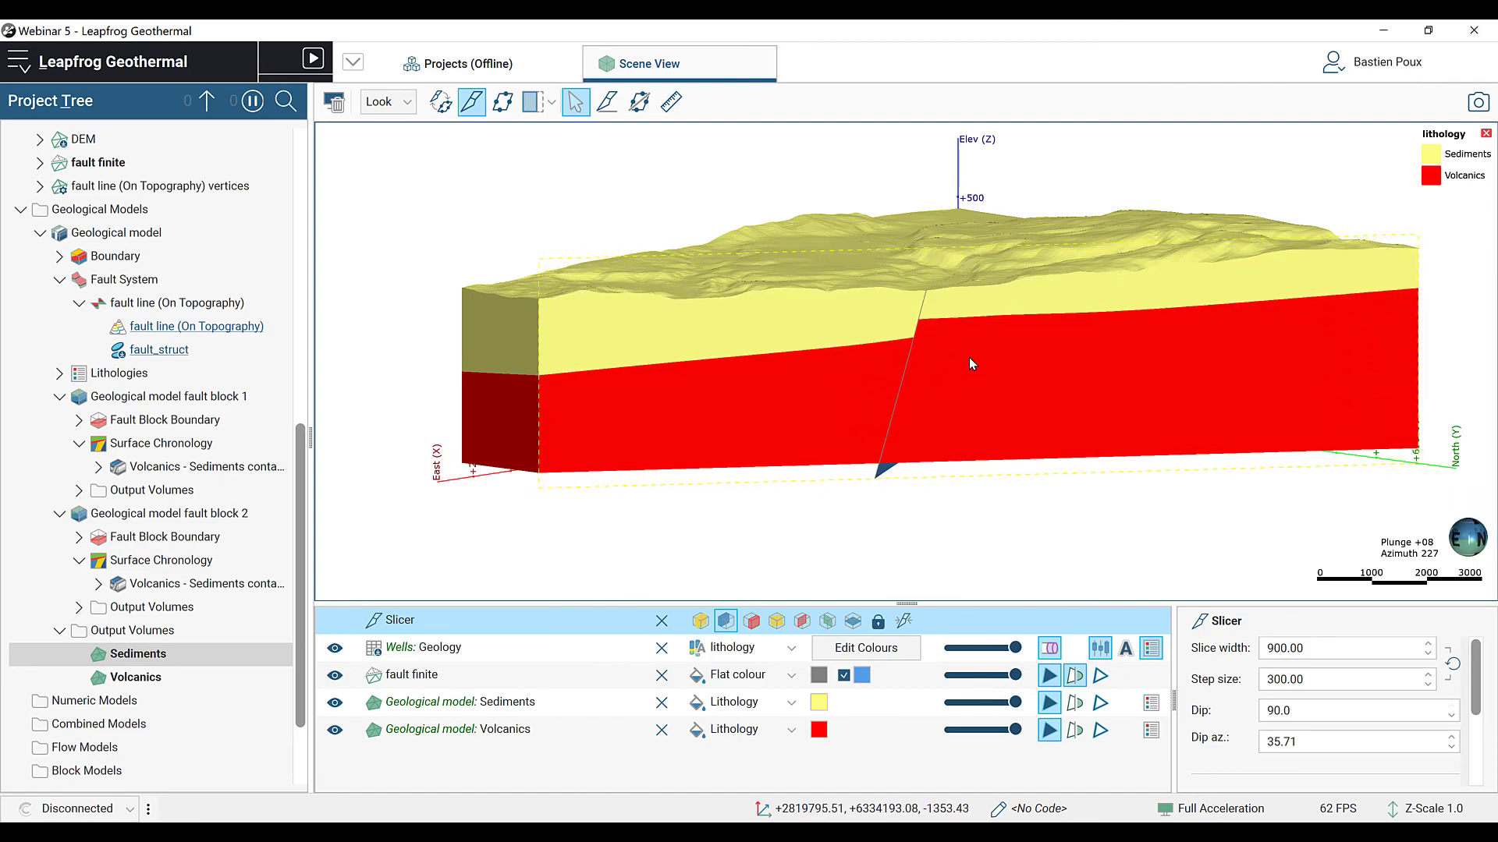
drag(969, 364, 964, 201)
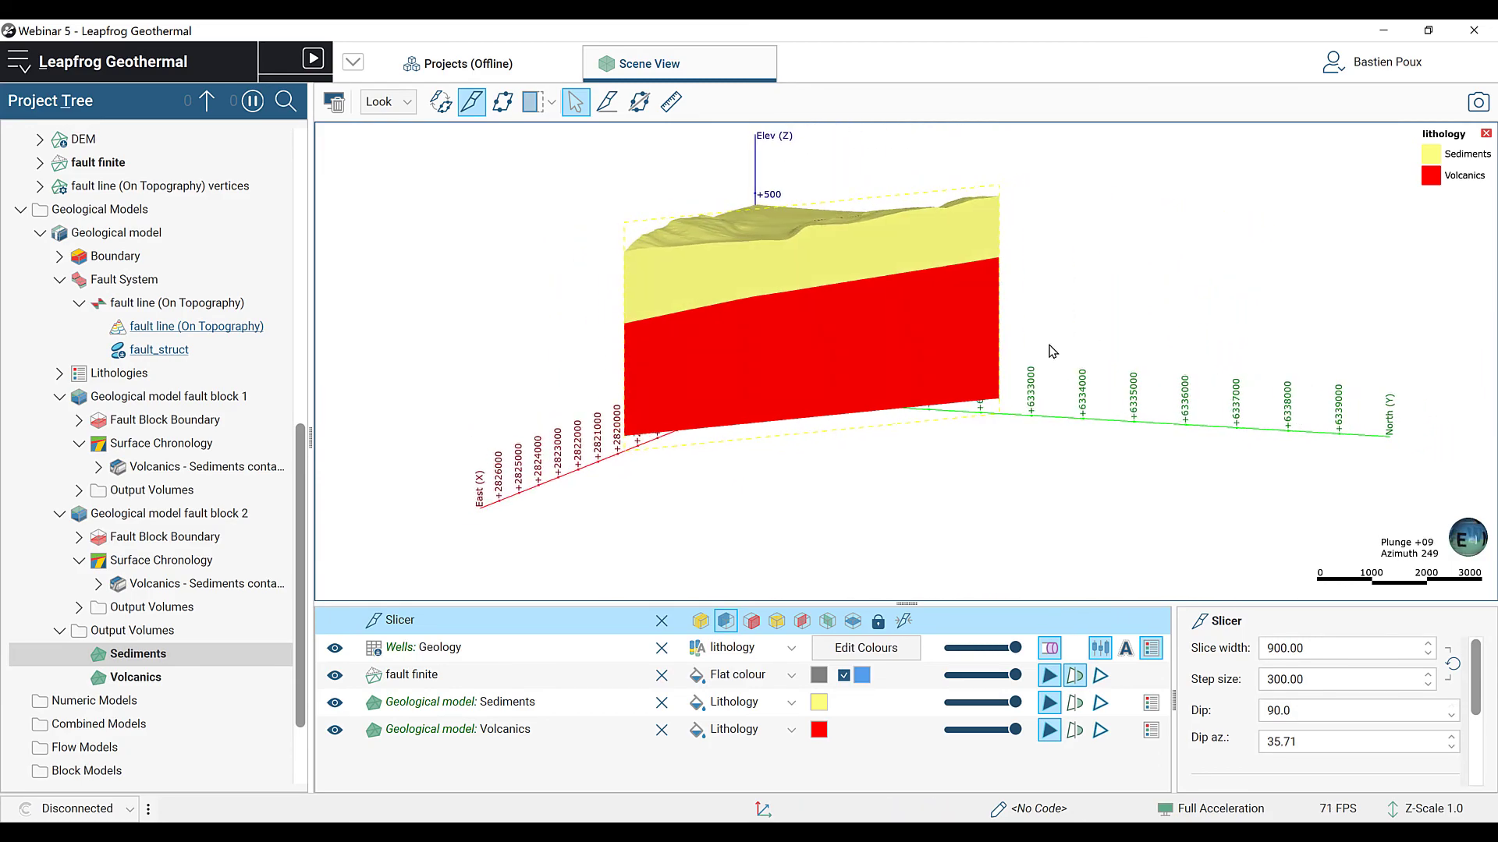
click(742, 359)
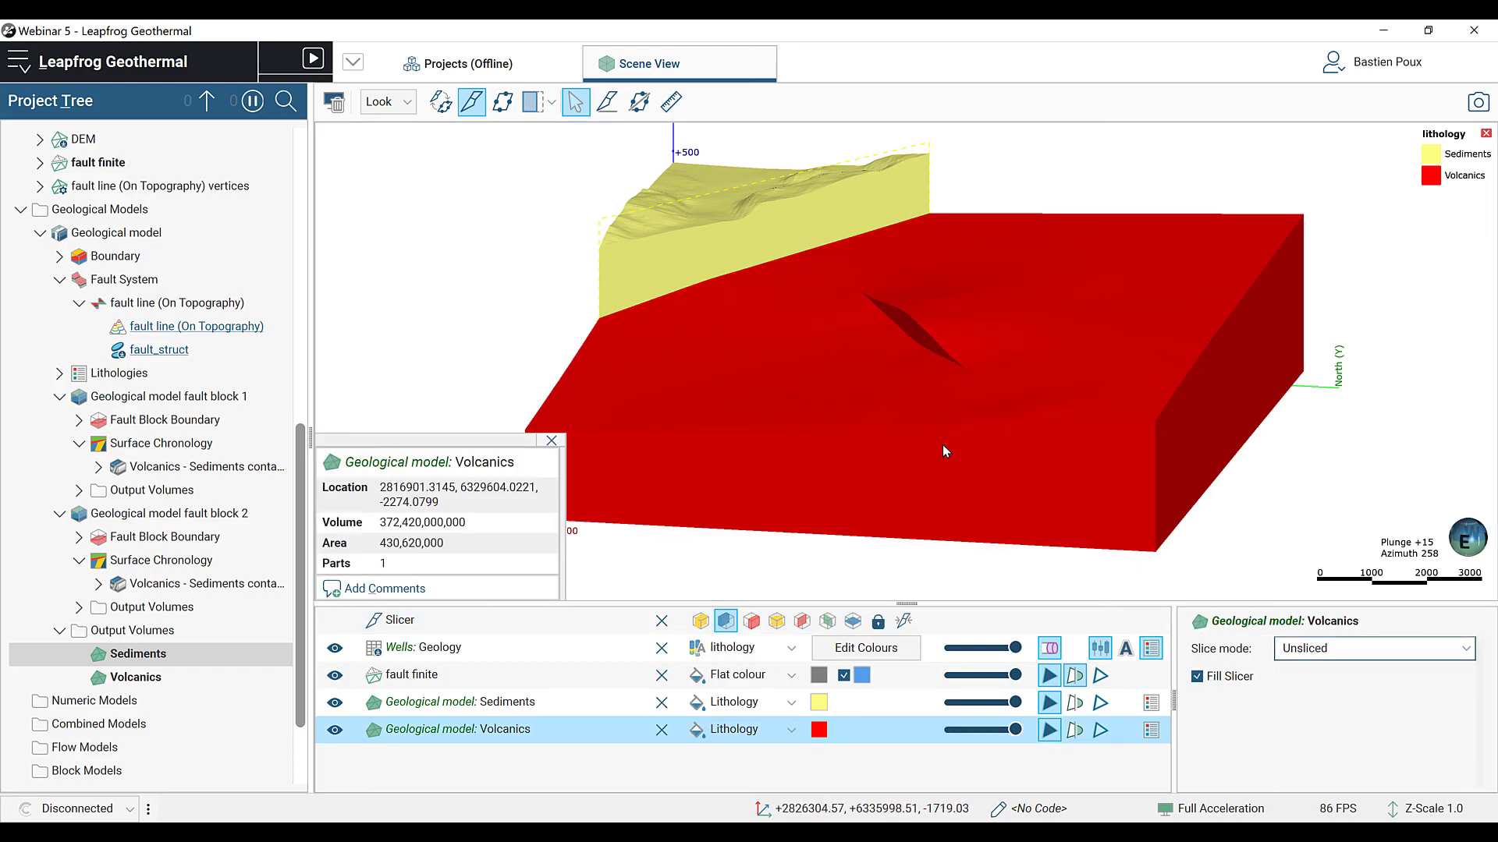
mouse_move(591, 609)
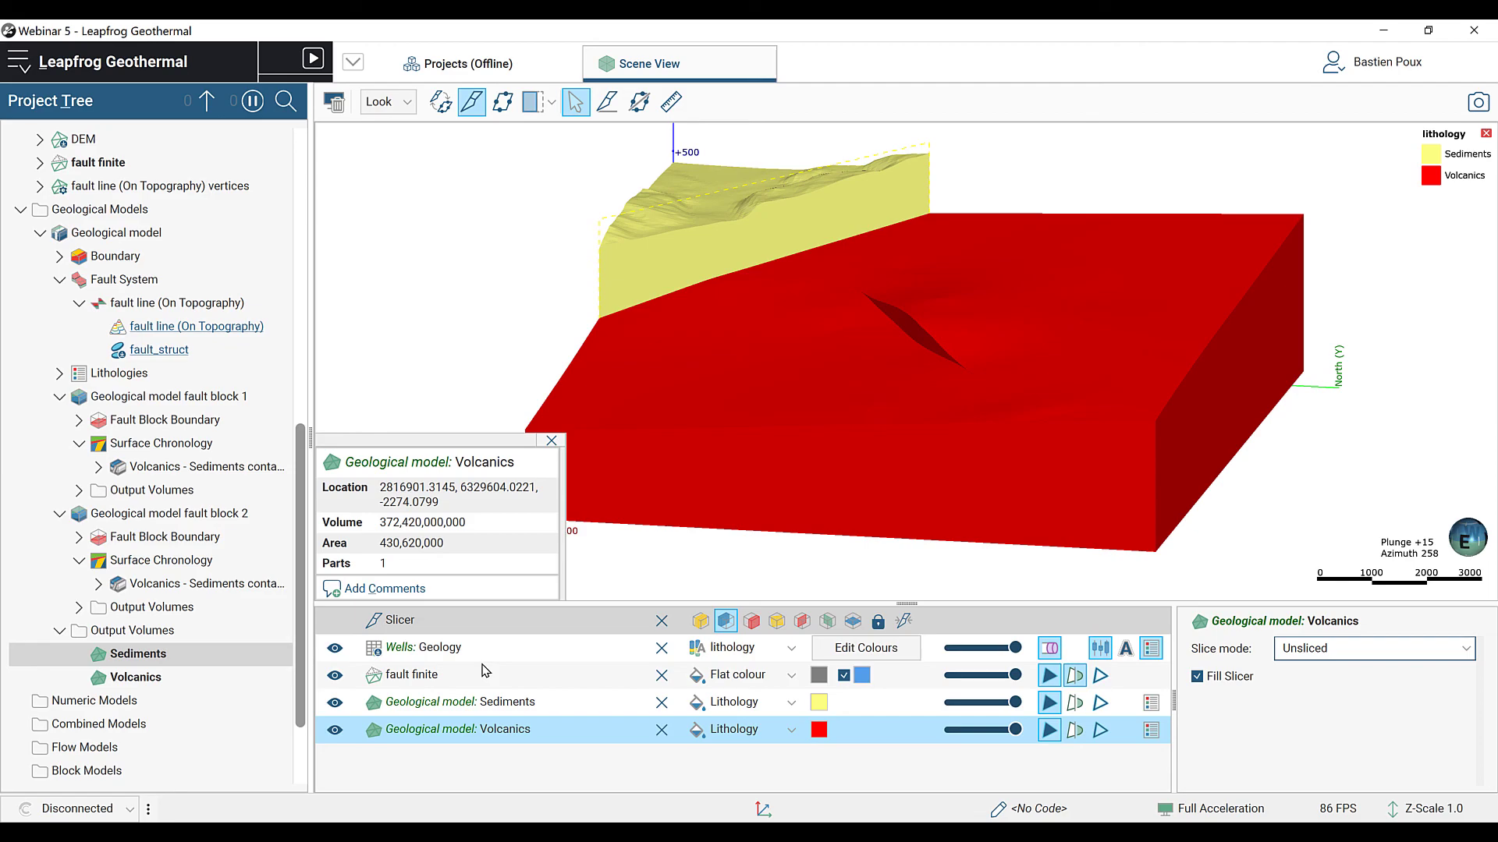
mouse_move(462, 680)
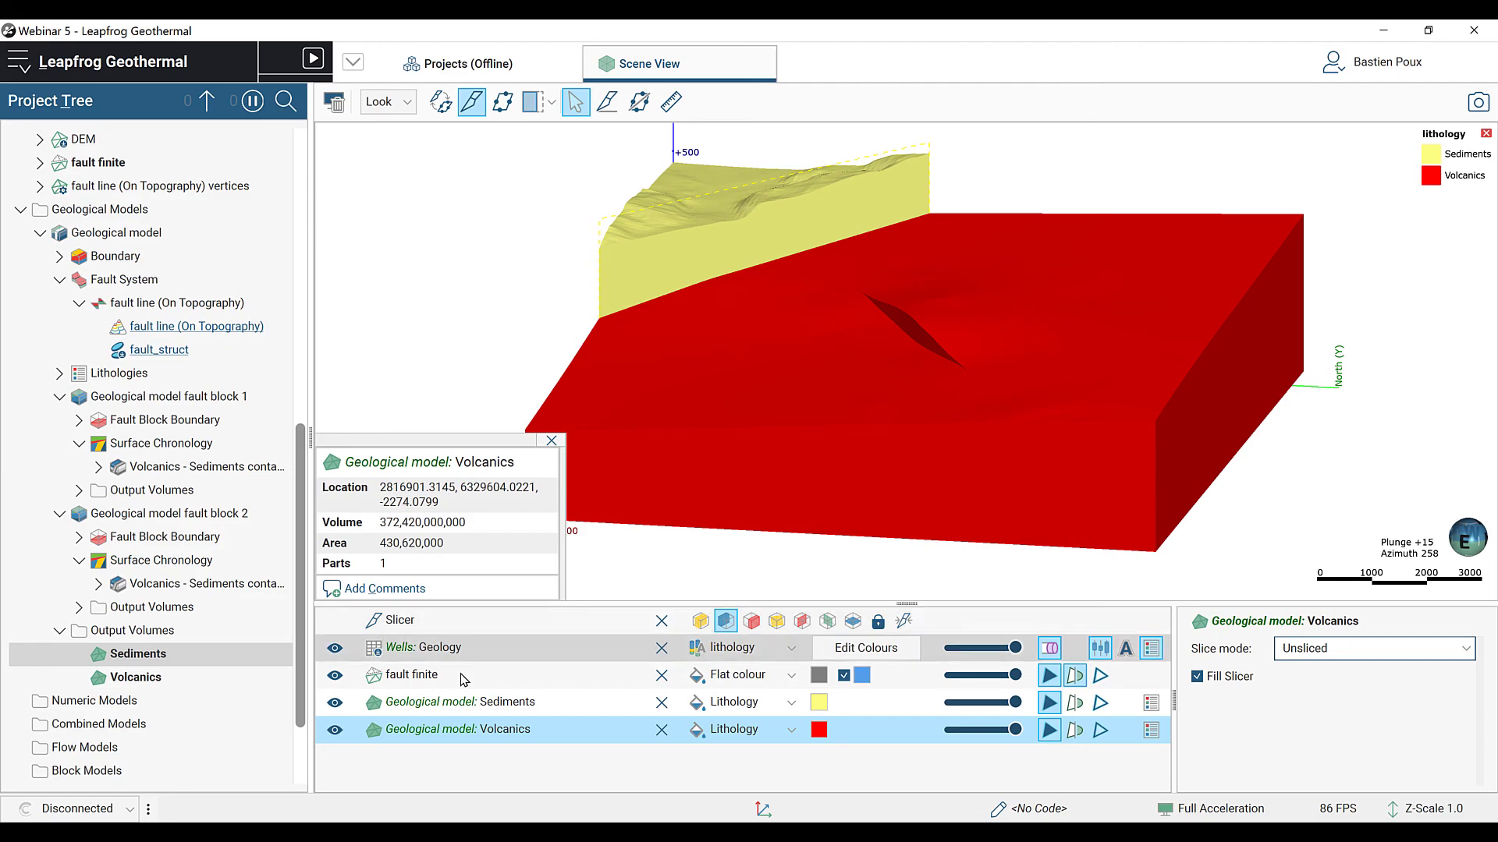
mouse_move(456, 683)
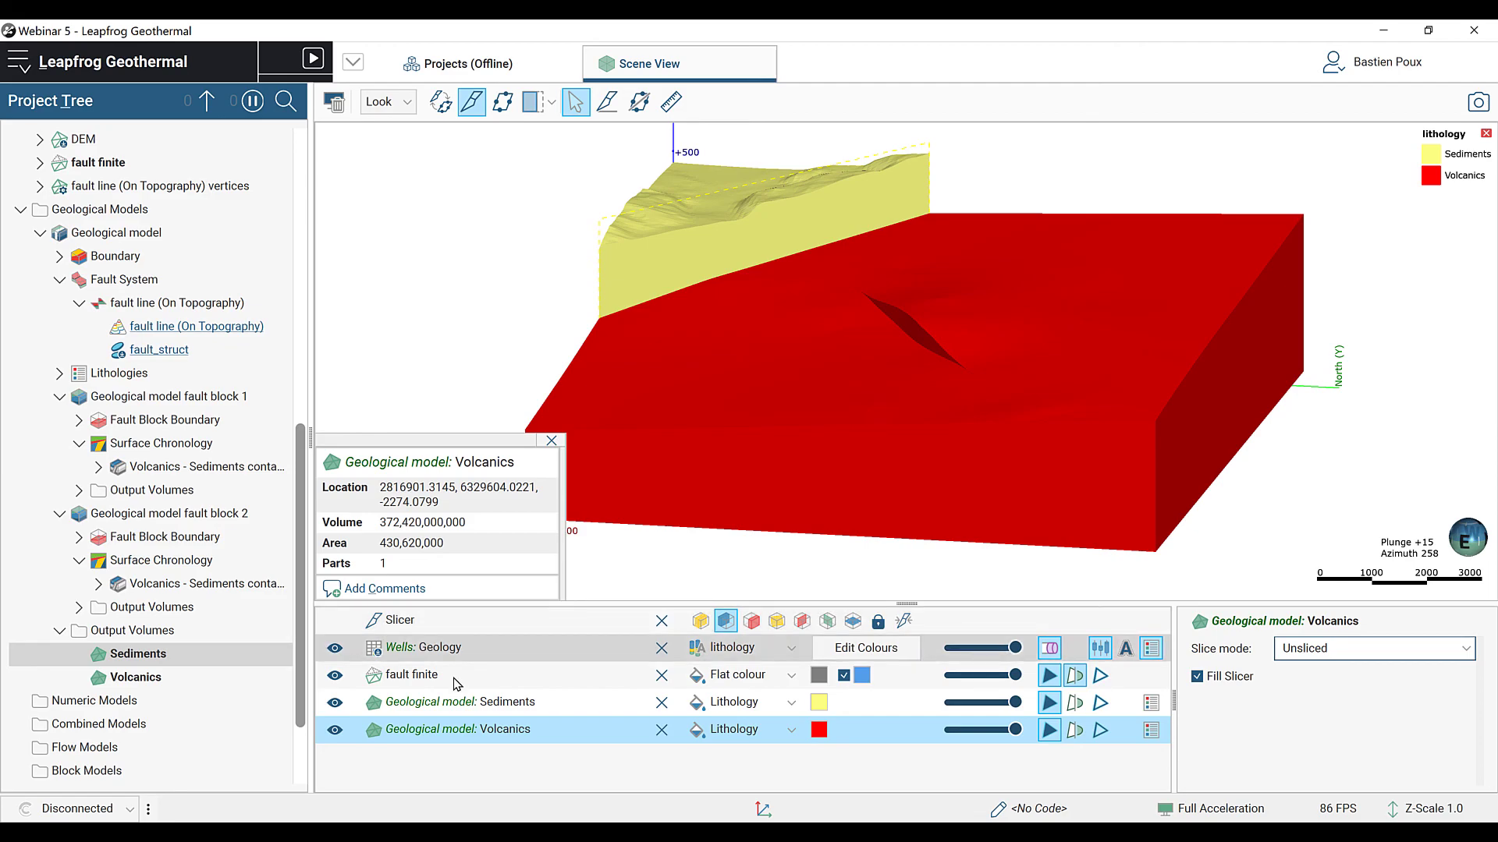